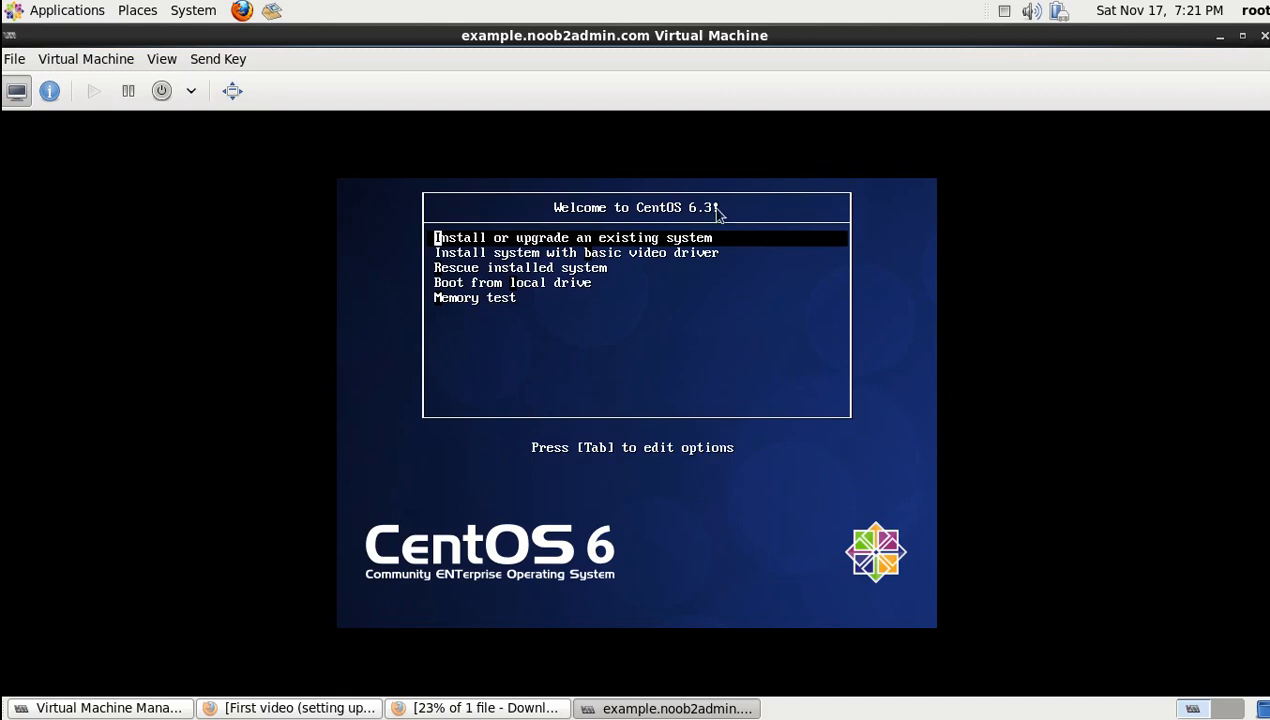
pyautogui.moveTo(408, 328)
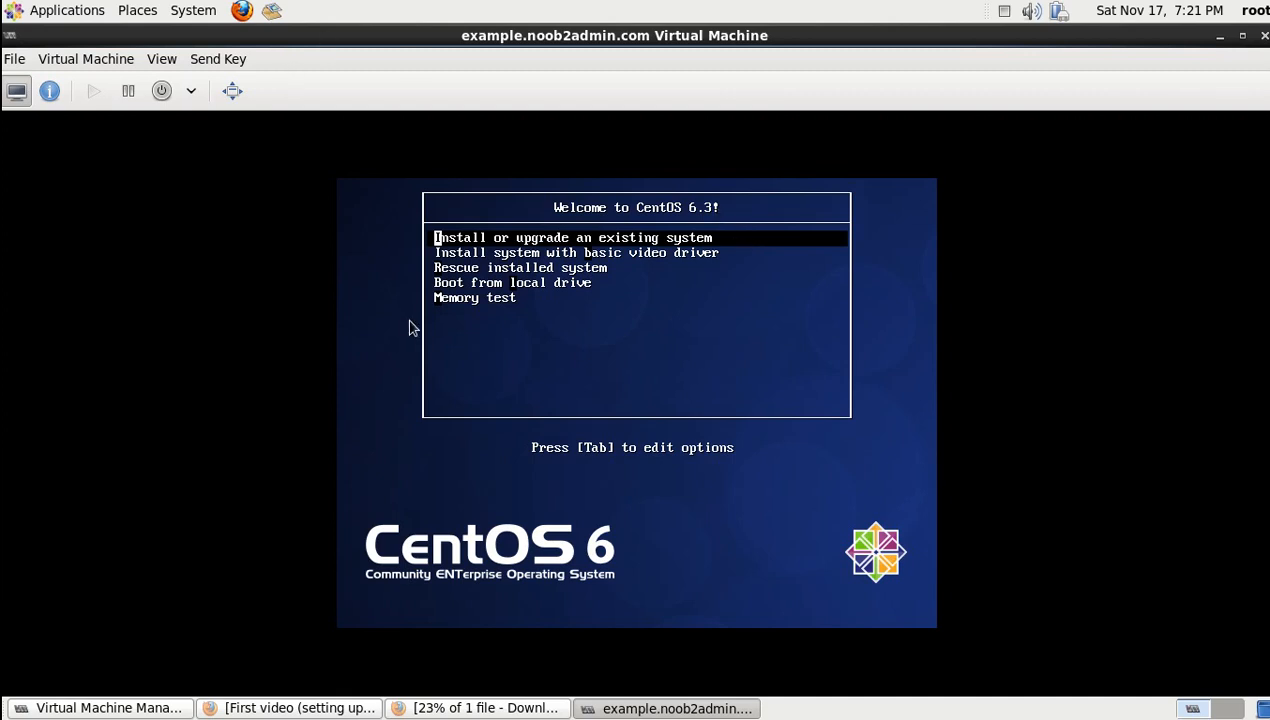
pyautogui.moveTo(420, 328)
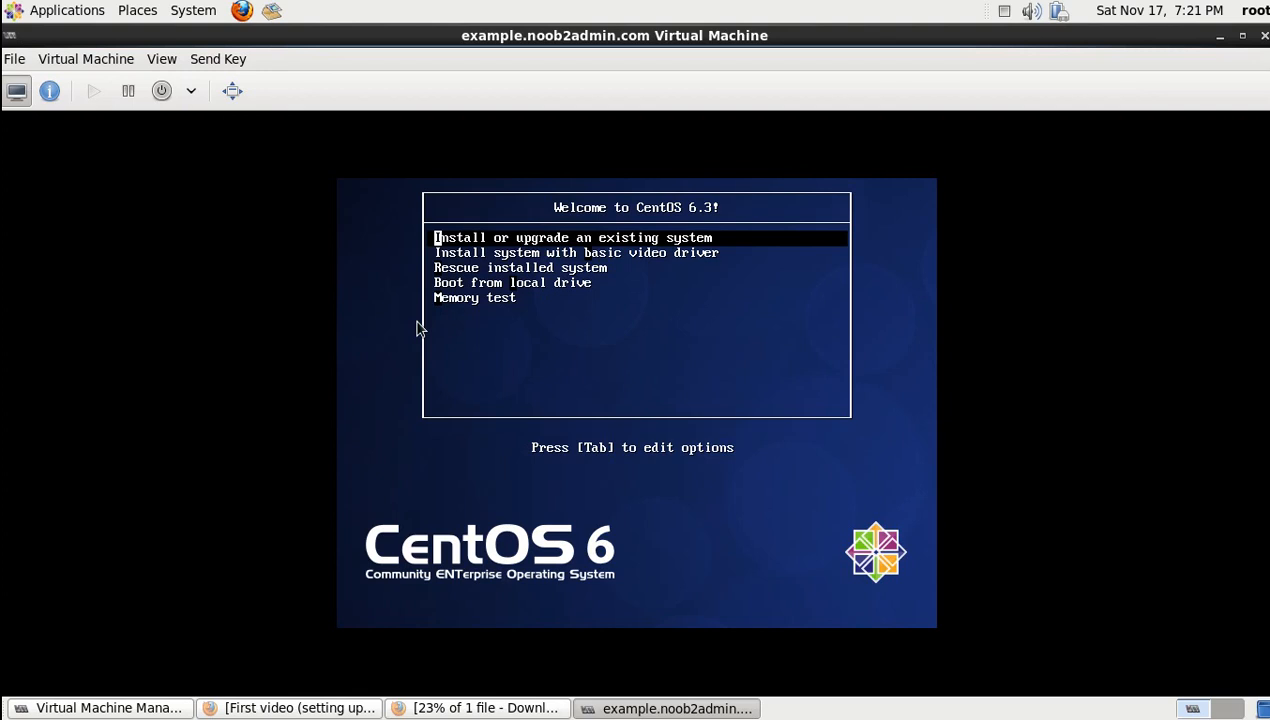
pyautogui.moveTo(280, 134)
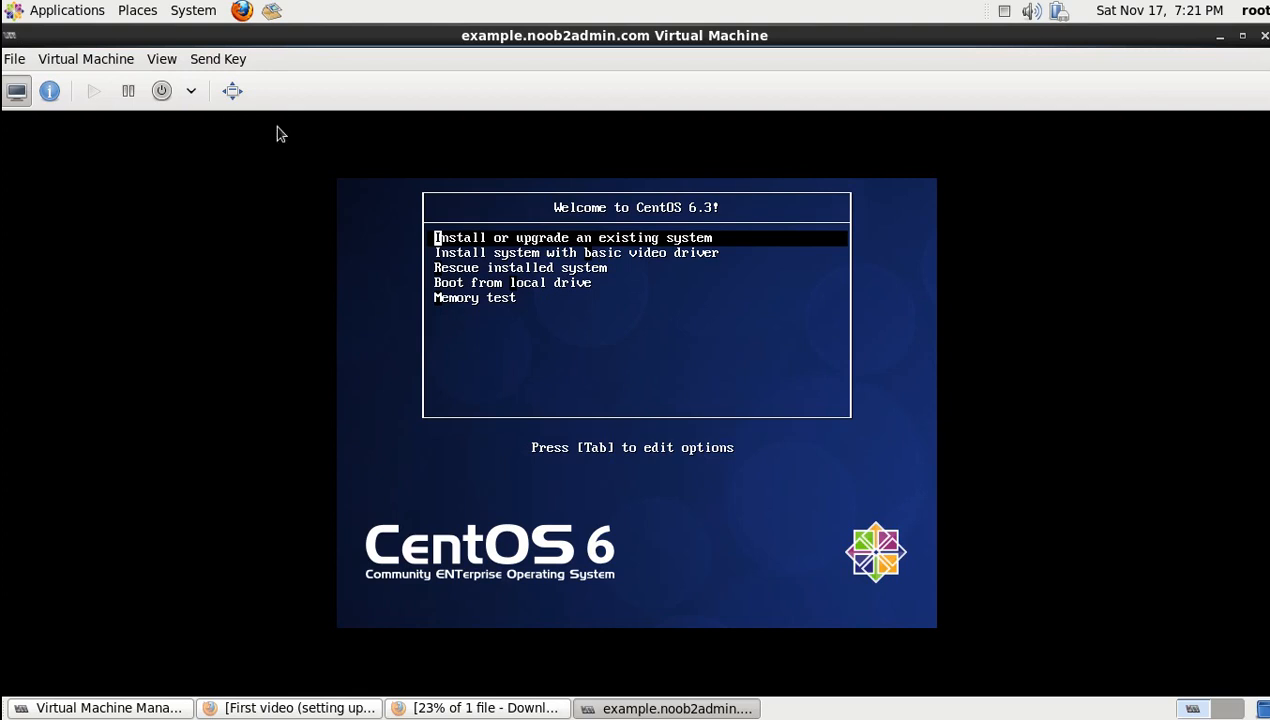
# Check the VM console View menu, then launch Firefox from the GNOME panel
pyautogui.click(160, 60)
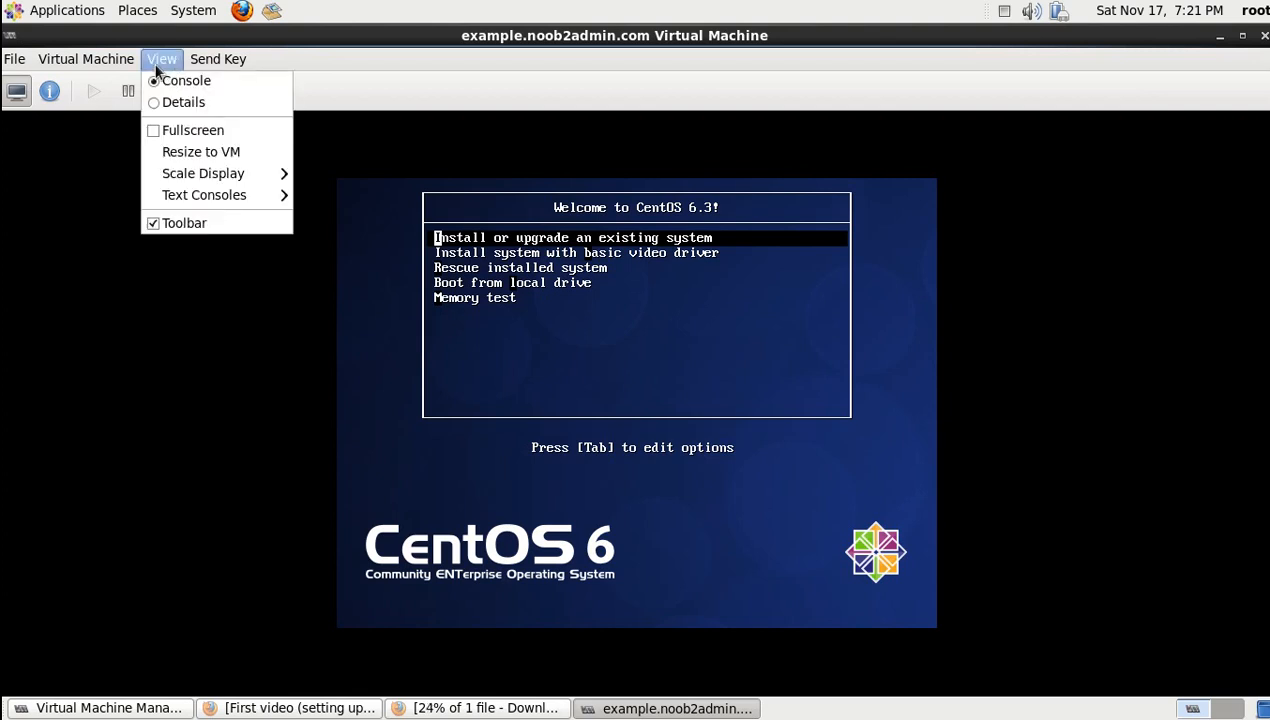
pyautogui.click(192, 130)
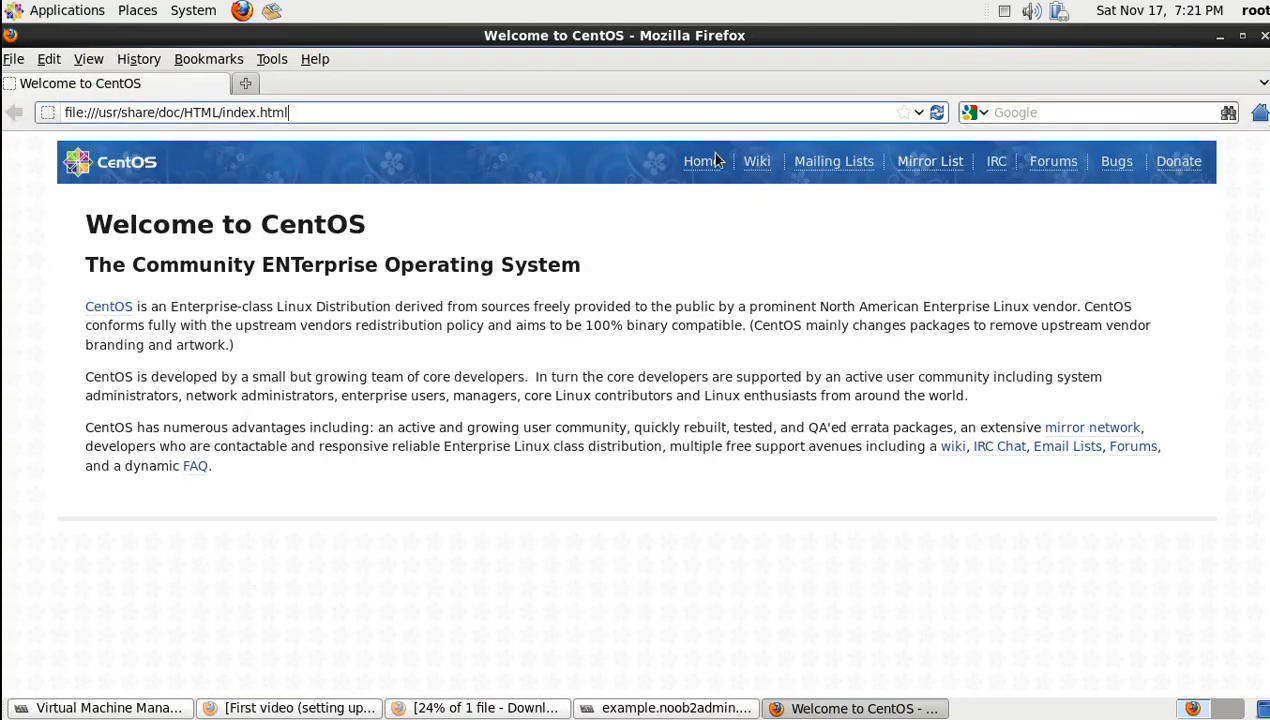
# Navigate from the CentOS home page via Downloads > Mirrors to the public mirror list
pyautogui.click(696, 160)
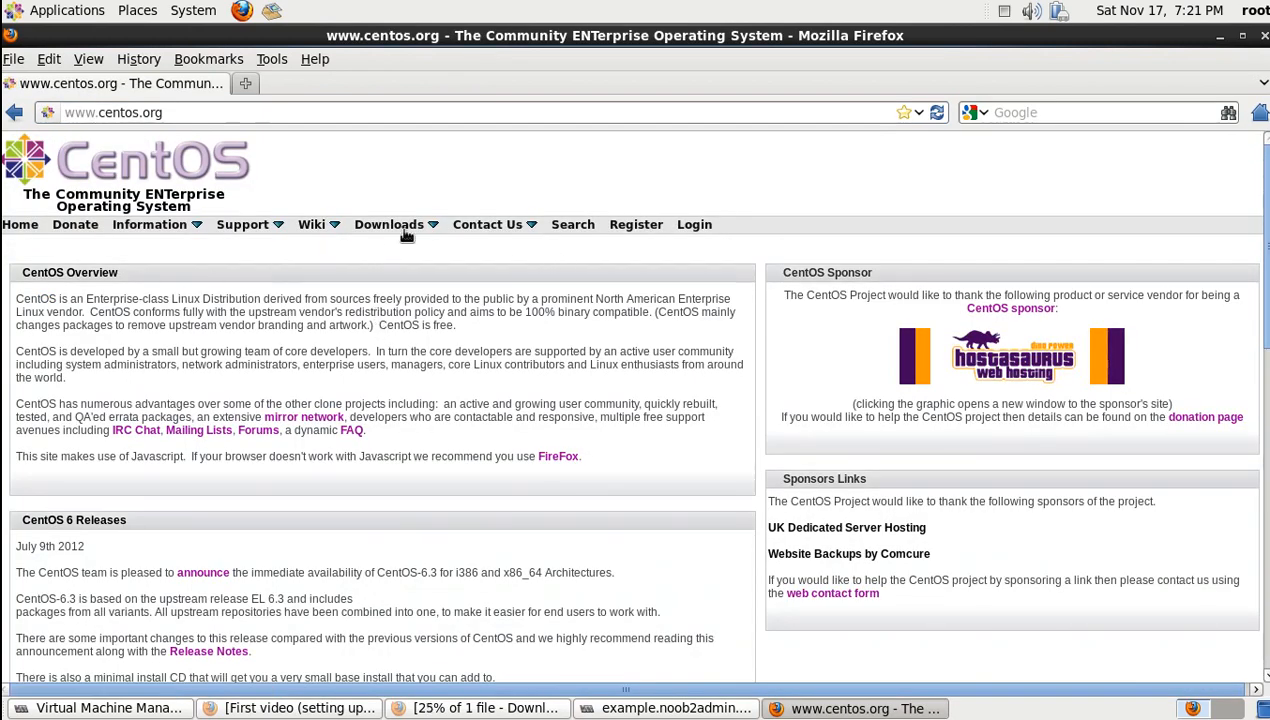
pyautogui.click(388, 224)
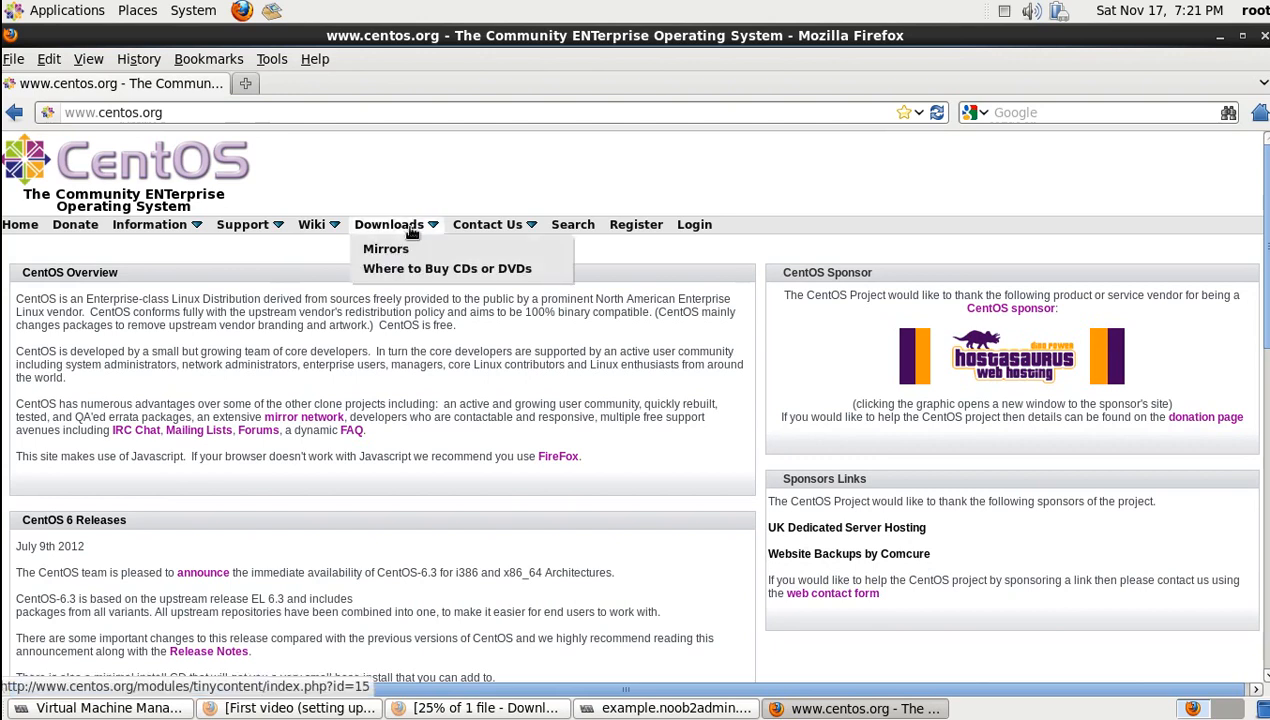
pyautogui.click(384, 248)
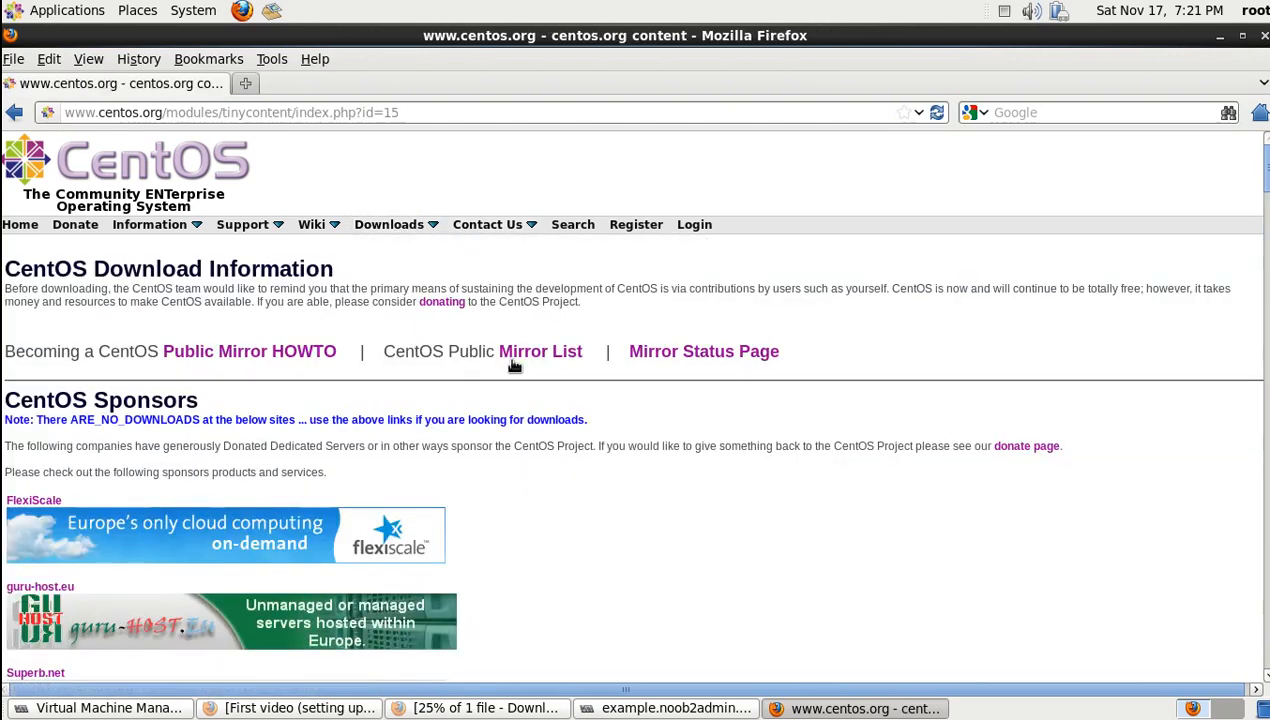
pyautogui.click(540, 352)
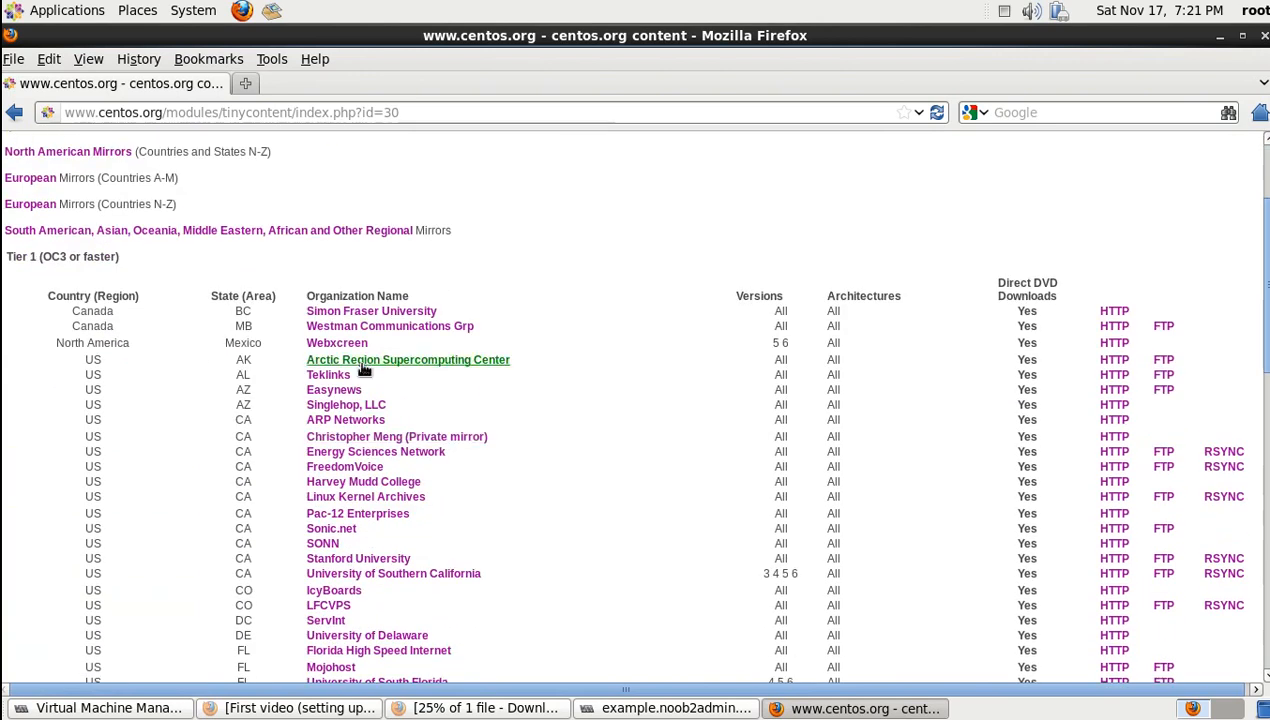
# Browse the mirror list and show the North American mirrors for states N-Z
pyautogui.scroll(-3)
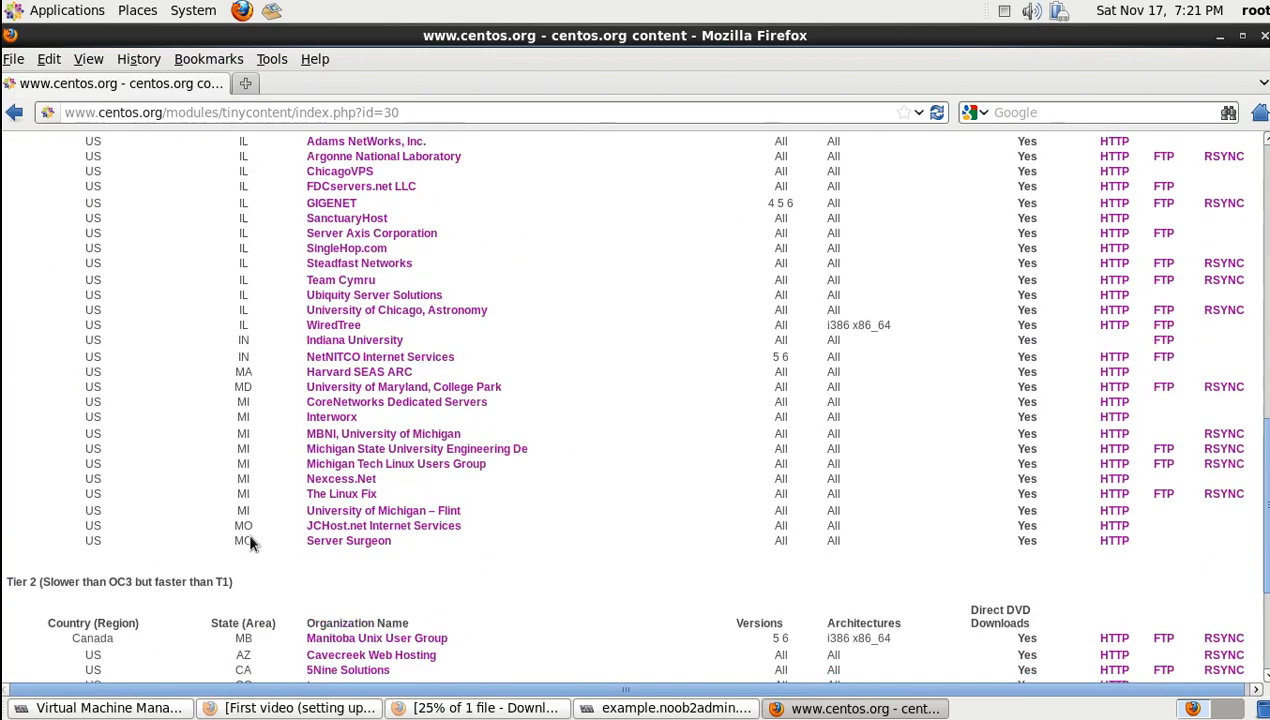
pyautogui.scroll(3)
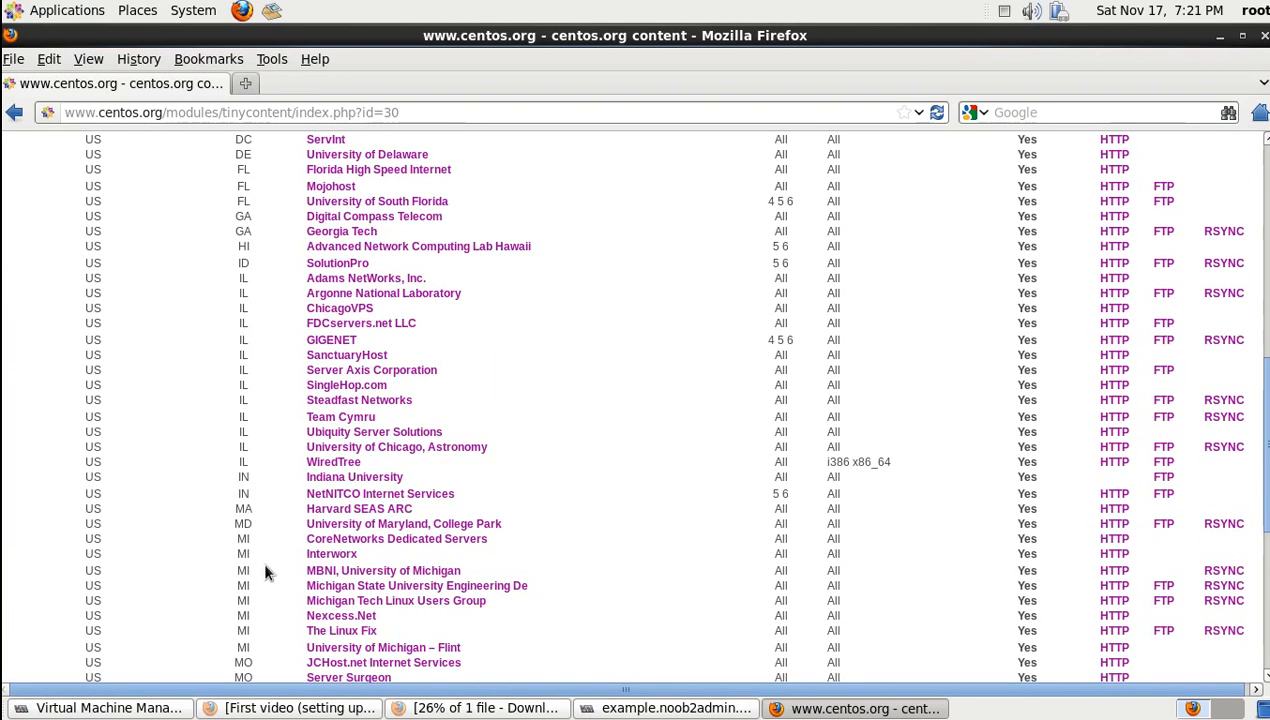
pyautogui.scroll(-3)
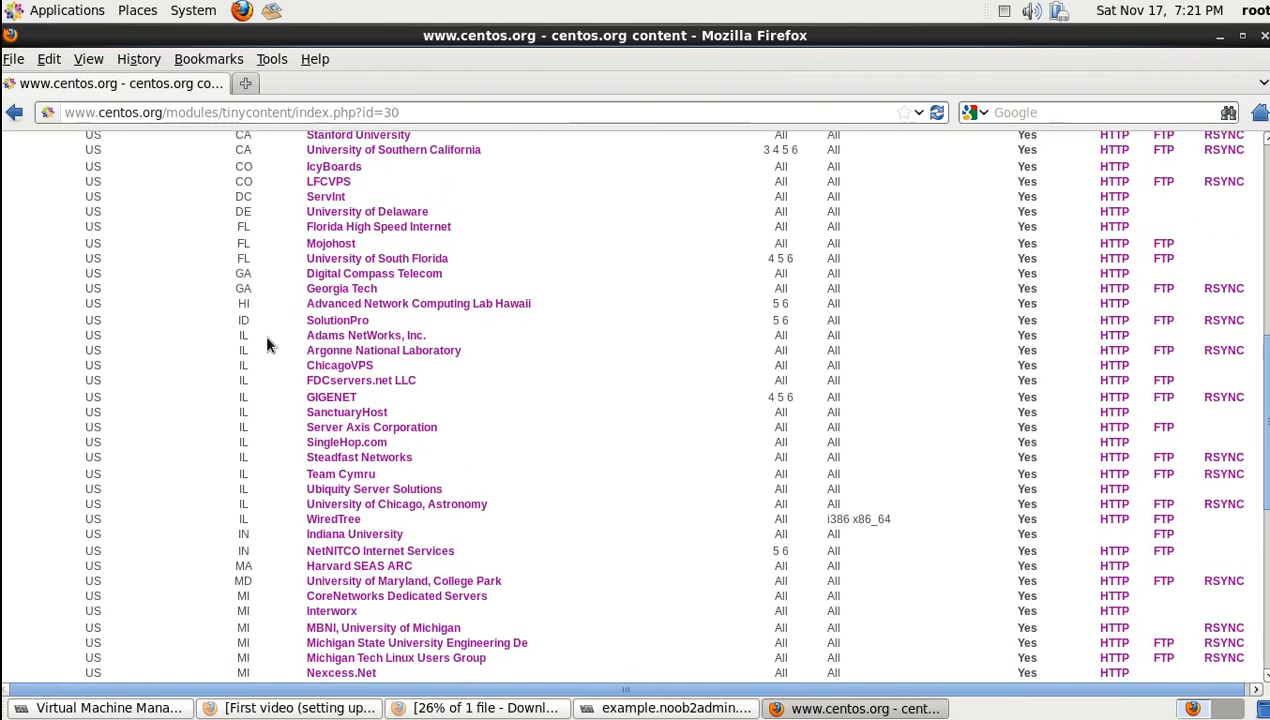
pyautogui.scroll(3)
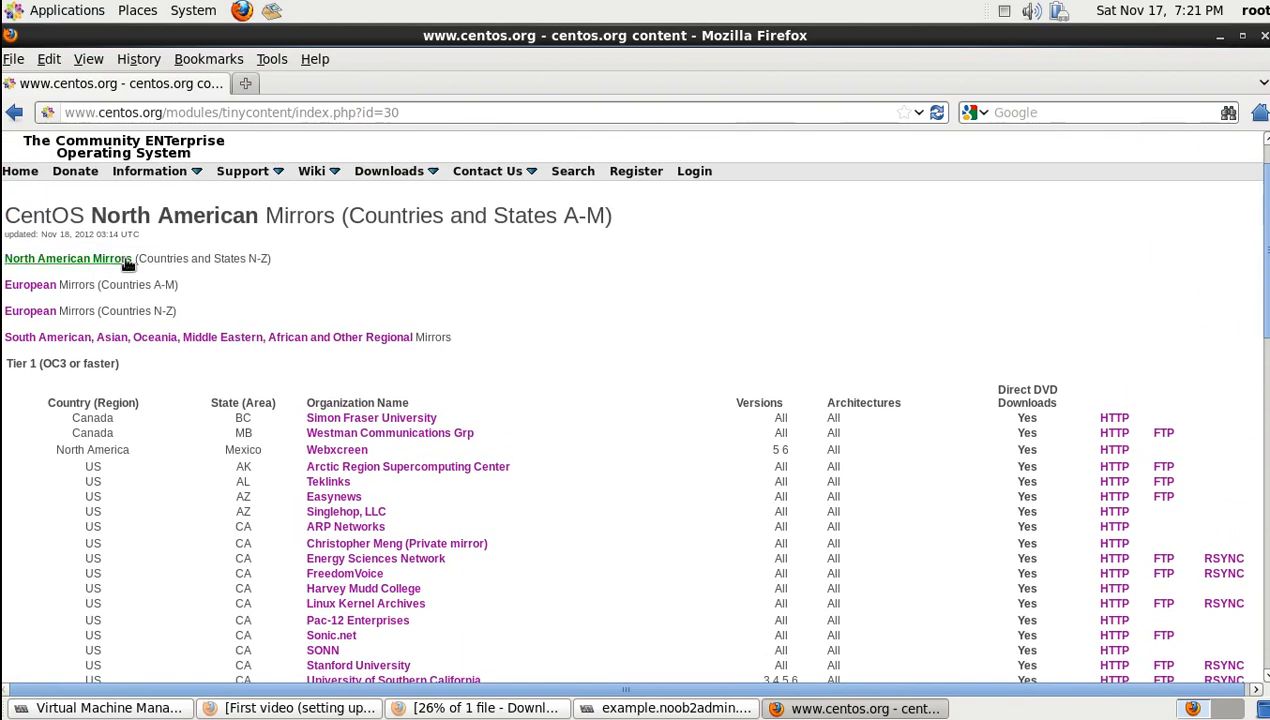
pyautogui.click(68, 258)
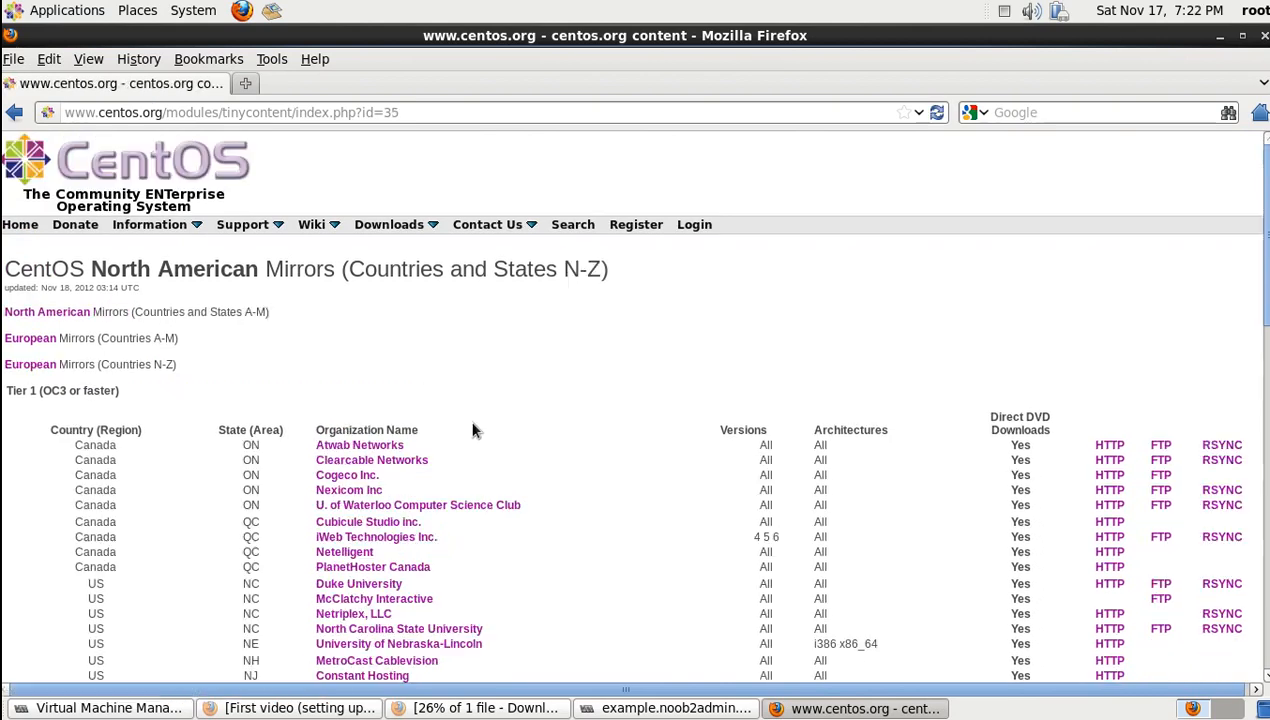
pyautogui.scroll(-3)
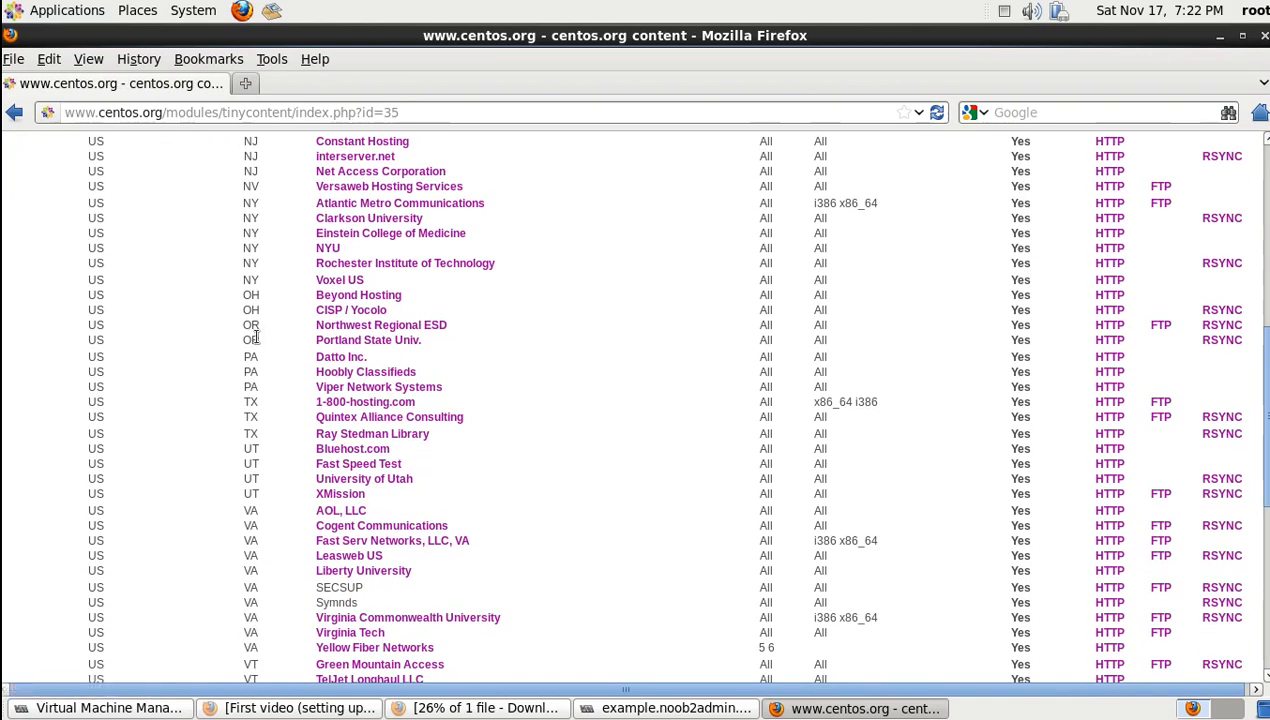
pyautogui.moveTo(1060, 348)
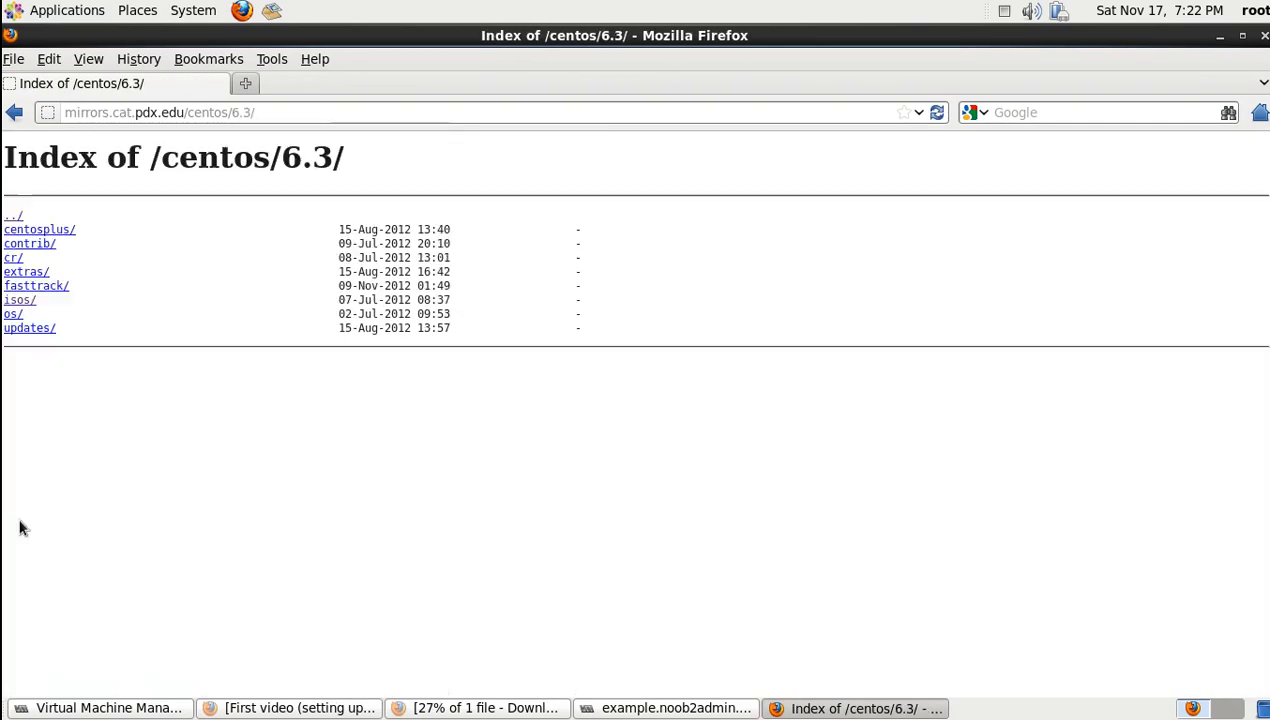
pyautogui.click(20, 300)
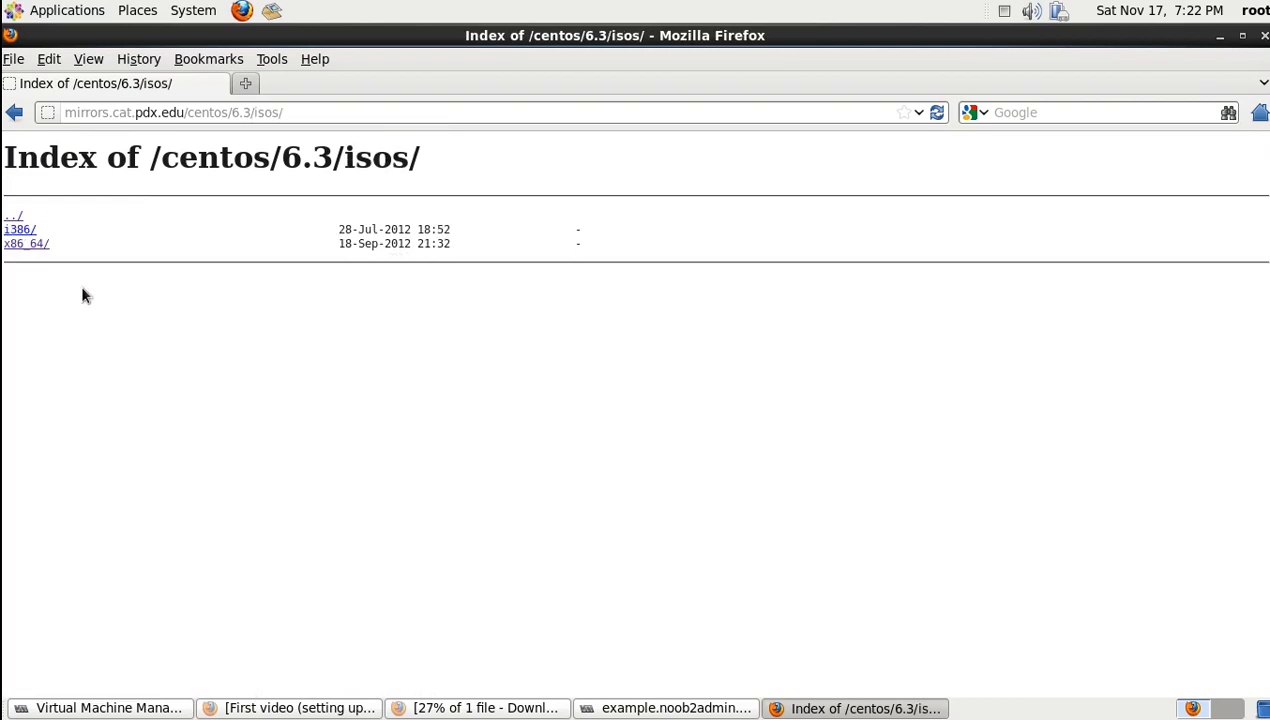
pyautogui.moveTo(30, 244)
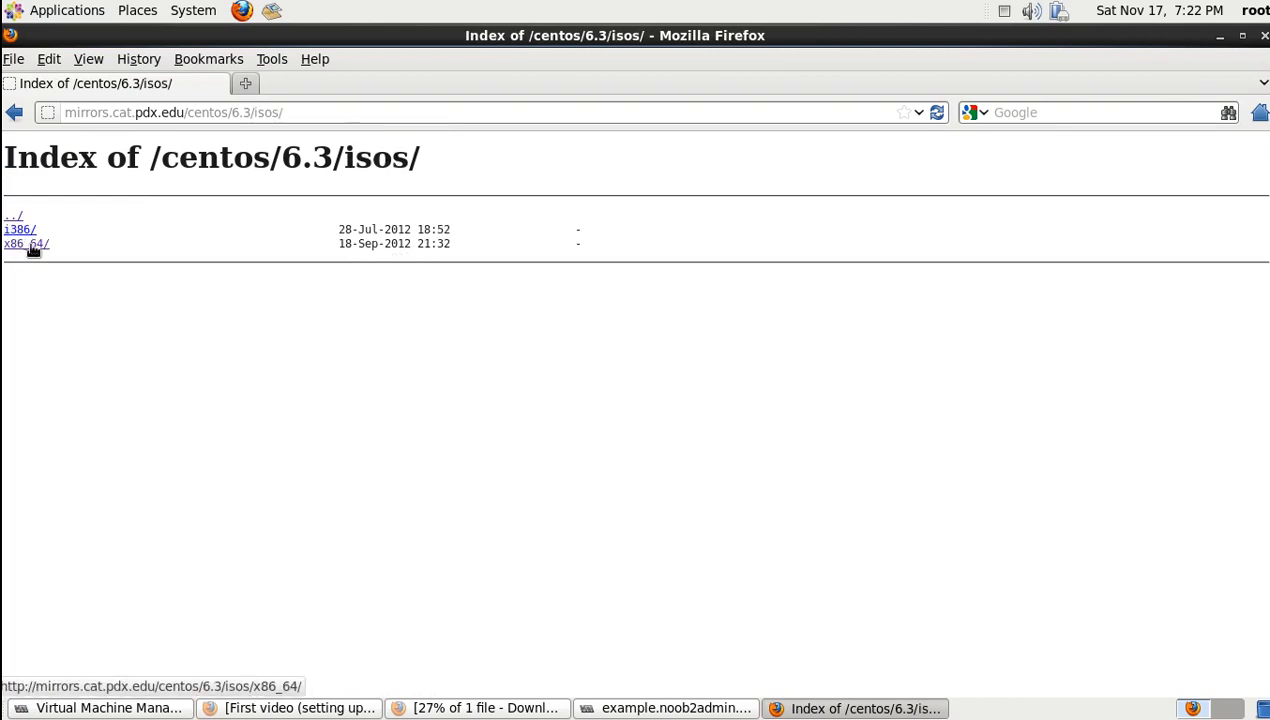
pyautogui.moveTo(28, 228)
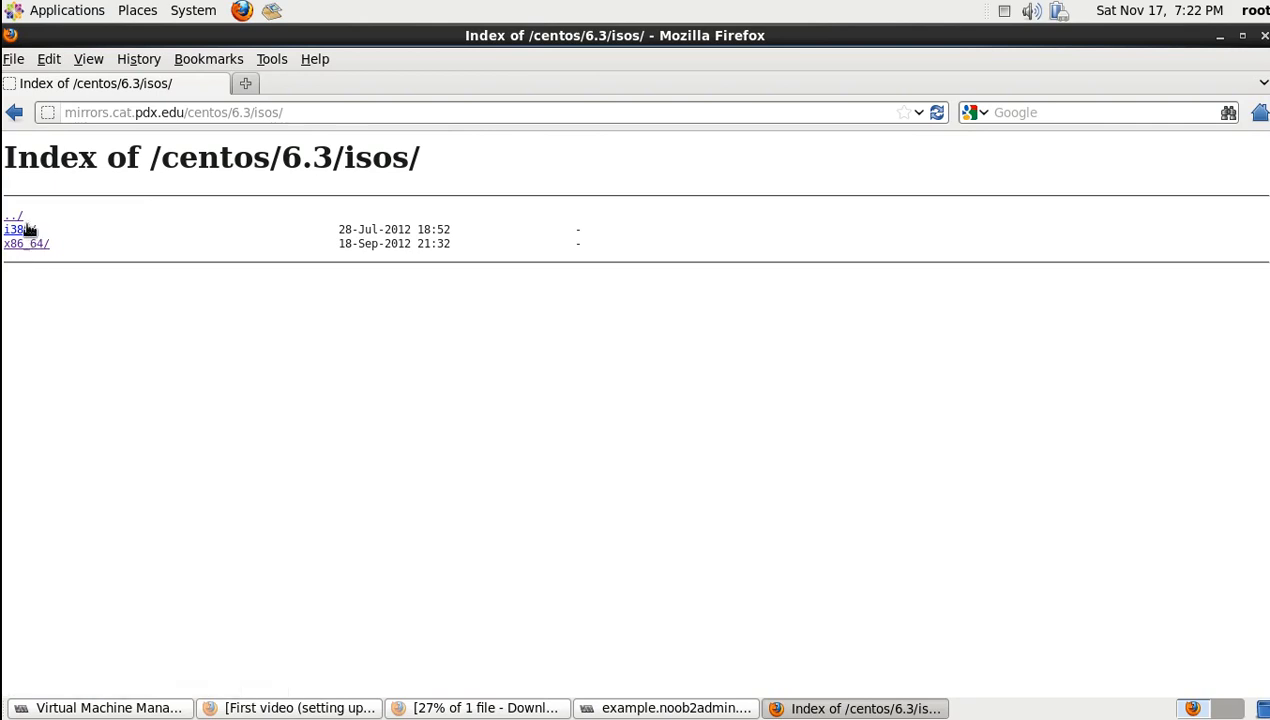
pyautogui.click(14, 228)
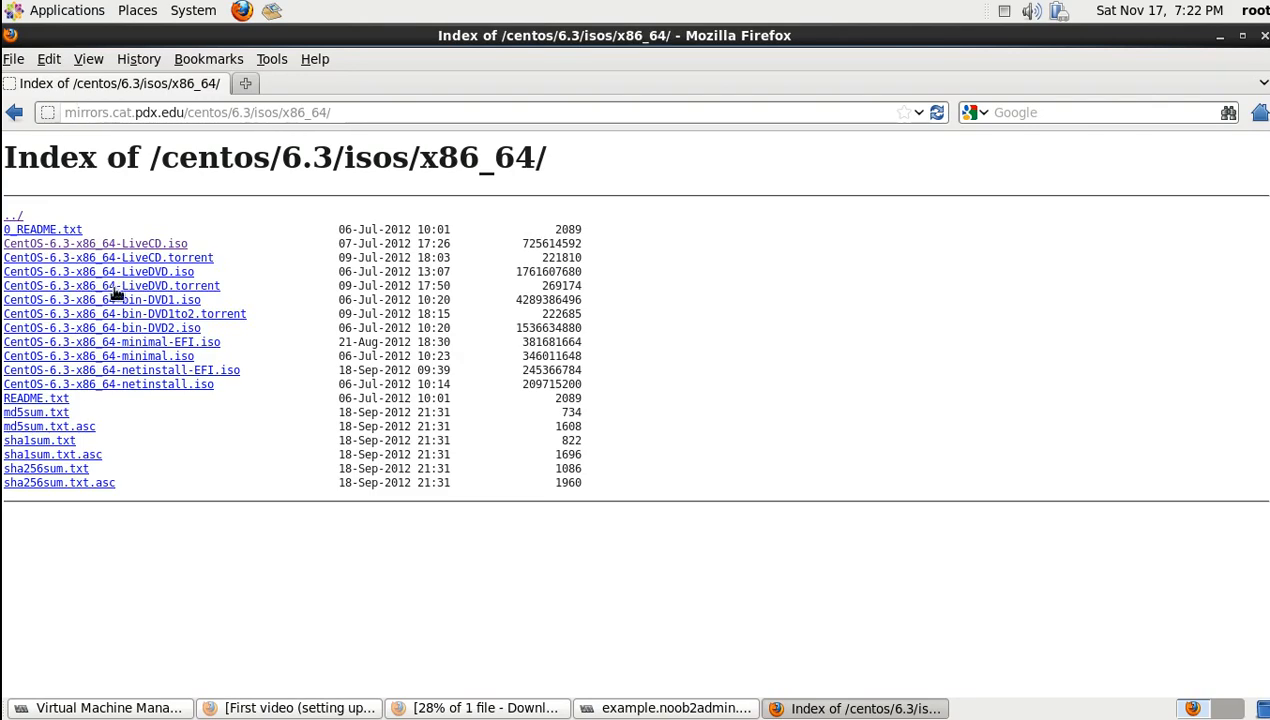
pyautogui.moveTo(130, 244)
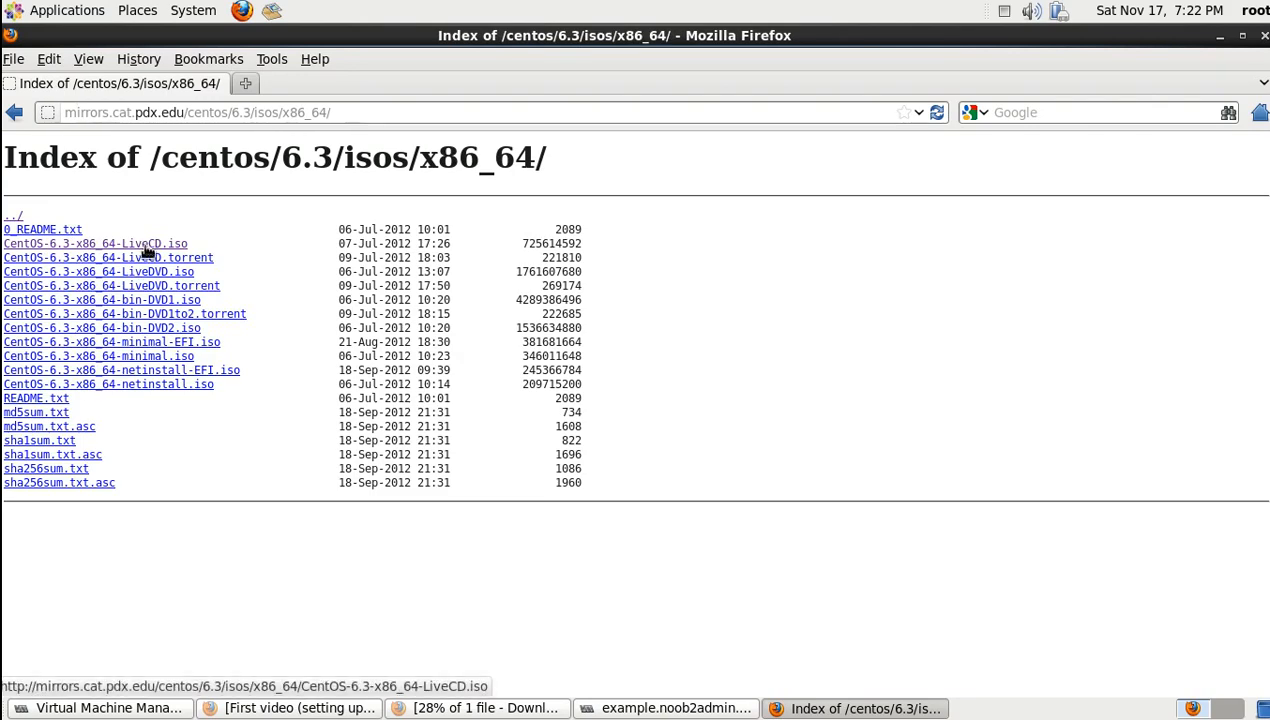
pyautogui.moveTo(124, 258)
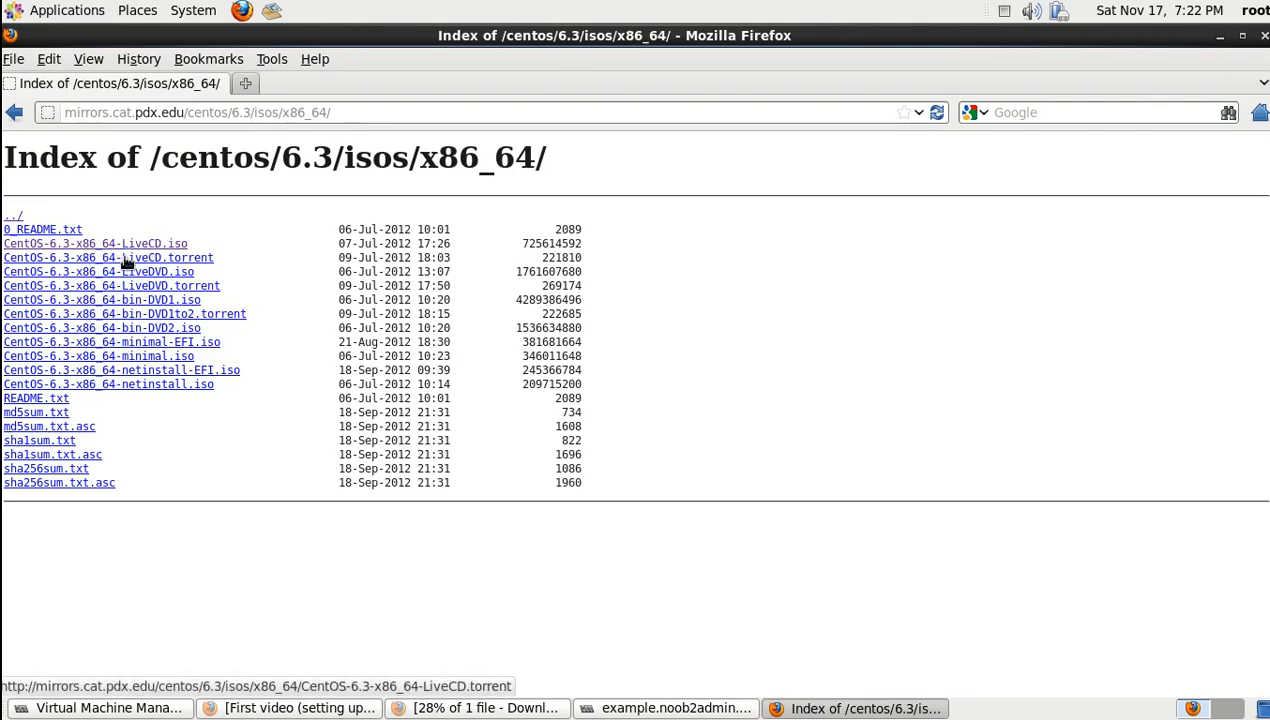
pyautogui.moveTo(232, 284)
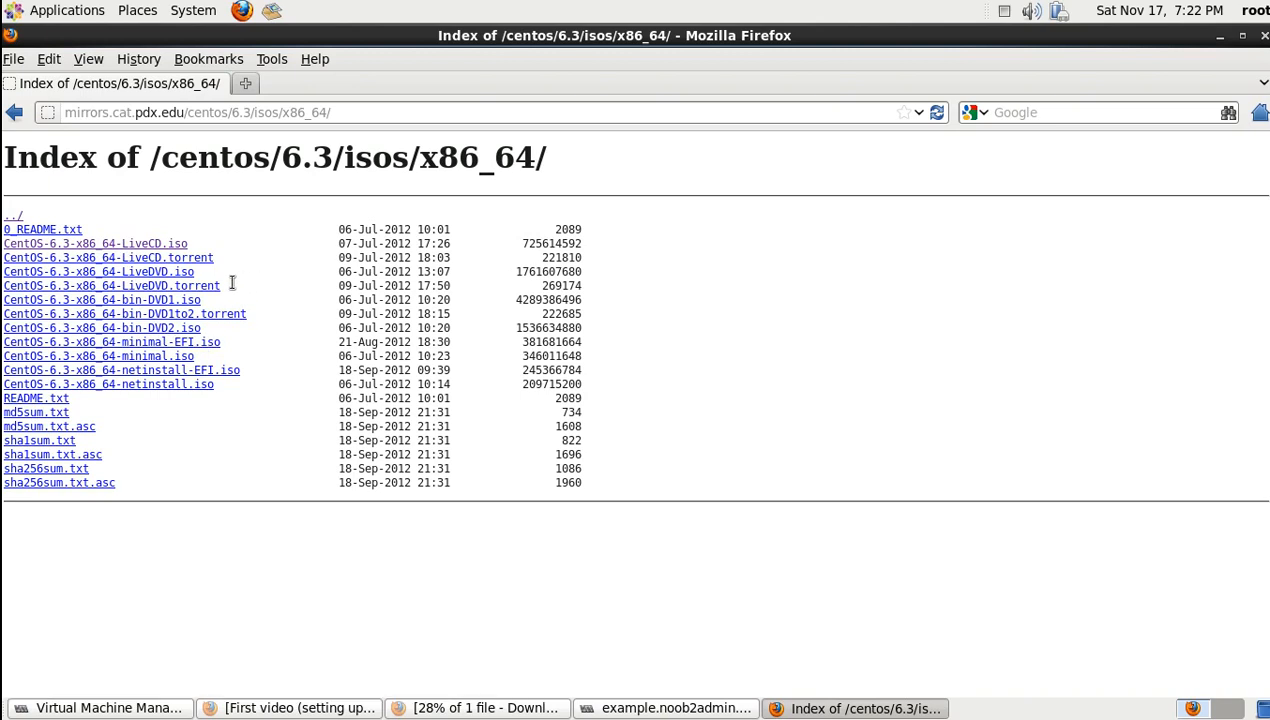
pyautogui.moveTo(190, 358)
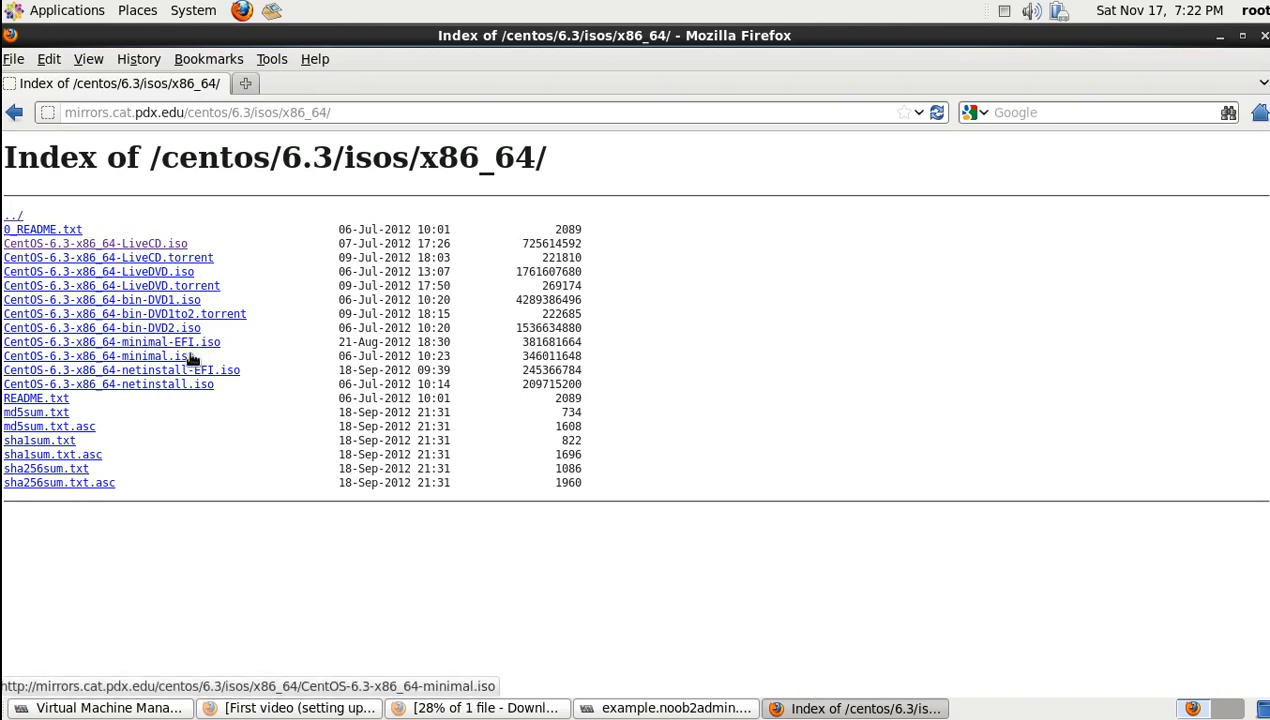
pyautogui.moveTo(176, 304)
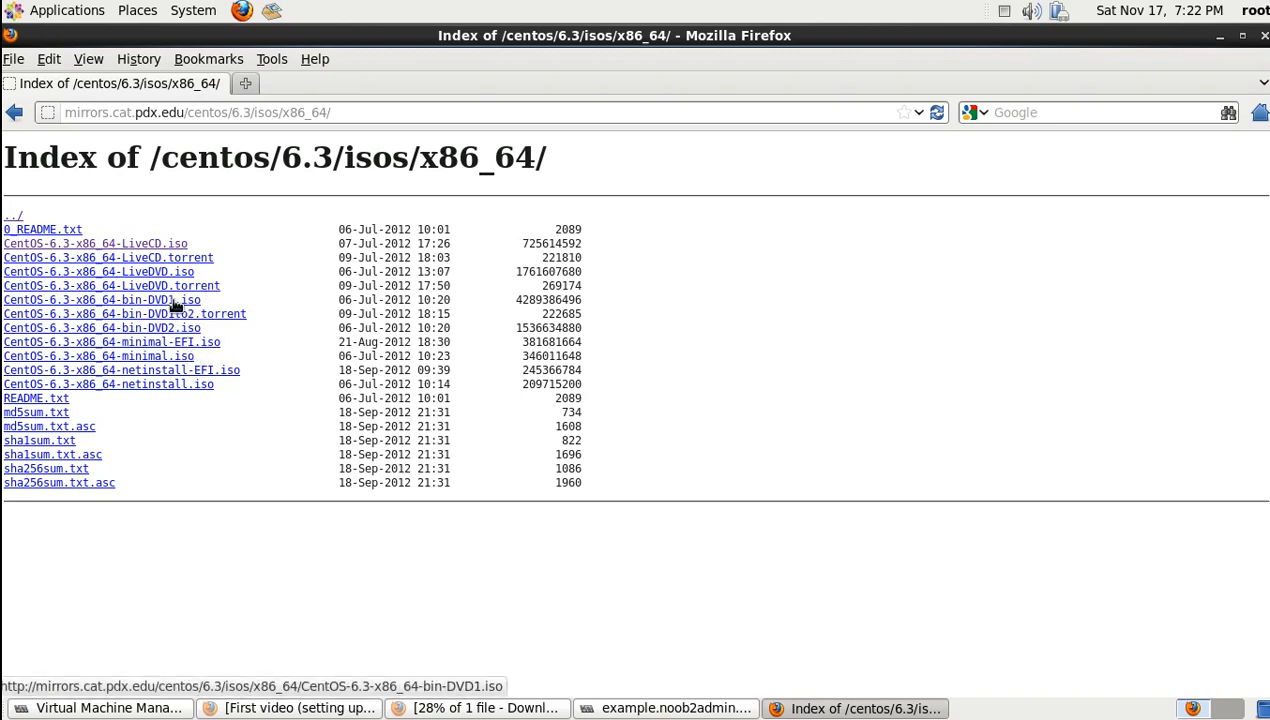
pyautogui.click(102, 300)
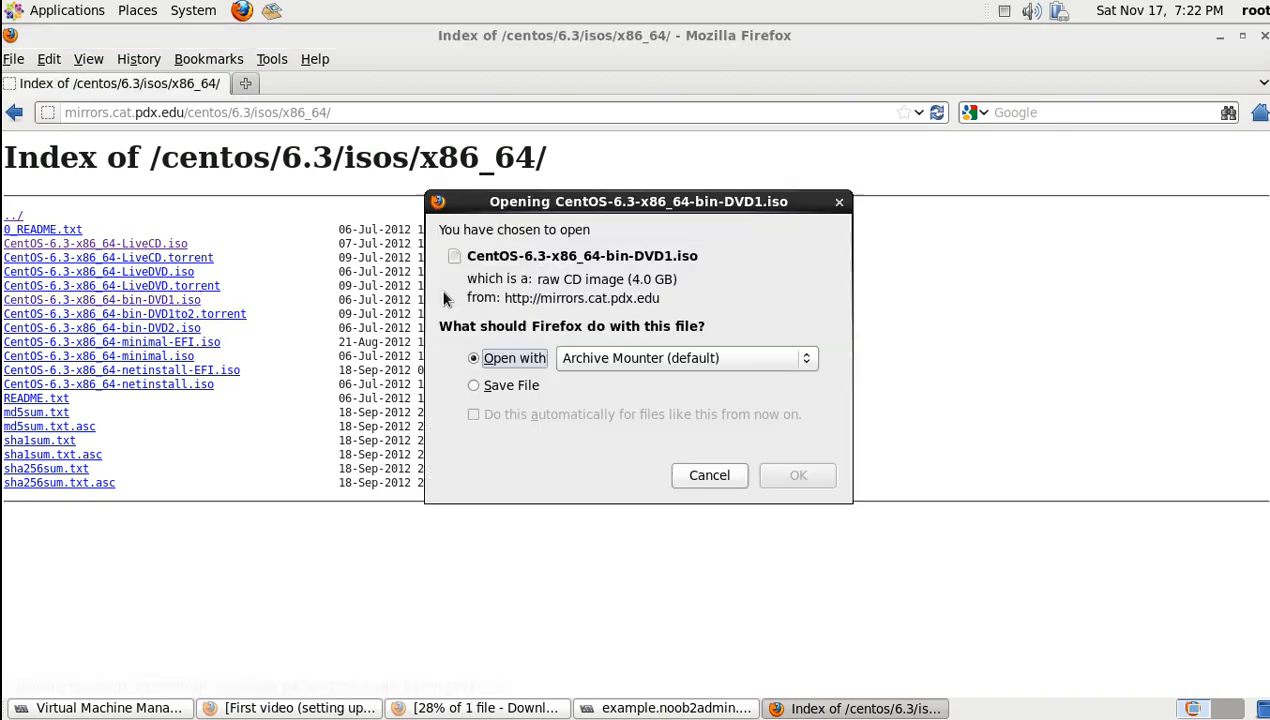
pyautogui.click(708, 476)
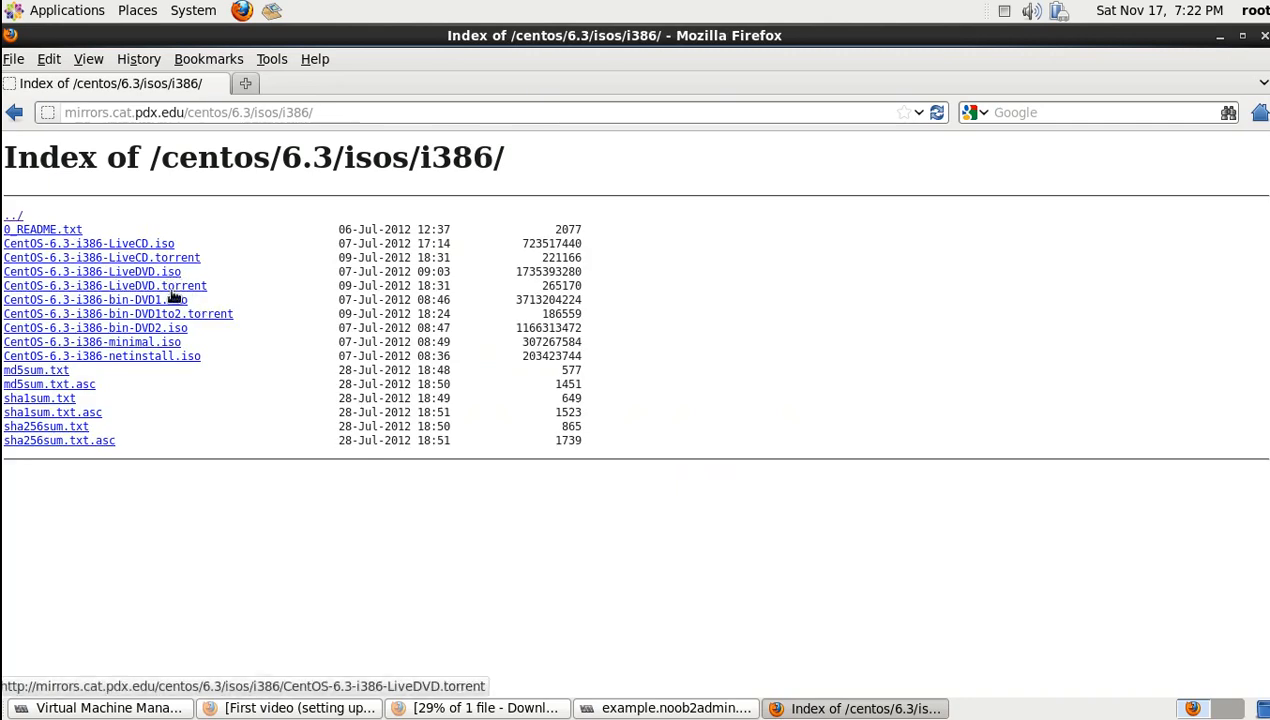
pyautogui.moveTo(200, 312)
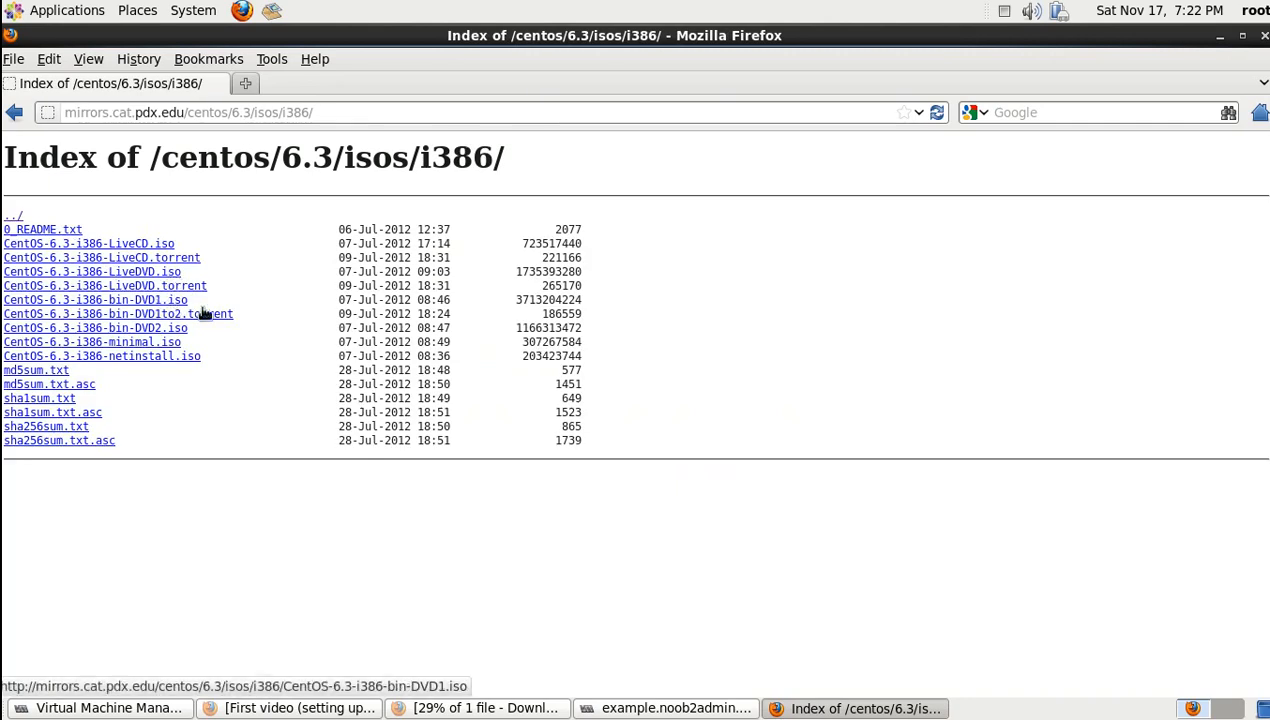
pyautogui.moveTo(368, 336)
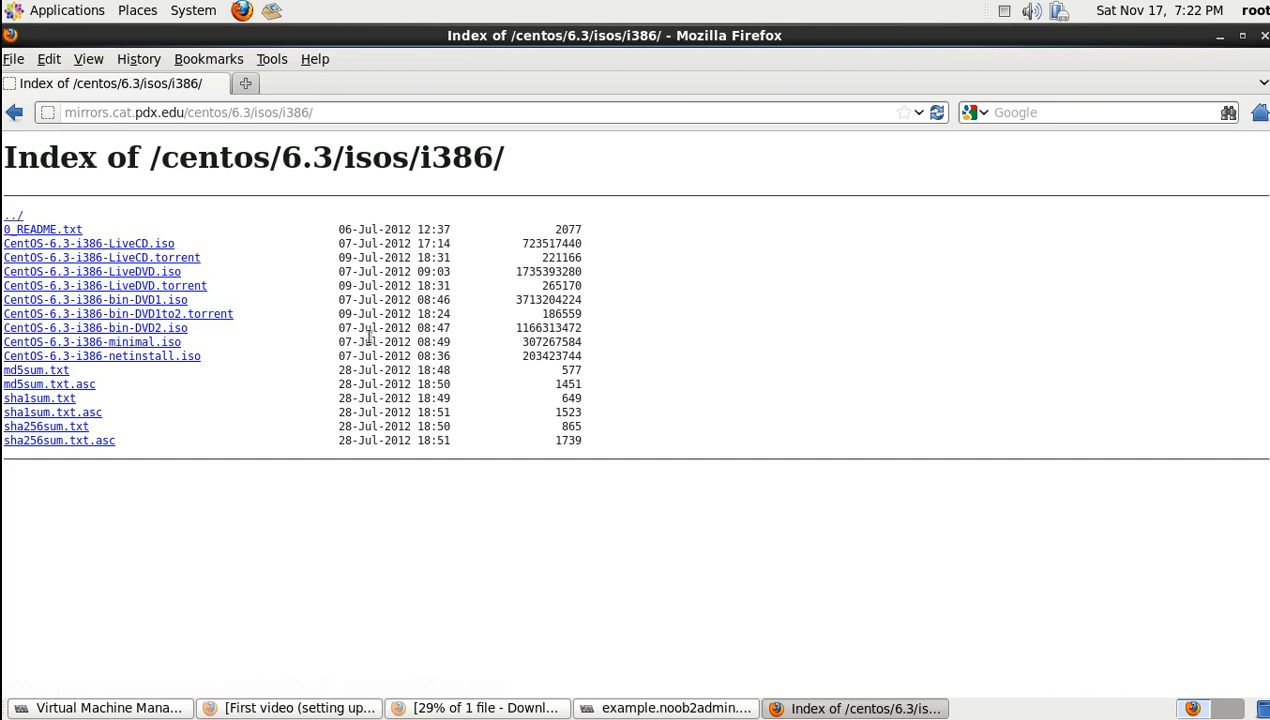
pyautogui.moveTo(400, 328)
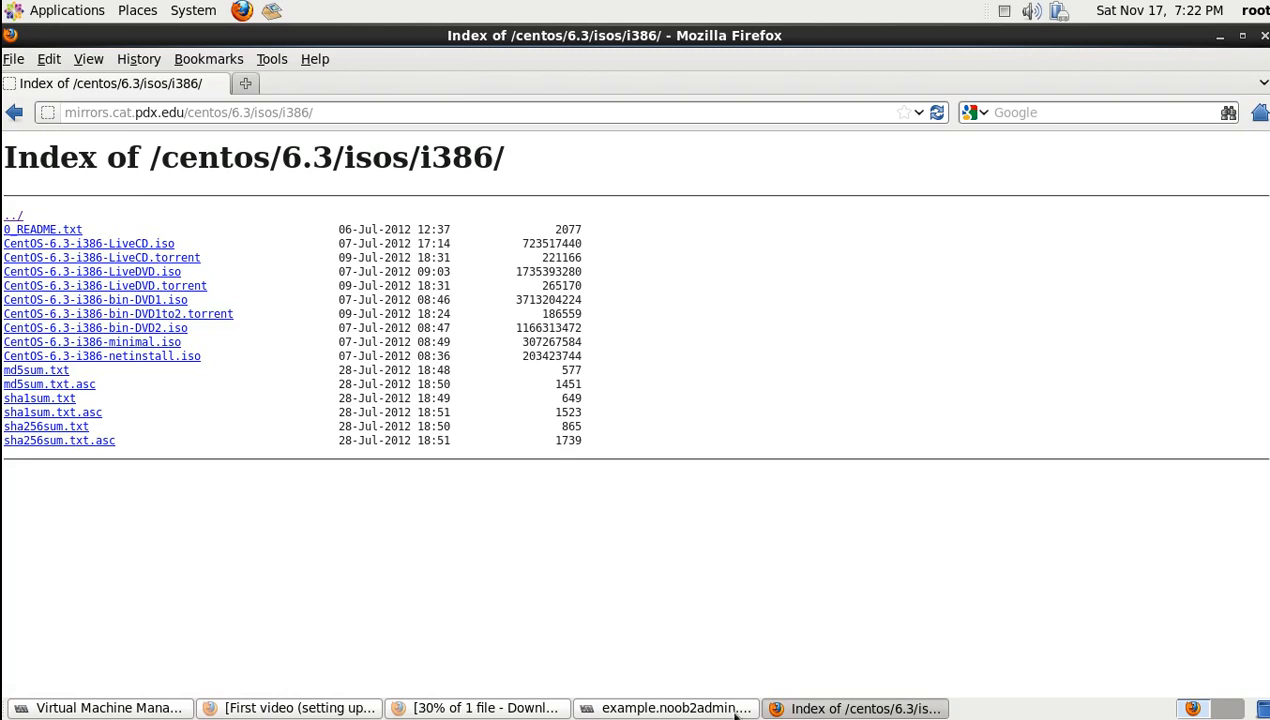
# Focus the VM console and switch it to Fullscreen view for the CentOS 6.3 installer
pyautogui.click(668, 708)
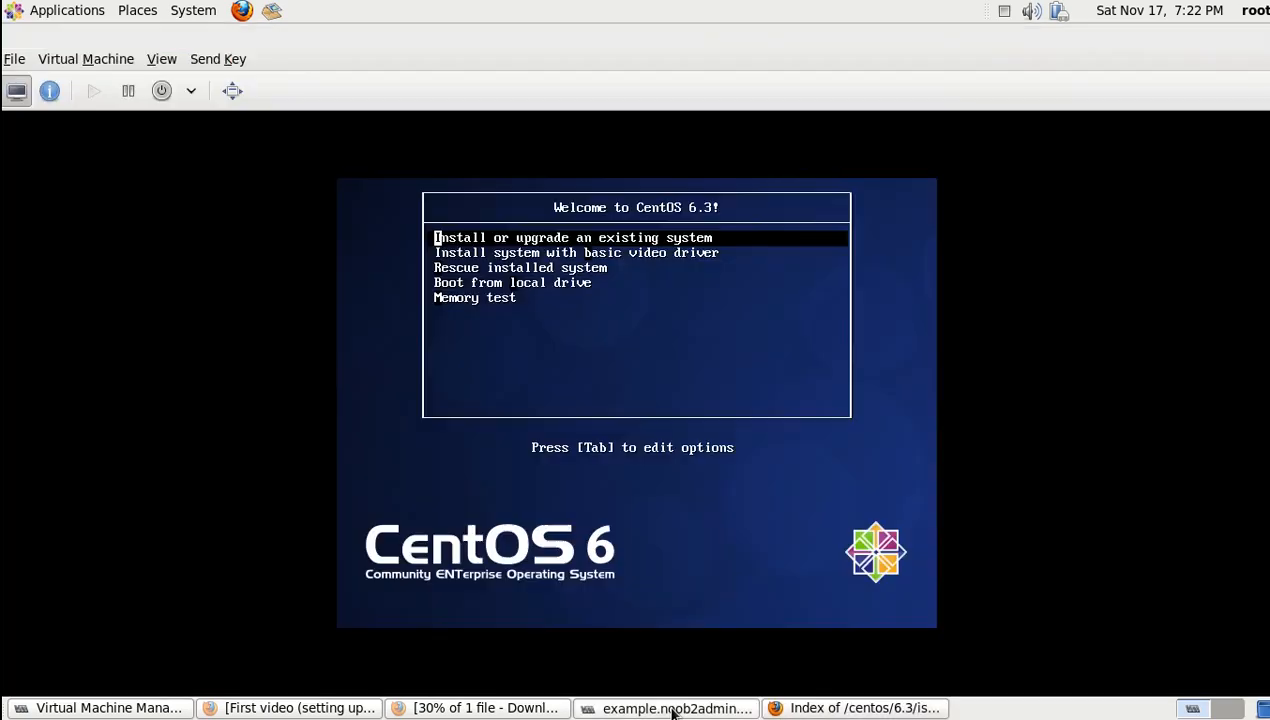
pyautogui.click(672, 708)
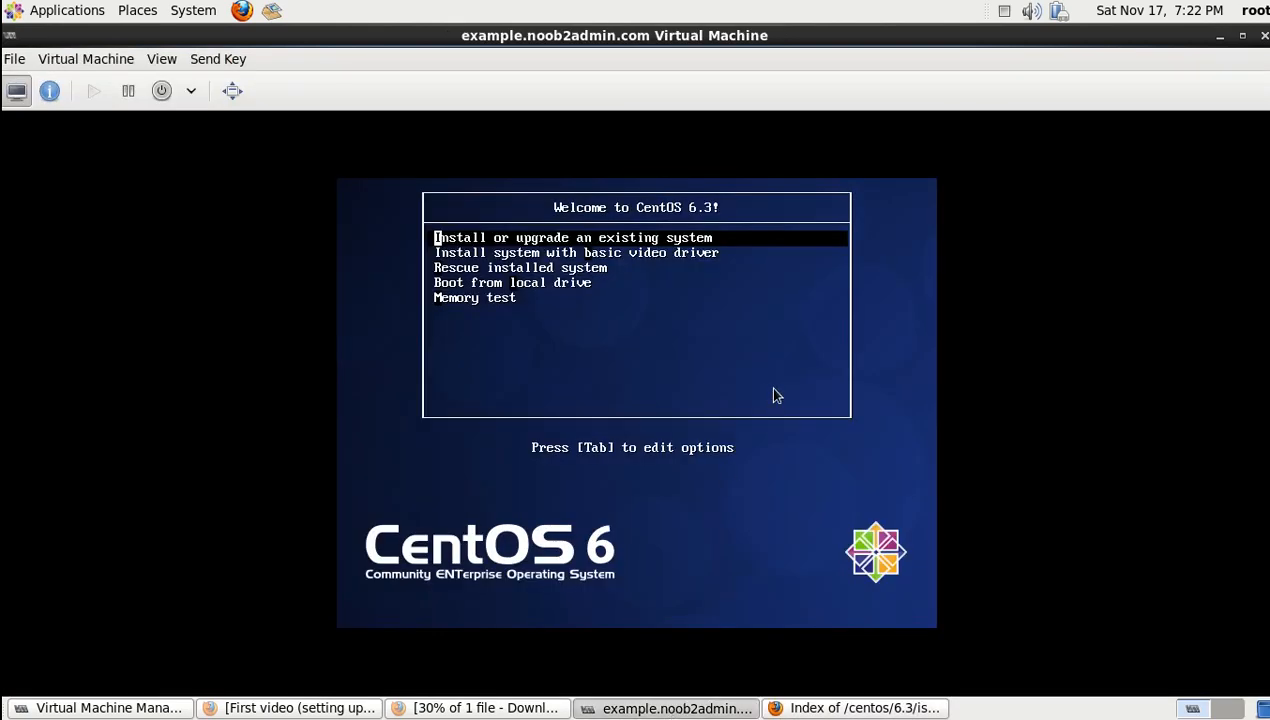
pyautogui.moveTo(382, 286)
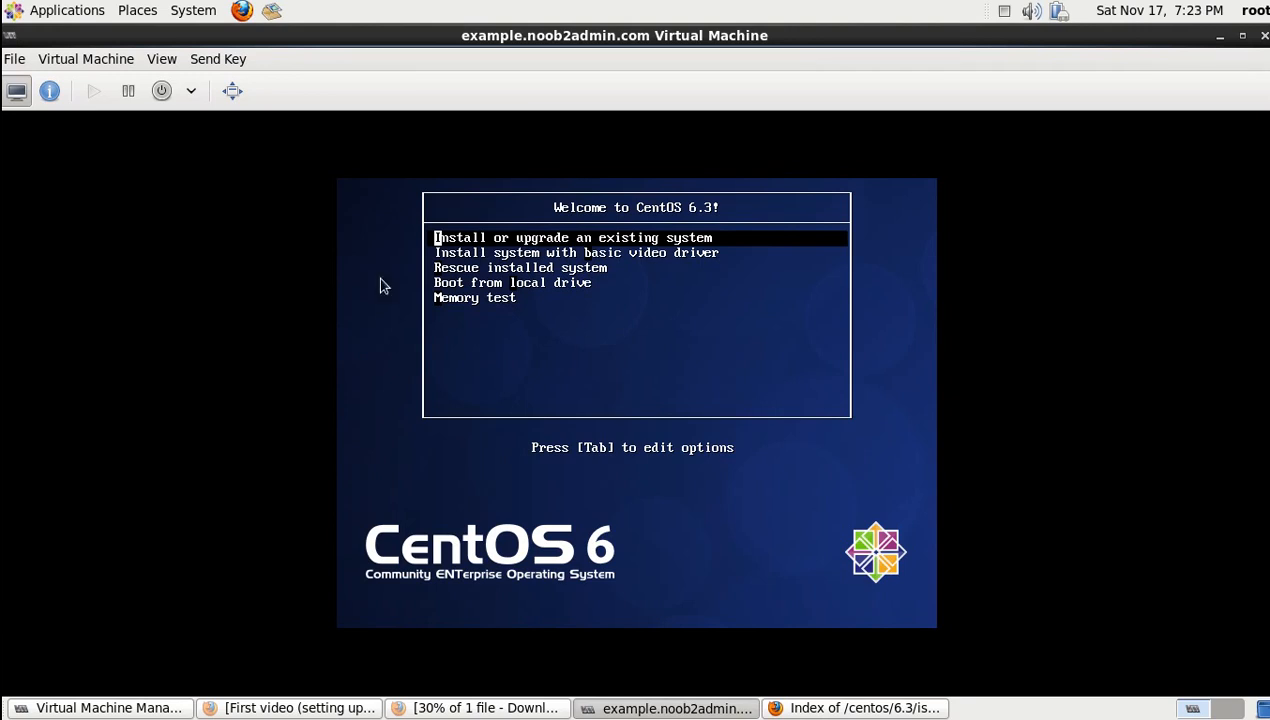
pyautogui.moveTo(252, 100)
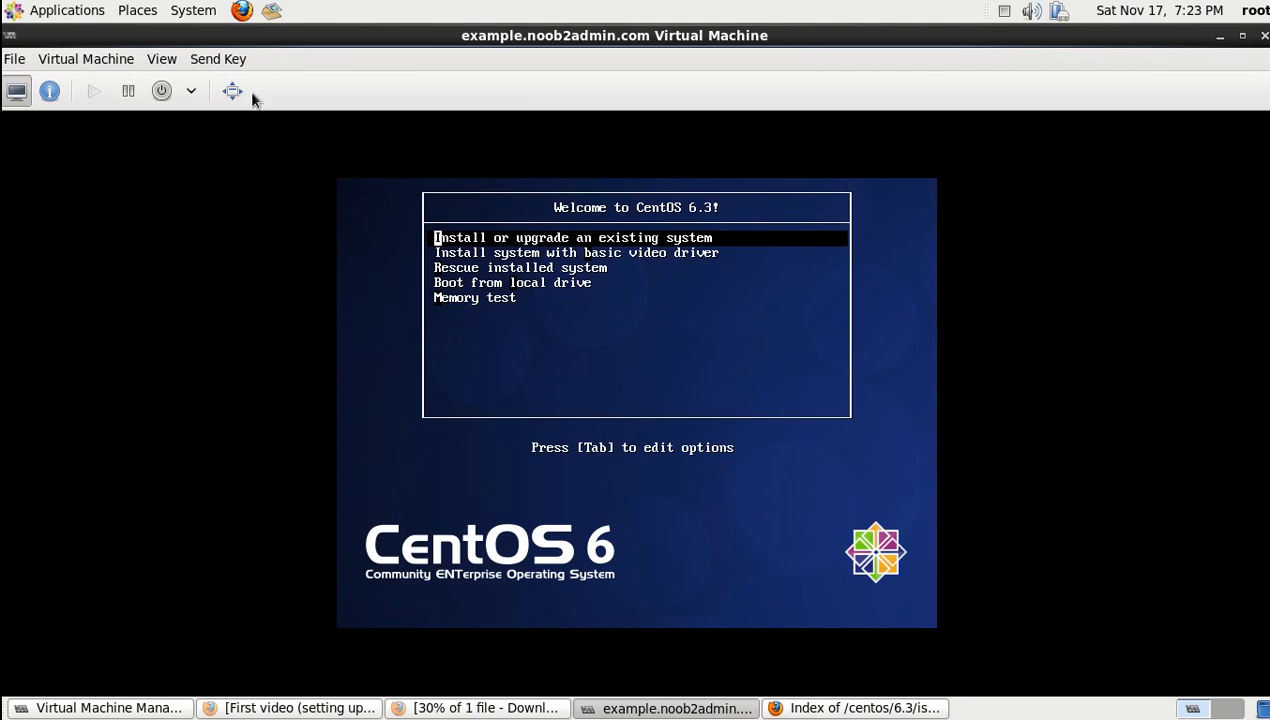
pyautogui.click(160, 58)
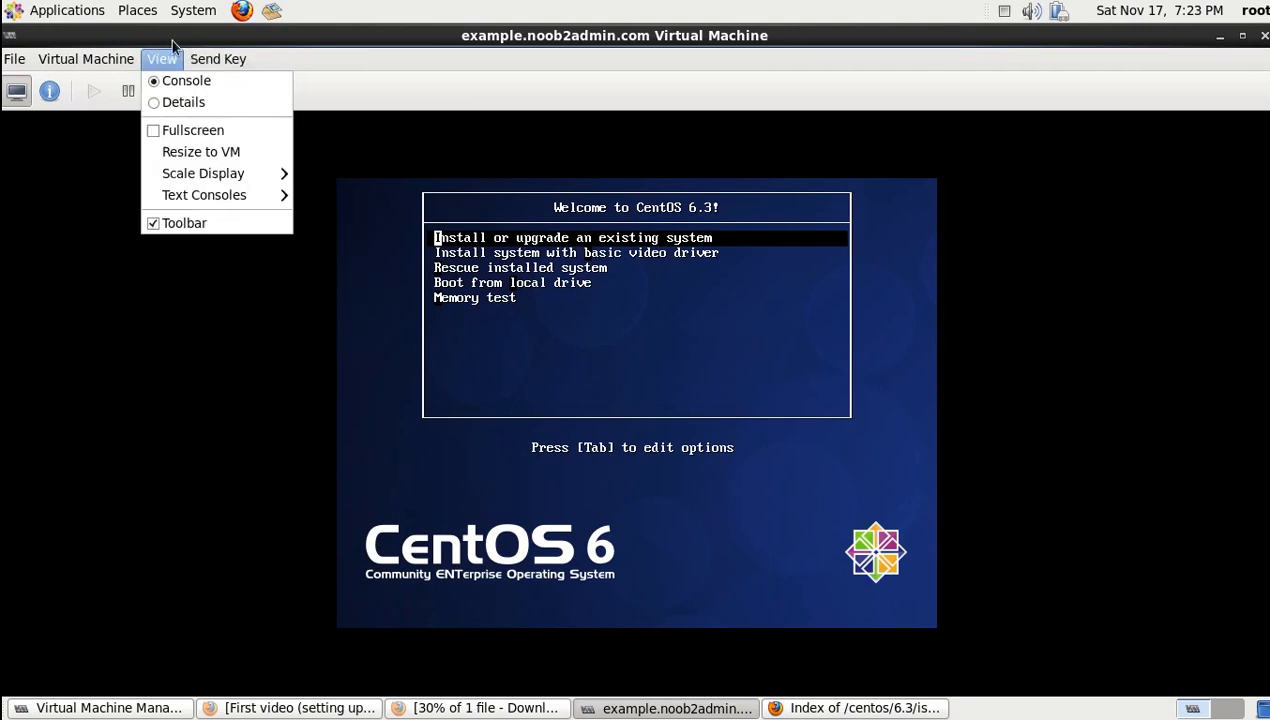
pyautogui.click(192, 130)
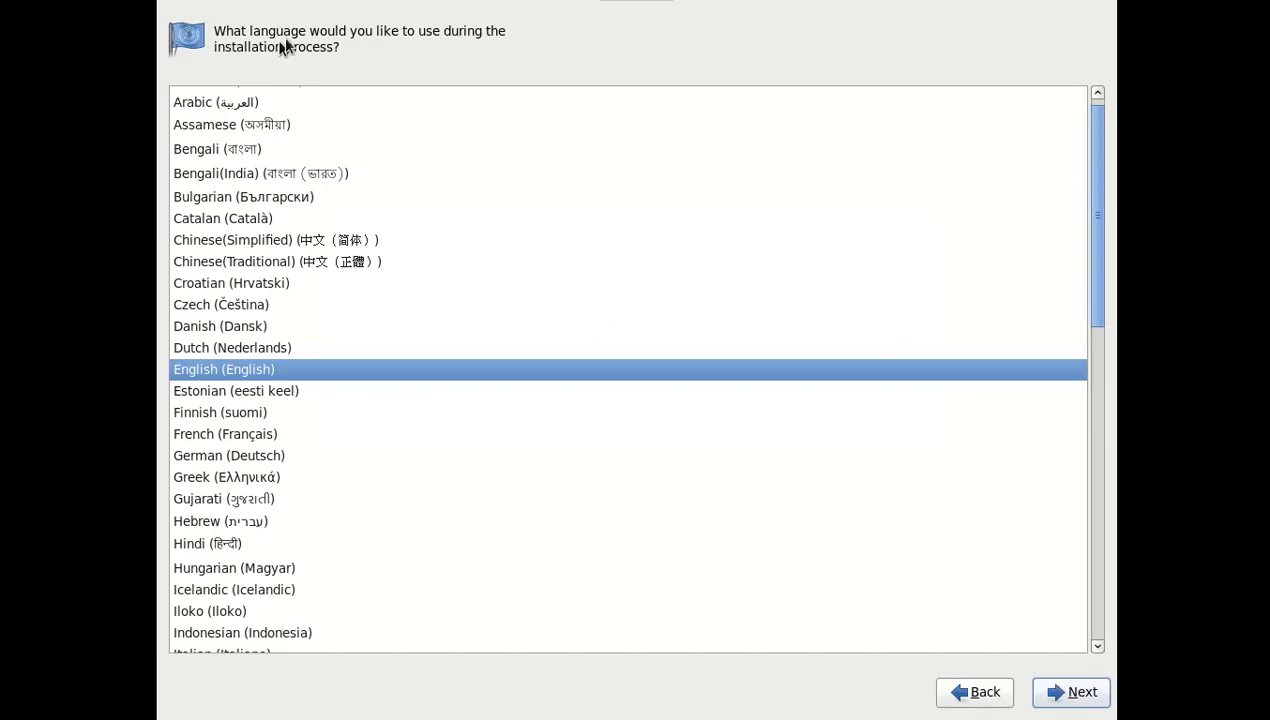
pyautogui.moveTo(1048, 716)
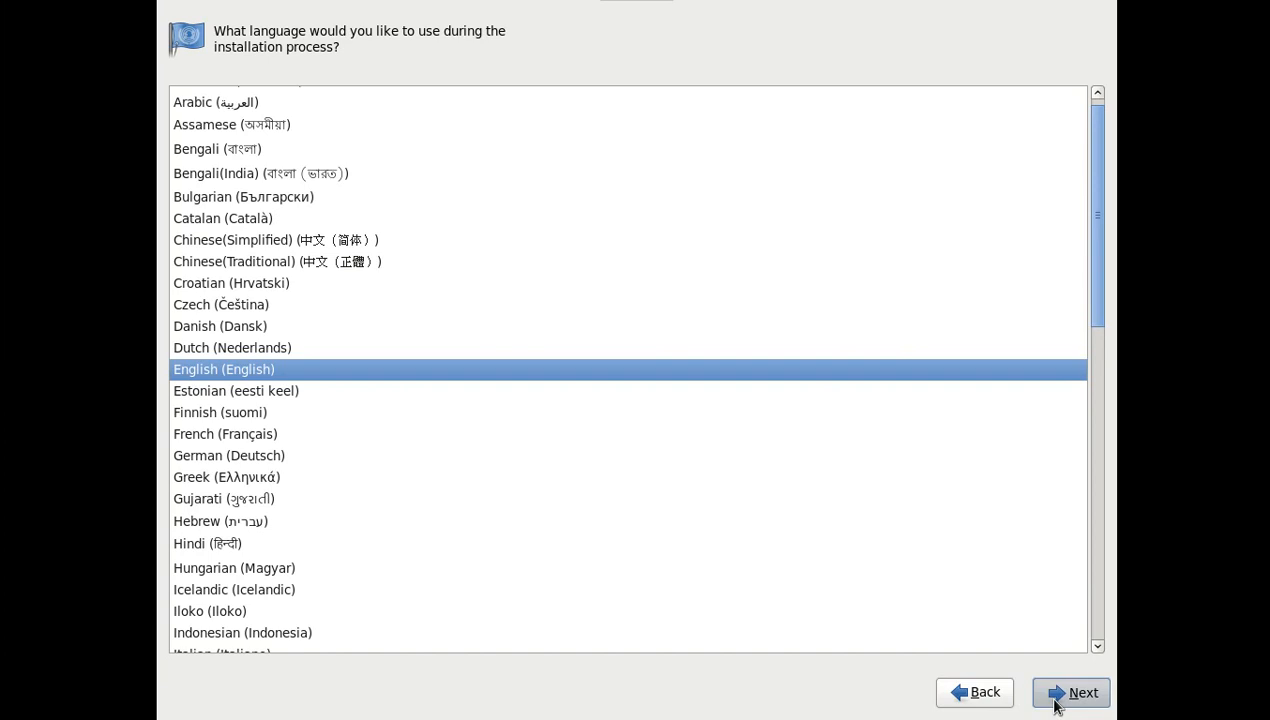
# Accept English language, U.S. English keyboard and Basic Storage Devices in the installer
pyautogui.click(1080, 692)
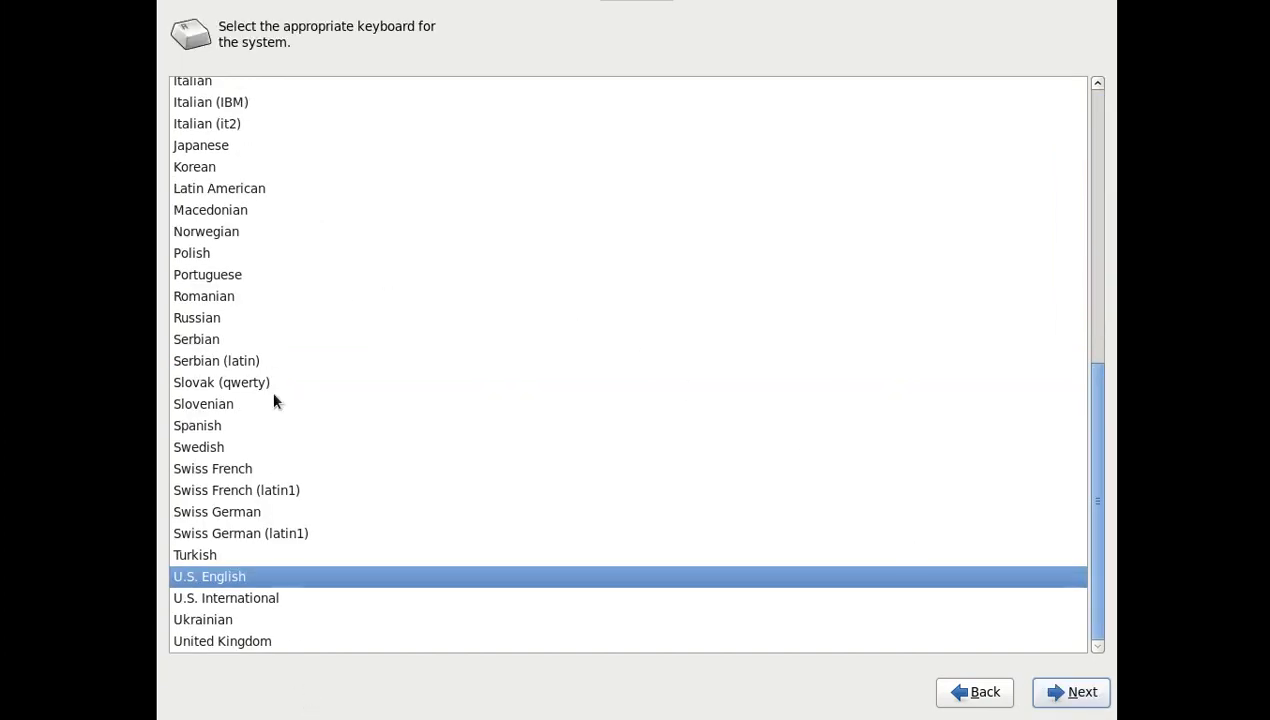
pyautogui.moveTo(1052, 694)
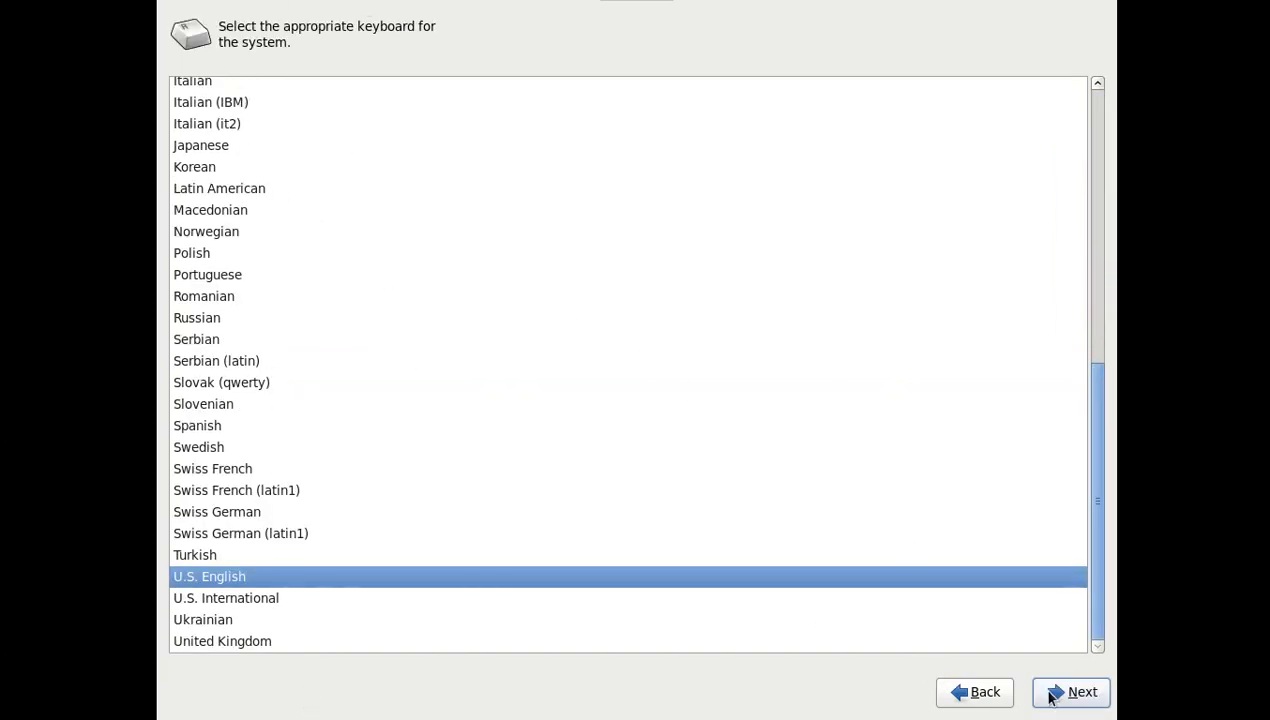
pyautogui.click(1082, 692)
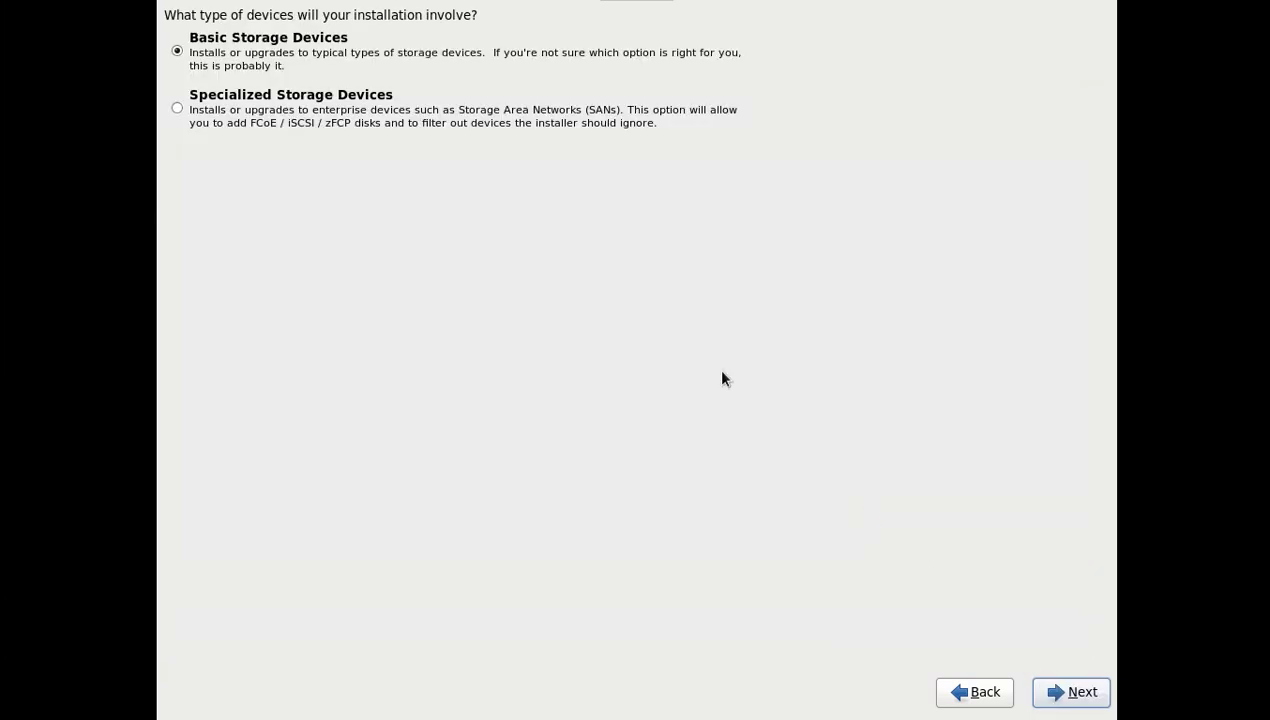
pyautogui.moveTo(232, 104)
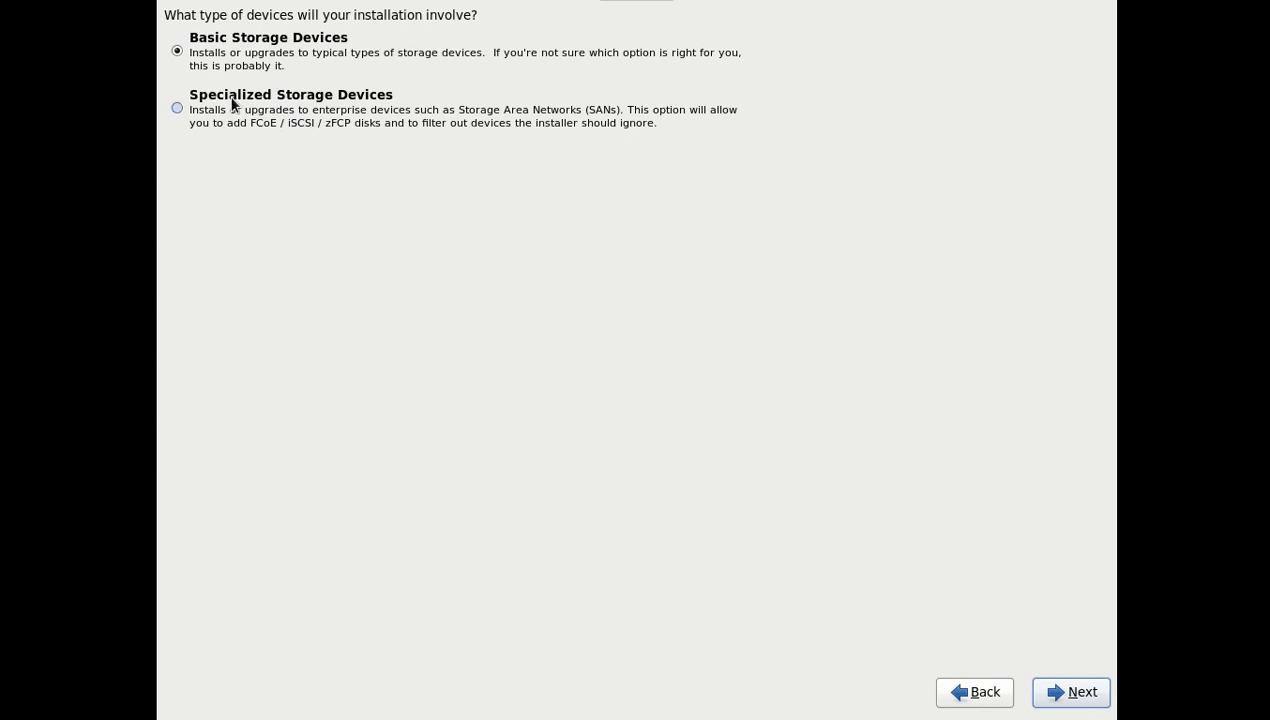
pyautogui.moveTo(428, 200)
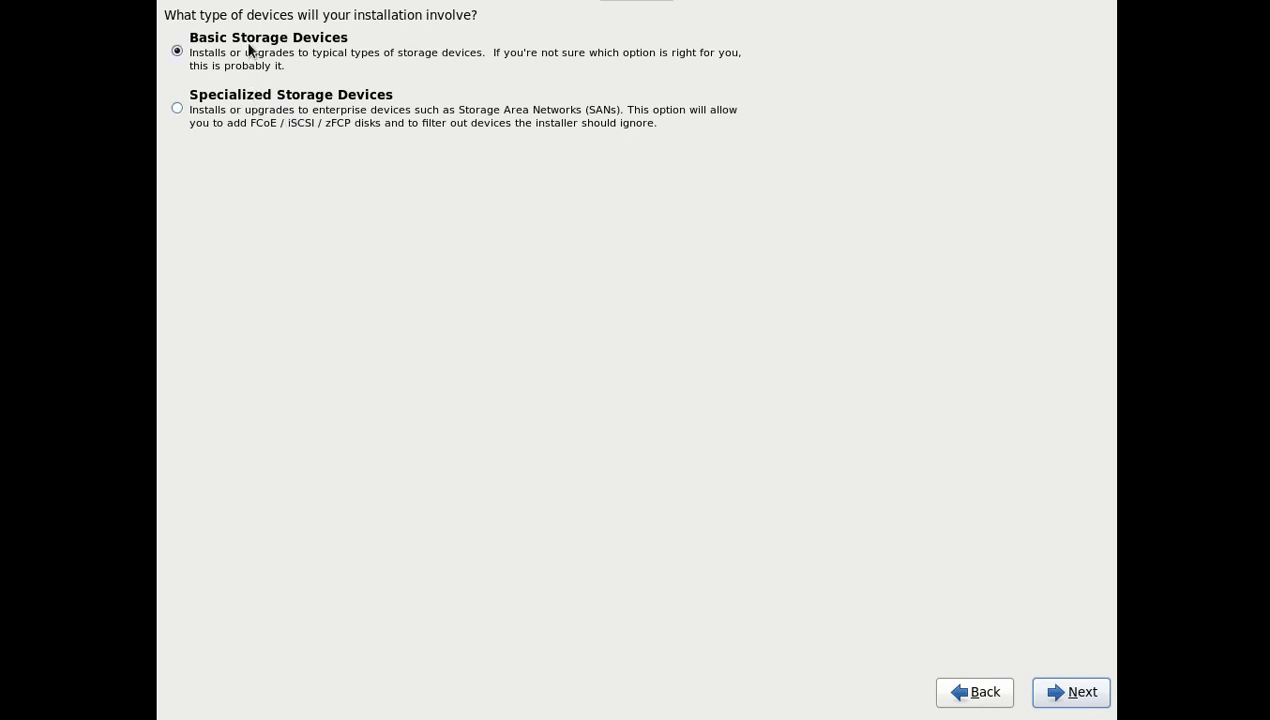
pyautogui.moveTo(200, 56)
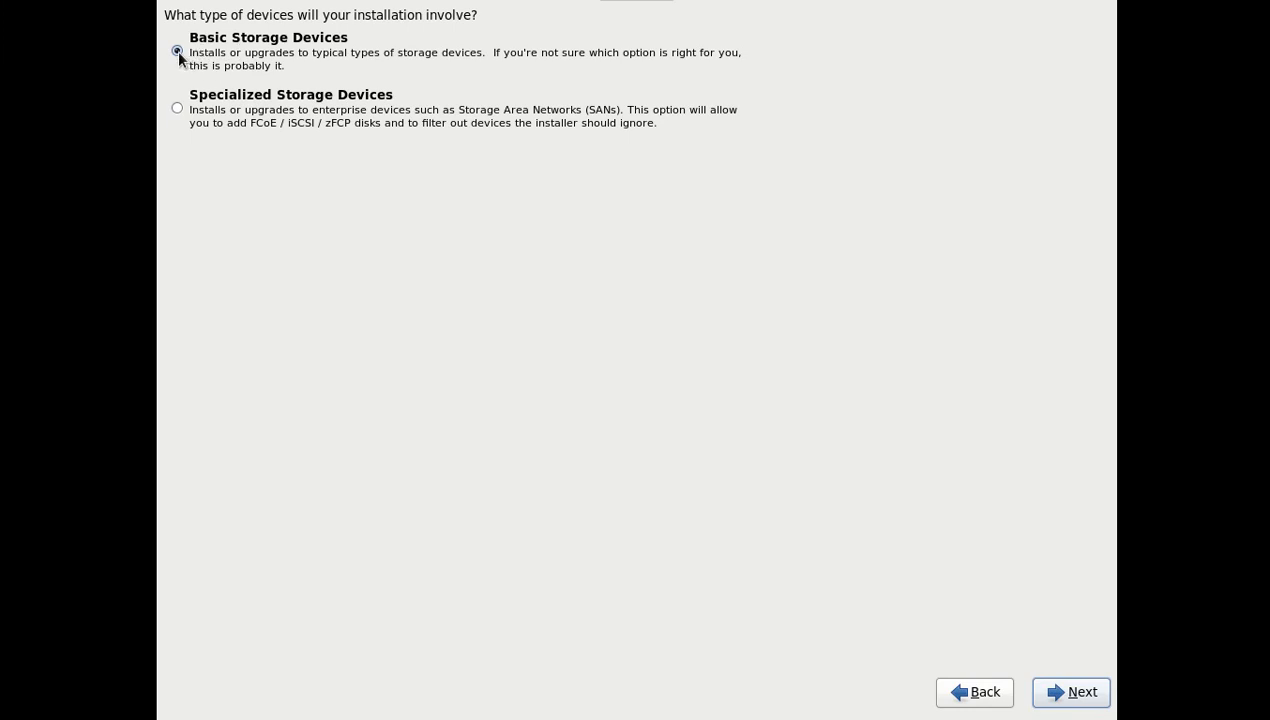
pyautogui.moveTo(1056, 704)
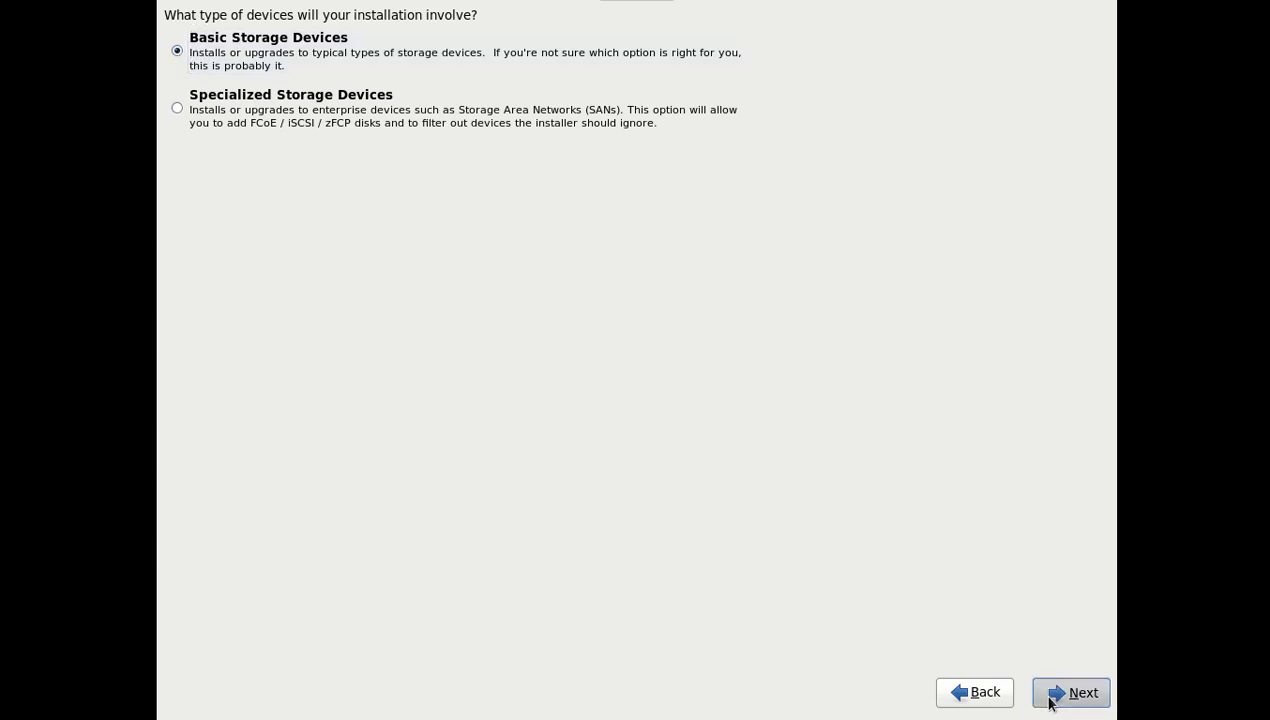
pyautogui.click(1080, 692)
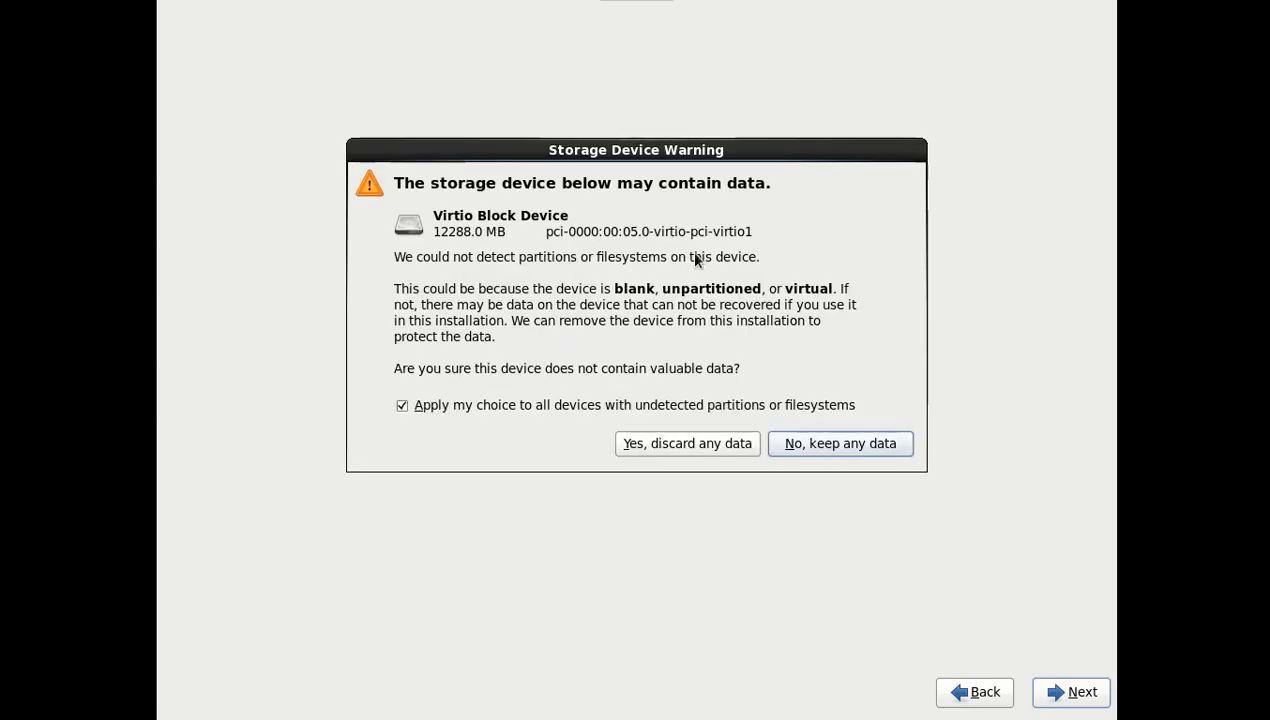
pyautogui.moveTo(622, 462)
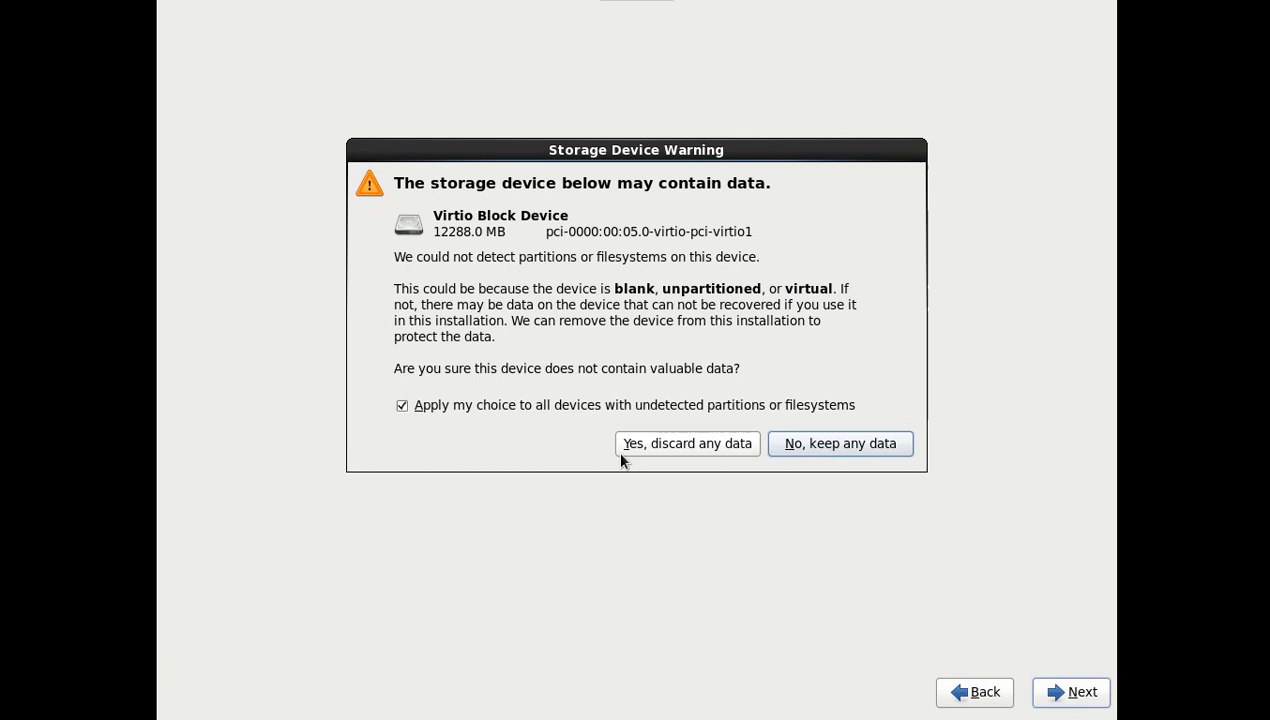
pyautogui.moveTo(656, 414)
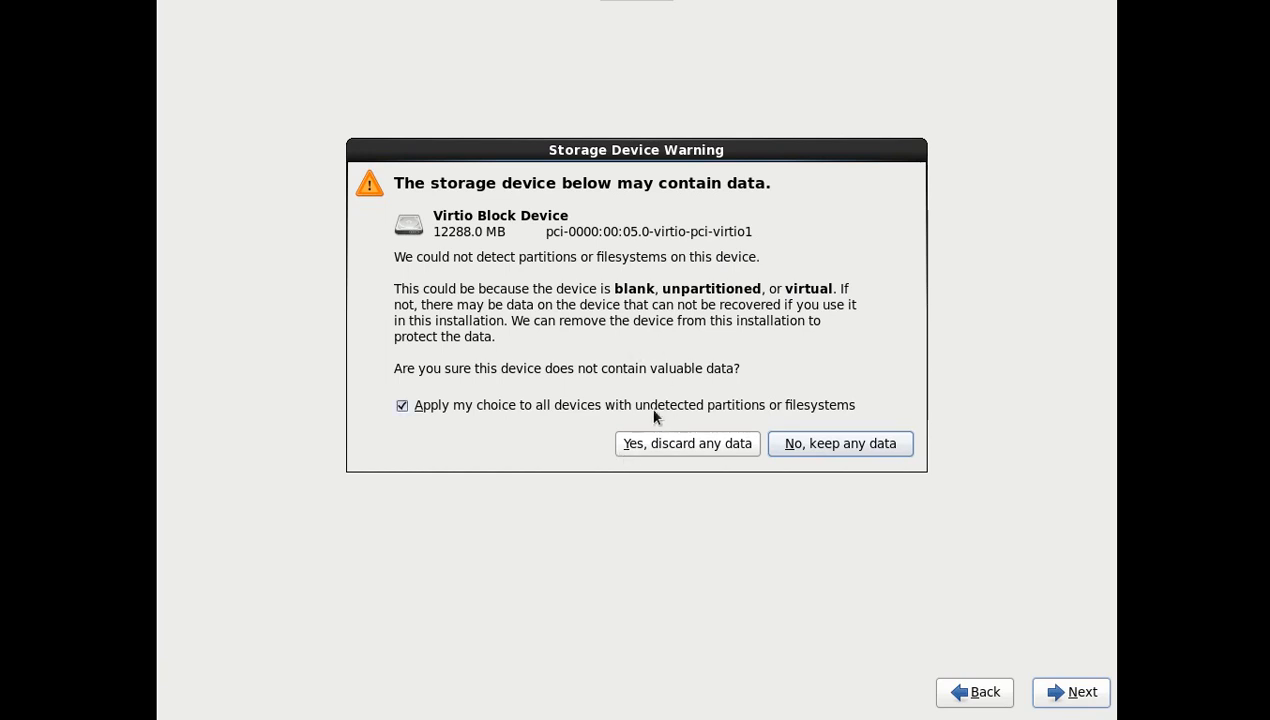
pyautogui.moveTo(712, 296)
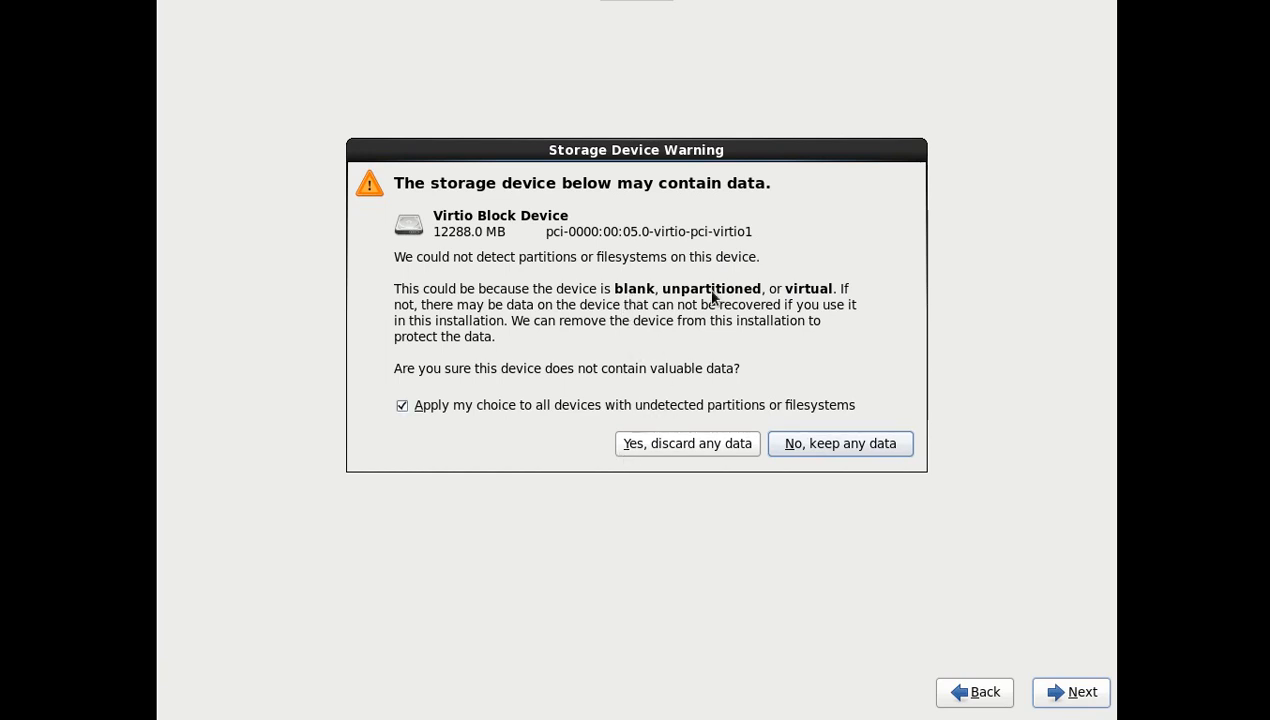
pyautogui.moveTo(672, 444)
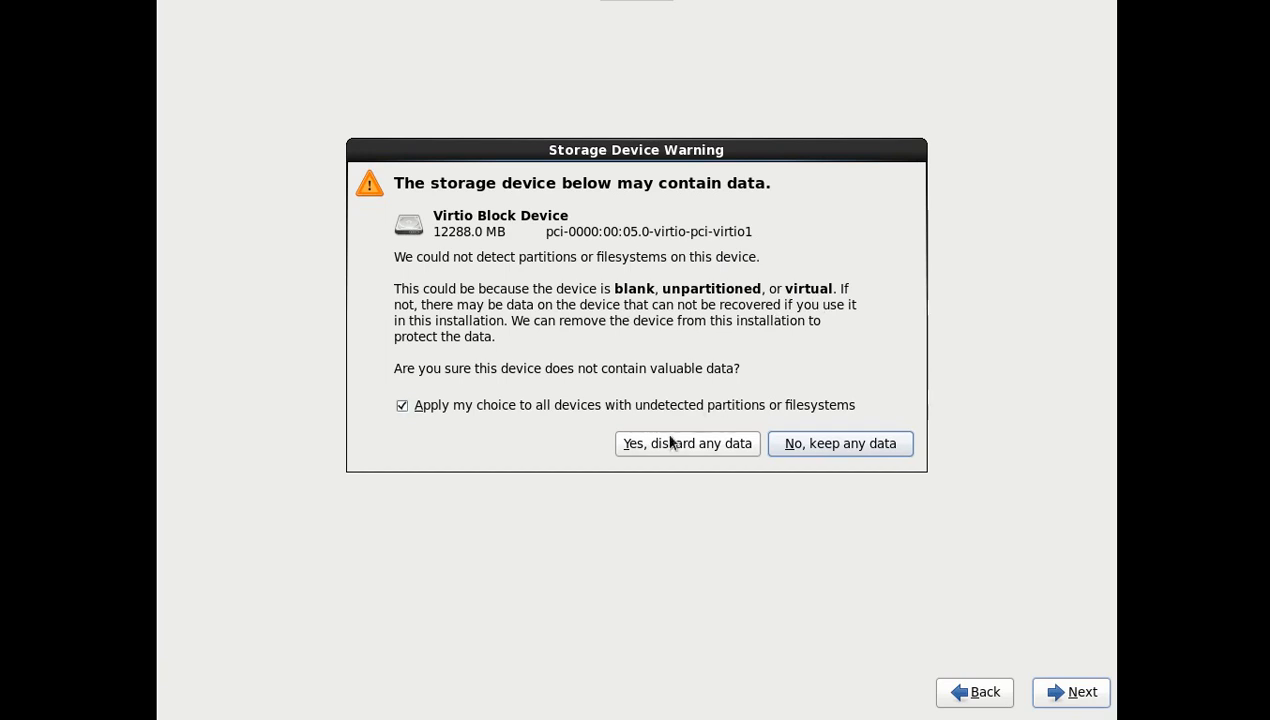
# Discard data on the blank virtual disk and set the hostname host.noob2admin.com
pyautogui.click(686, 444)
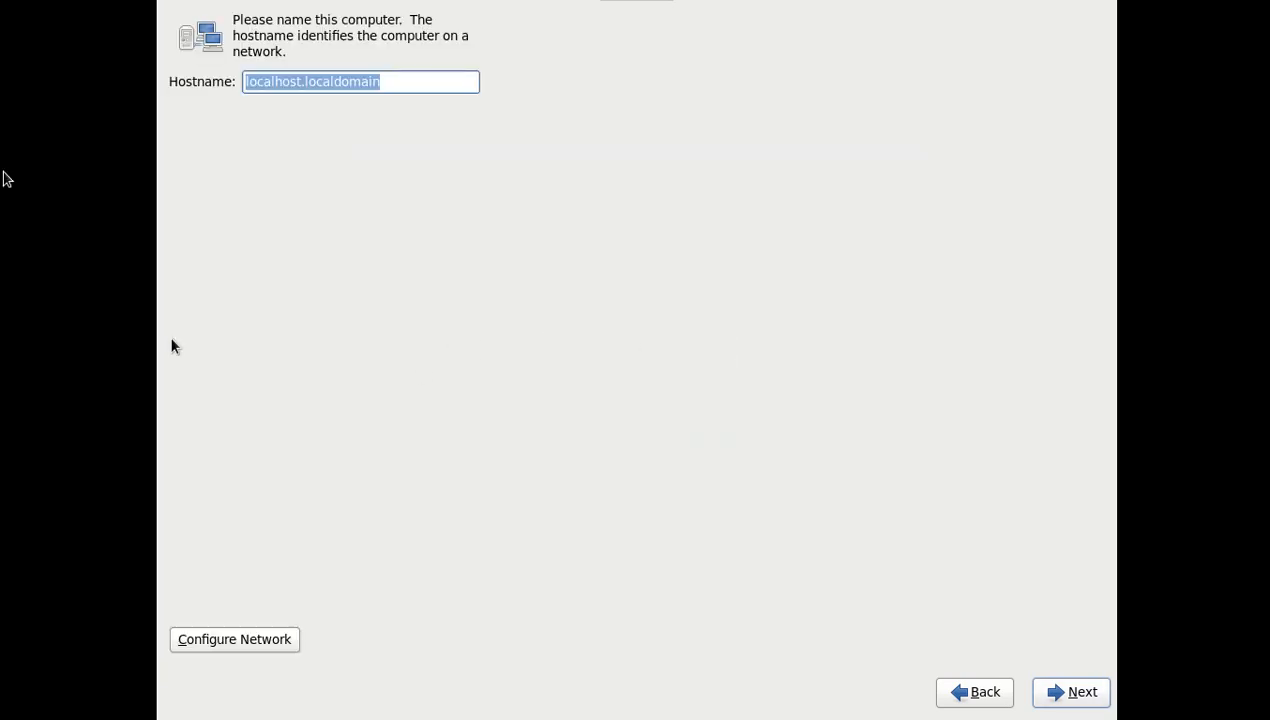
pyautogui.write('host')
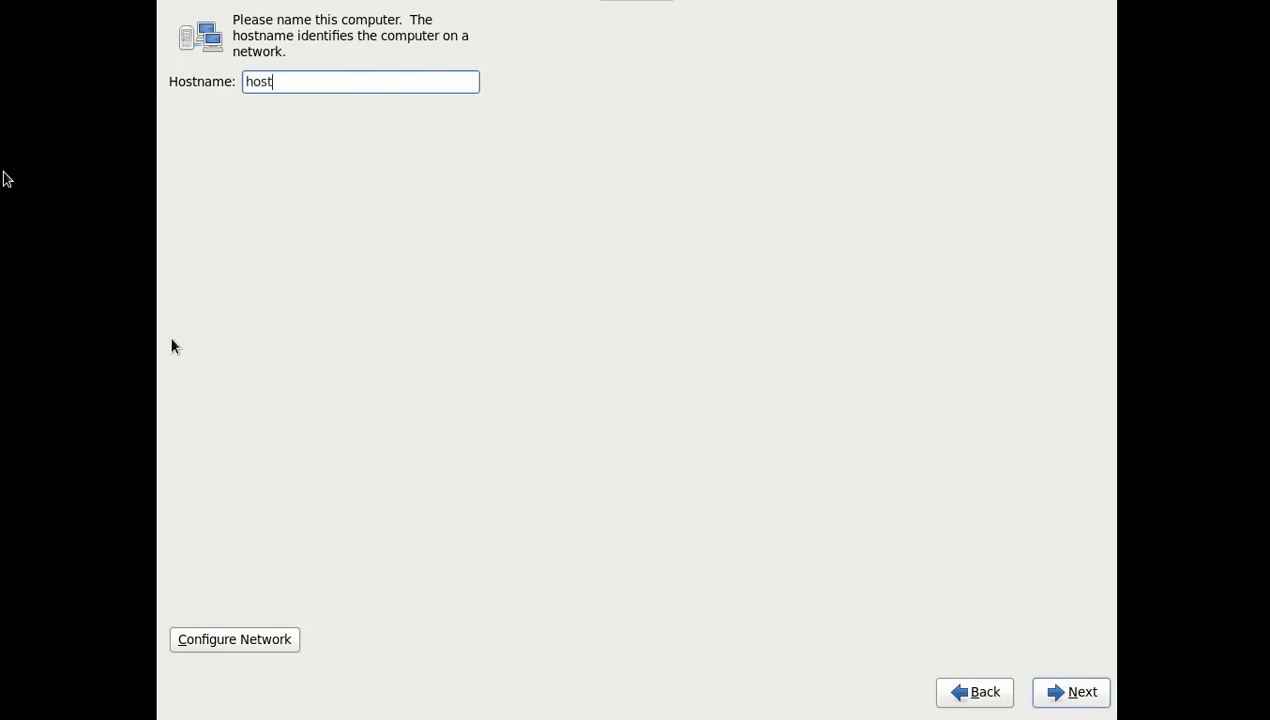
pyautogui.write('.noob2admi')
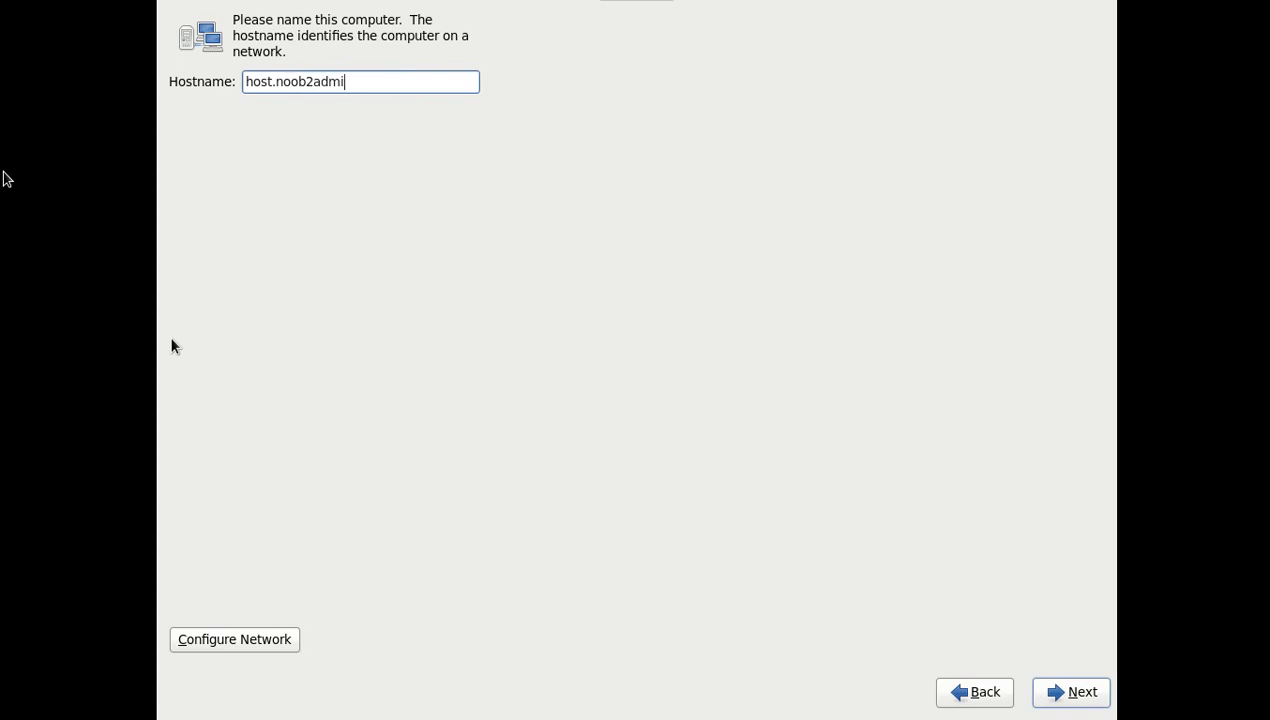
pyautogui.write('.com')
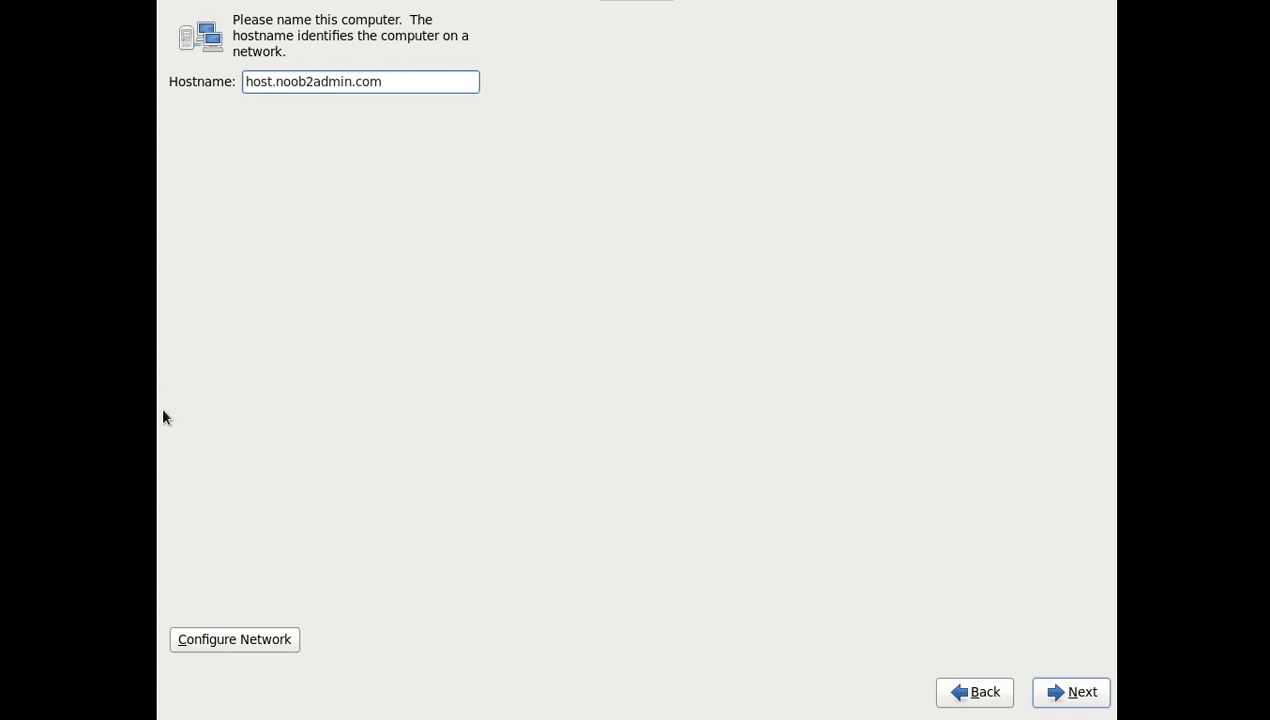
# Set the System eth0 wired connection to connect automatically and apply it
pyautogui.click(234, 640)
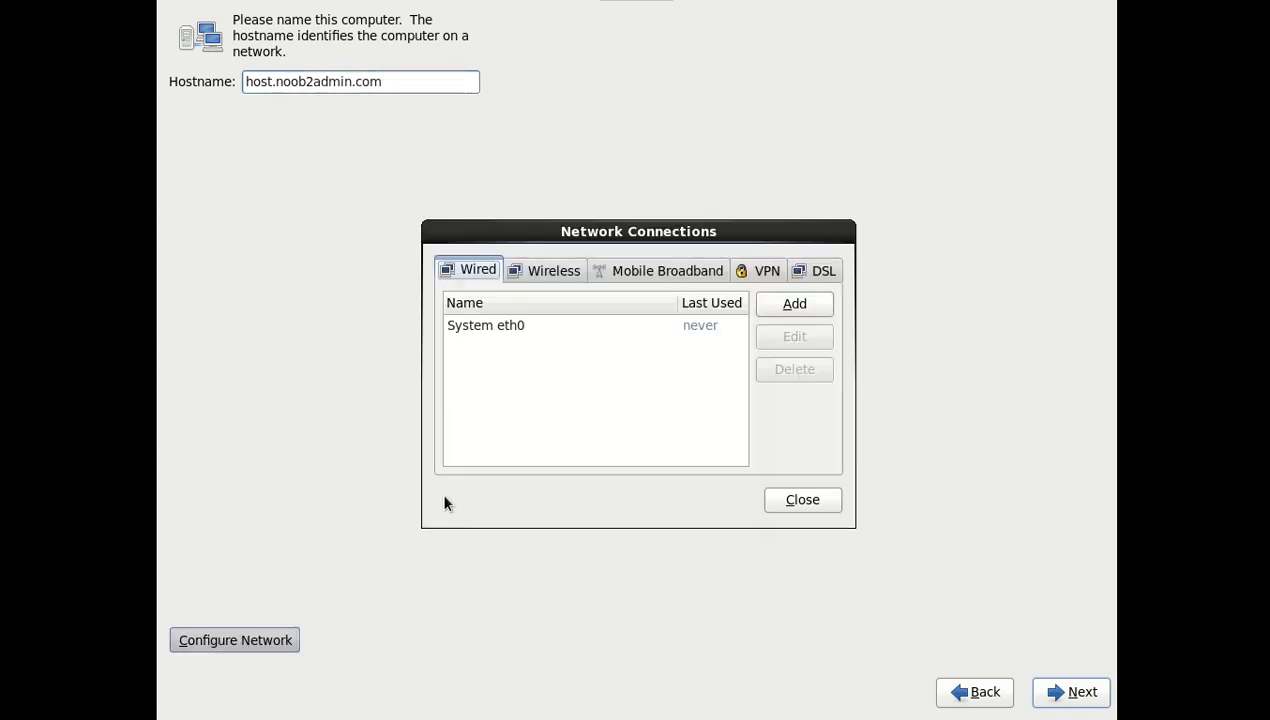
pyautogui.click(486, 324)
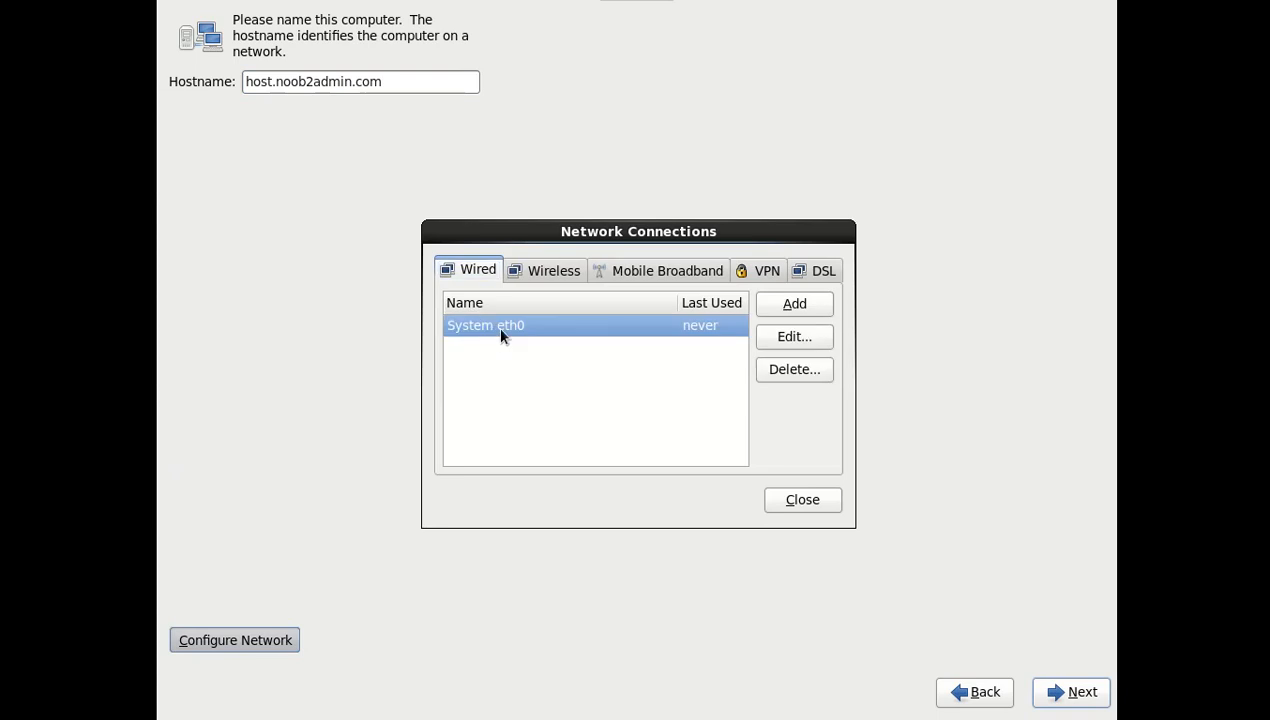
pyautogui.moveTo(912, 414)
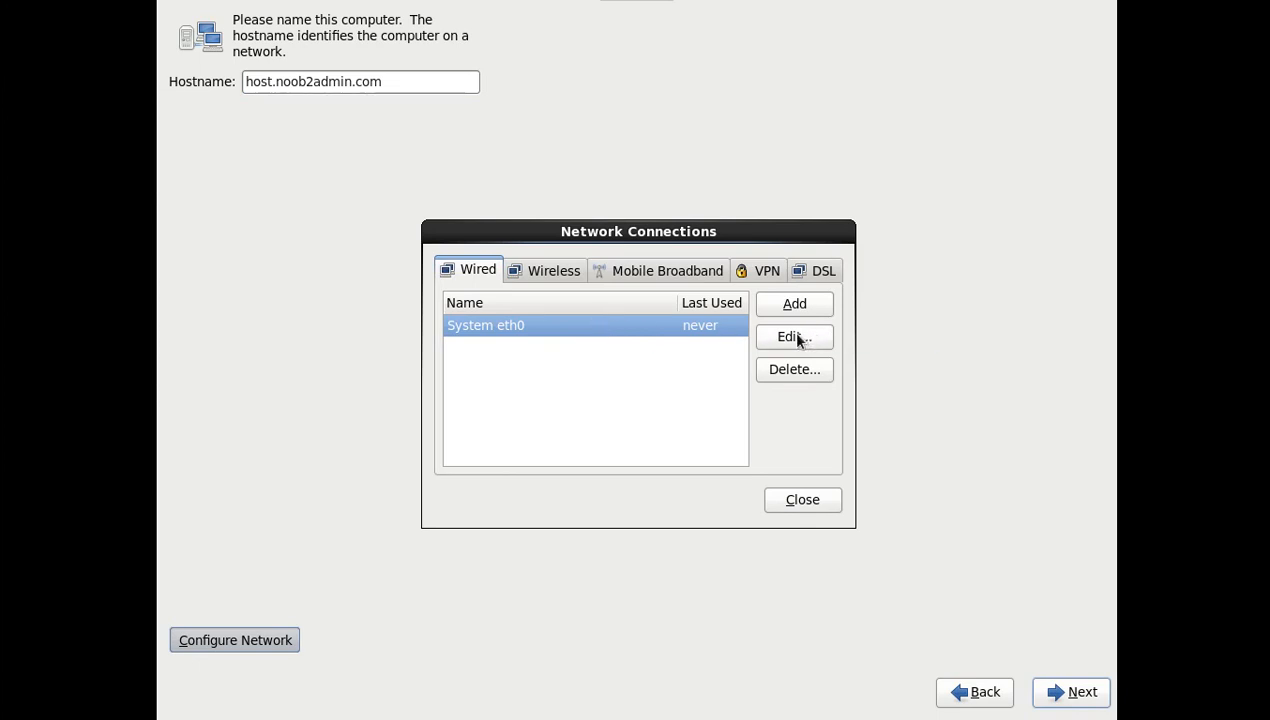
pyautogui.moveTo(792, 334)
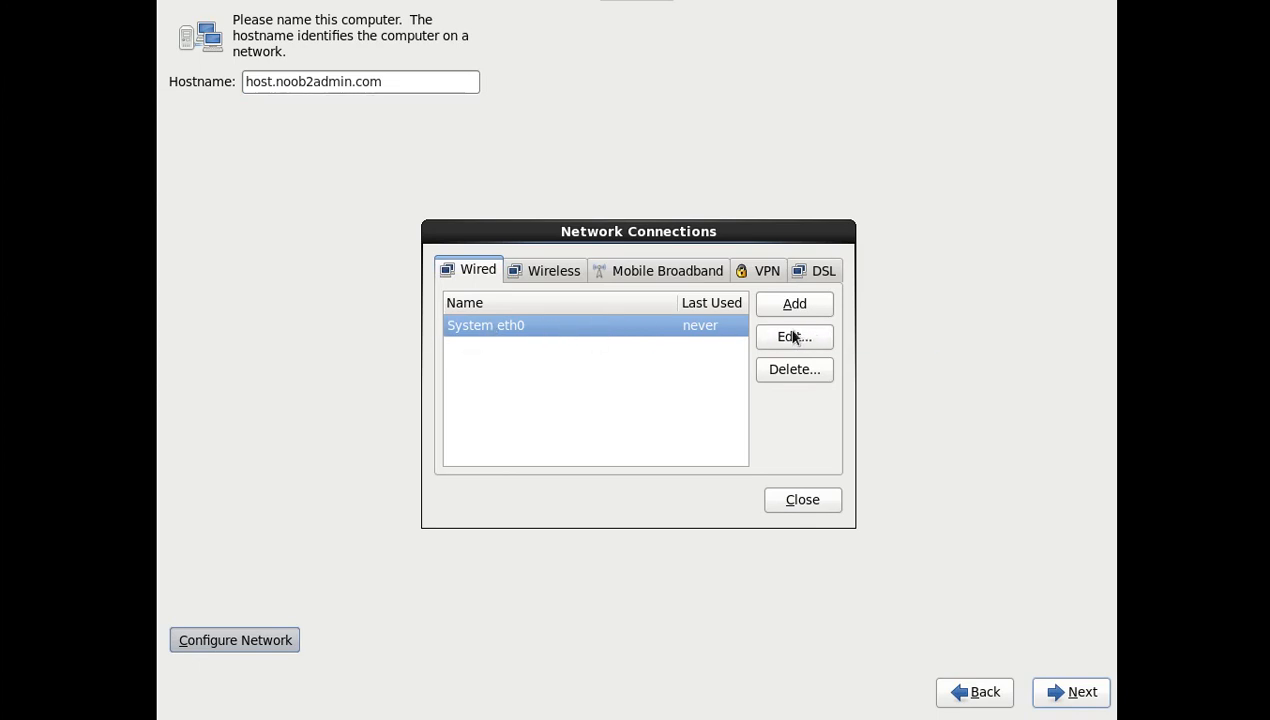
pyautogui.click(794, 336)
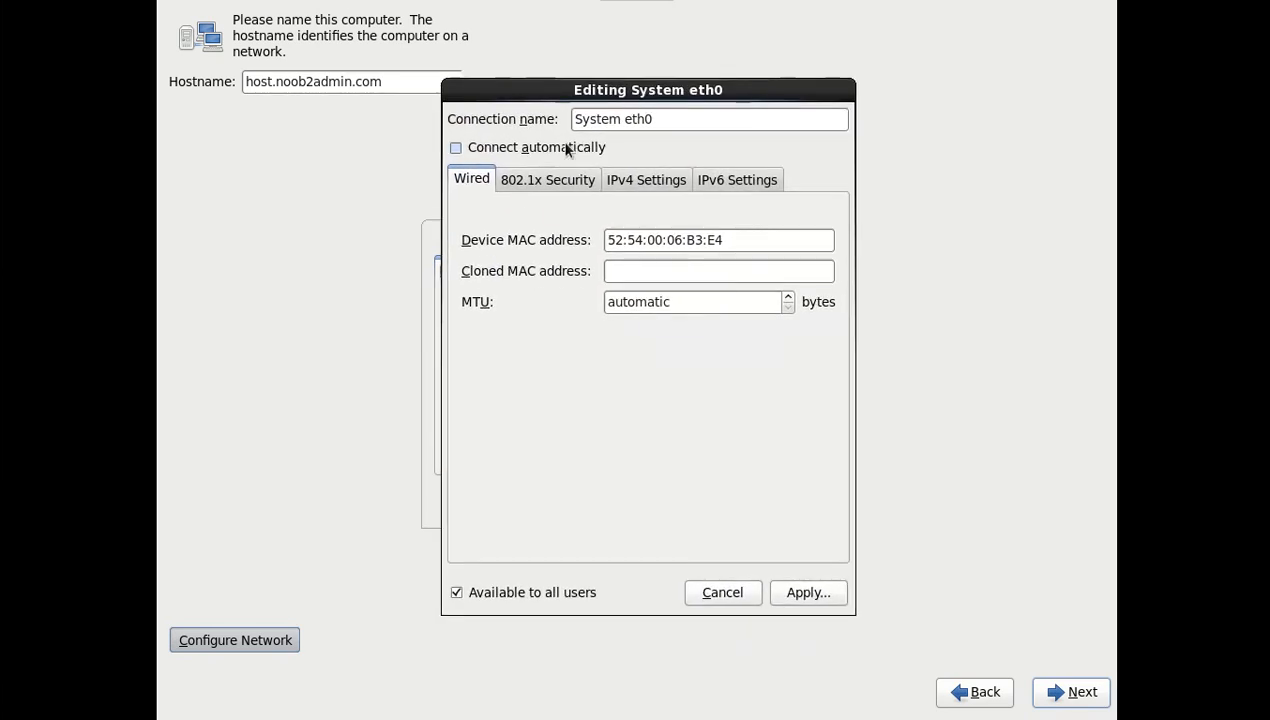
pyautogui.click(454, 148)
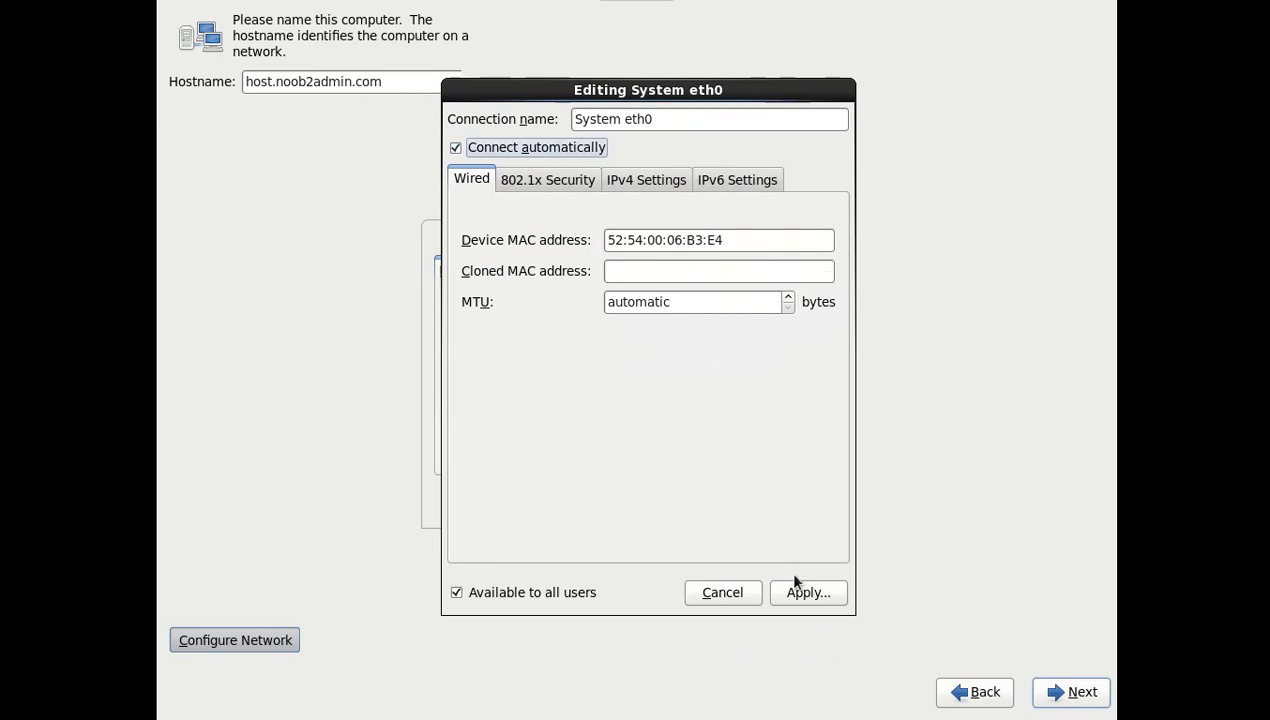
pyautogui.click(722, 592)
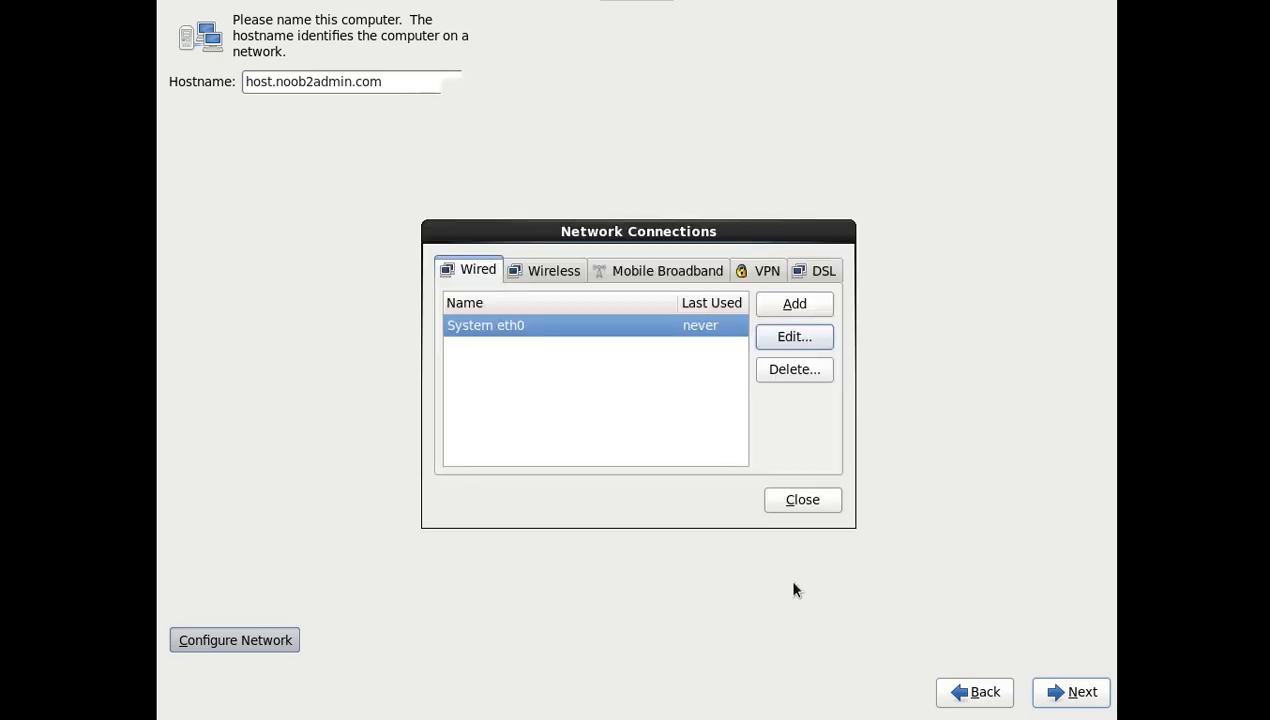
pyautogui.moveTo(536, 276)
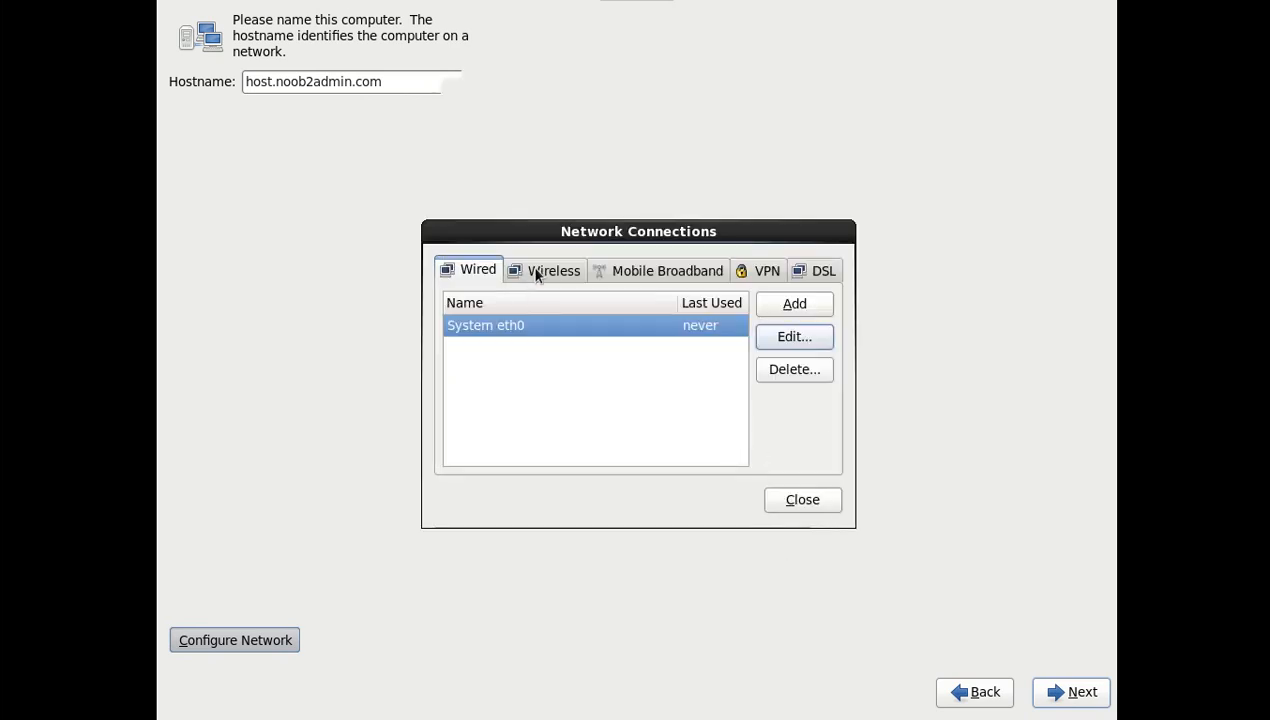
# Review the wireless and wired lists and verify the saved eth0 settings
pyautogui.click(552, 270)
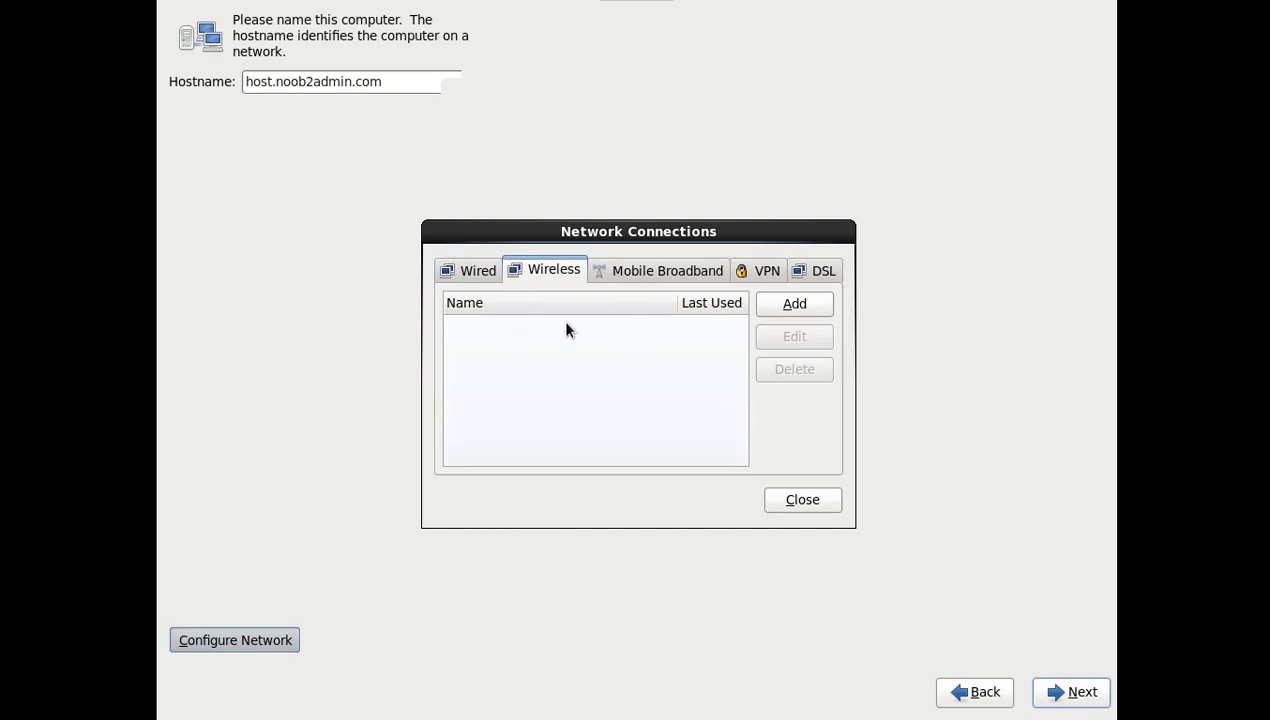
pyautogui.moveTo(562, 284)
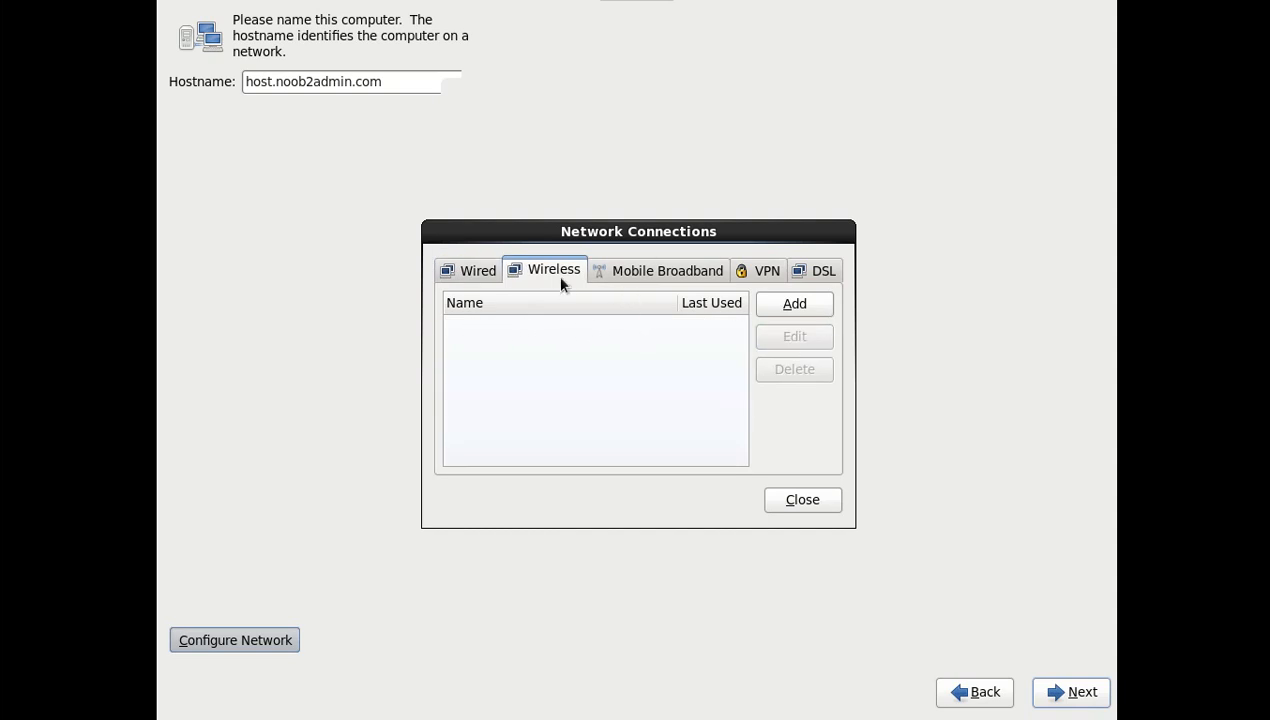
pyautogui.click(476, 270)
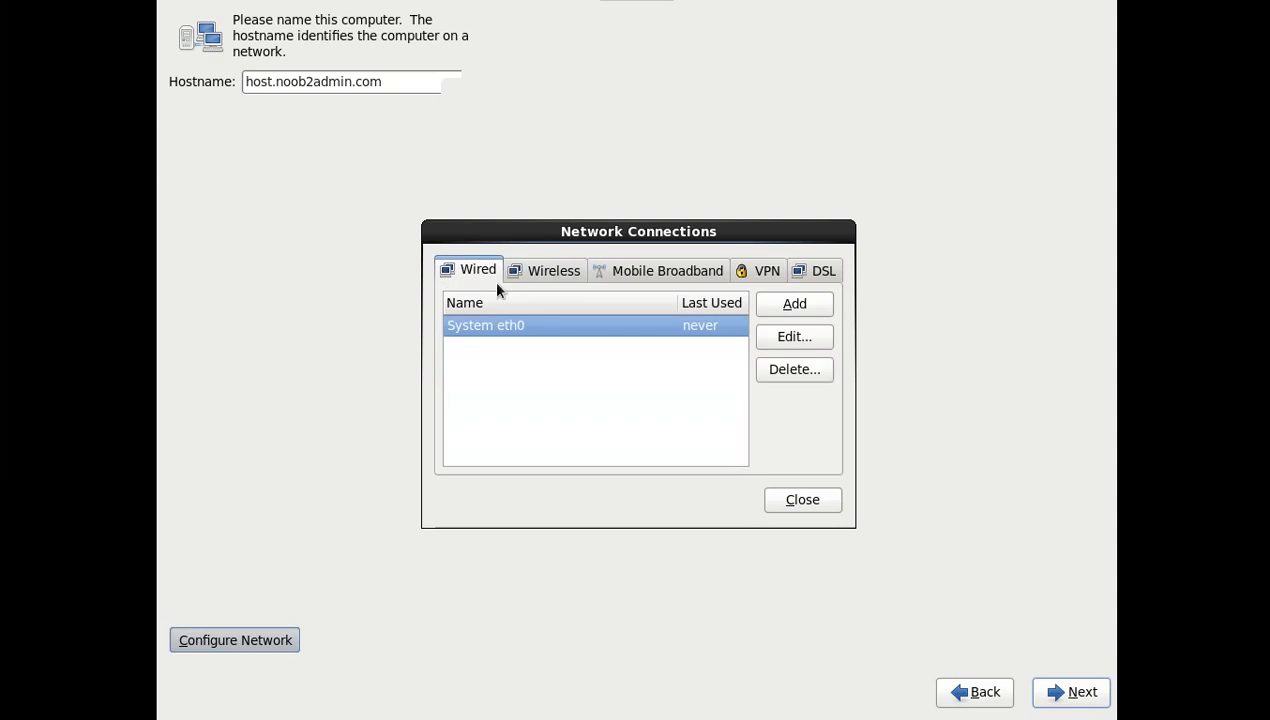
pyautogui.moveTo(792, 368)
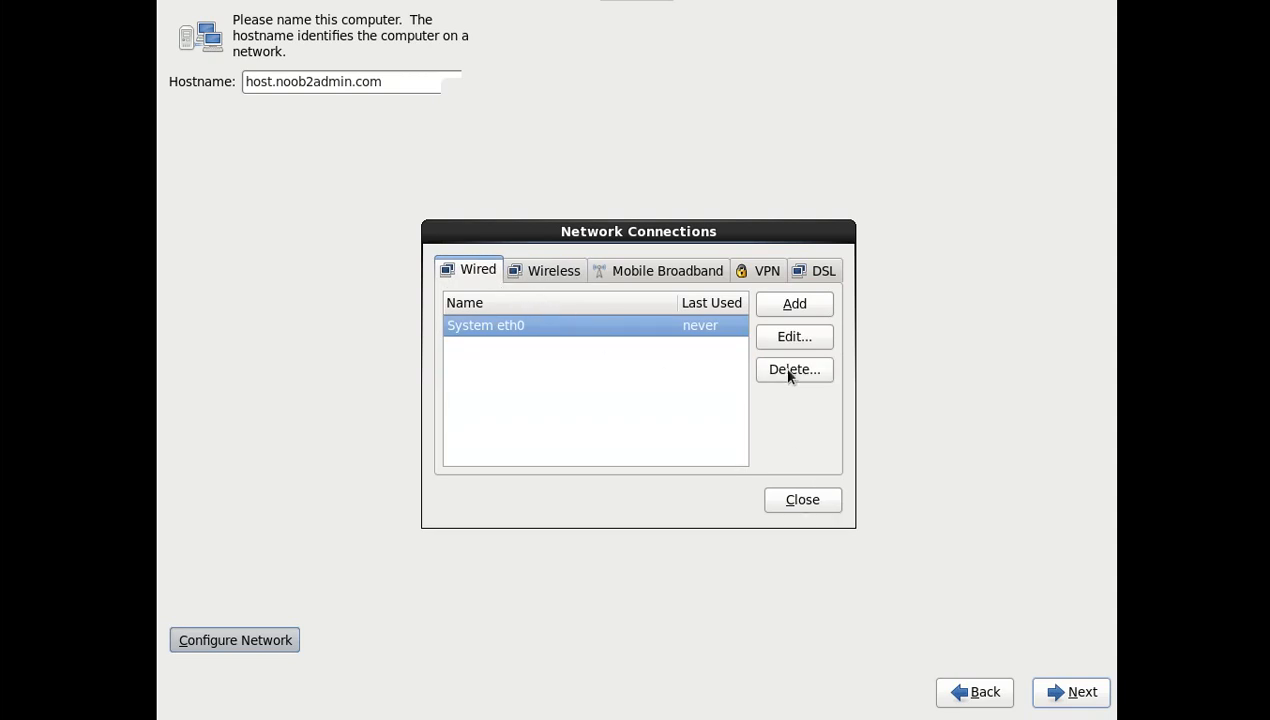
pyautogui.click(794, 336)
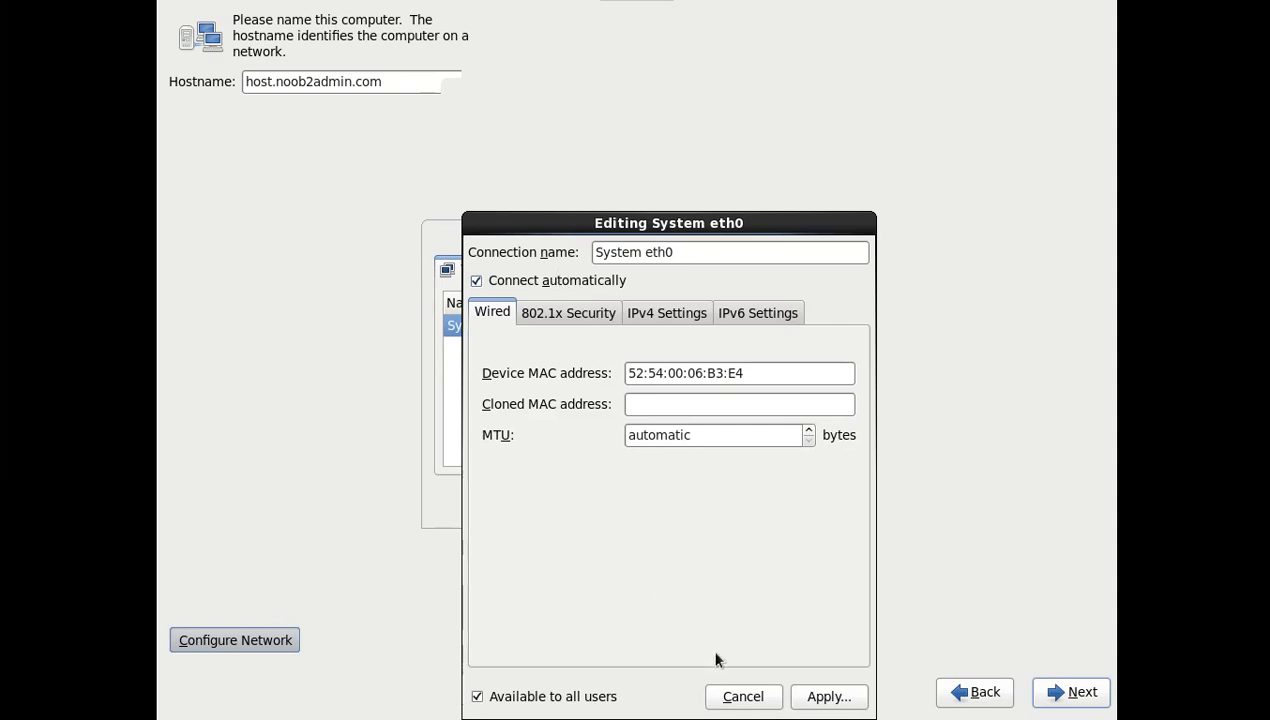
pyautogui.click(744, 696)
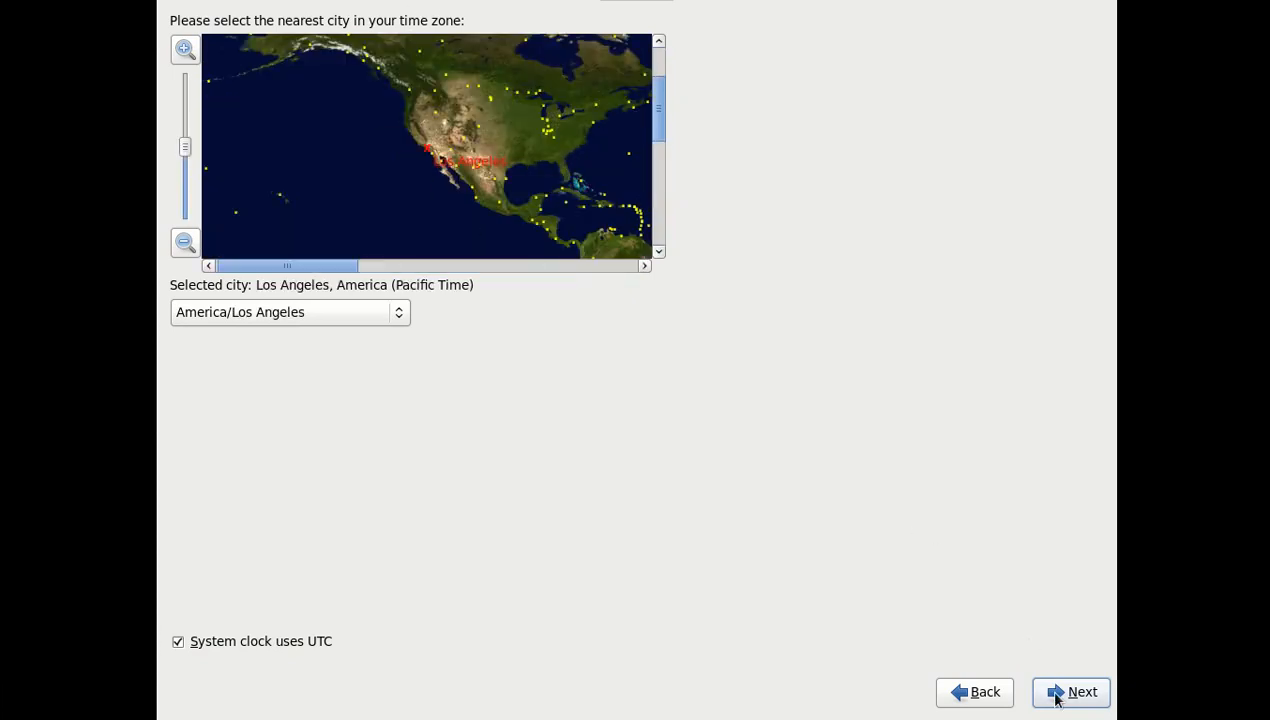
# Keep America/Los Angeles time zone and confirm the root password
pyautogui.click(1084, 692)
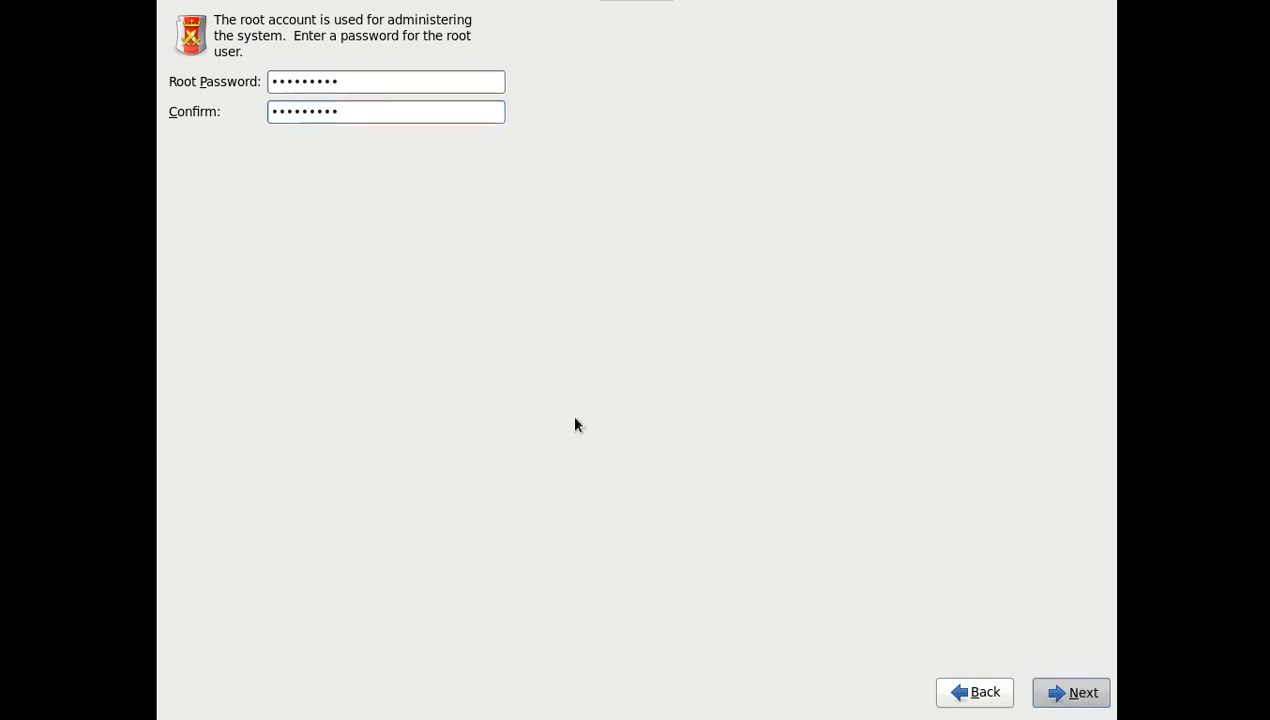
pyautogui.click(1082, 692)
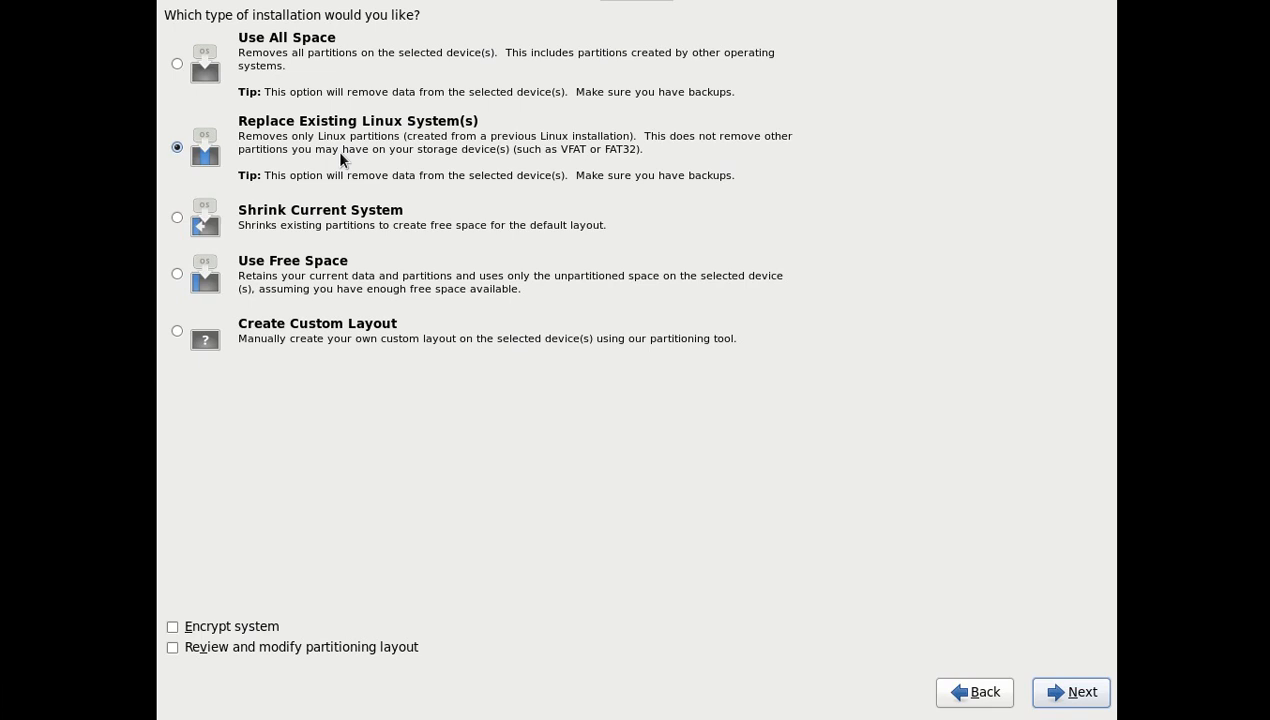
pyautogui.moveTo(192, 156)
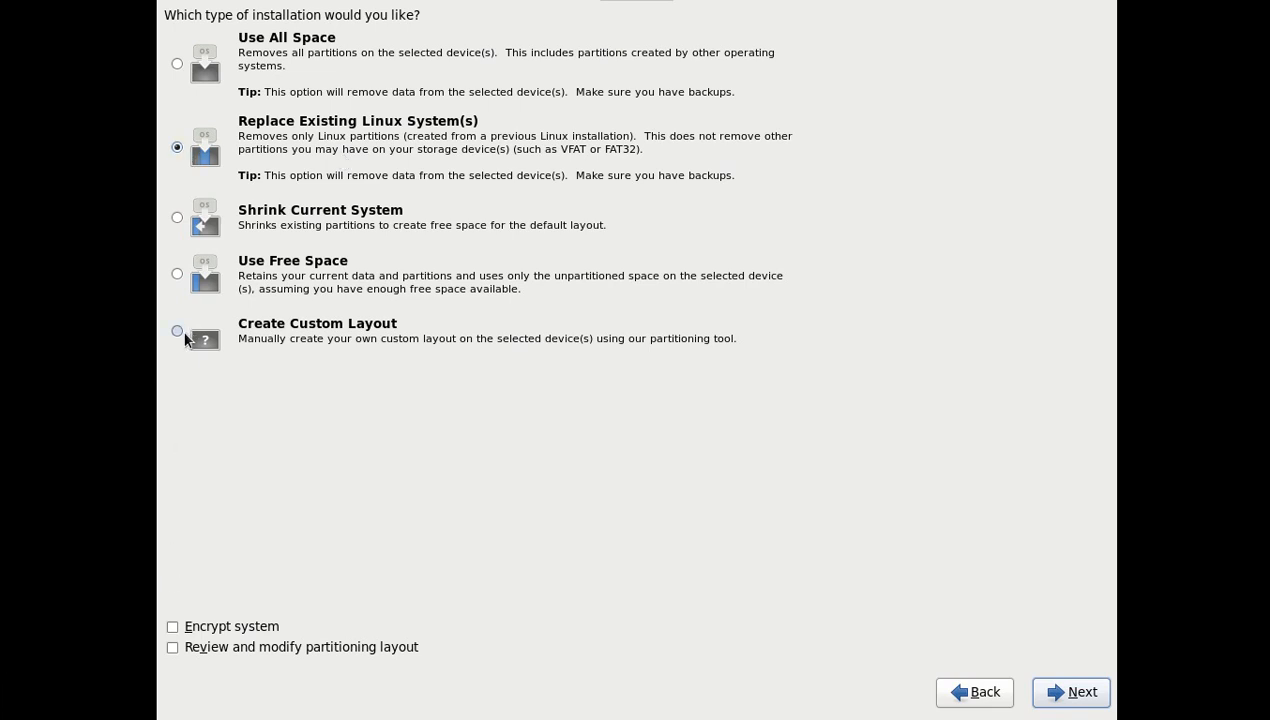
# Select Create Custom Layout as the installation type
pyautogui.click(176, 330)
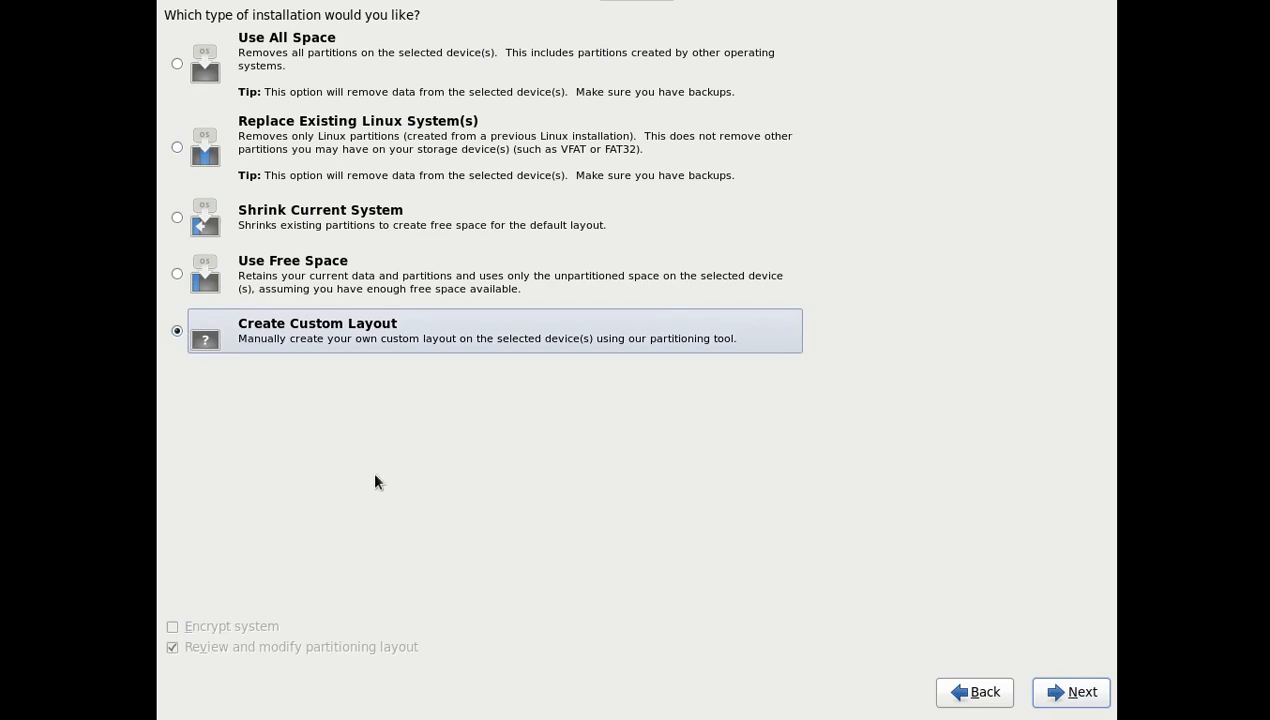
pyautogui.moveTo(1082, 692)
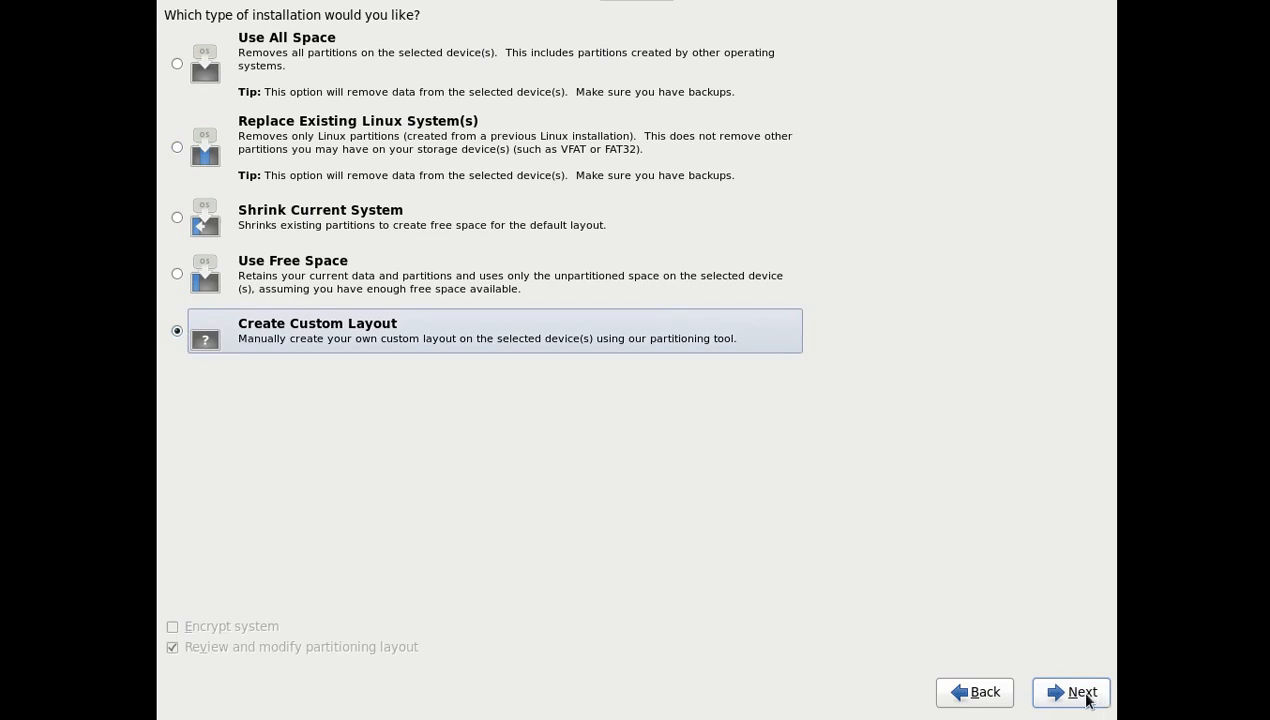
# Create a 200 MB standard partition mounted at /boot in the free space on vda
pyautogui.click(1070, 692)
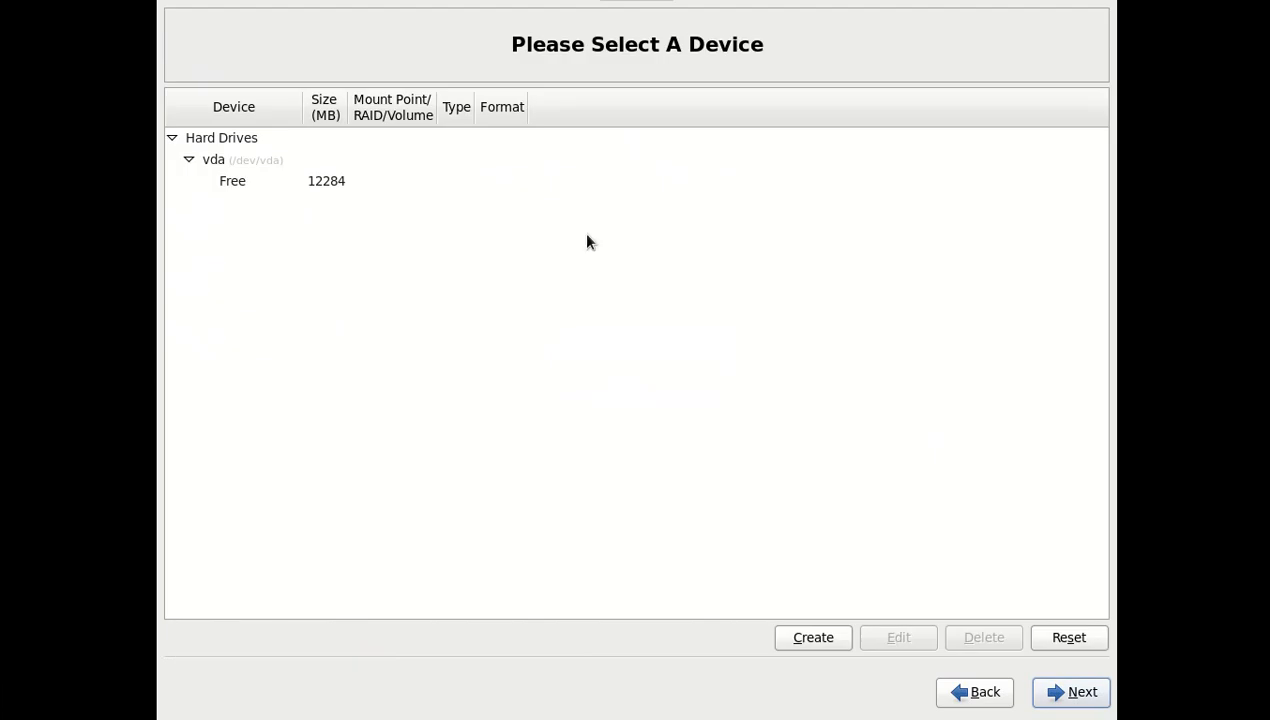
pyautogui.click(232, 180)
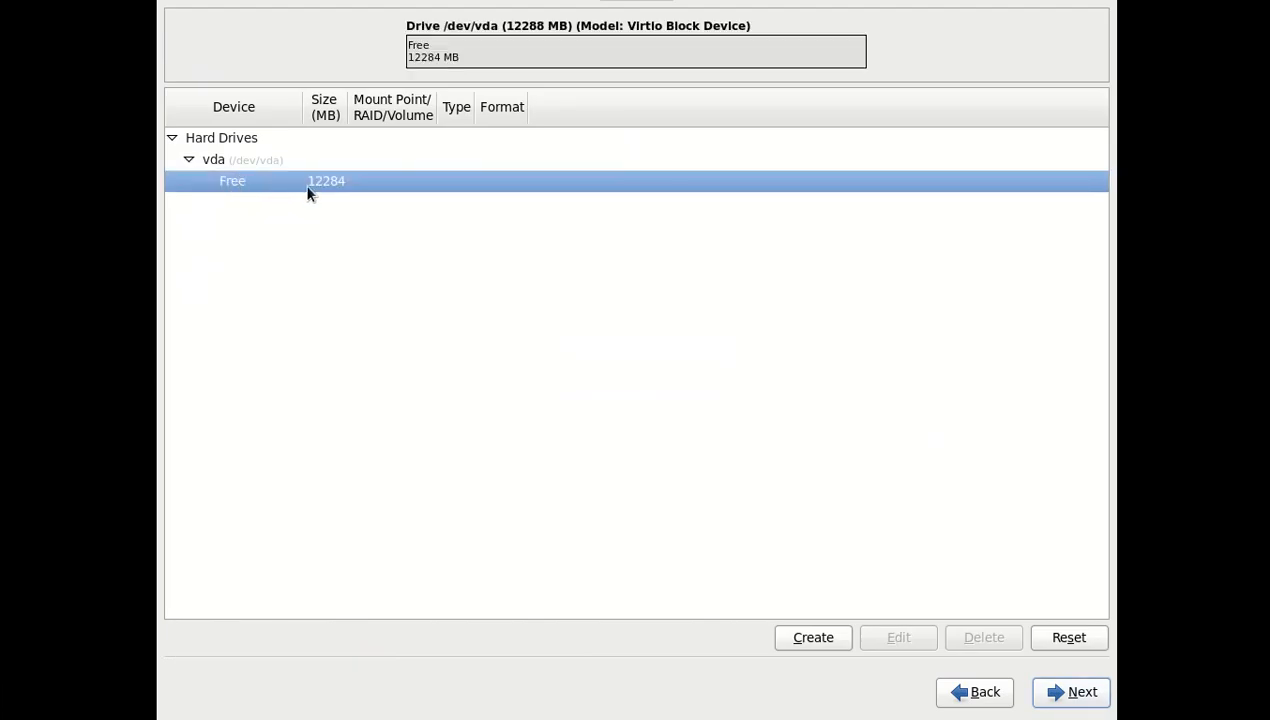
pyautogui.moveTo(332, 212)
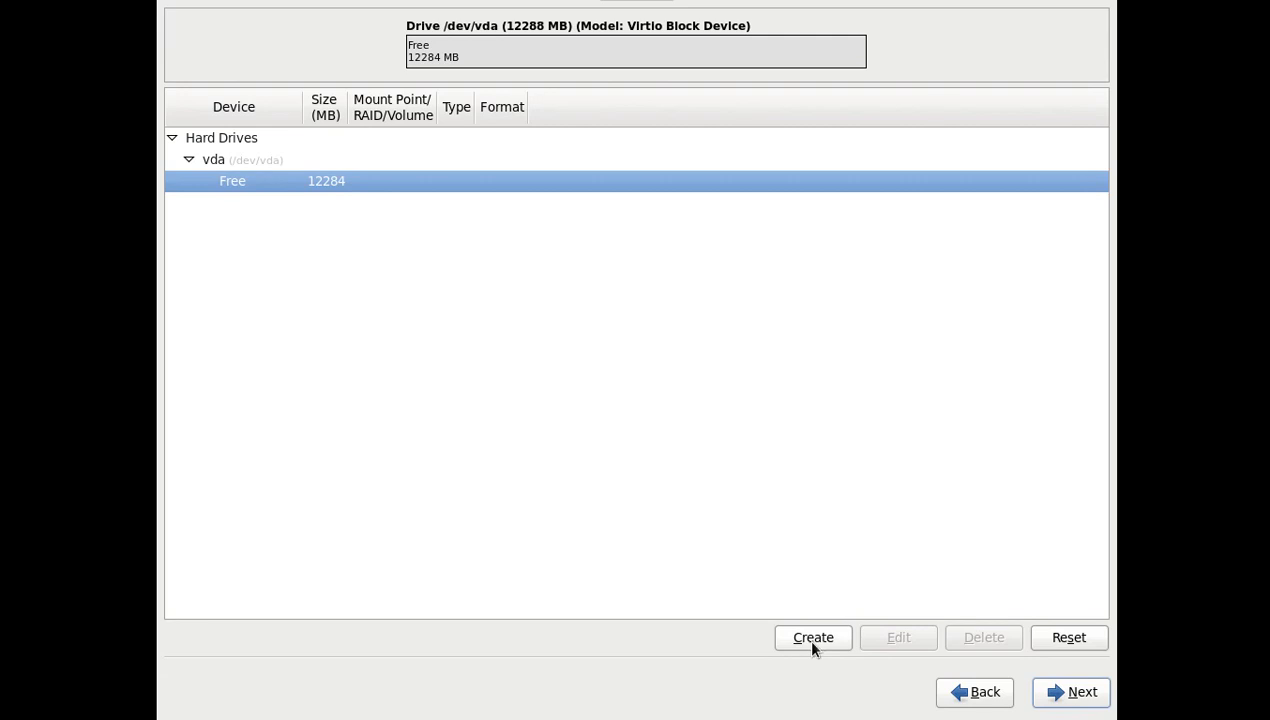
pyautogui.click(812, 636)
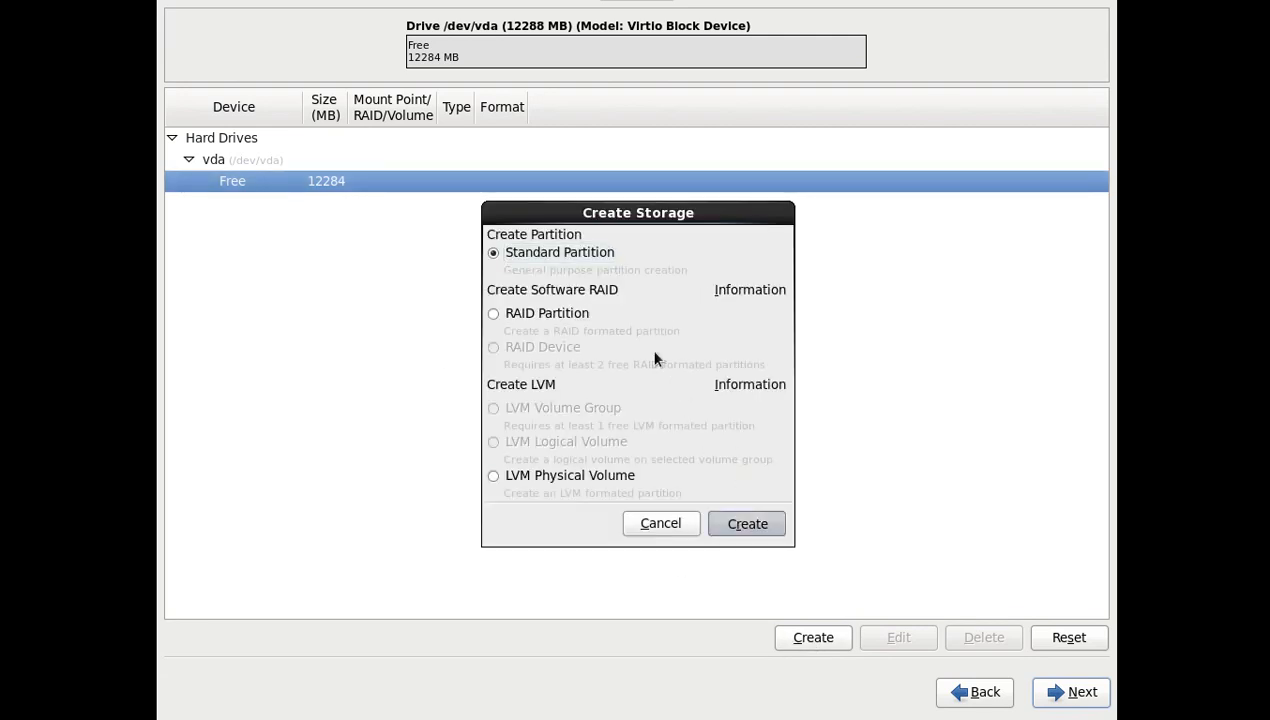
pyautogui.click(748, 524)
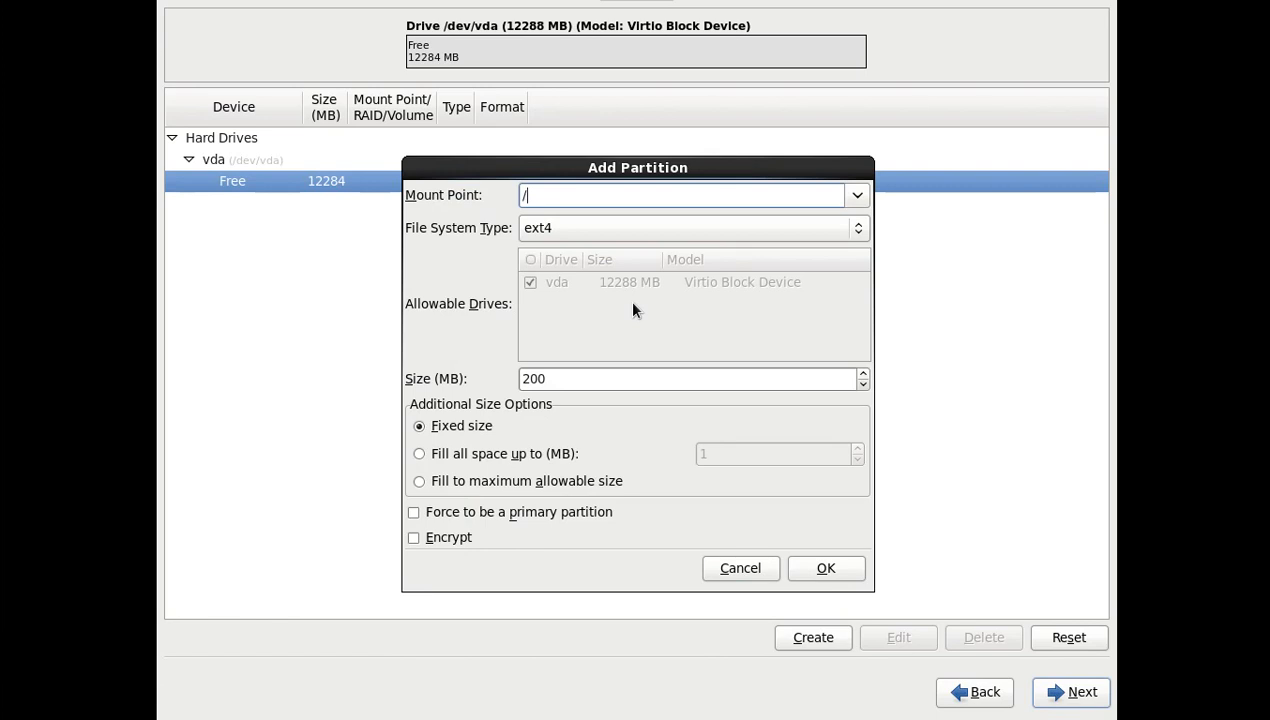
pyautogui.write('boot')
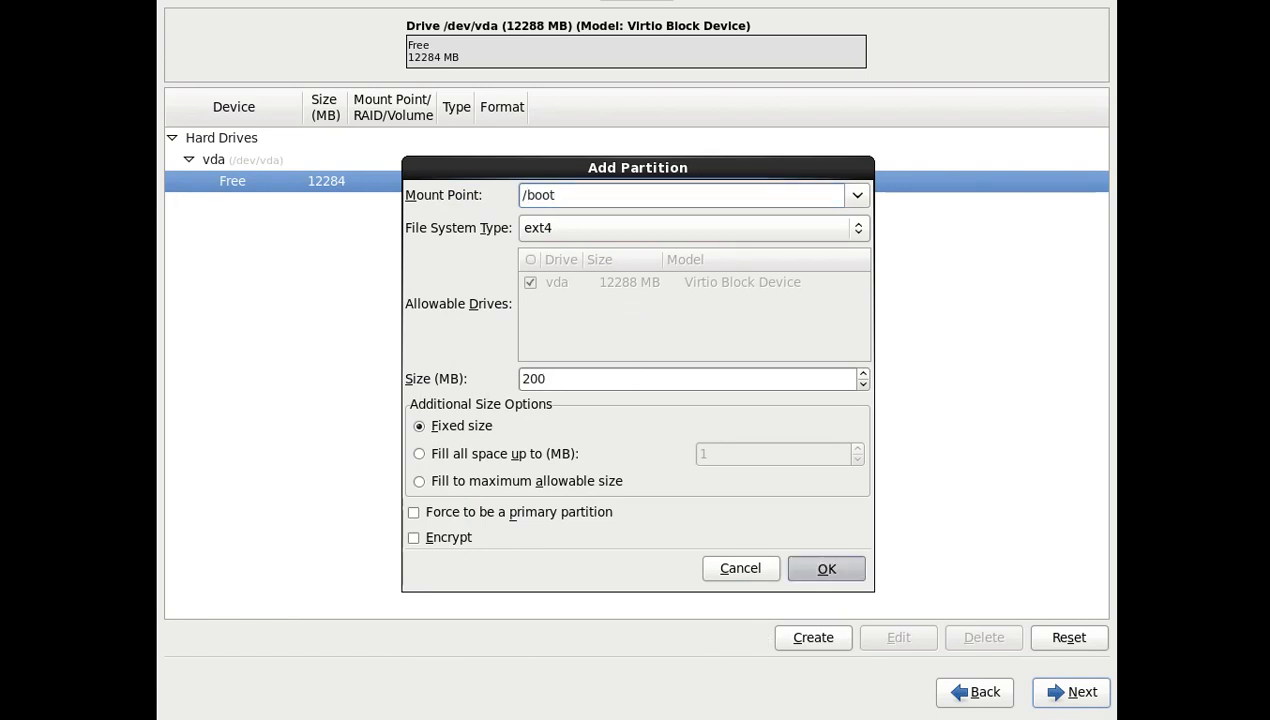
pyautogui.click(826, 568)
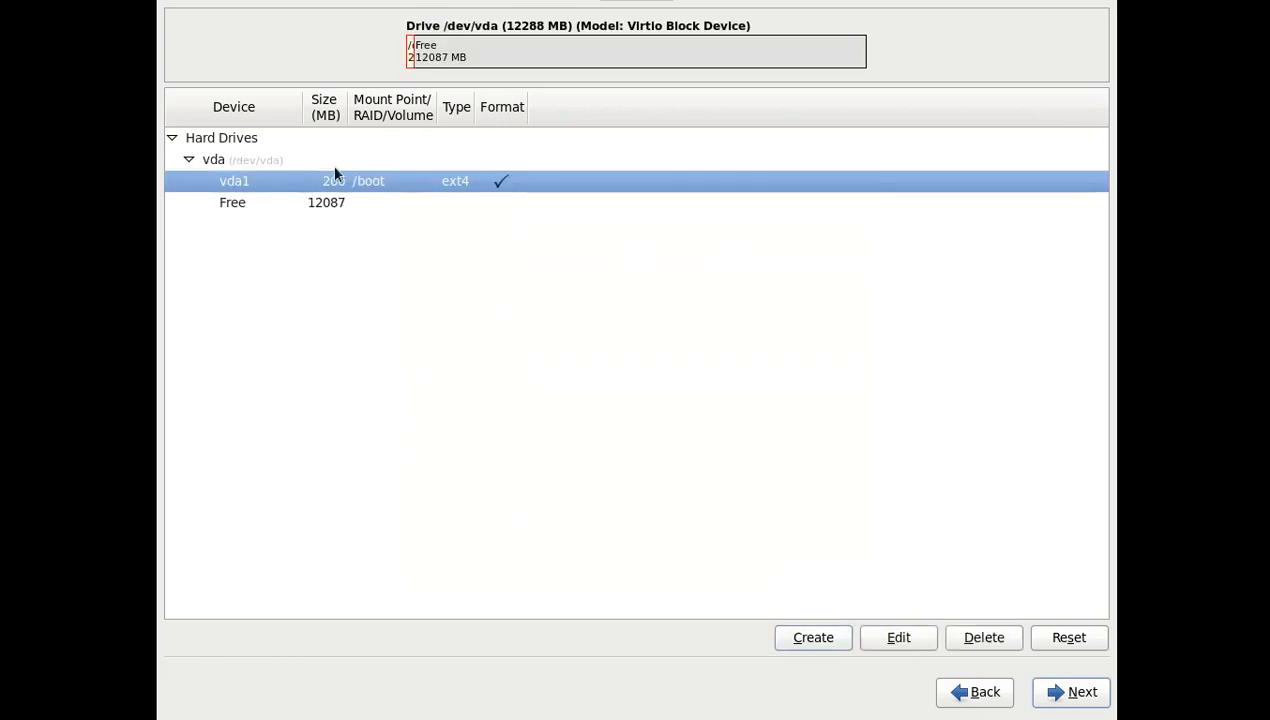
# Create a 10000 MB ext4 standard partition mounted at / in the remaining free space
pyautogui.click(232, 202)
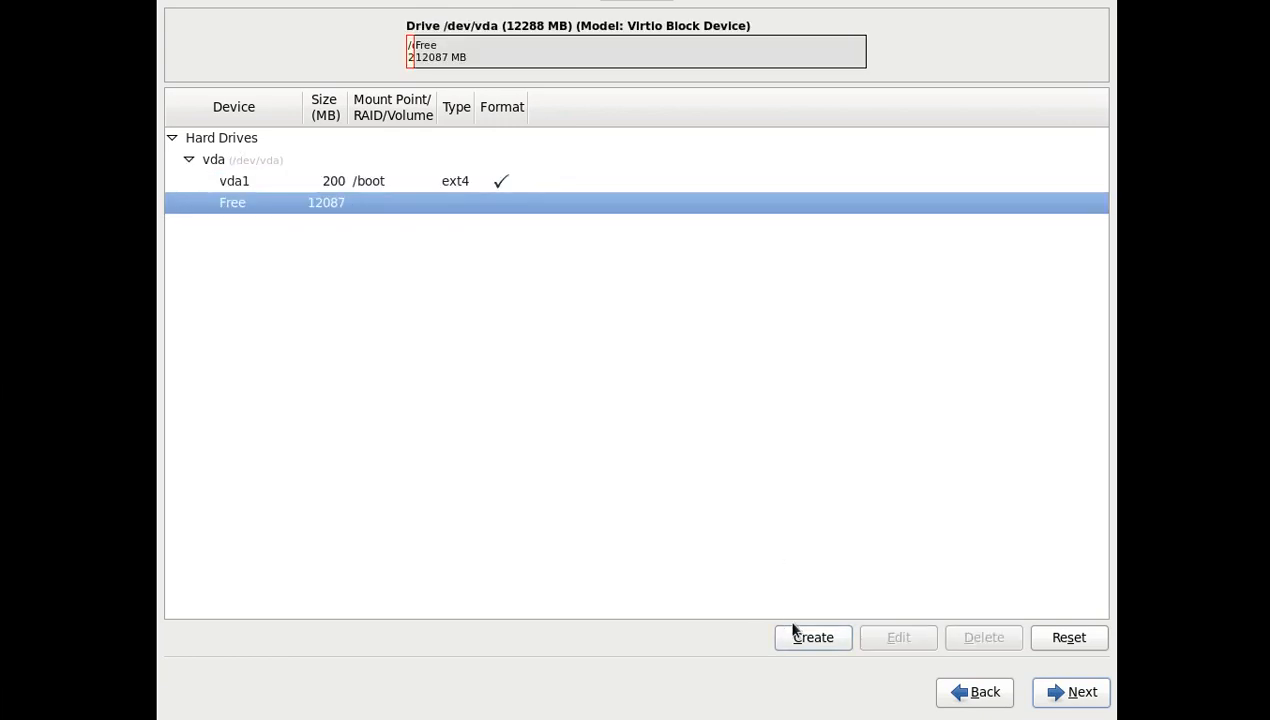
pyautogui.click(812, 636)
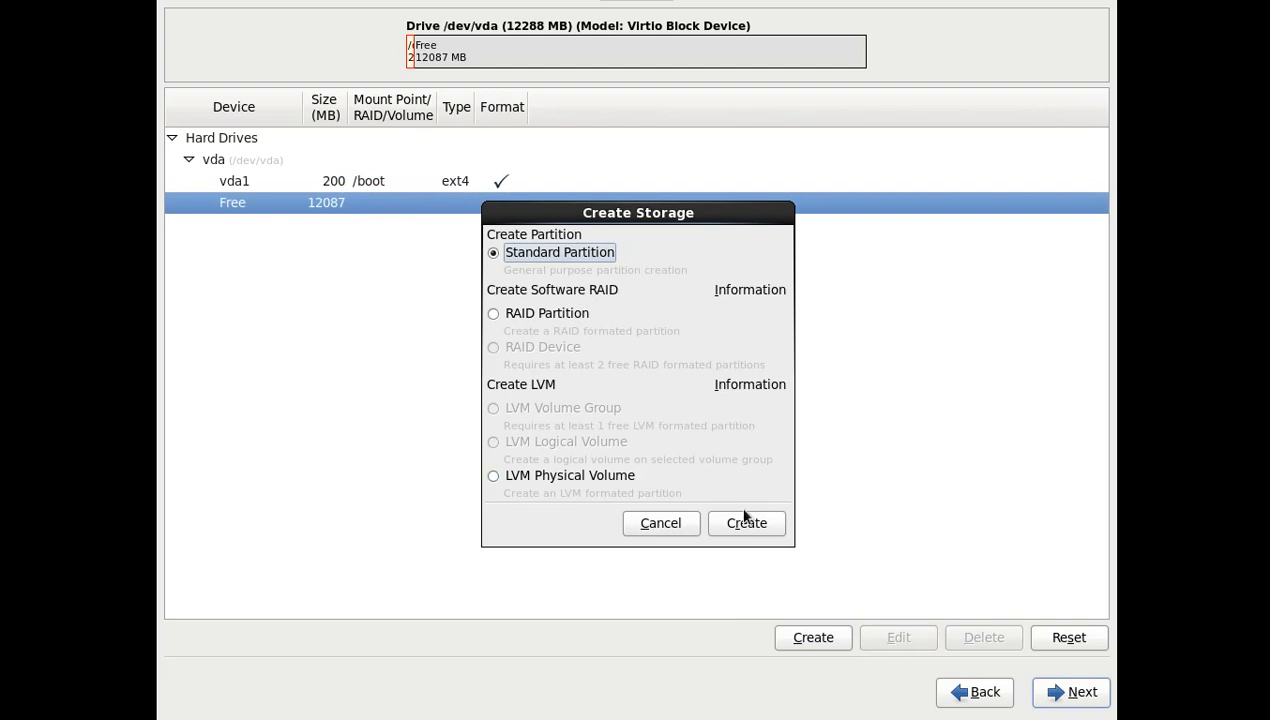
pyautogui.click(746, 524)
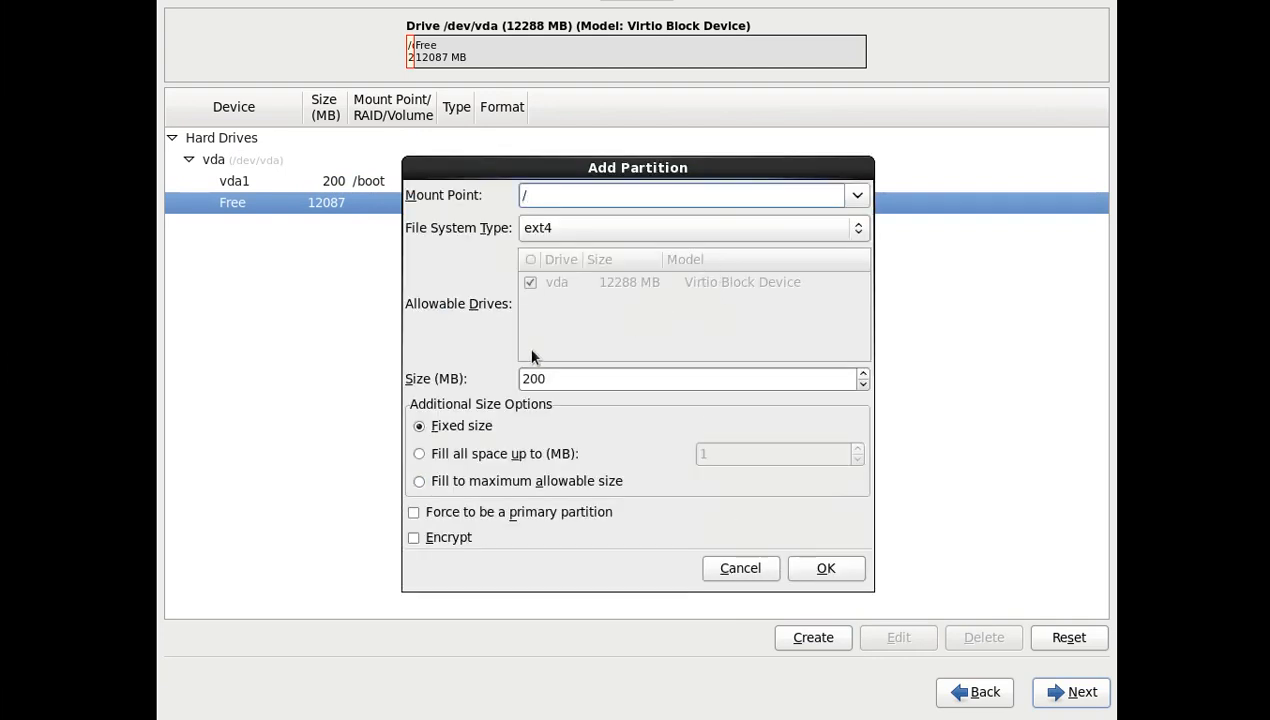
pyautogui.click(560, 380)
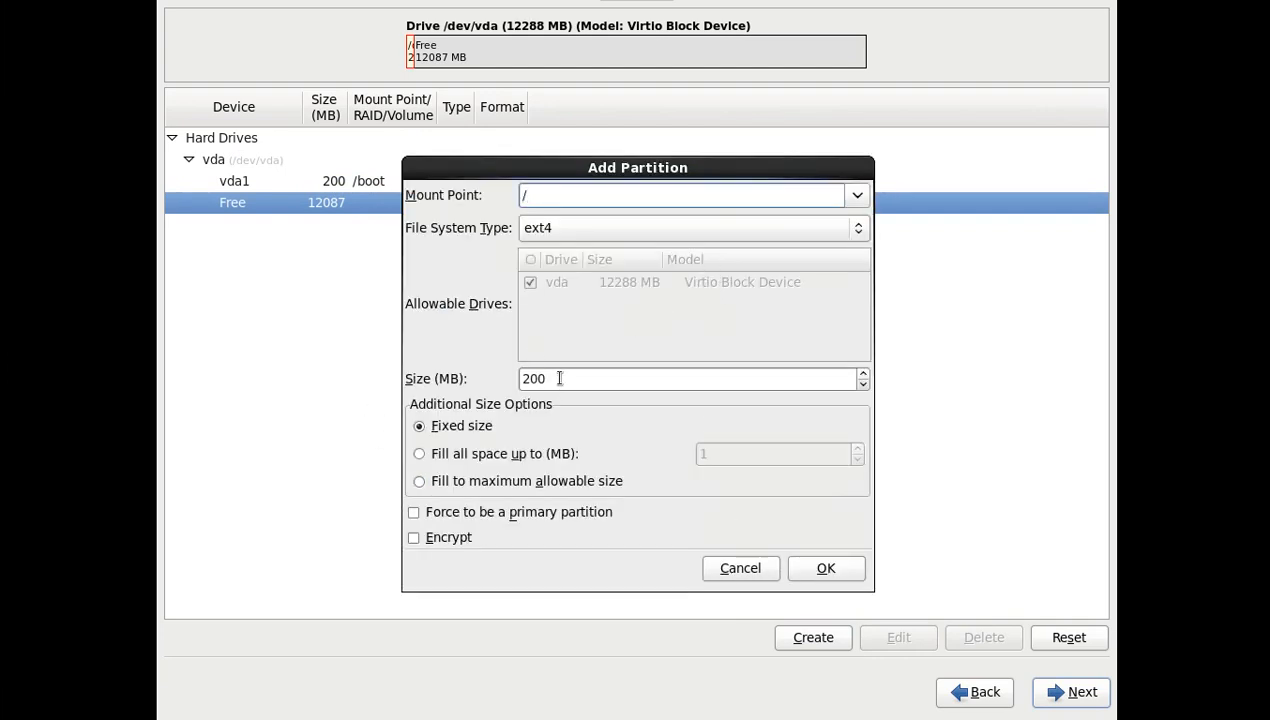
pyautogui.tripleClick(530, 378)
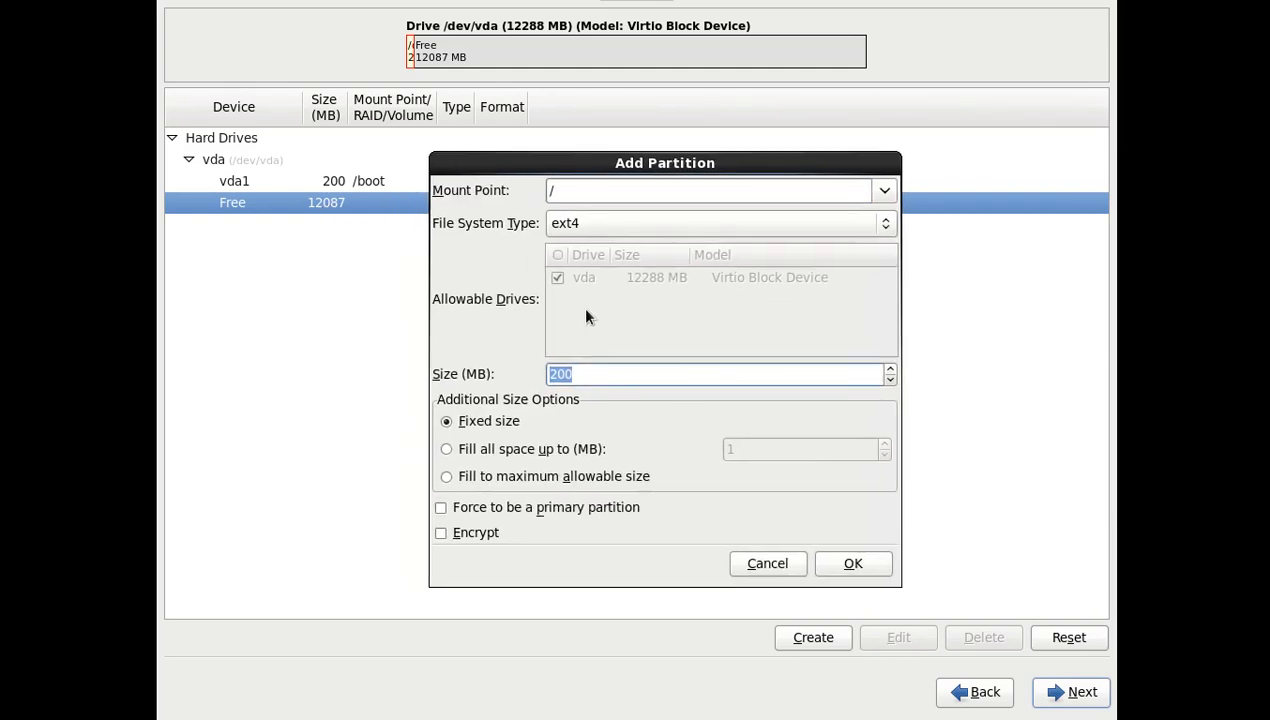
pyautogui.write('10000')
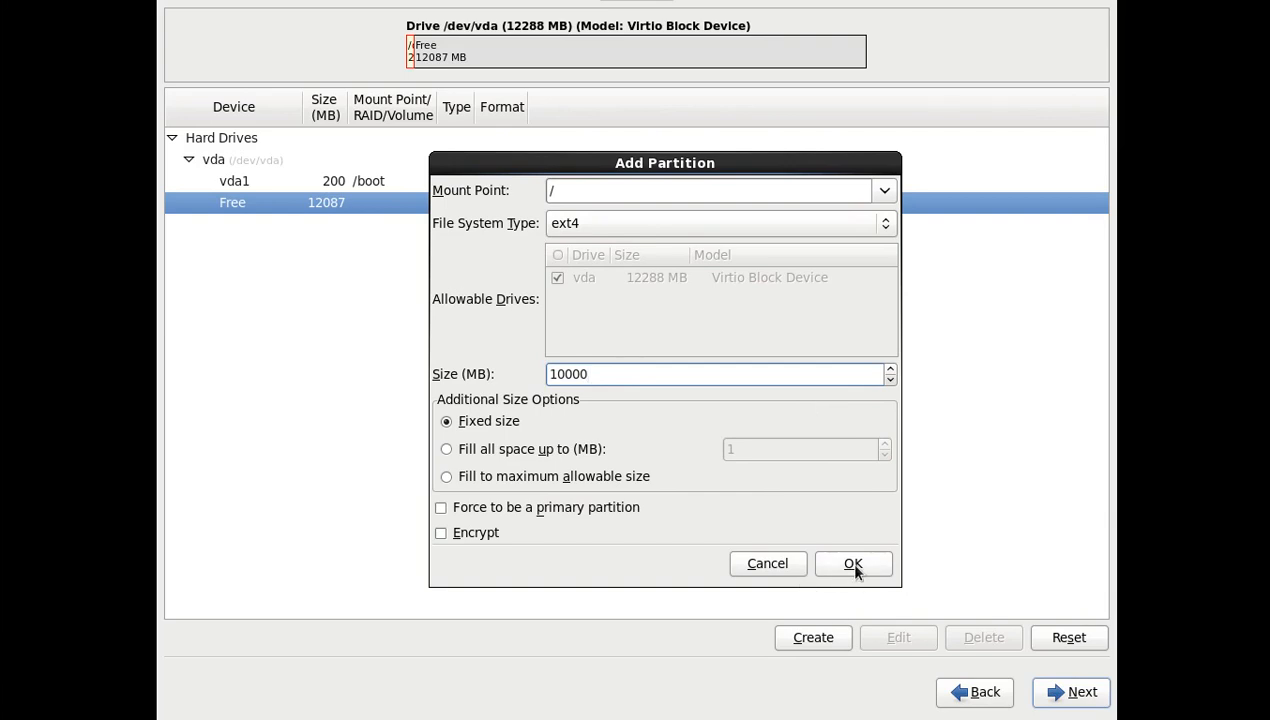
pyautogui.click(852, 564)
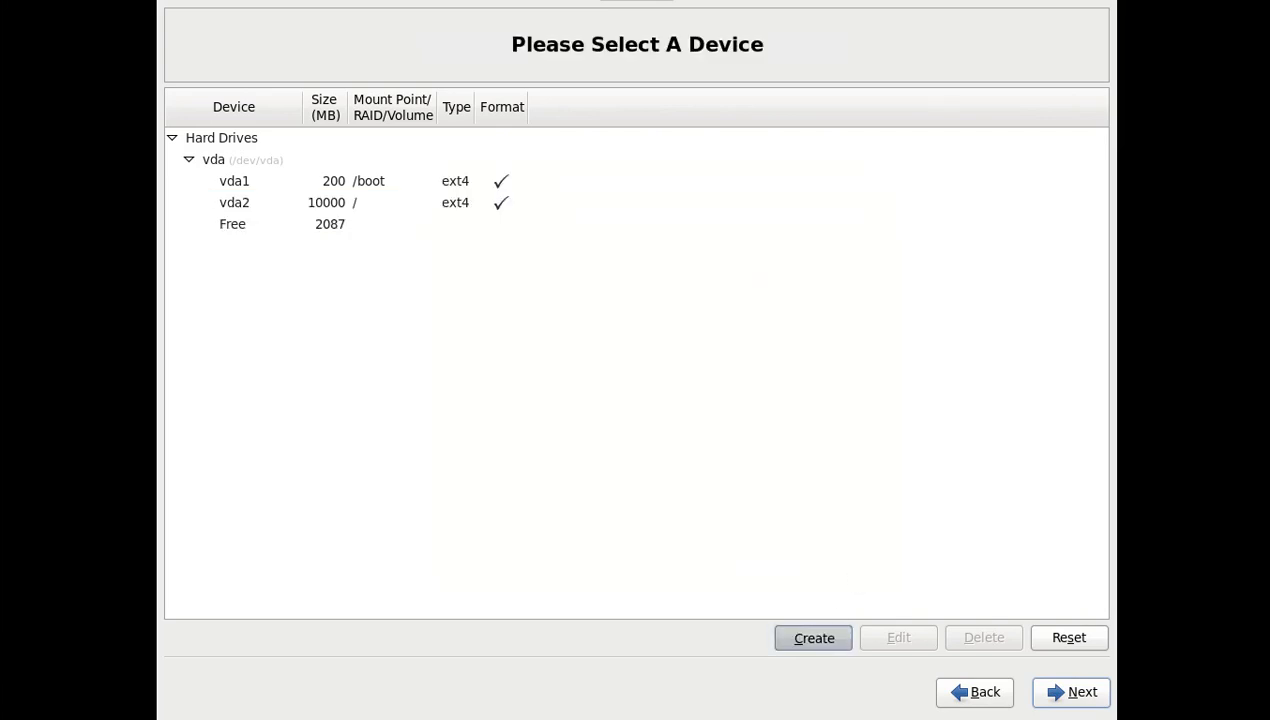
# Create a swap standard partition that fills the maximum allowable remaining space
pyautogui.click(812, 638)
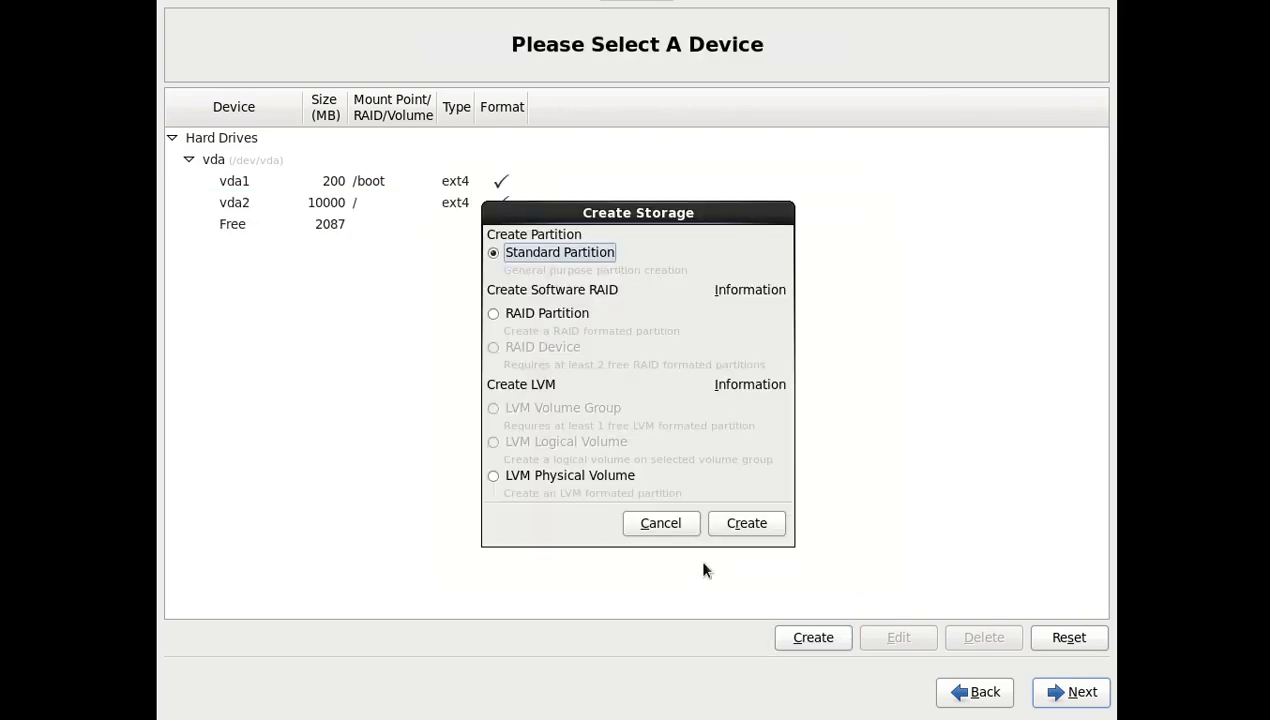
pyautogui.click(746, 524)
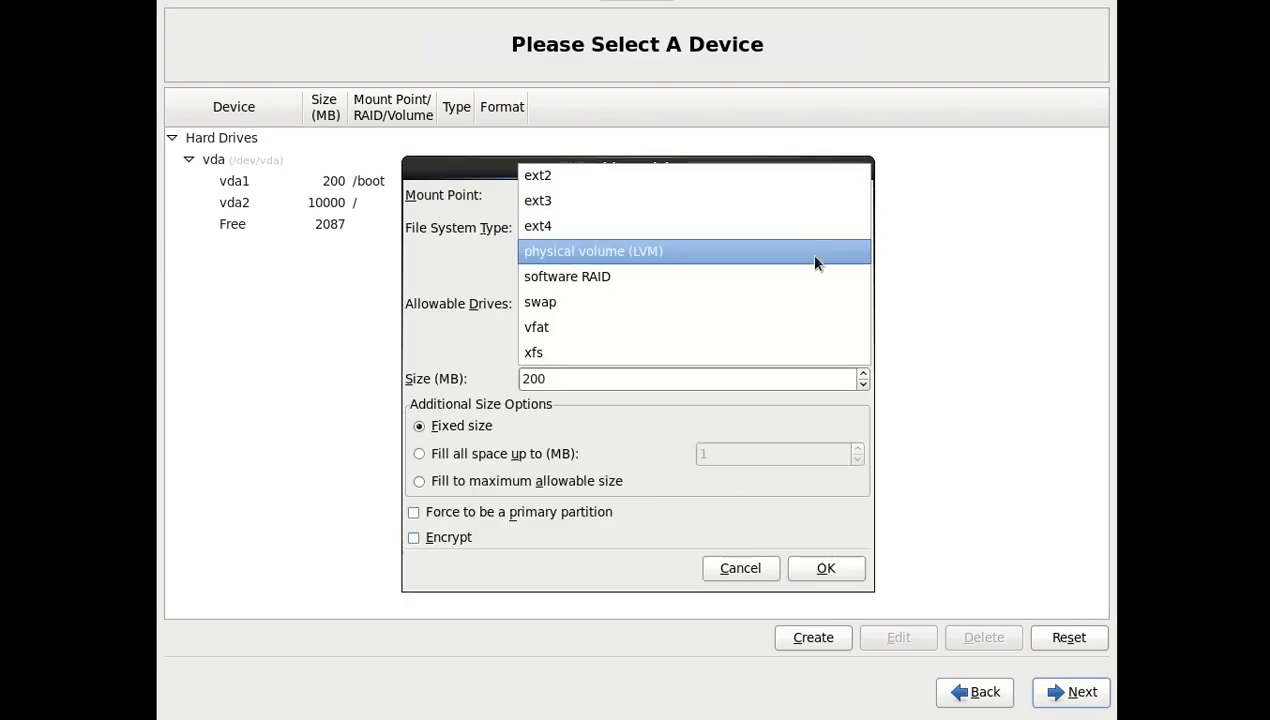
pyautogui.click(540, 300)
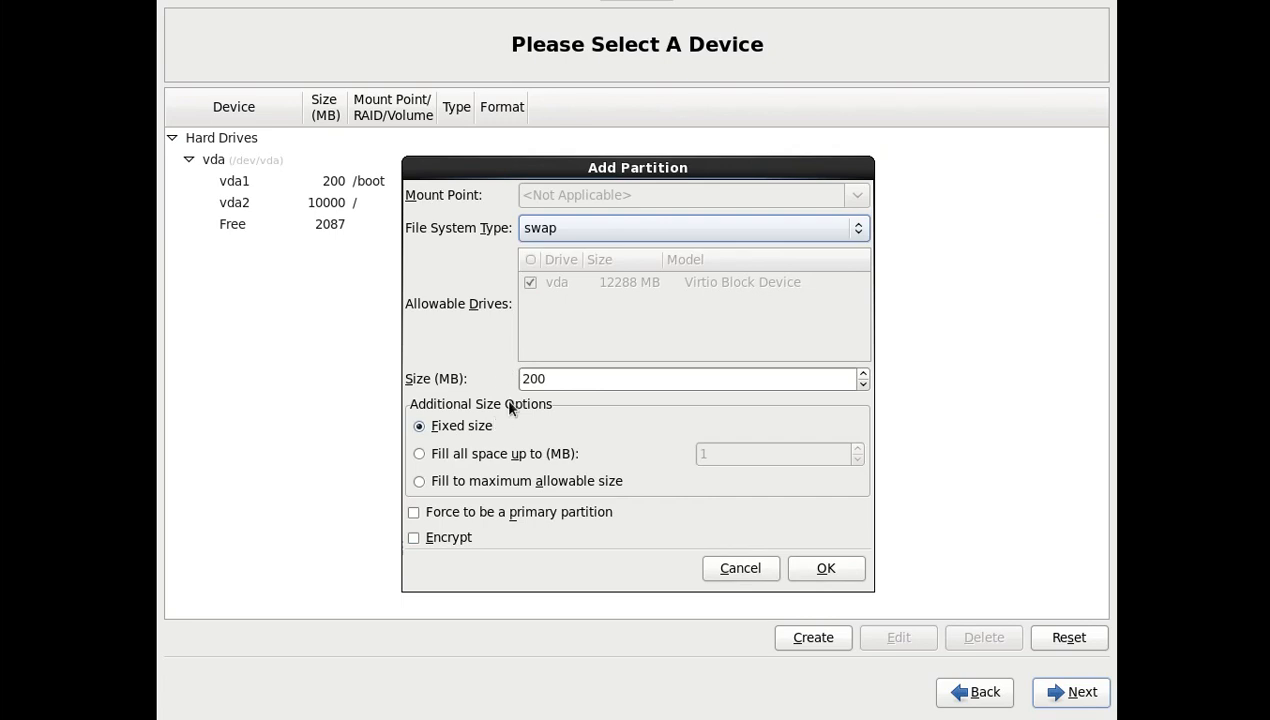
pyautogui.click(420, 480)
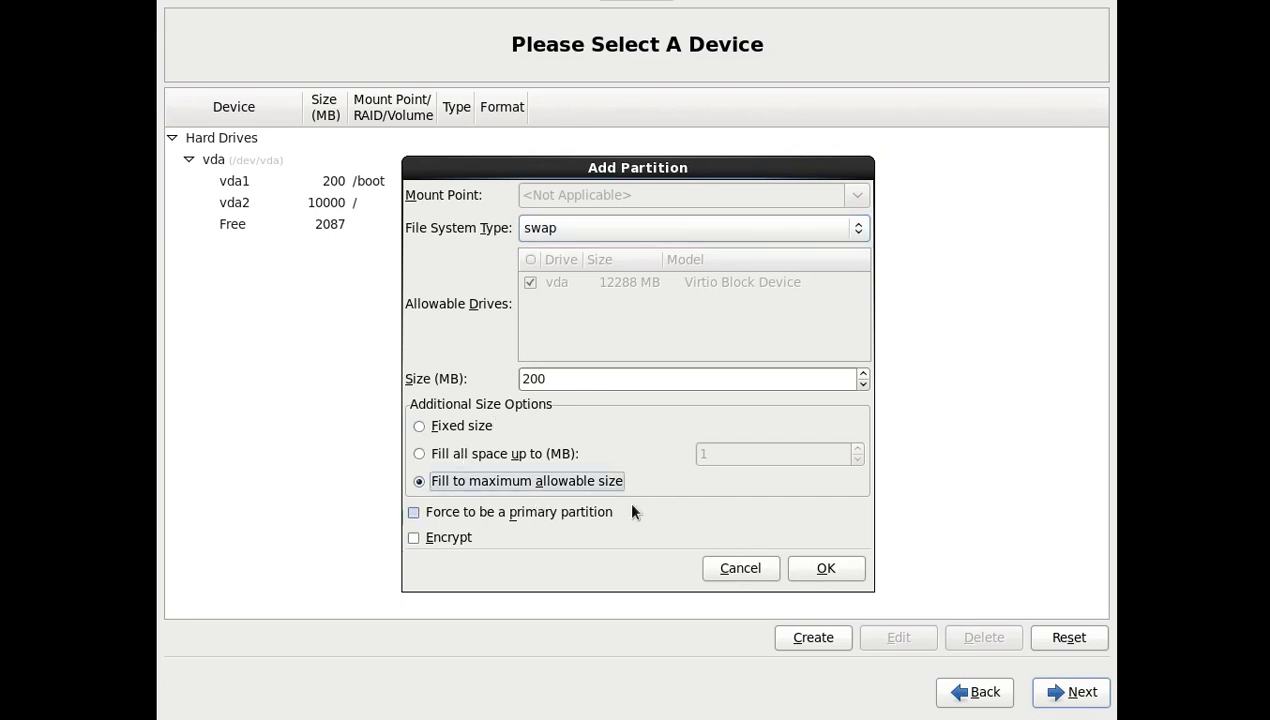
pyautogui.moveTo(368, 248)
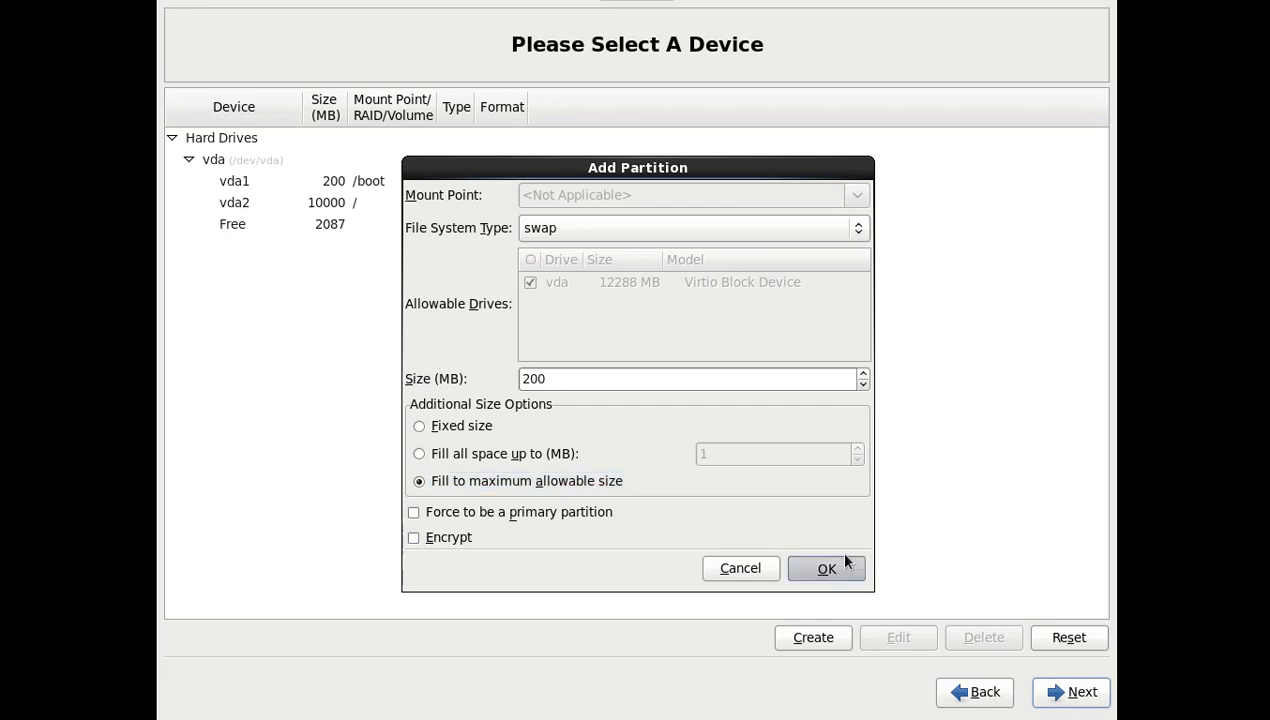
pyautogui.click(824, 568)
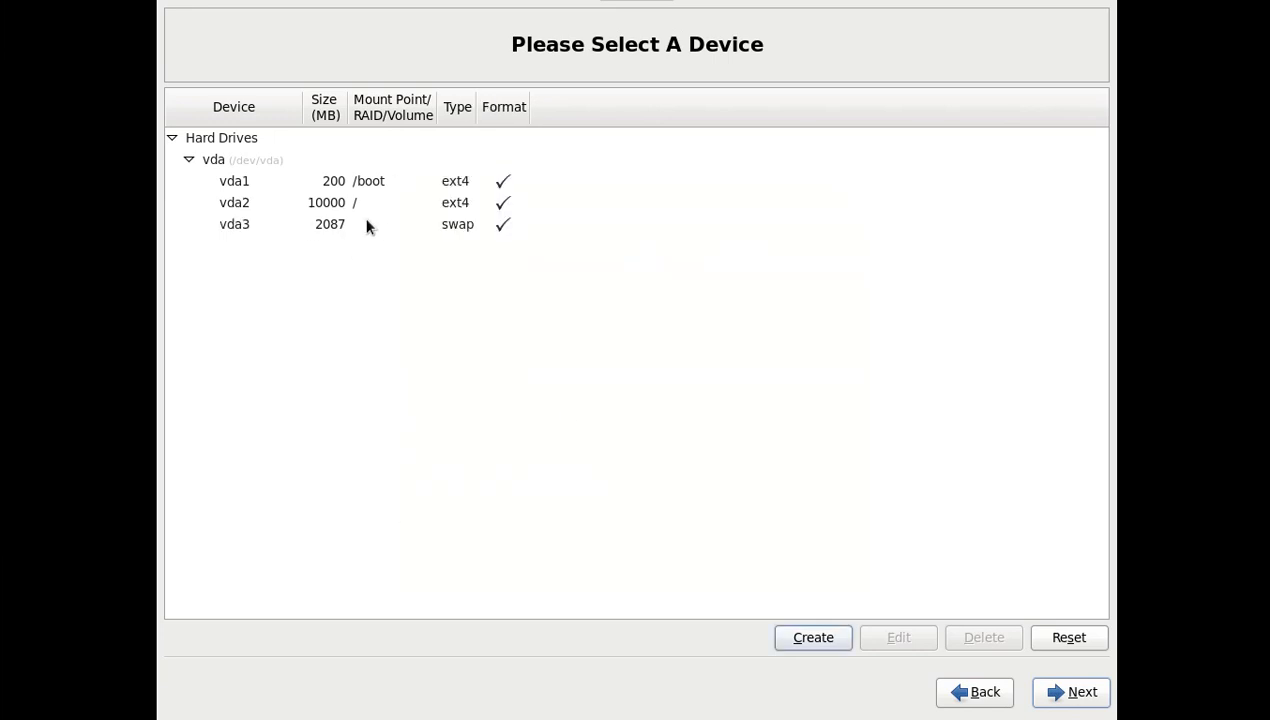
pyautogui.click(234, 180)
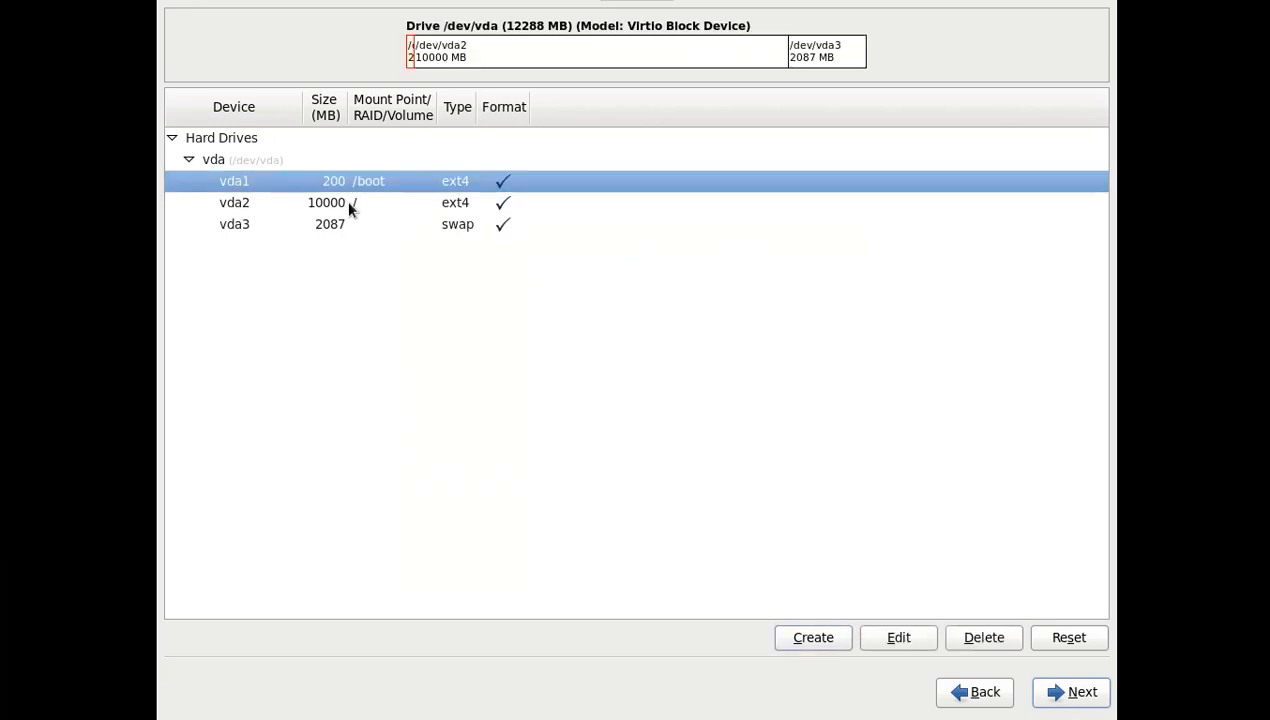
pyautogui.click(234, 202)
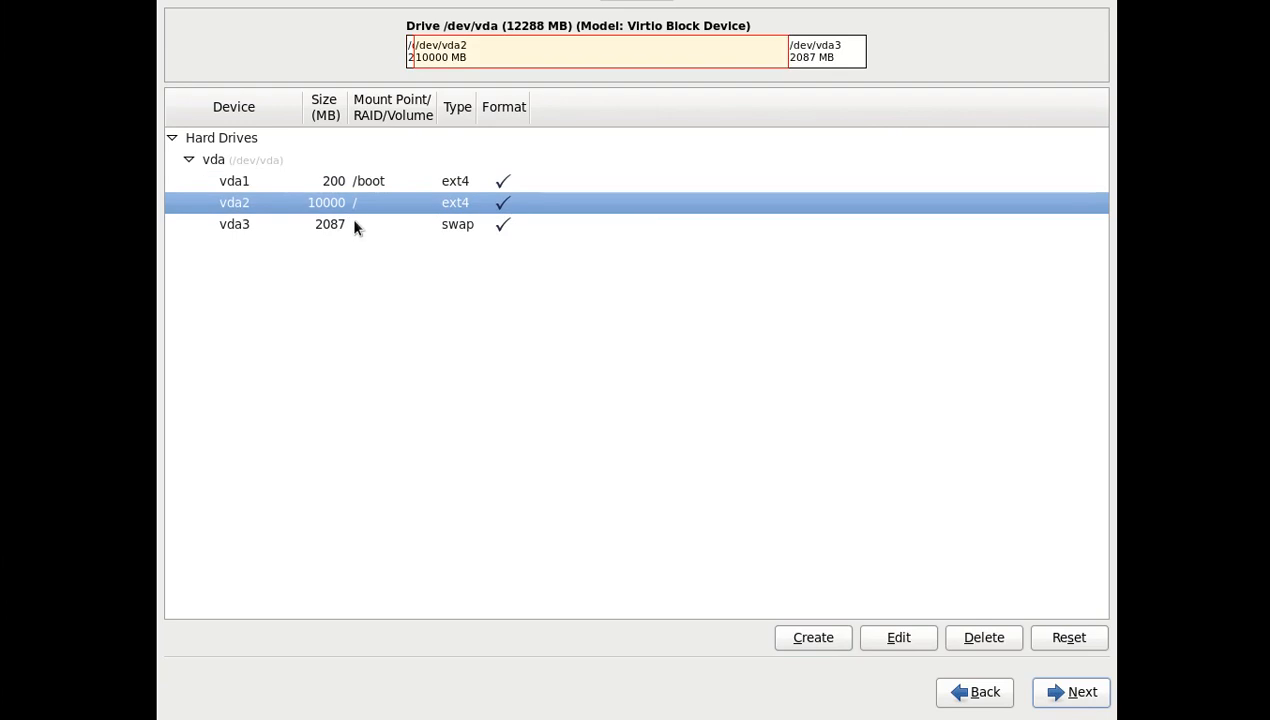
pyautogui.click(234, 224)
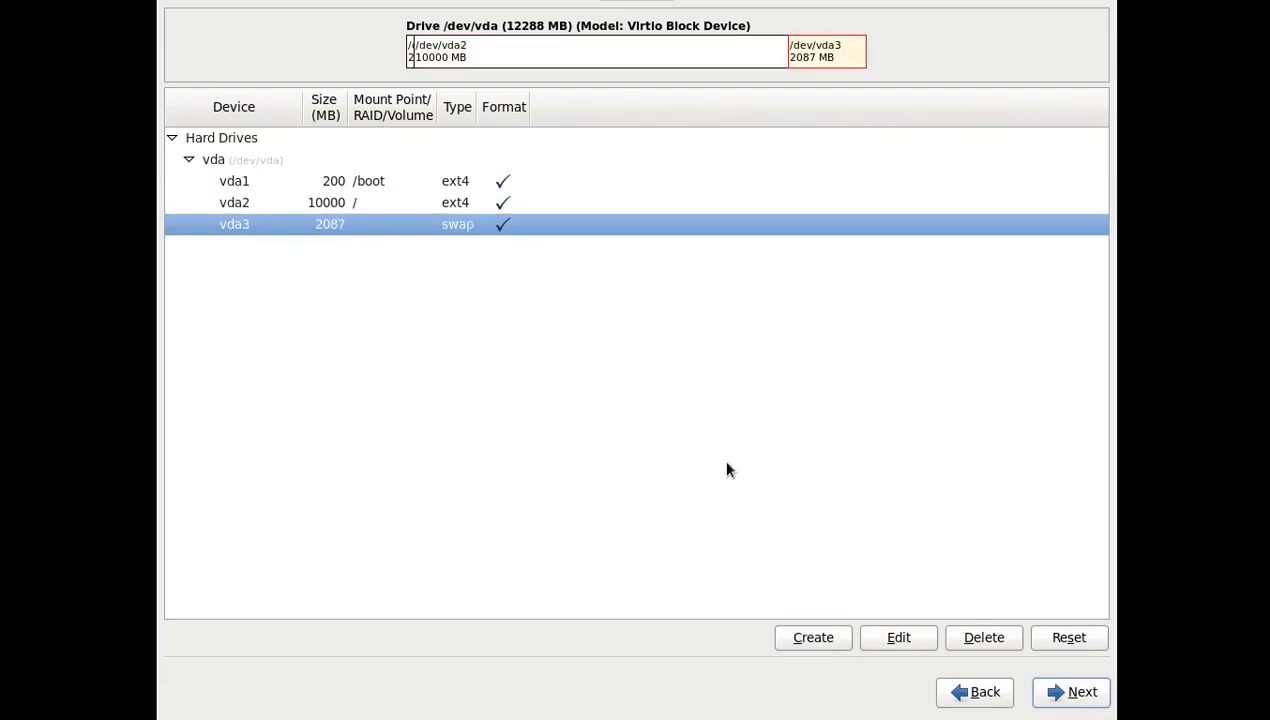
pyautogui.moveTo(1056, 692)
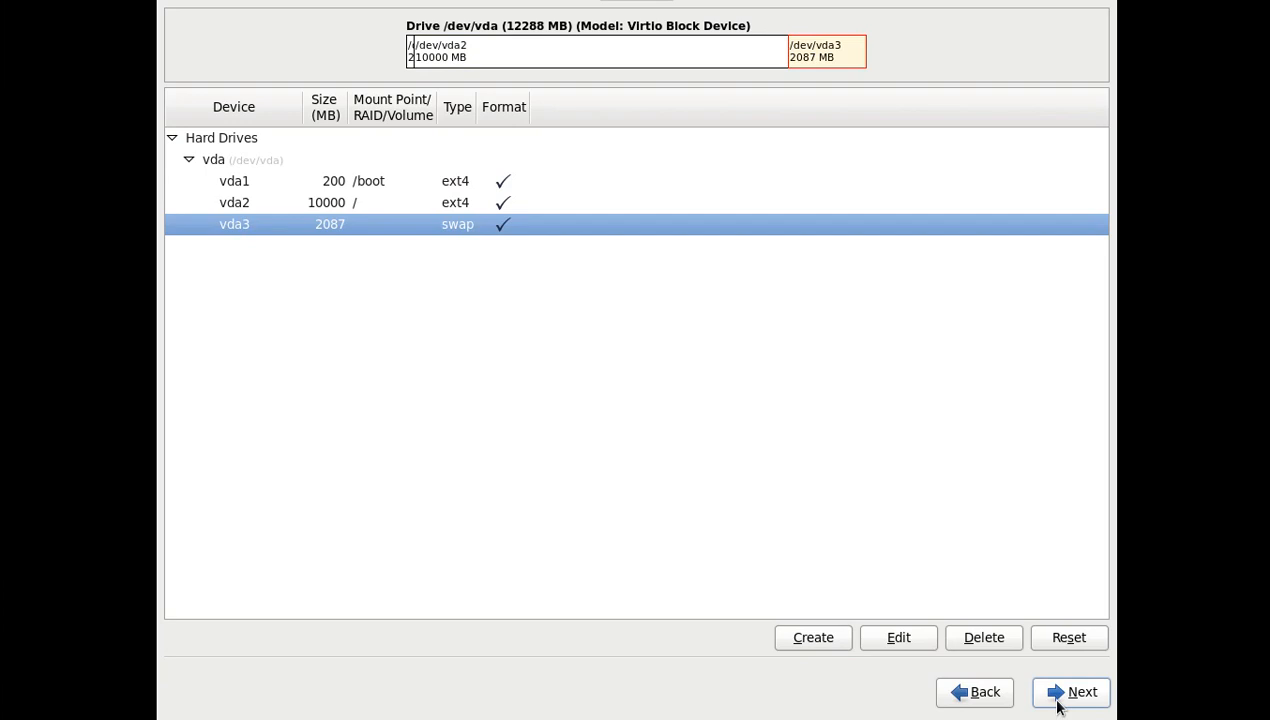
# Confirm the layout, format the virtual disk and write the partition changes
pyautogui.click(1084, 692)
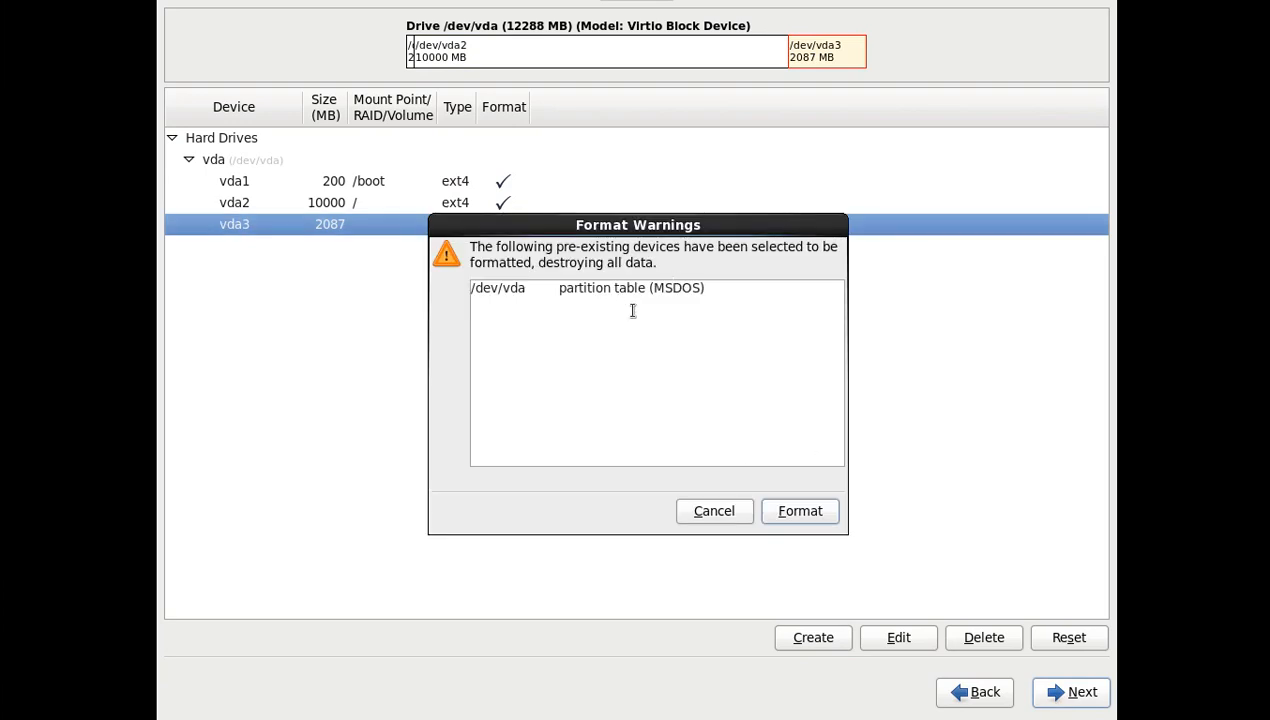
pyautogui.click(800, 512)
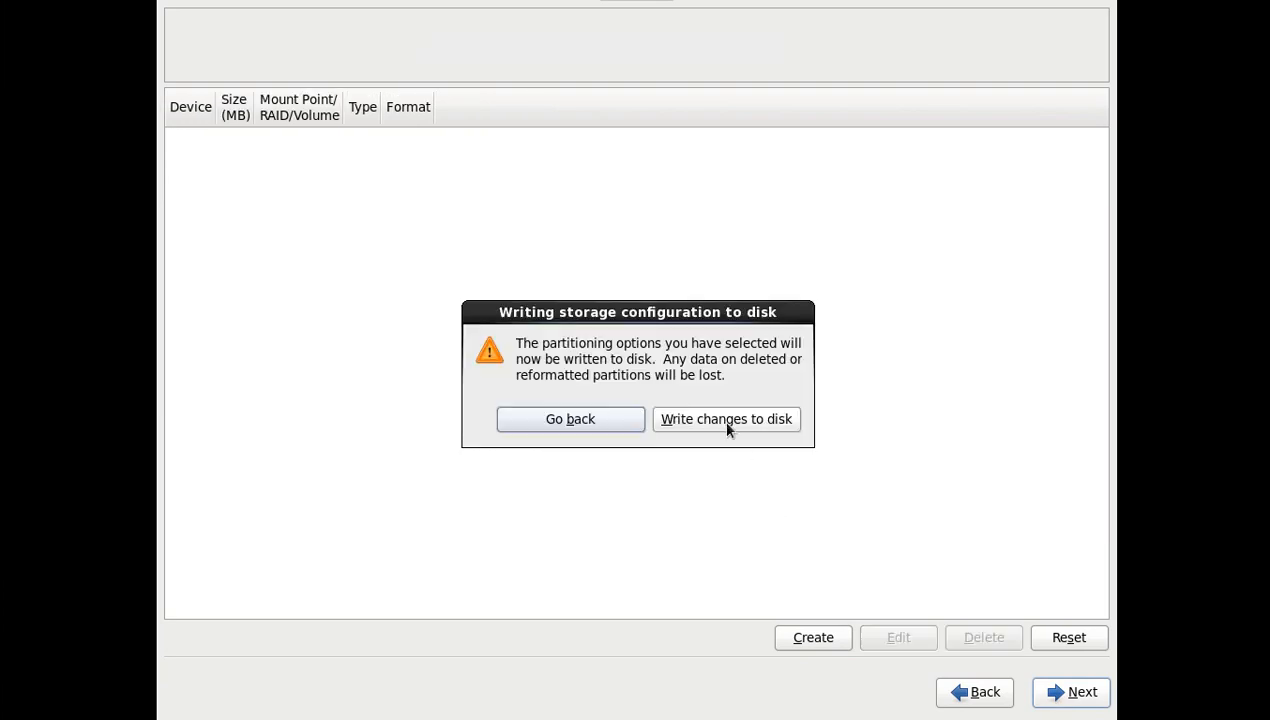
pyautogui.click(726, 420)
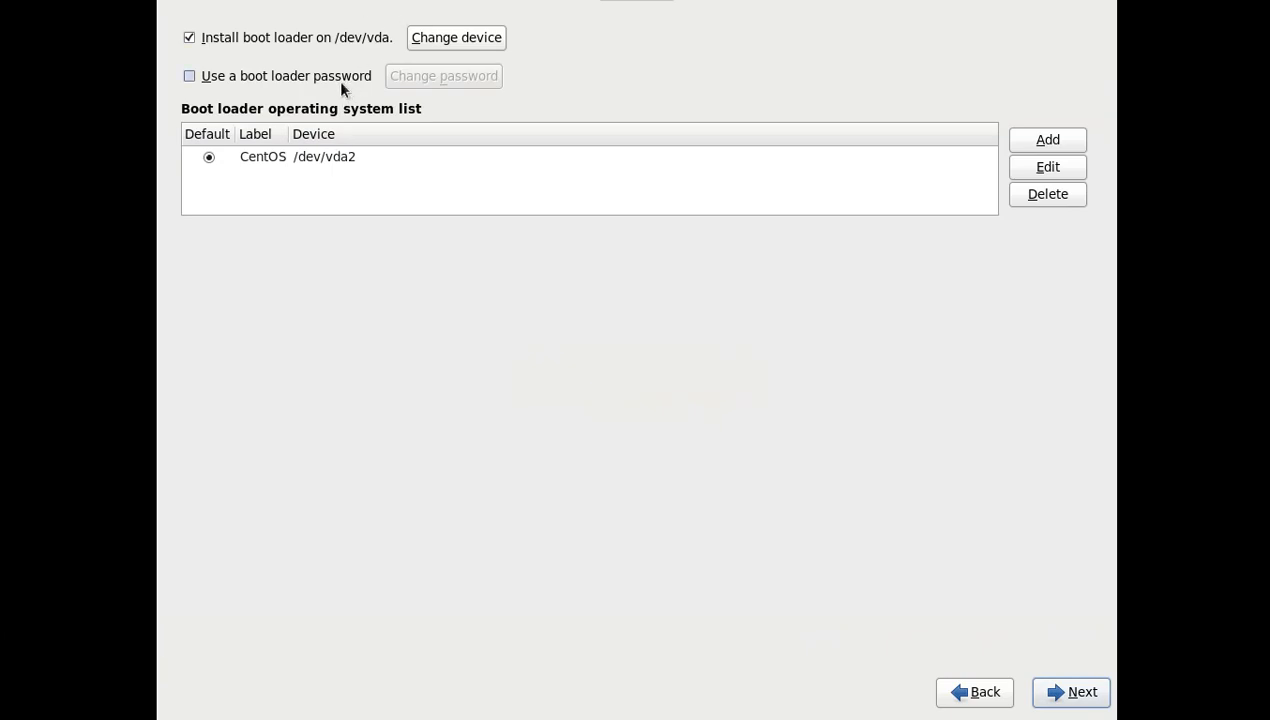
pyautogui.moveTo(612, 184)
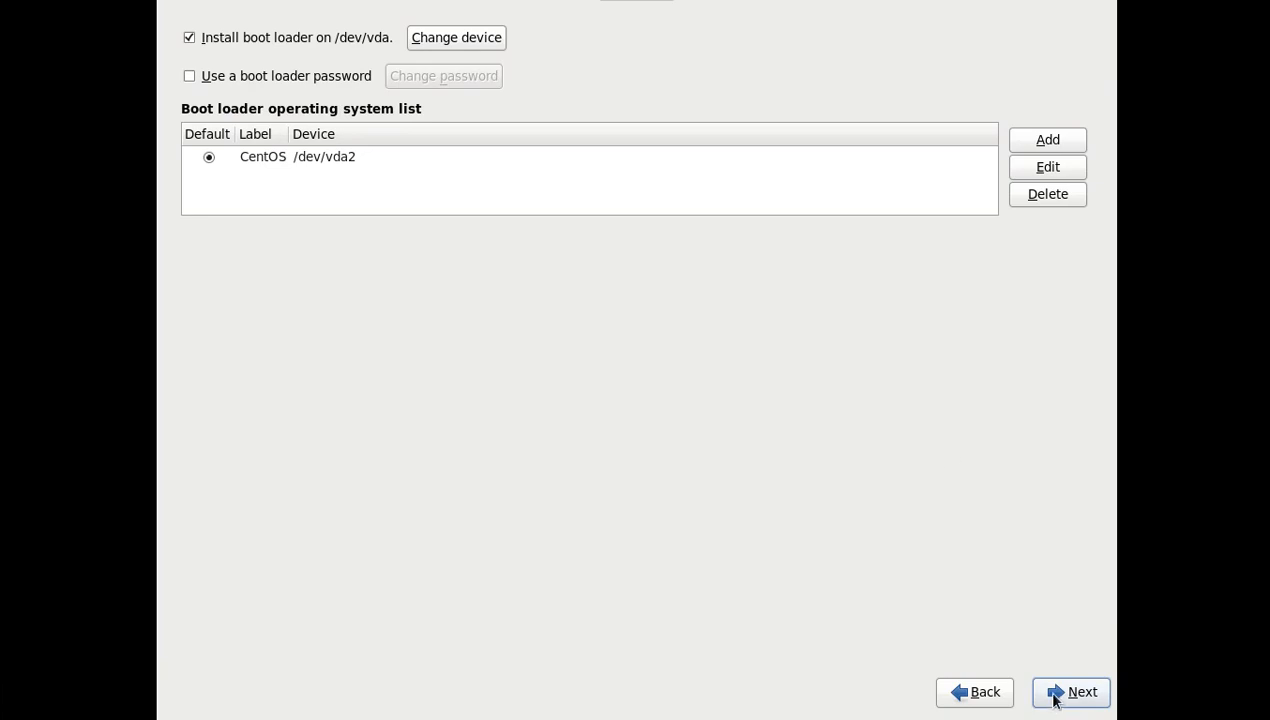
# Continue with the boot loader installed on /dev/vda
pyautogui.click(1080, 692)
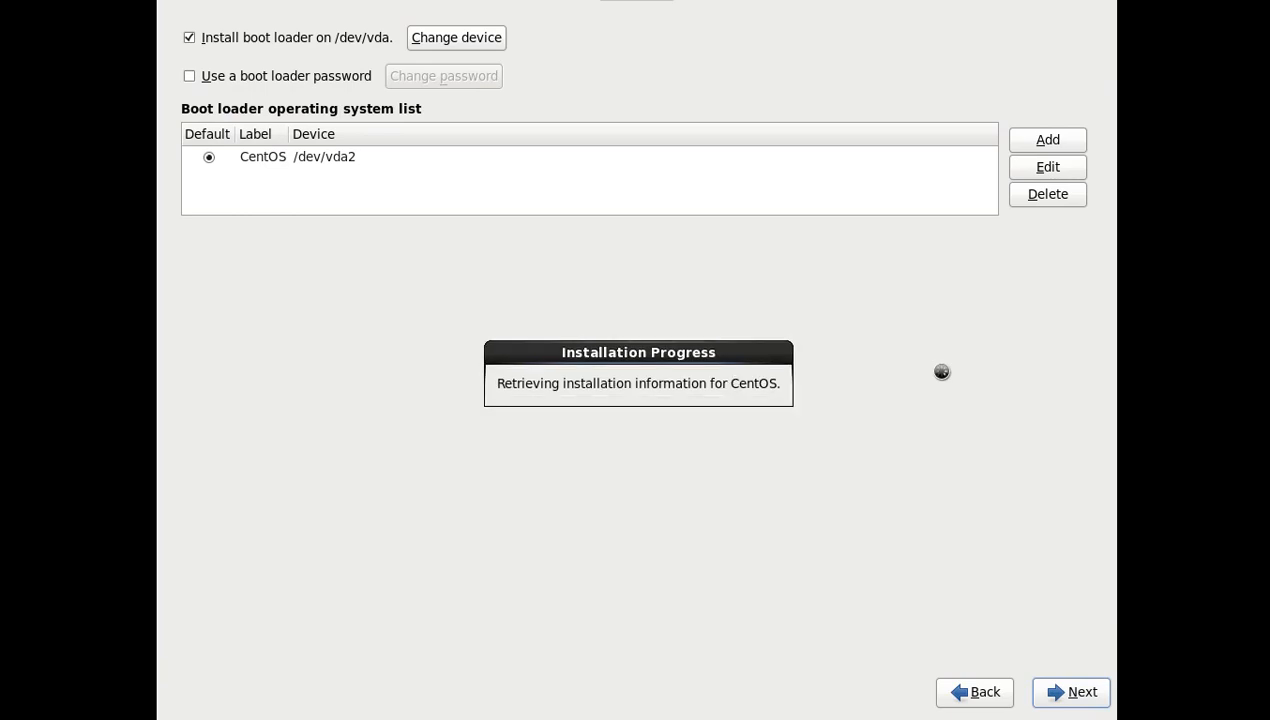
# Choose the Minimal Desktop software set with Customize later and proceed
pyautogui.click(1082, 692)
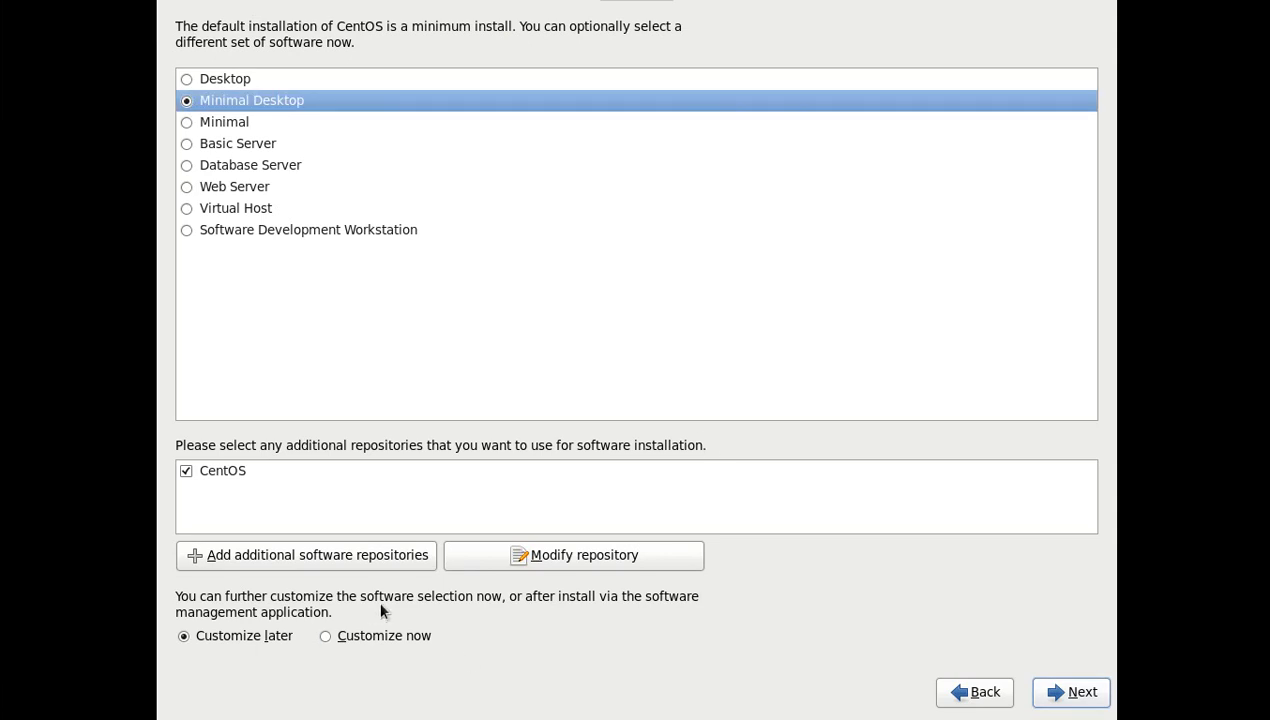
pyautogui.moveTo(508, 424)
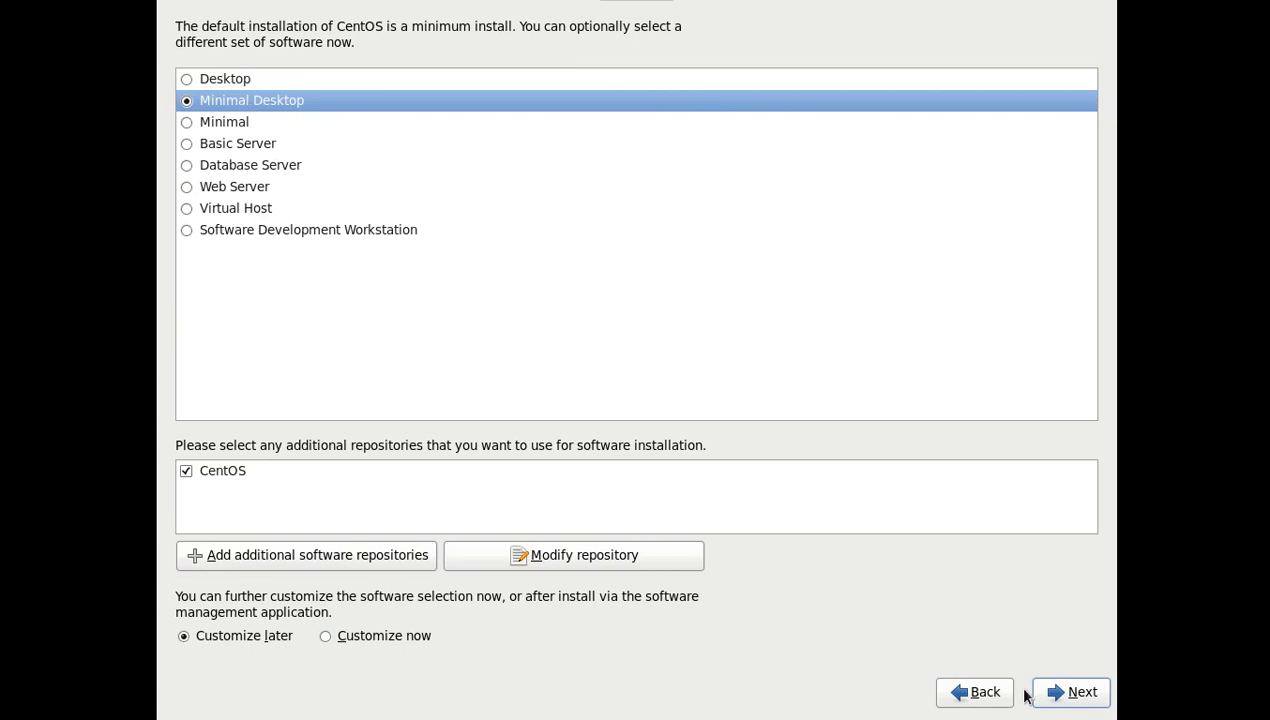
pyautogui.click(1068, 692)
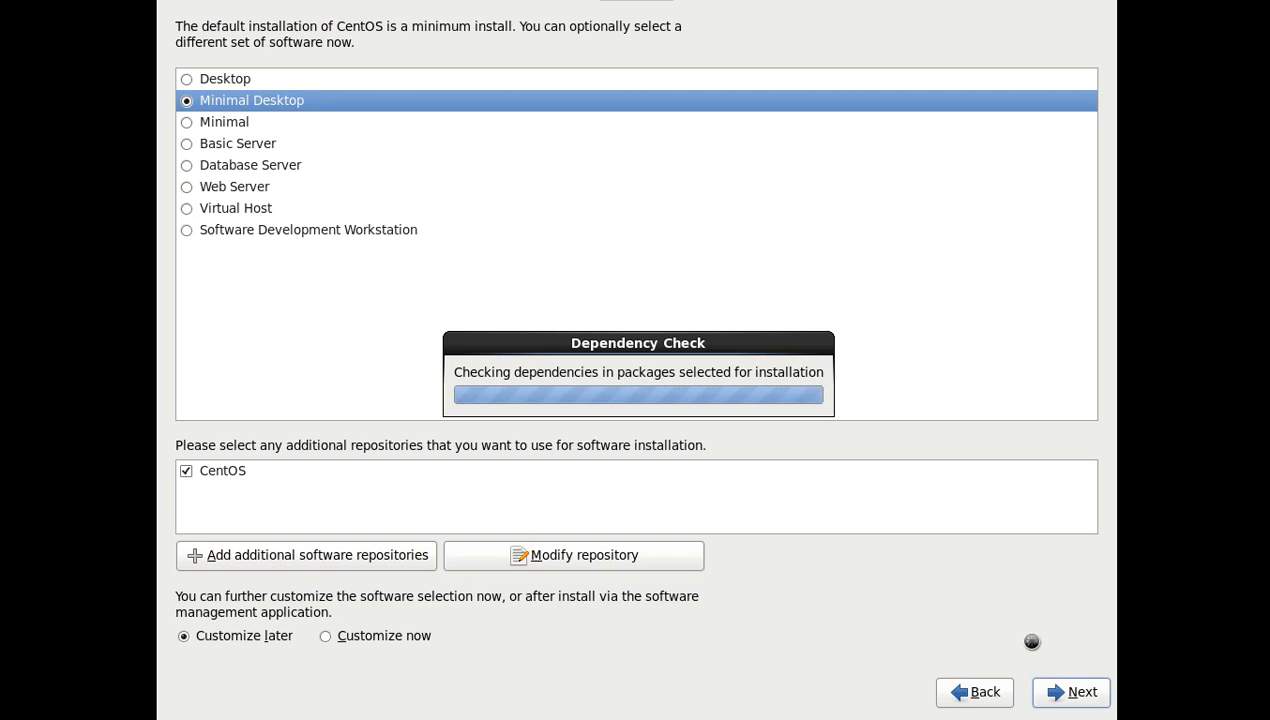
# Wait for all 924 packages to install until the completion screen appears
pyautogui.click(1082, 692)
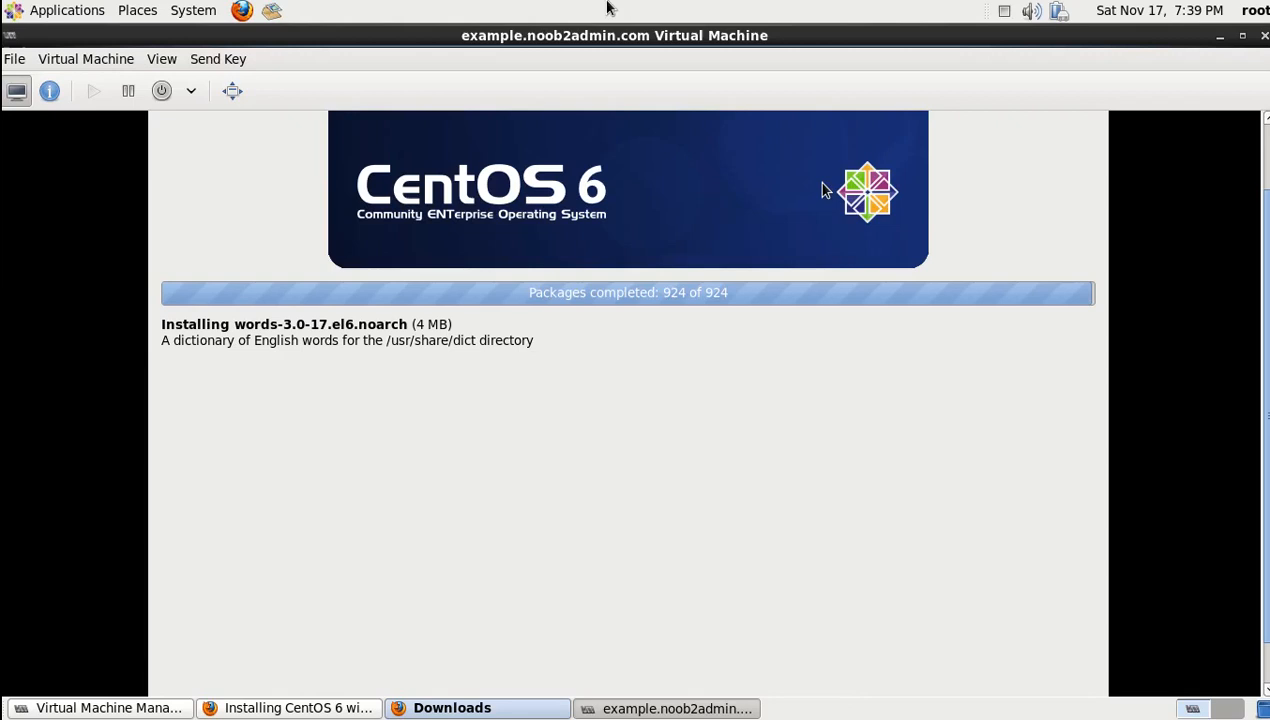
pyautogui.click(160, 58)
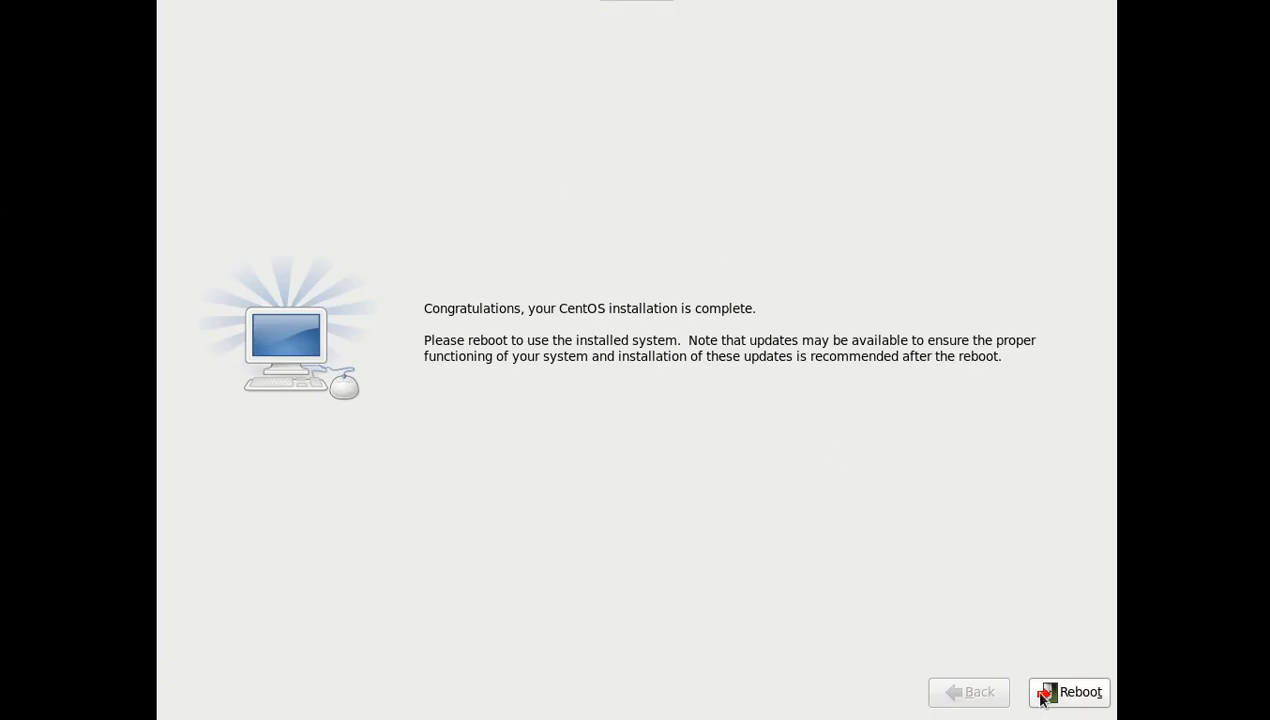
# Reboot into the installed CentOS and switch the VM window to Details view
pyautogui.click(1068, 692)
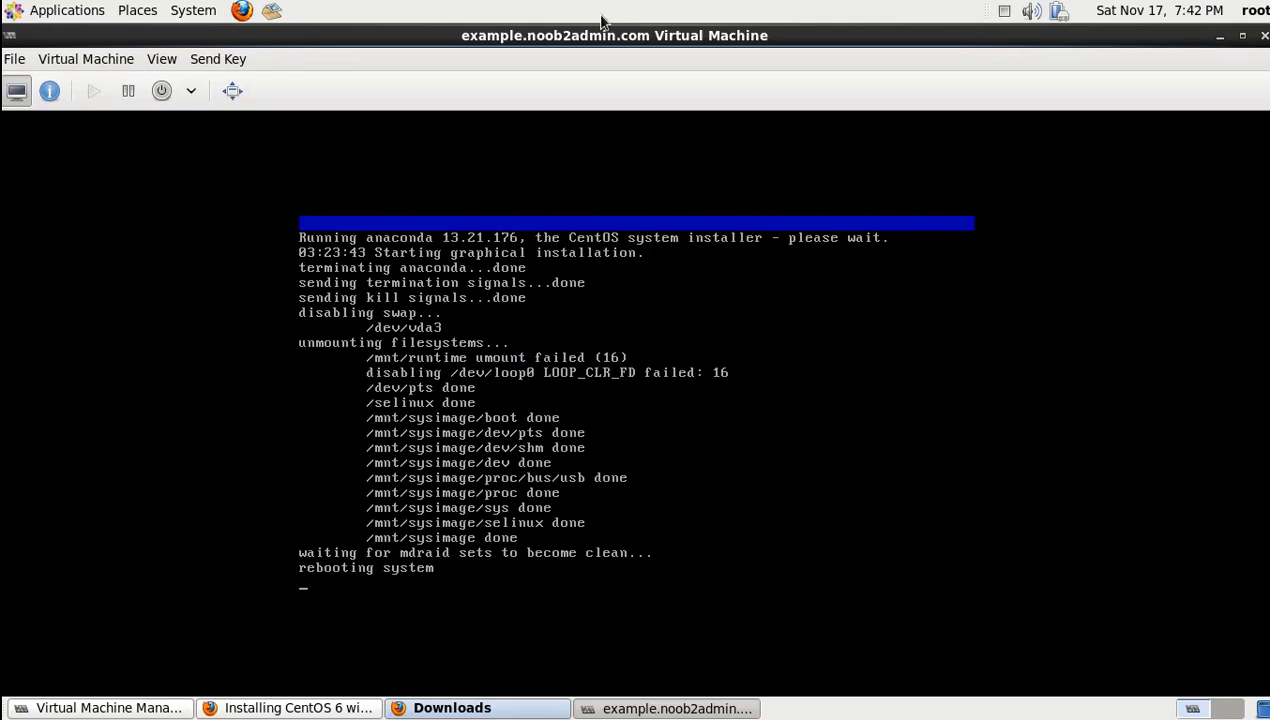
pyautogui.click(160, 58)
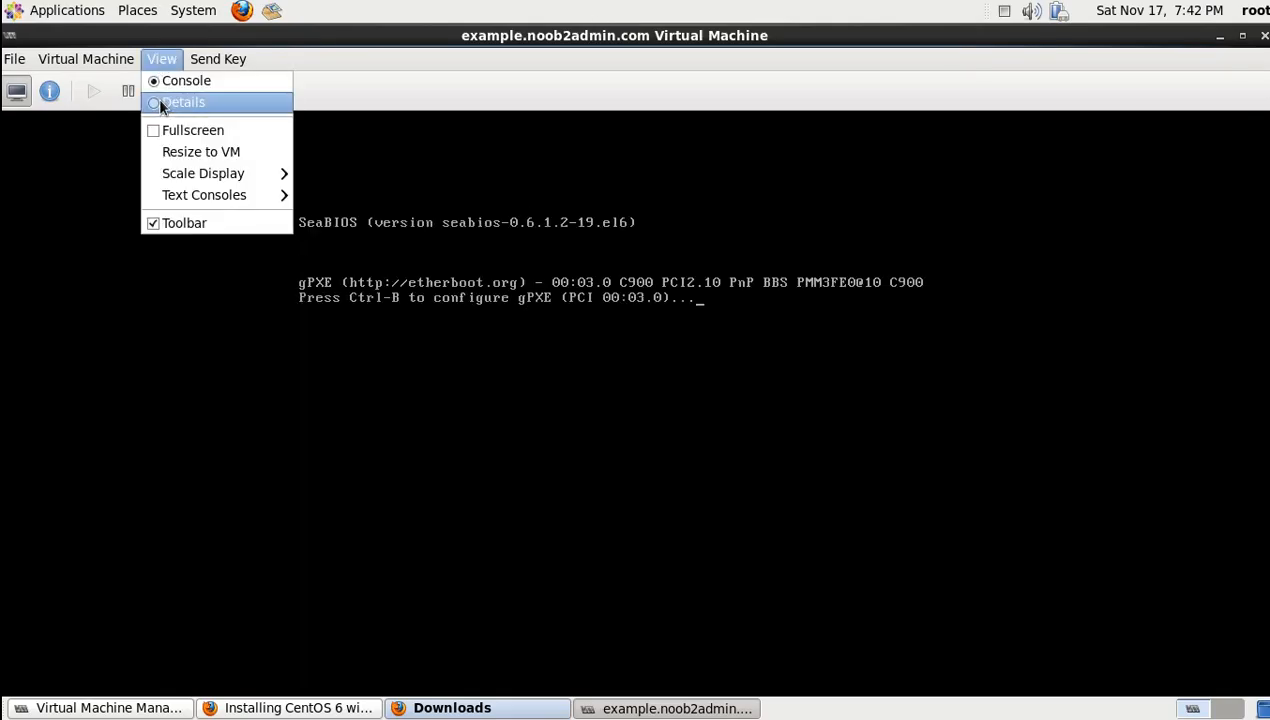
pyautogui.click(216, 58)
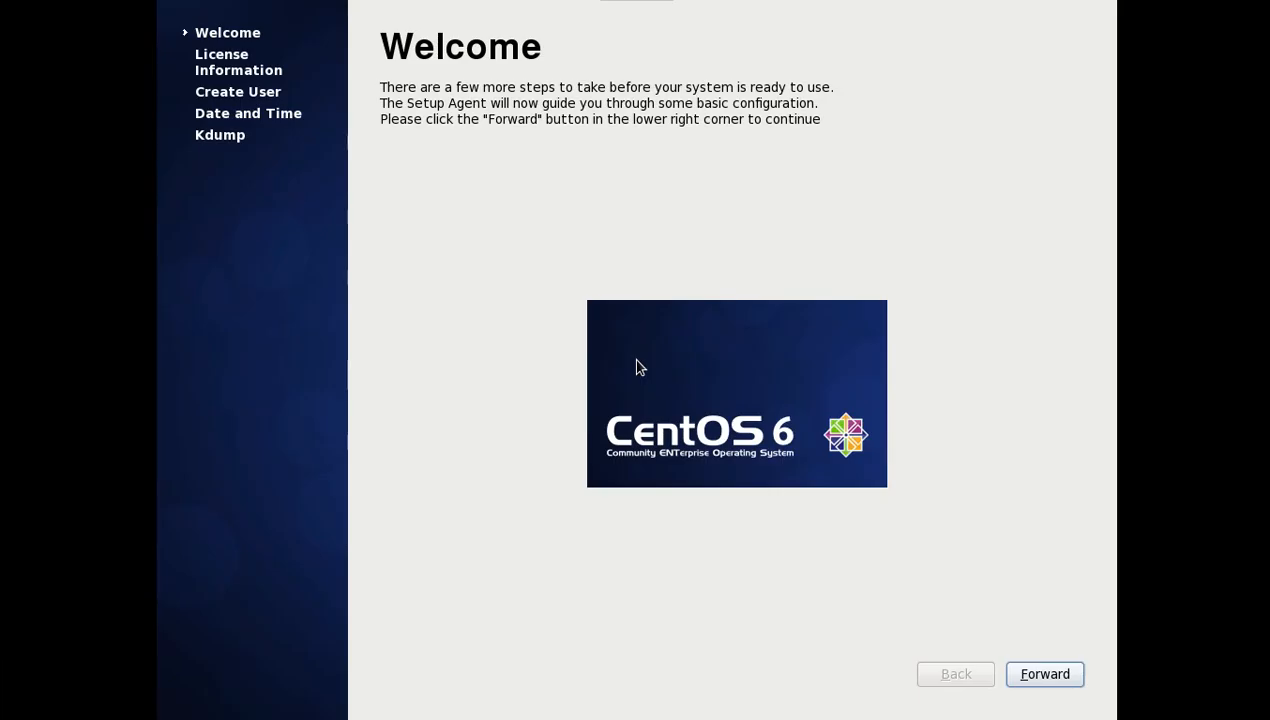
pyautogui.moveTo(1008, 590)
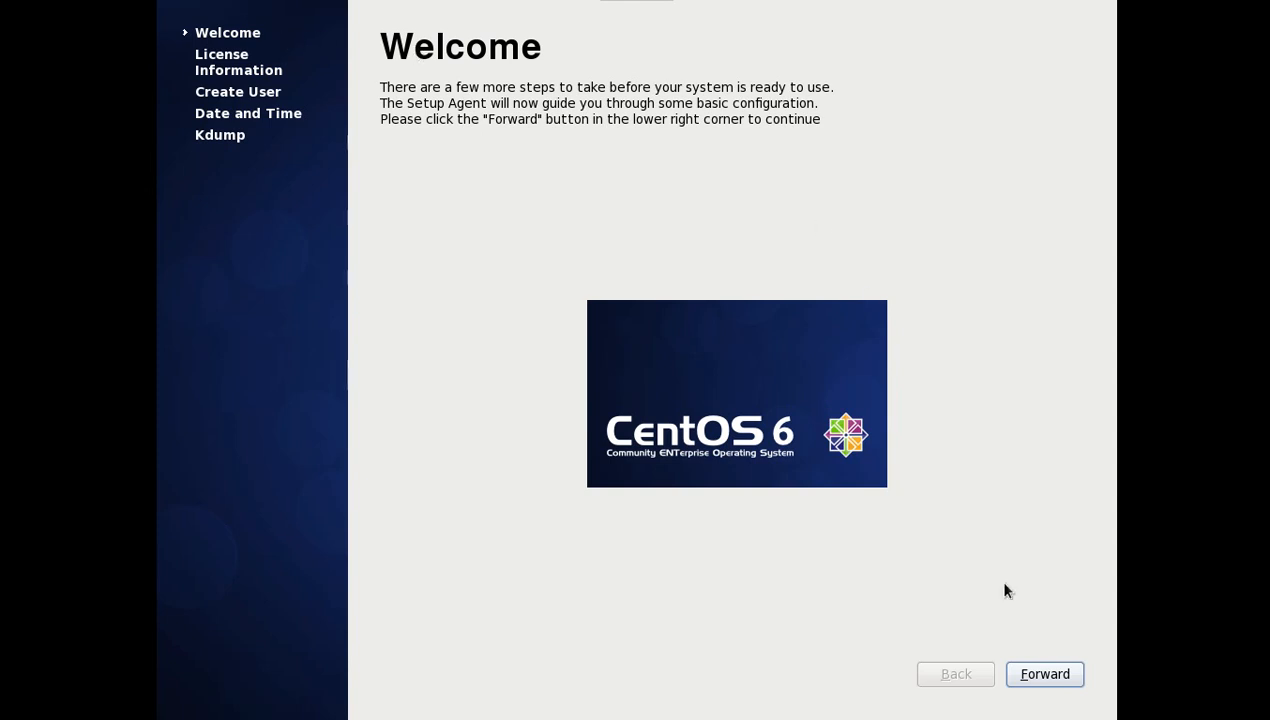
# Move past Welcome and select 'Yes, I agree to the License Agreement'
pyautogui.click(1044, 674)
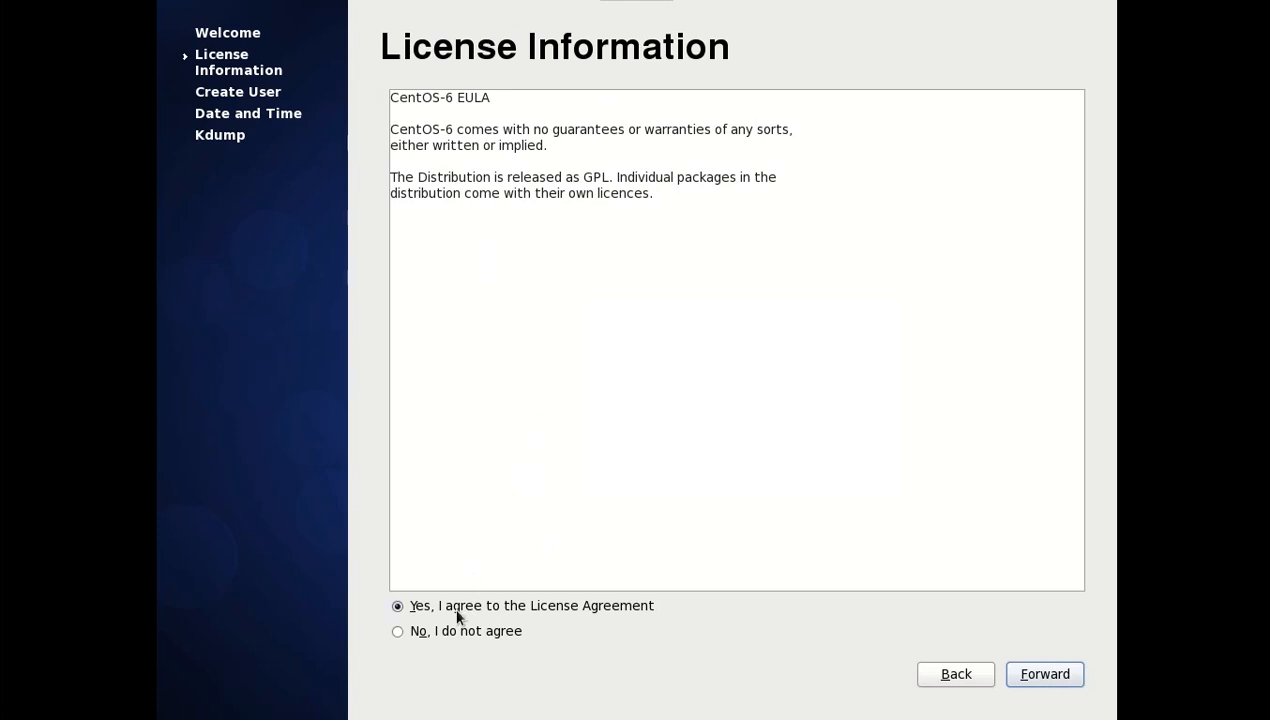
pyautogui.click(396, 632)
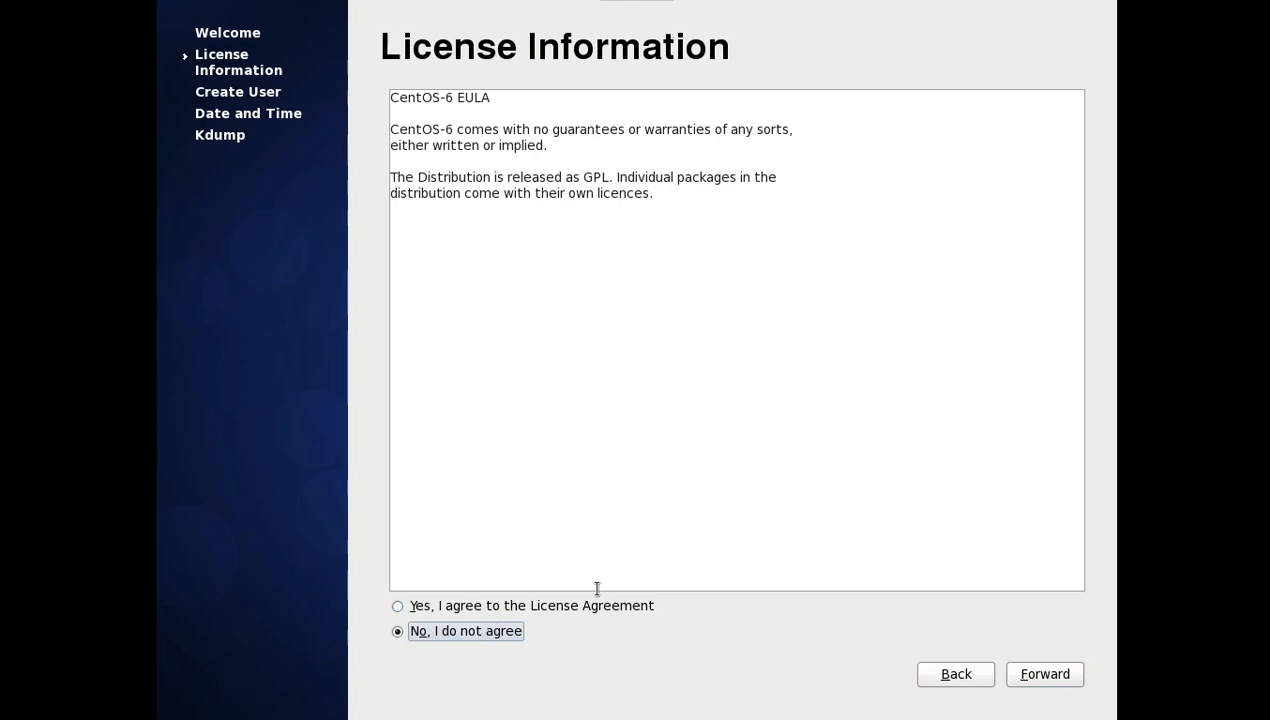
pyautogui.moveTo(690, 452)
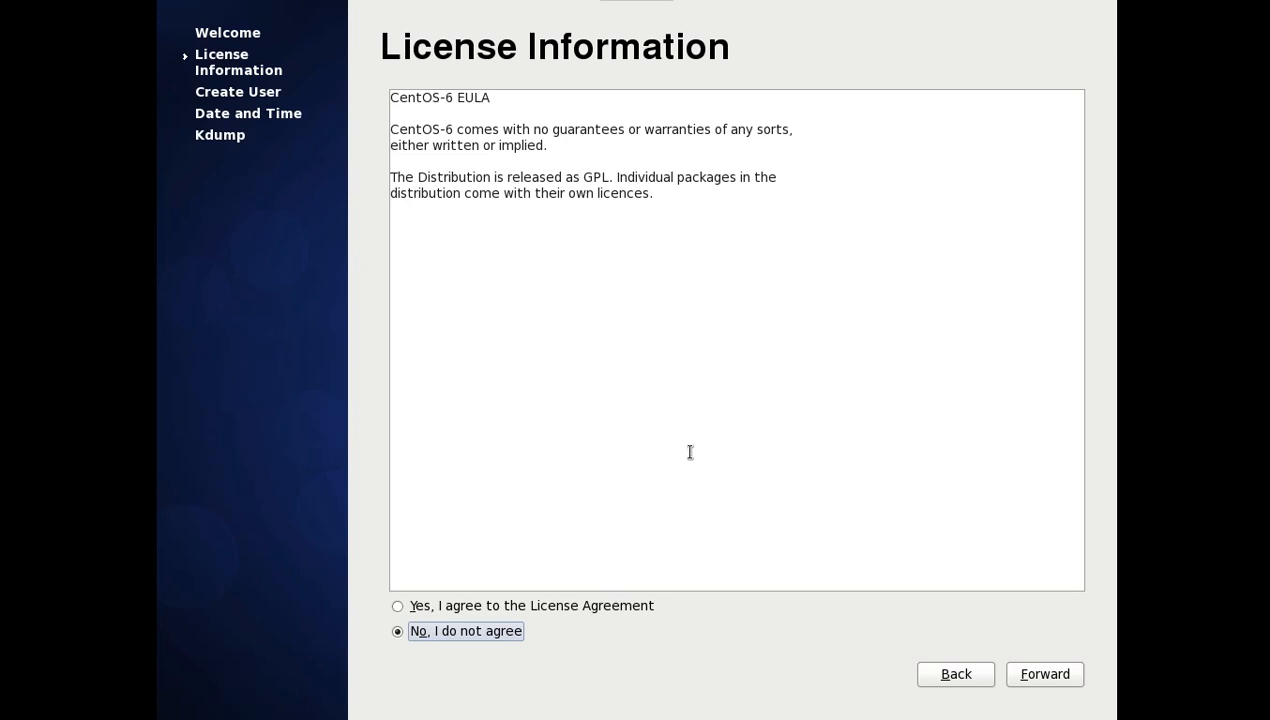
pyautogui.moveTo(322, 644)
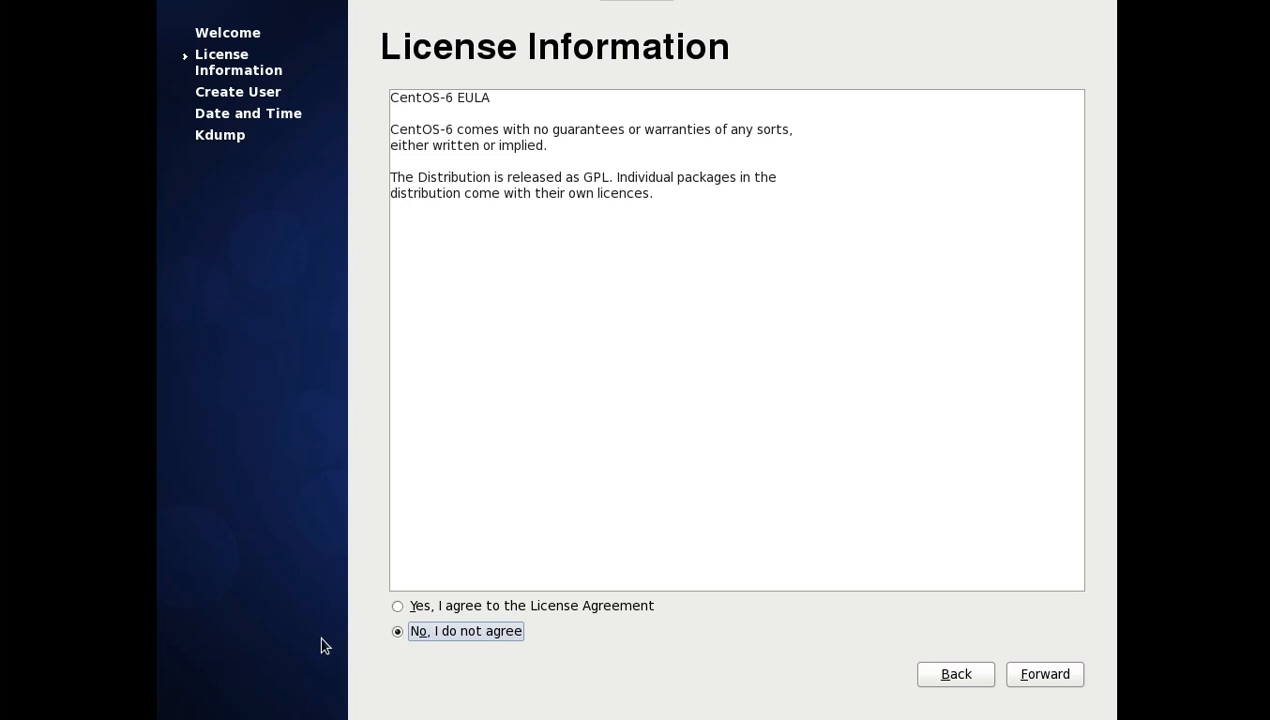
pyautogui.click(396, 606)
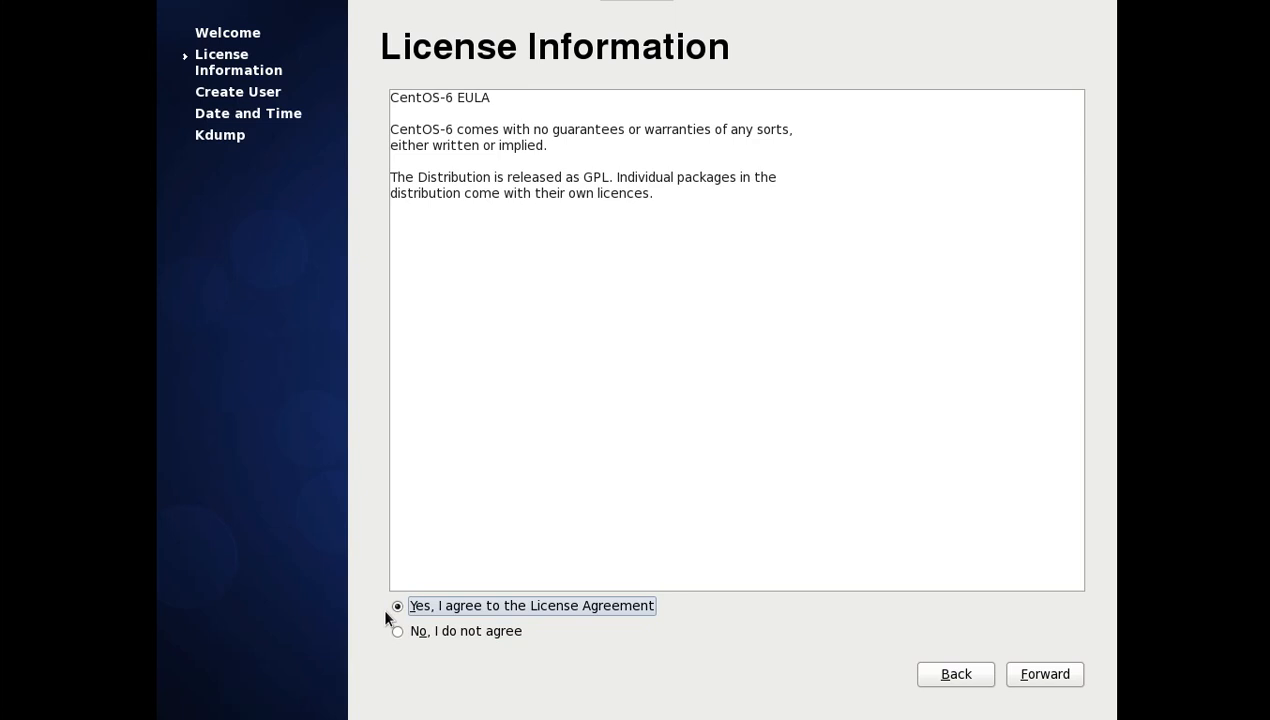
pyautogui.moveTo(762, 528)
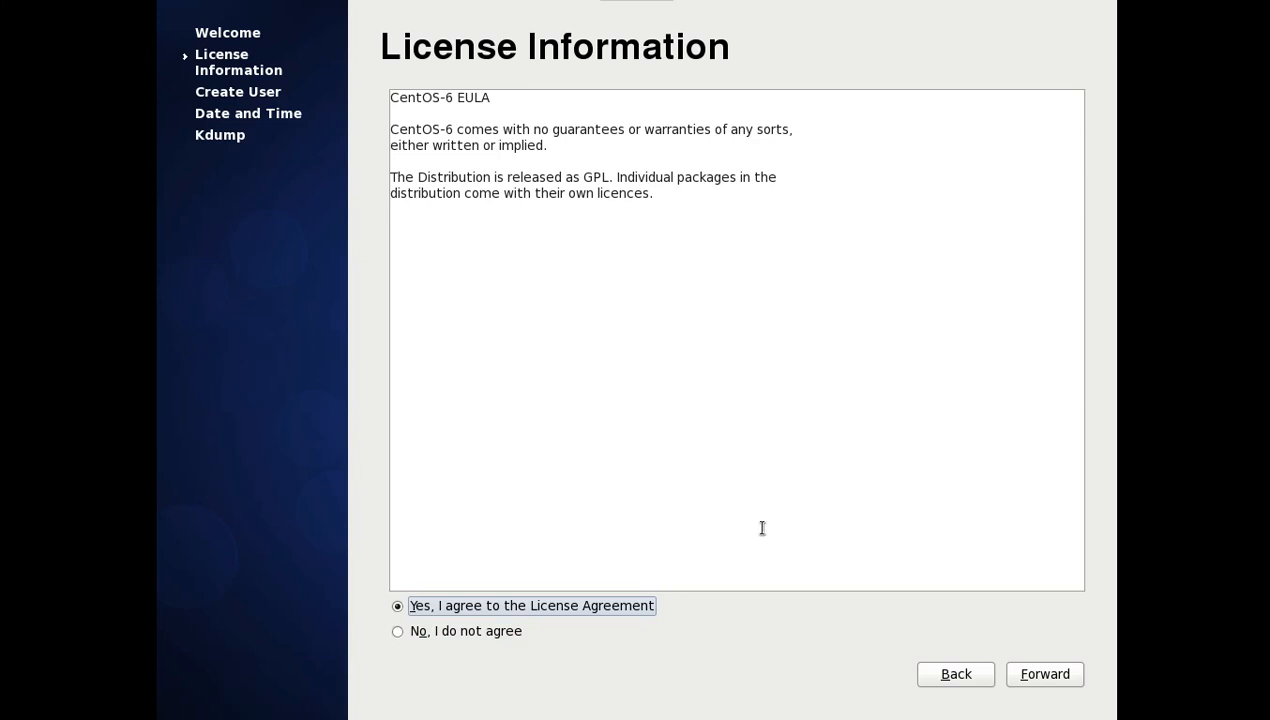
pyautogui.moveTo(932, 700)
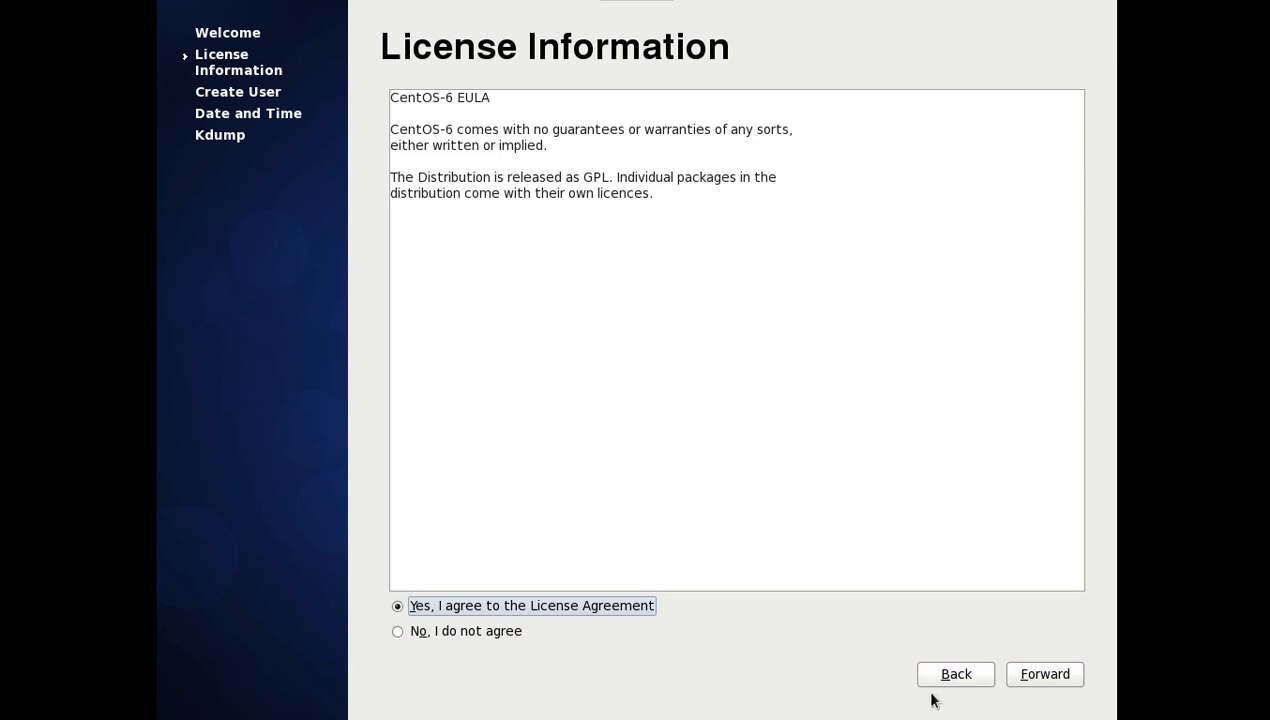
pyautogui.moveTo(1128, 602)
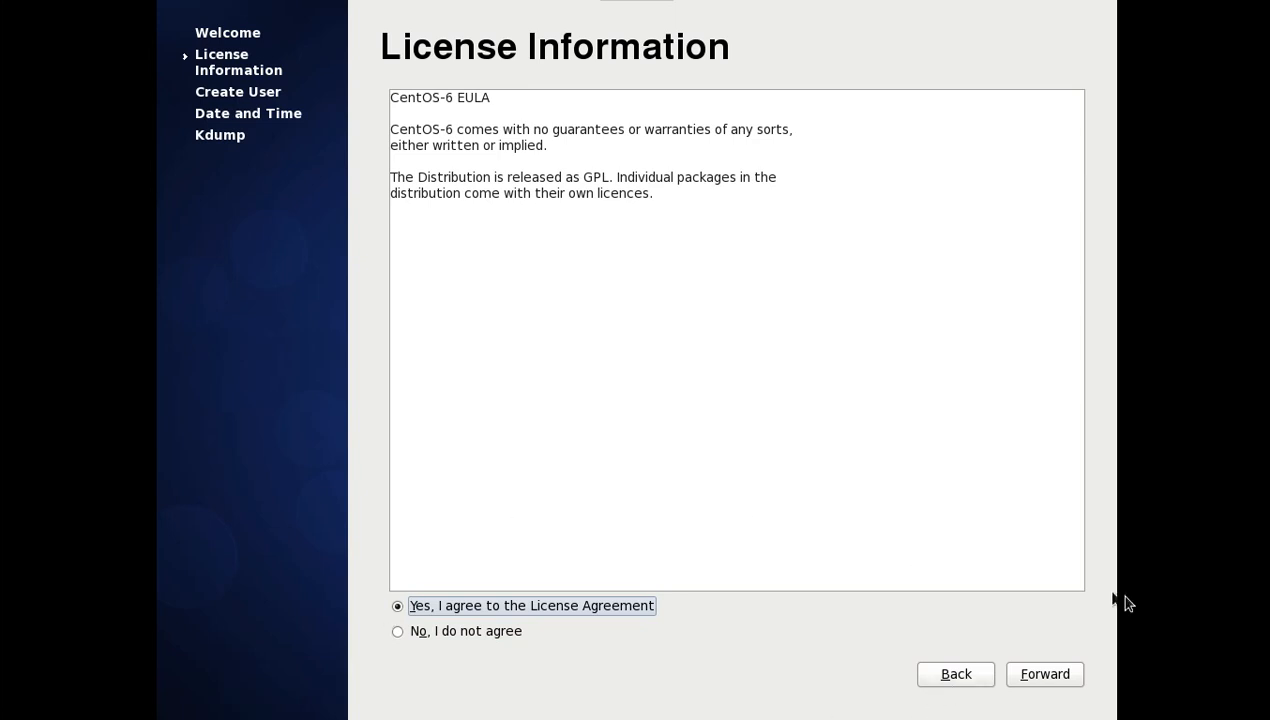
# Continue to Create User and leave it with the fields empty
pyautogui.click(1044, 674)
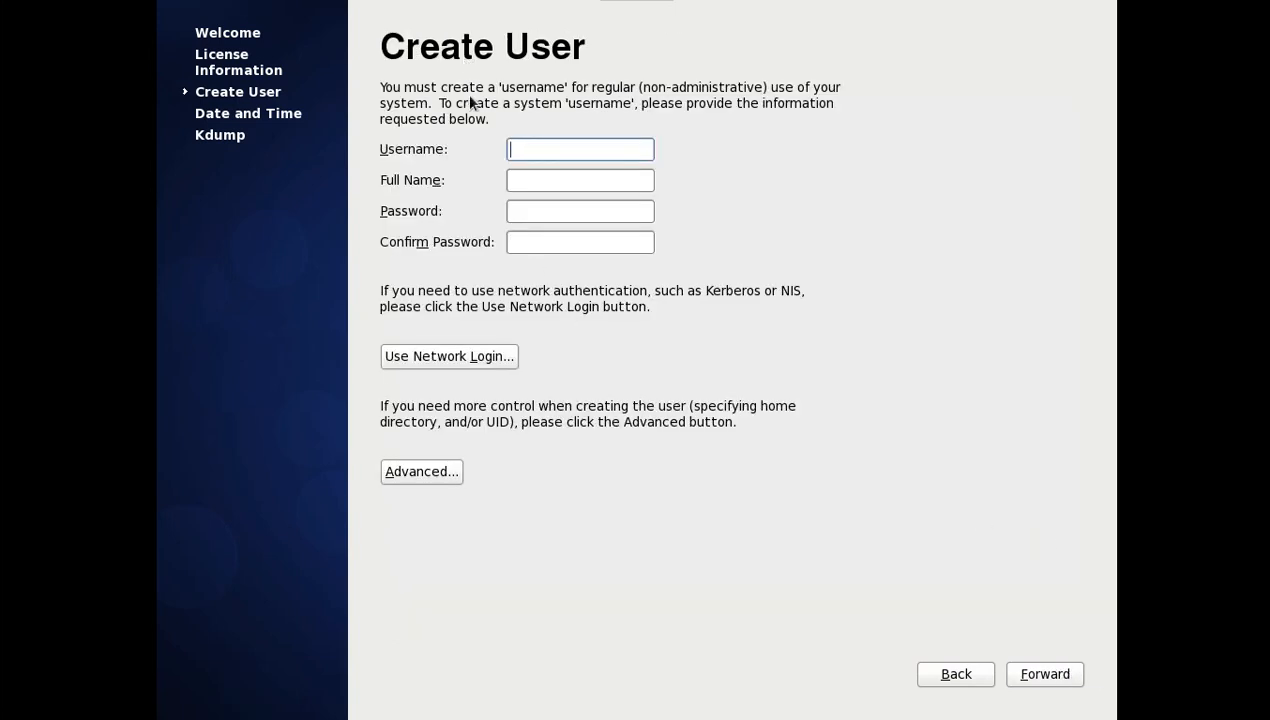
pyautogui.moveTo(630, 276)
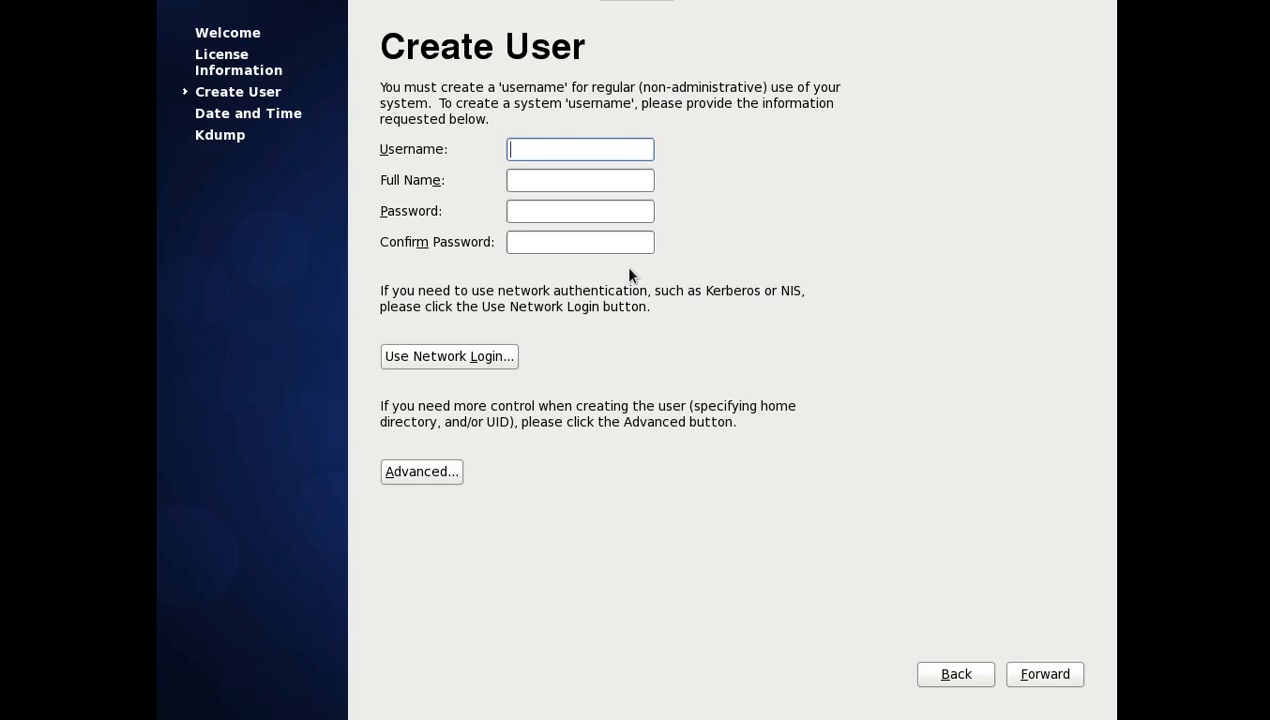
pyautogui.moveTo(418, 356)
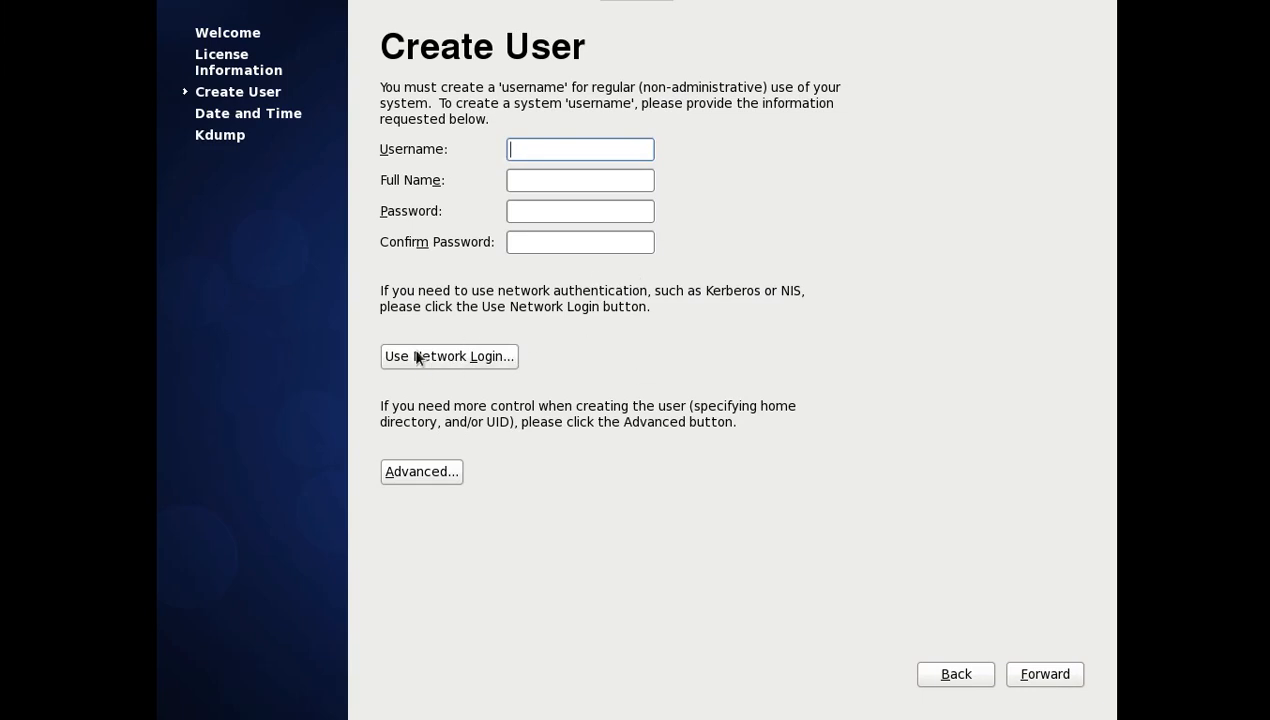
pyautogui.moveTo(556, 388)
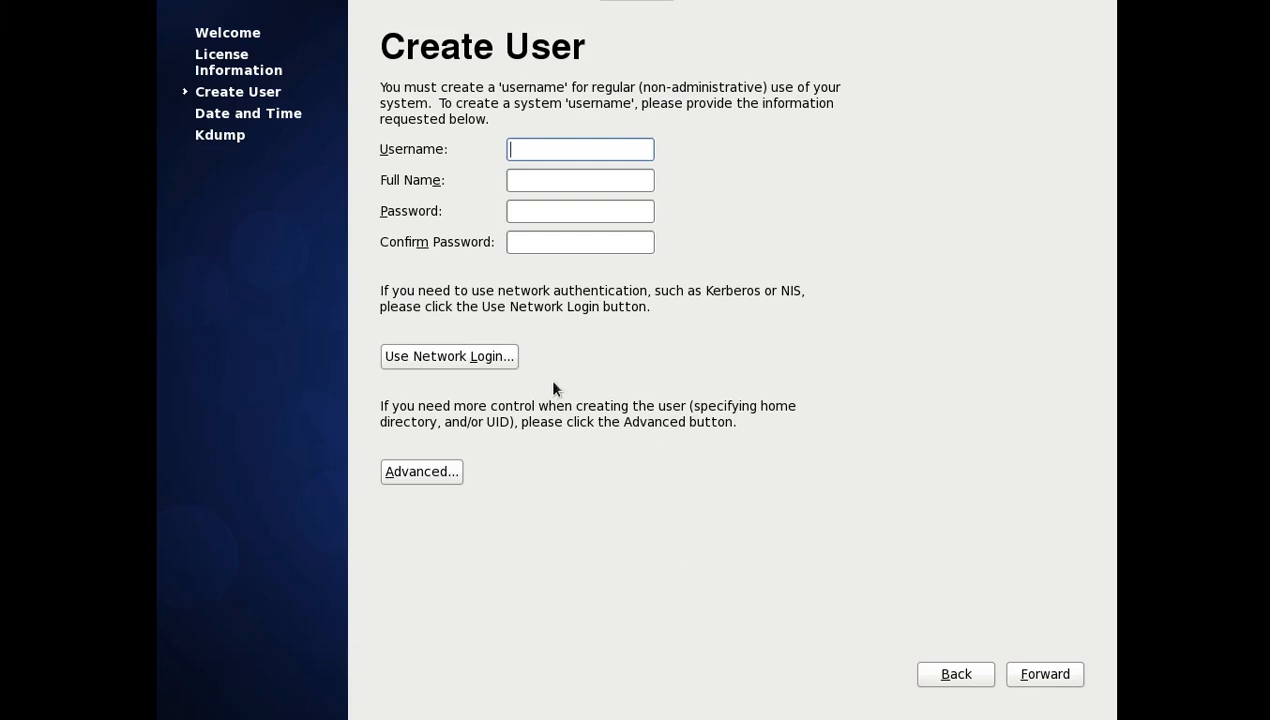
pyautogui.moveTo(728, 616)
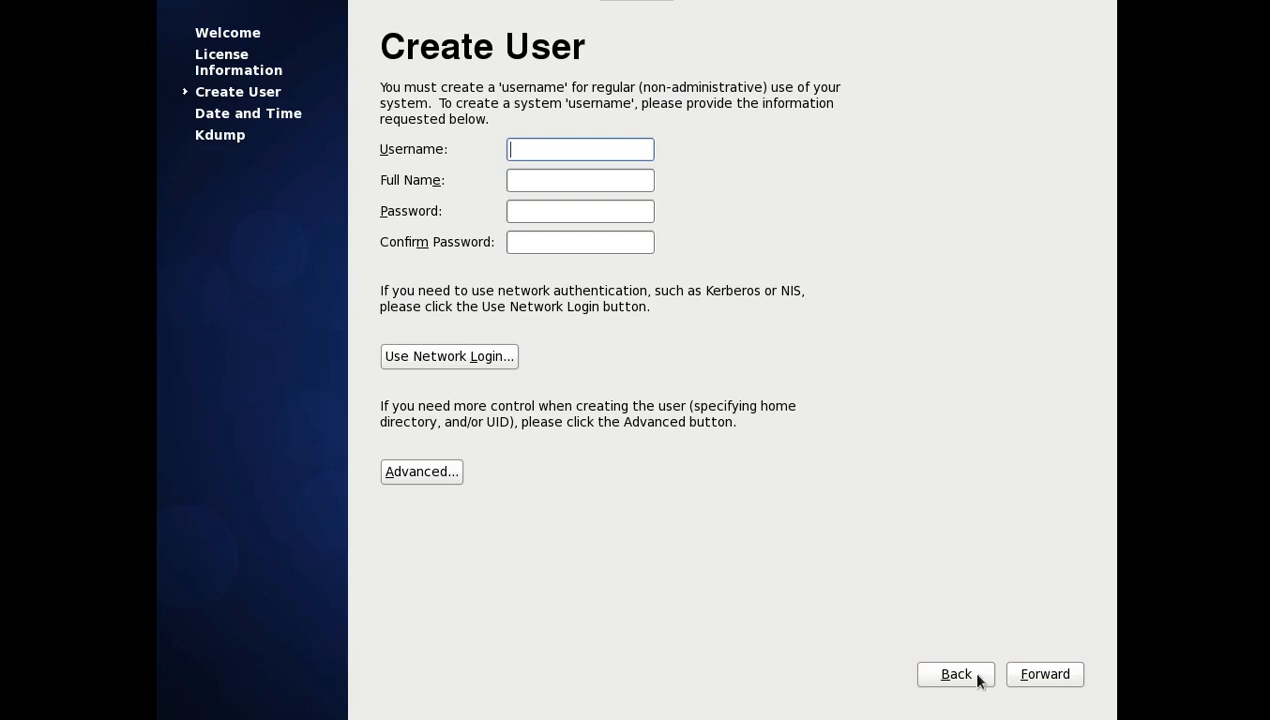
pyautogui.click(1044, 674)
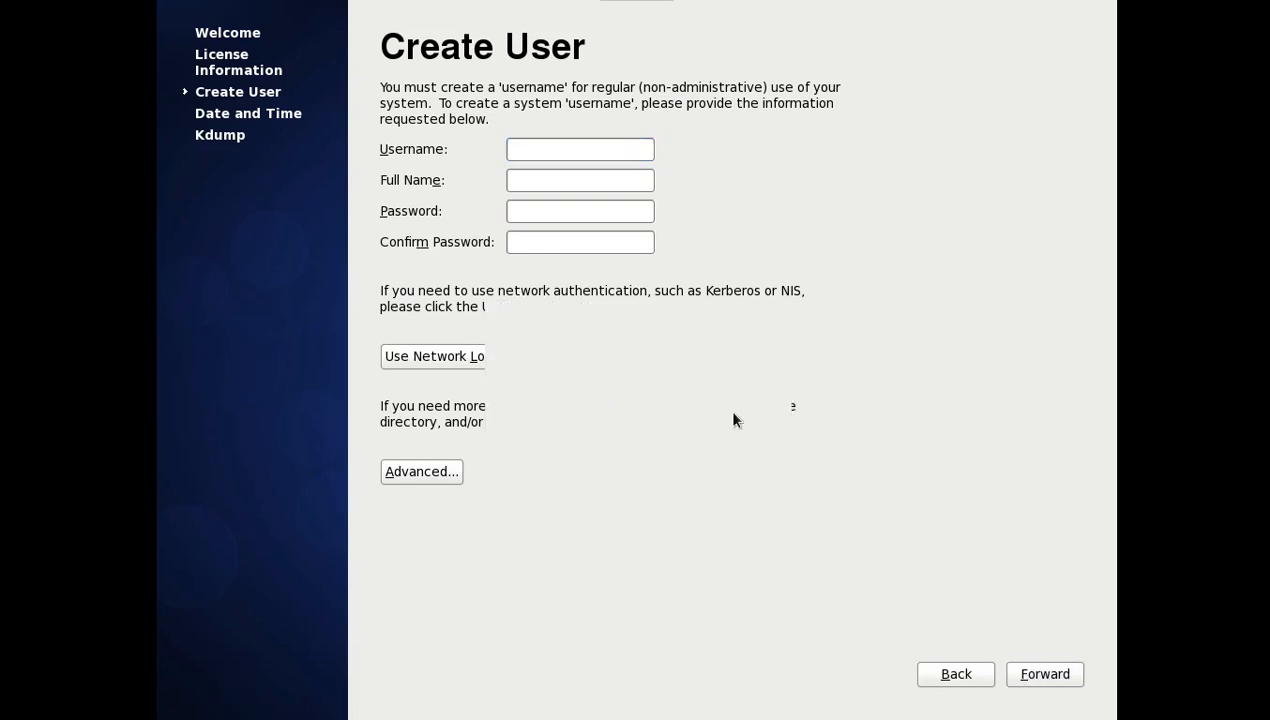
# Enable 'Synchronize date and time over the network' and continue to kdump
pyautogui.click(1044, 672)
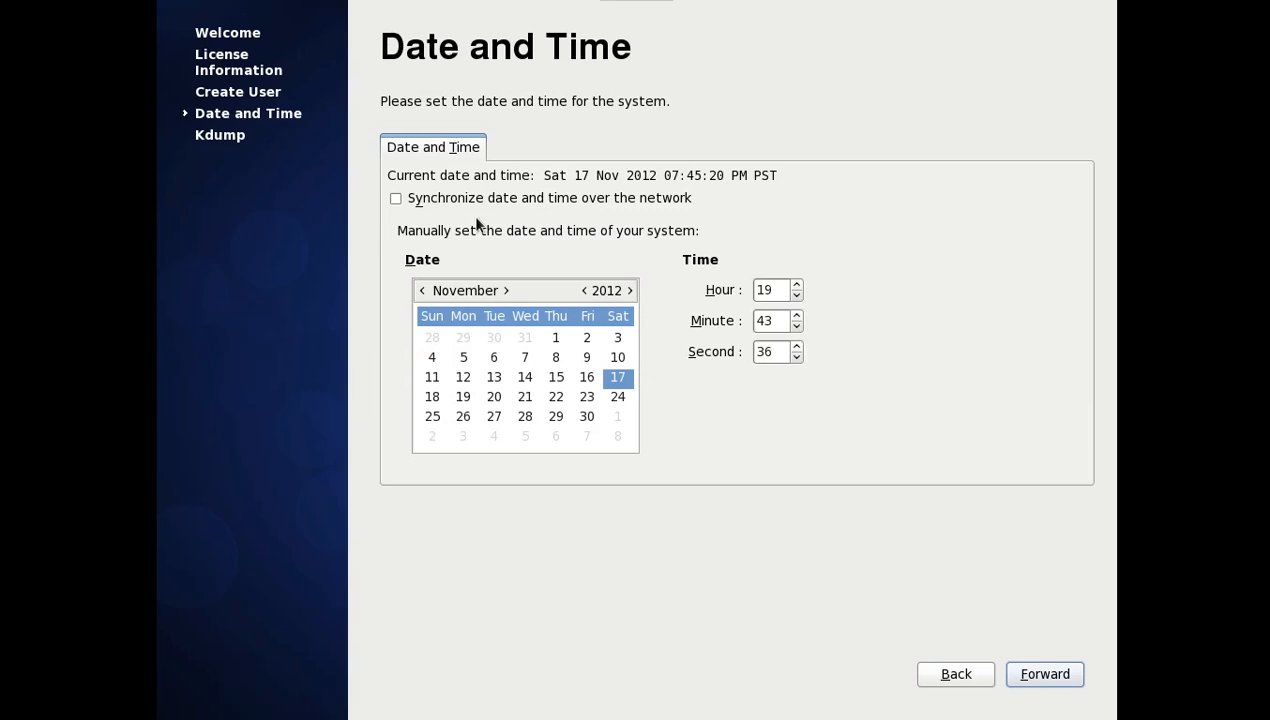
pyautogui.click(396, 198)
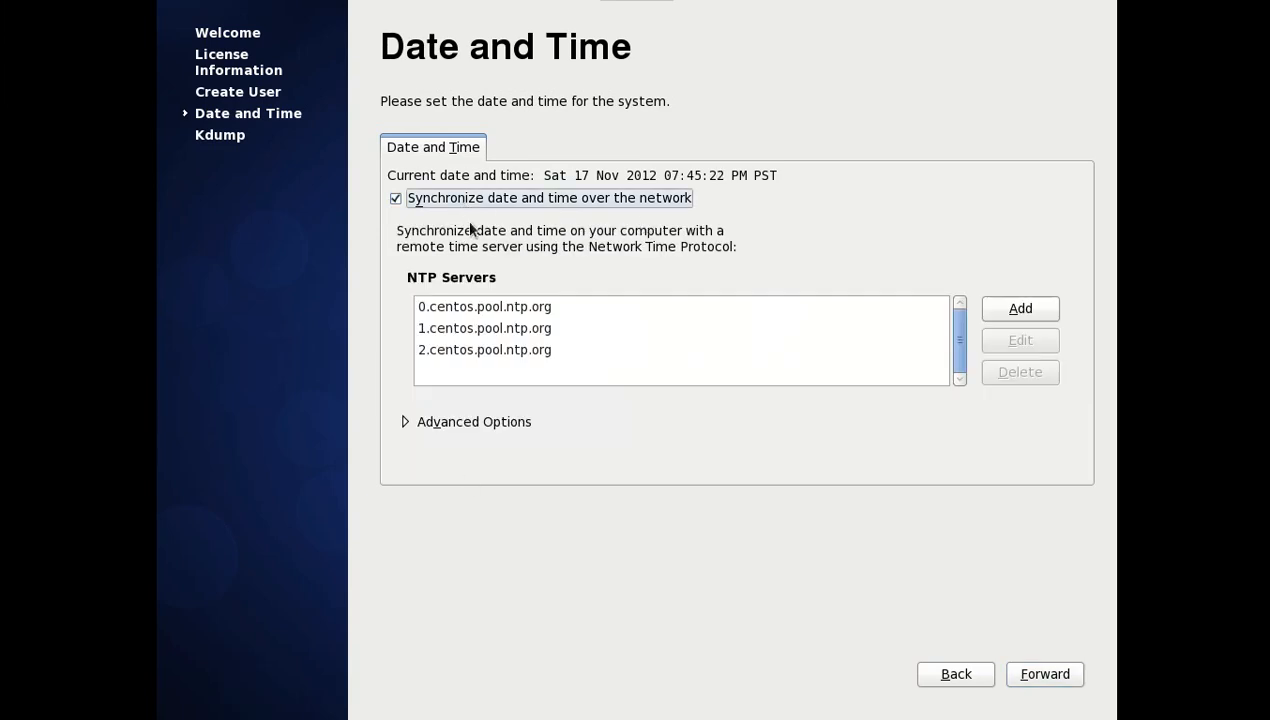
pyautogui.moveTo(556, 350)
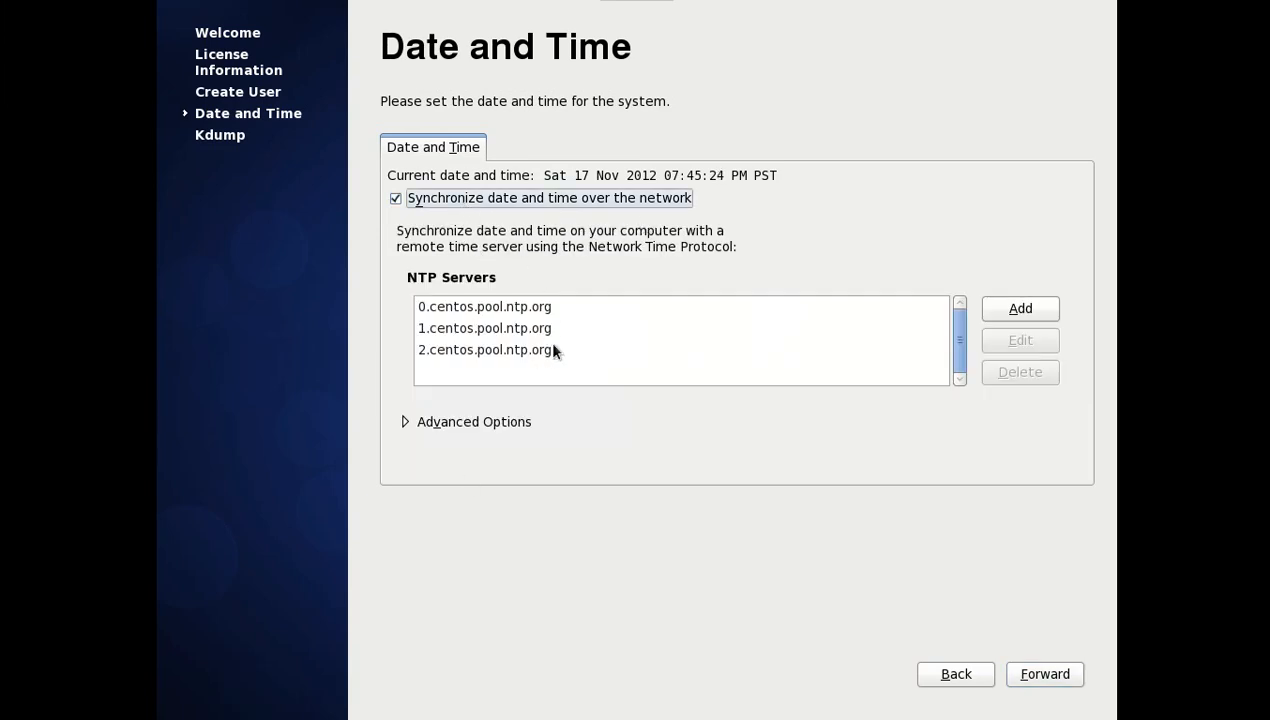
pyautogui.click(1044, 674)
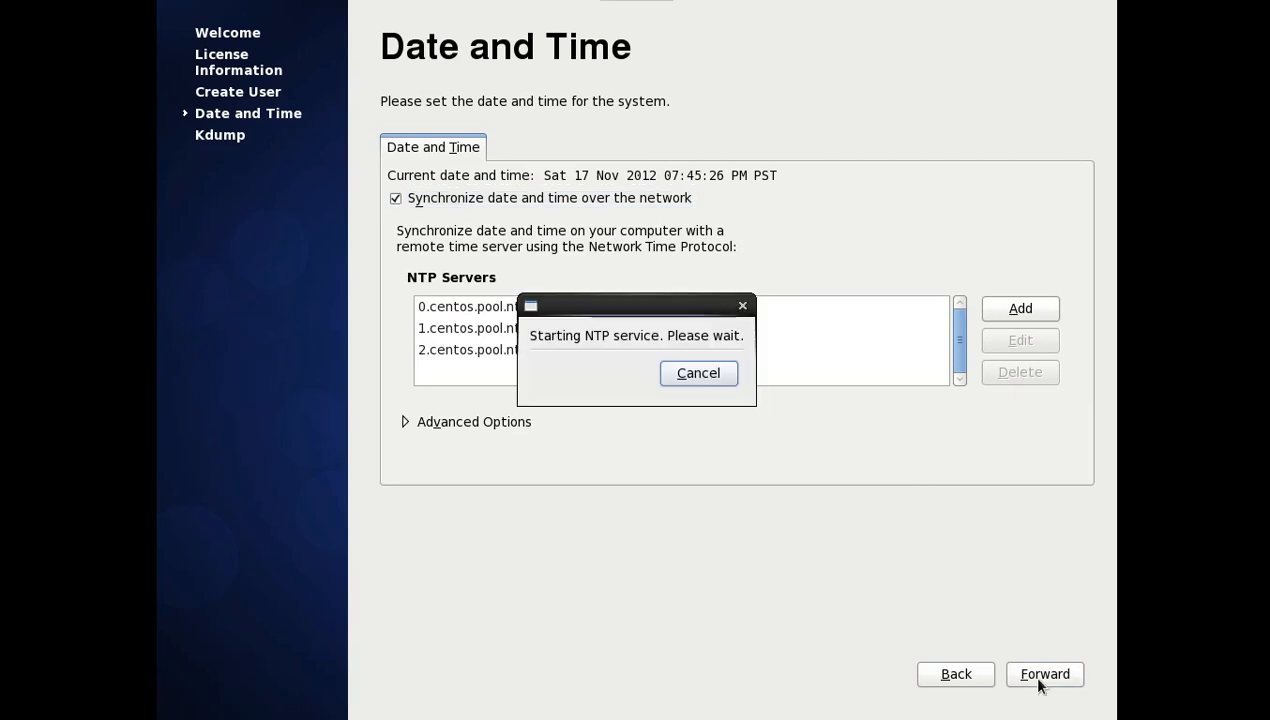
pyautogui.moveTo(792, 408)
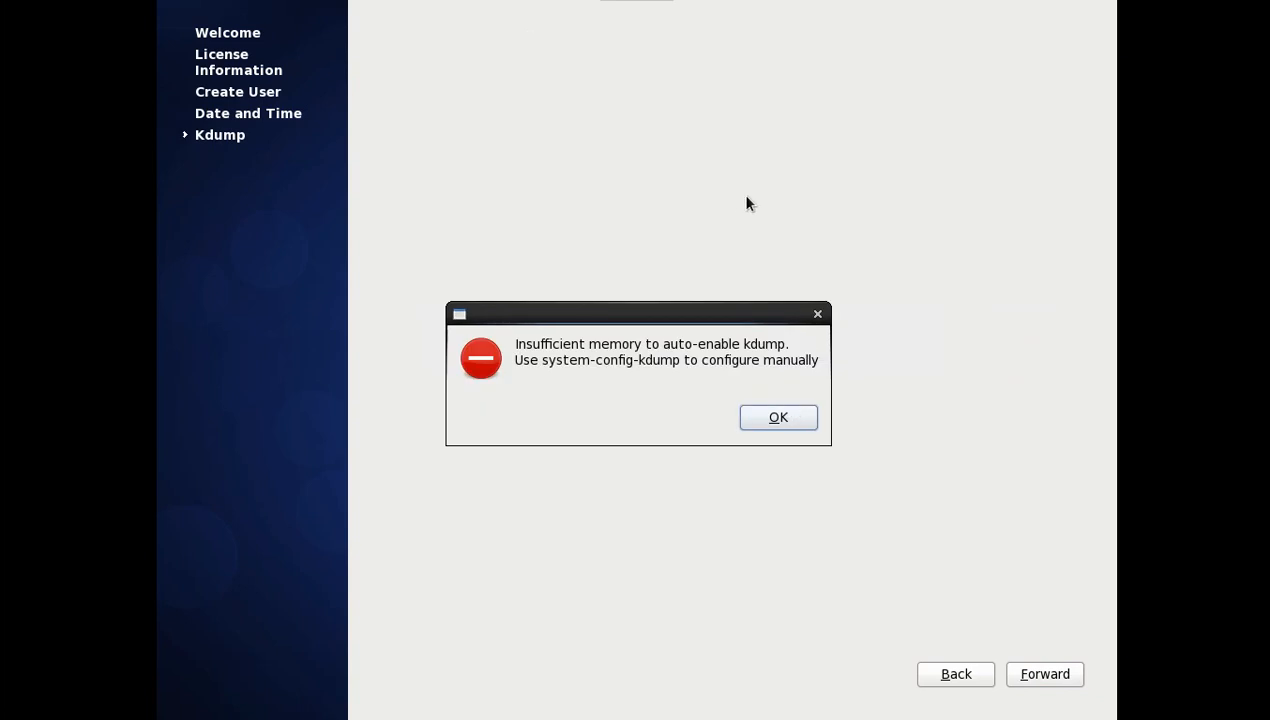
pyautogui.moveTo(760, 432)
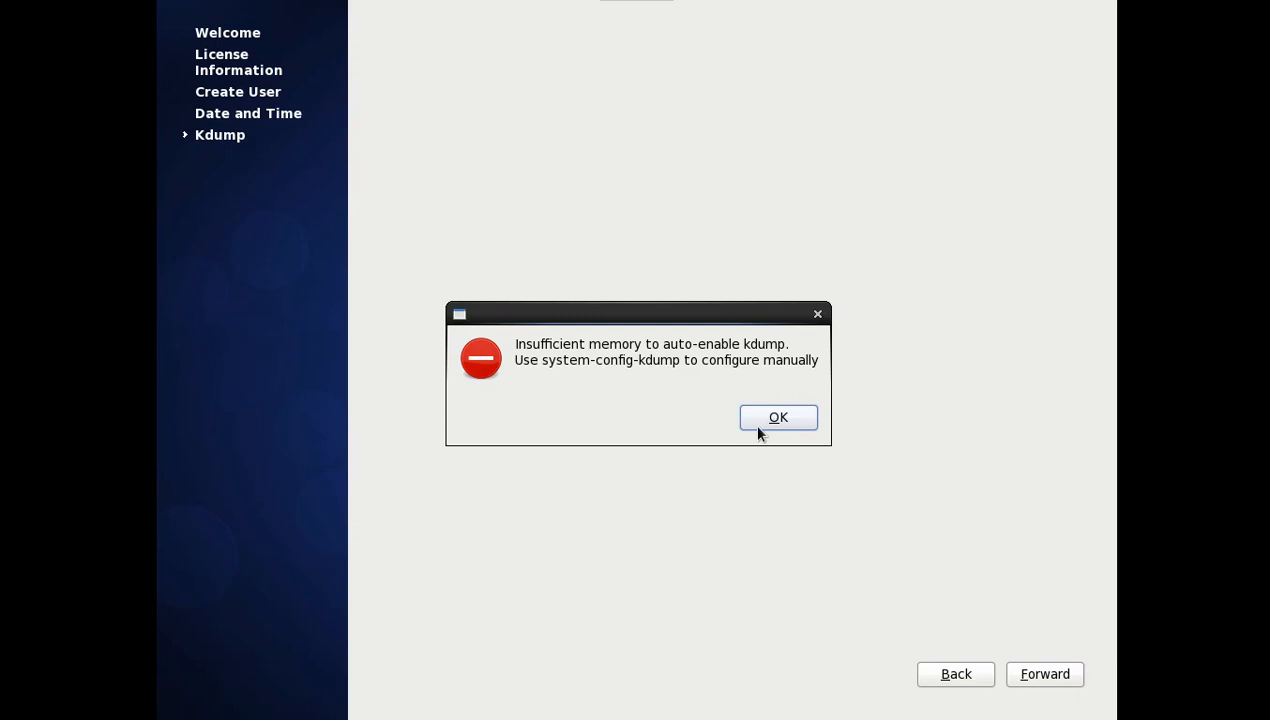
# Dismiss the insufficient-memory kdump warning, leave kdump disabled and finish setup
pyautogui.click(778, 418)
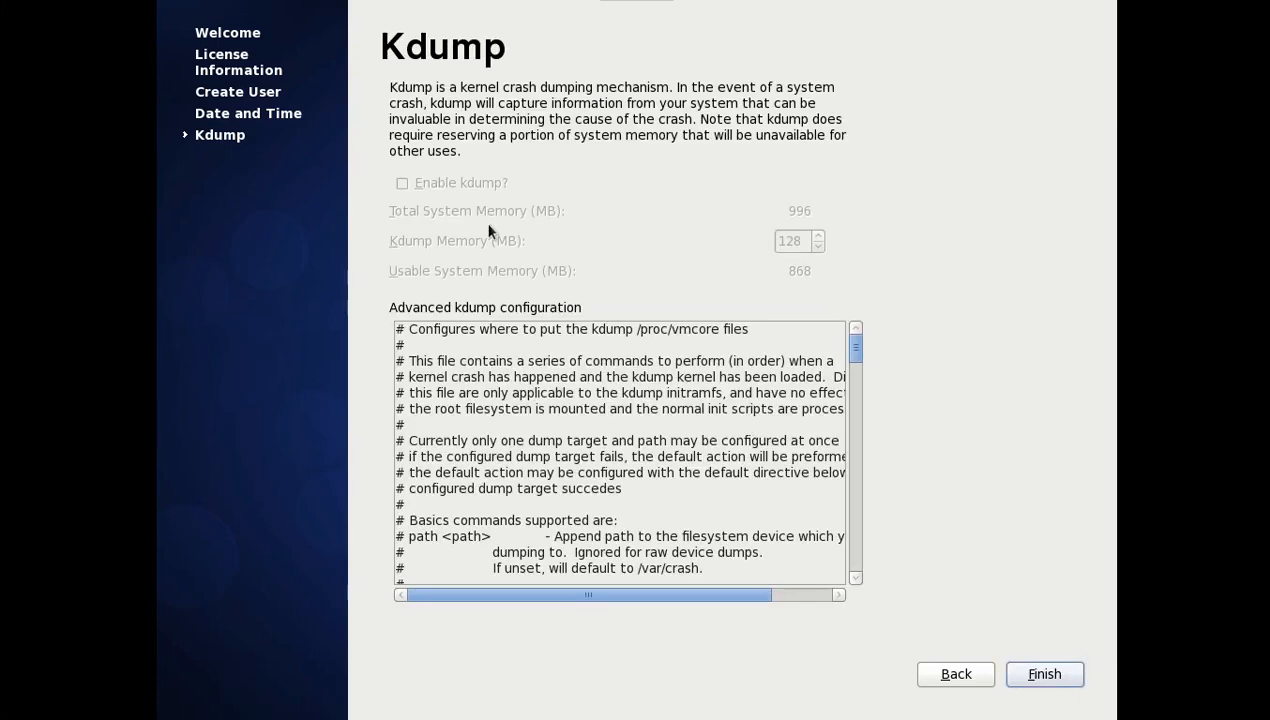
pyautogui.moveTo(532, 212)
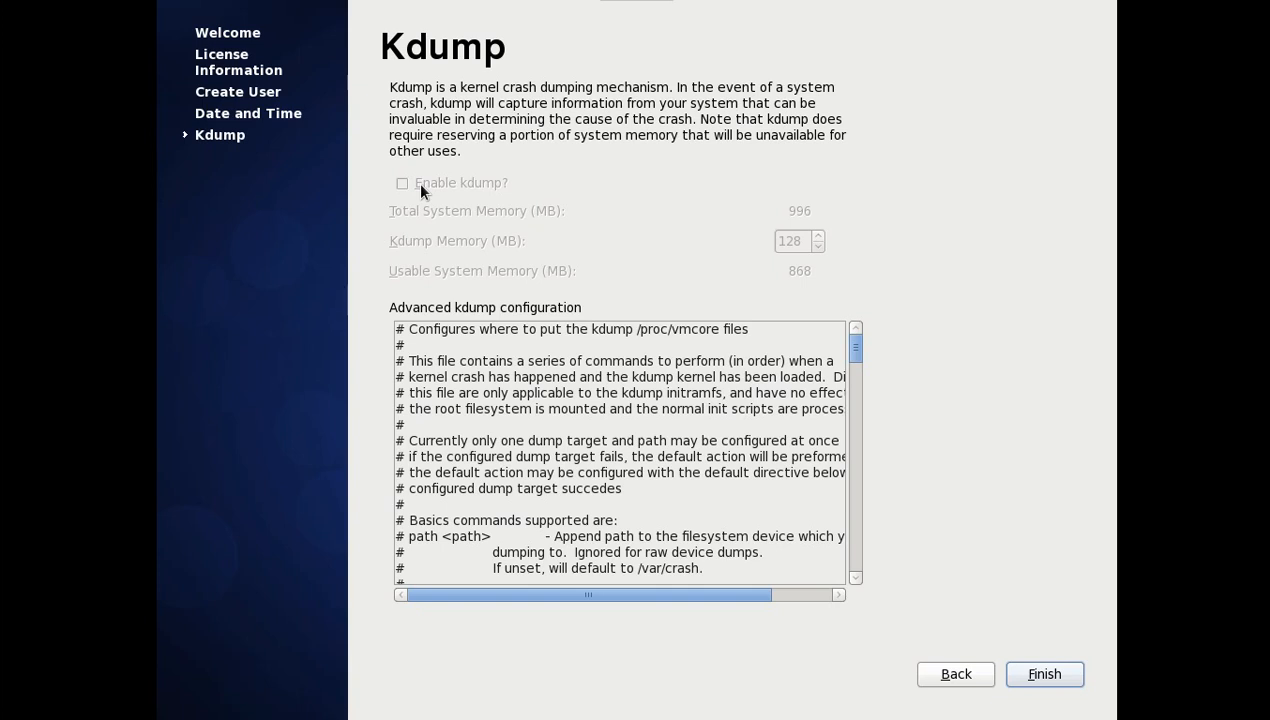
pyautogui.moveTo(896, 460)
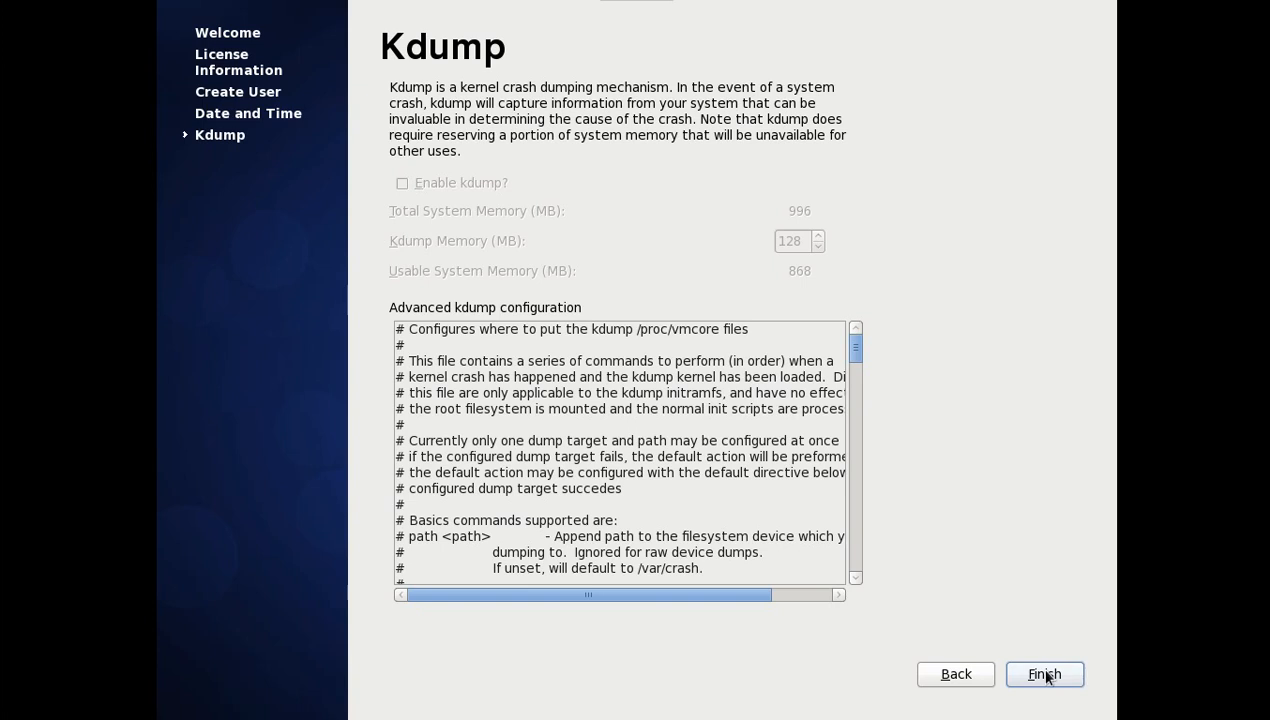
pyautogui.click(1044, 674)
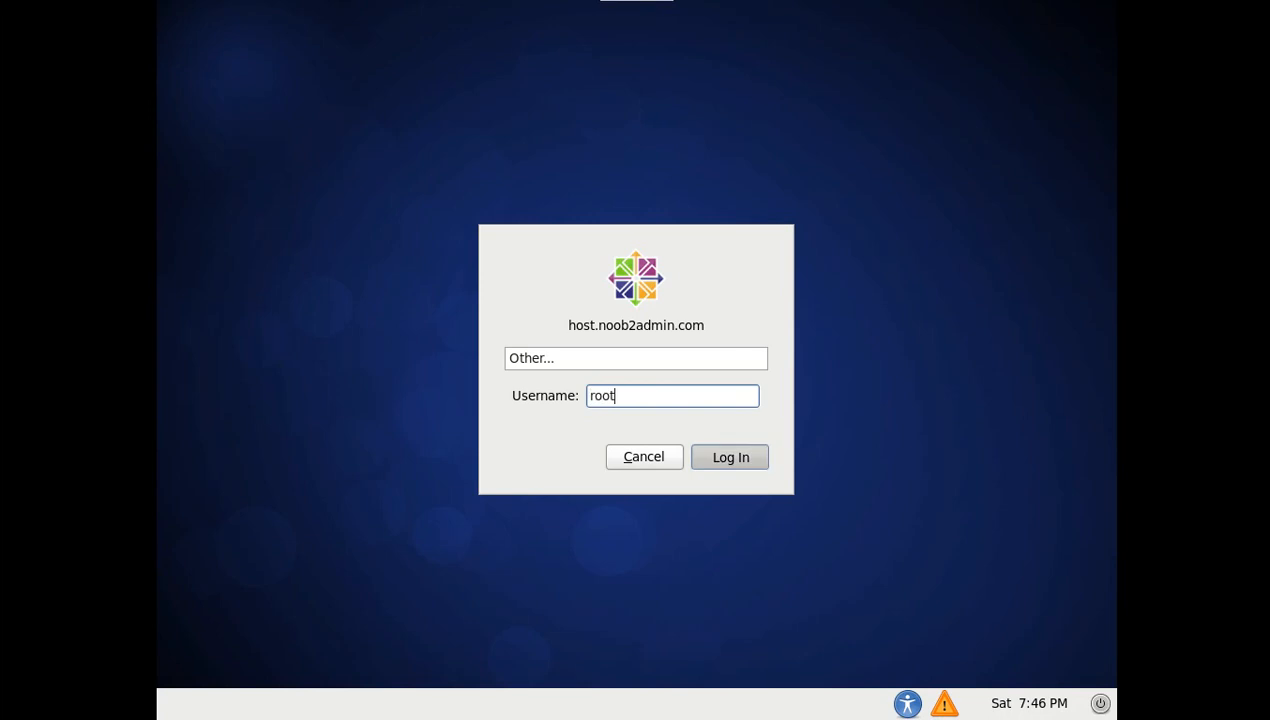
# Log in as root with its password and close the super-user warning permanently
pyautogui.click(728, 456)
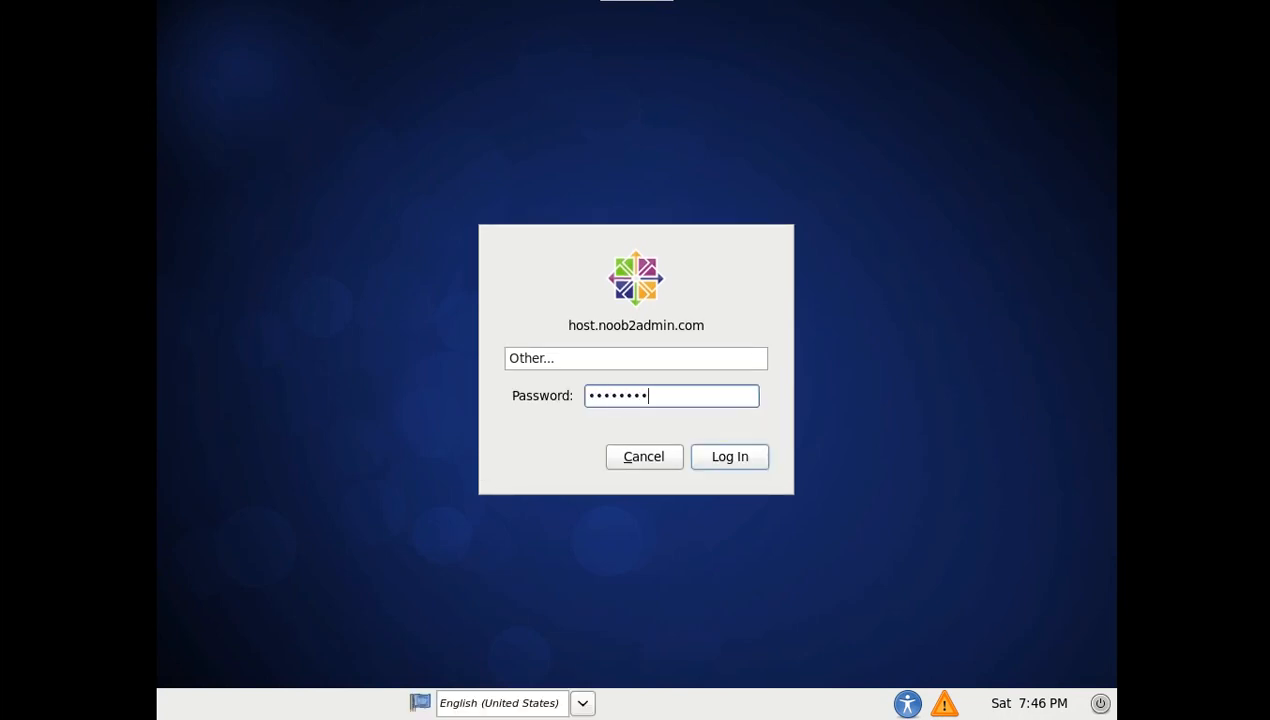
pyautogui.write('*')
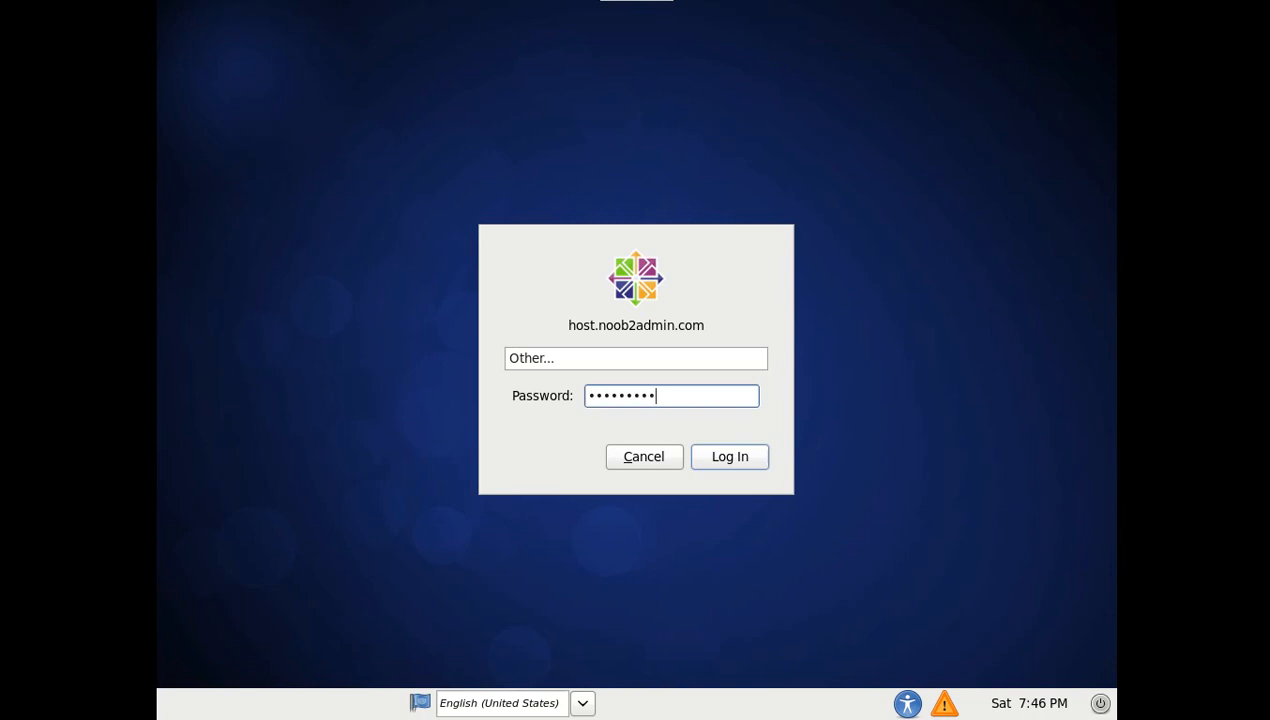
pyautogui.click(728, 456)
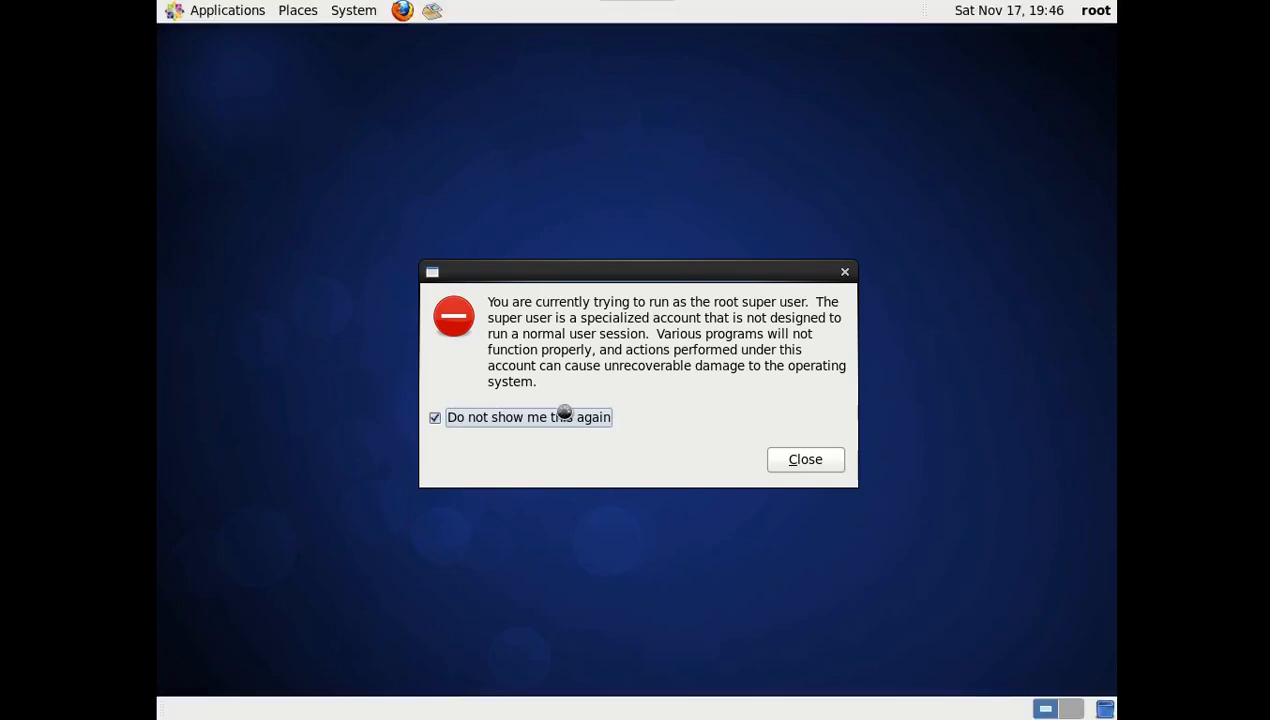
pyautogui.moveTo(804, 458)
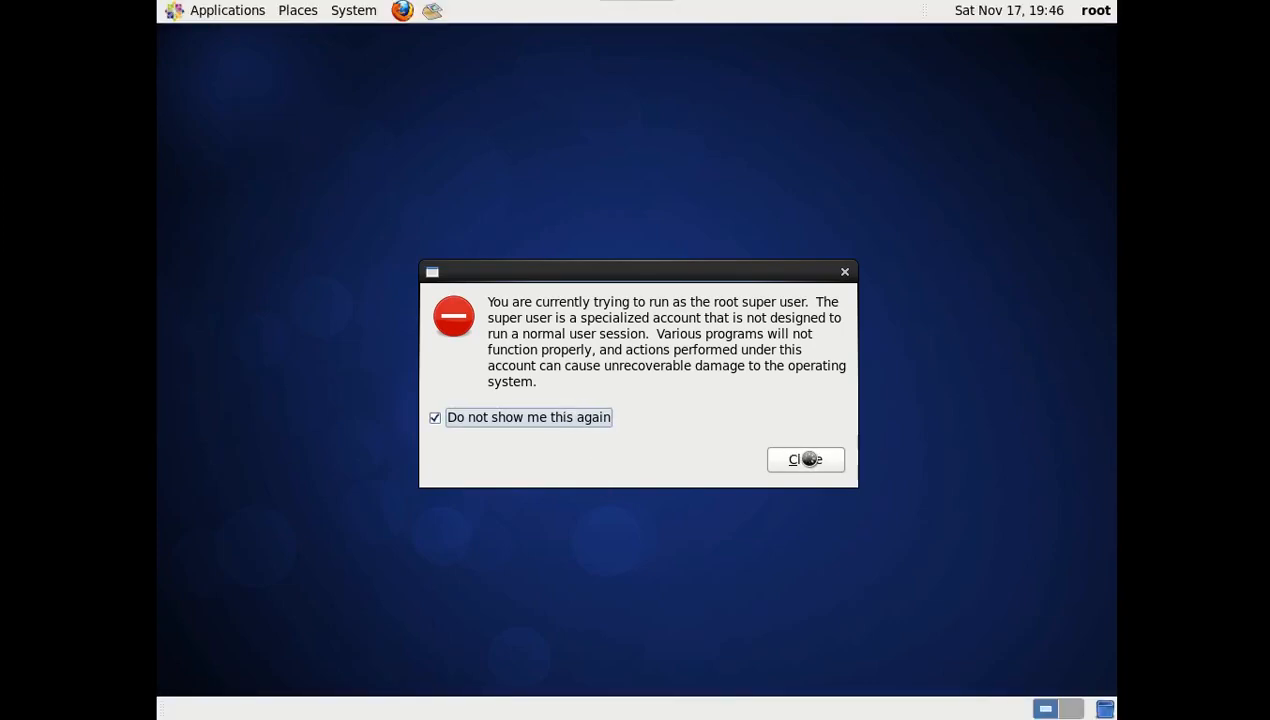
pyautogui.click(804, 458)
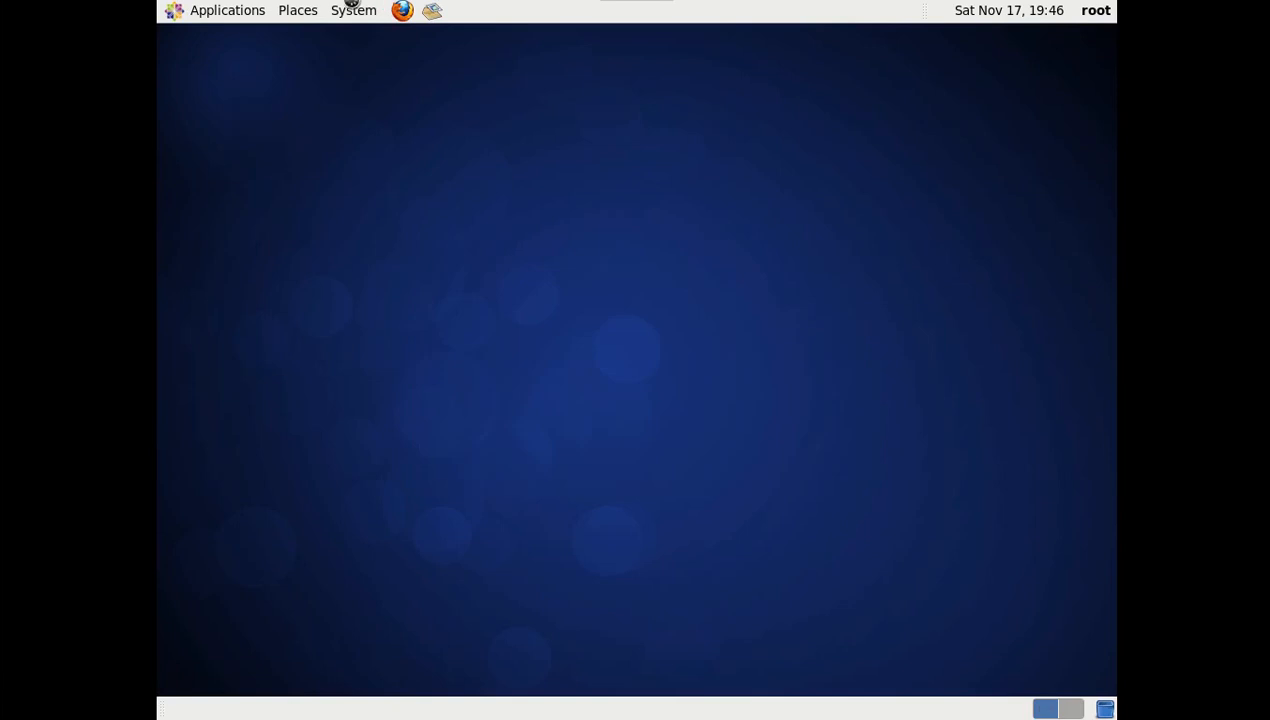
# Run 'yum -y update' in a guest terminal and let it finish with Complete!
pyautogui.click(224, 10)
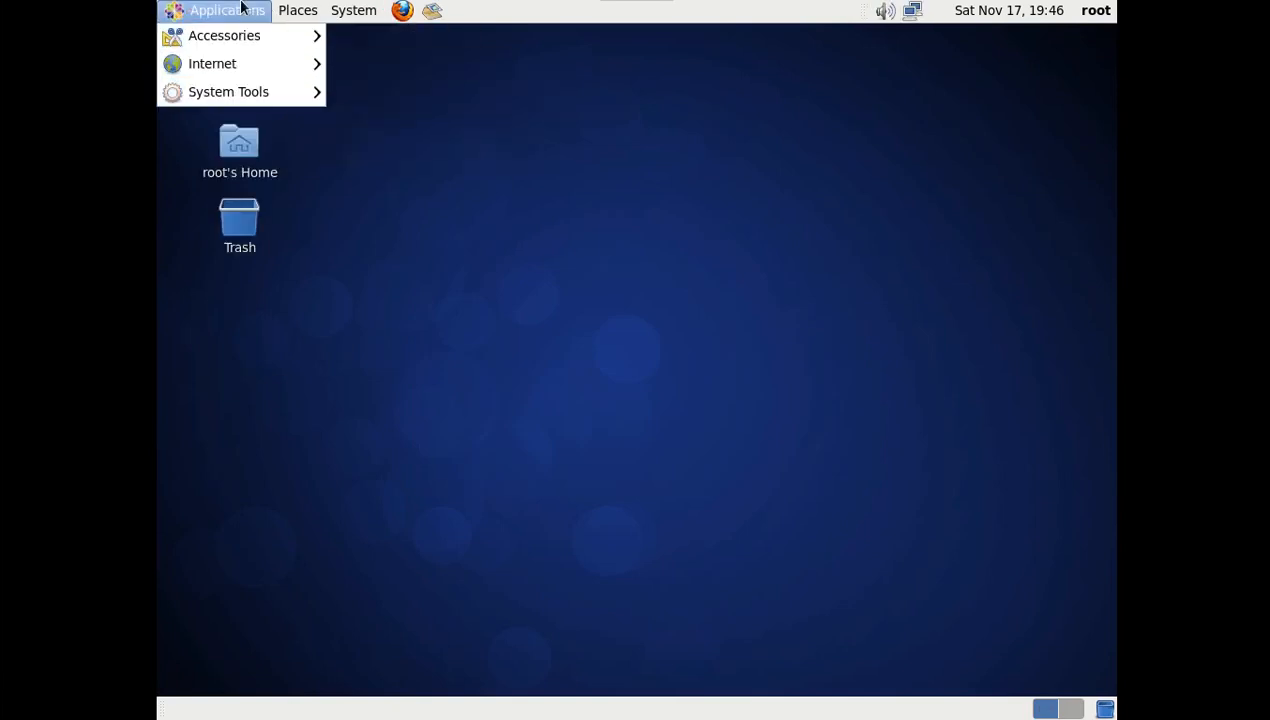
pyautogui.moveTo(228, 92)
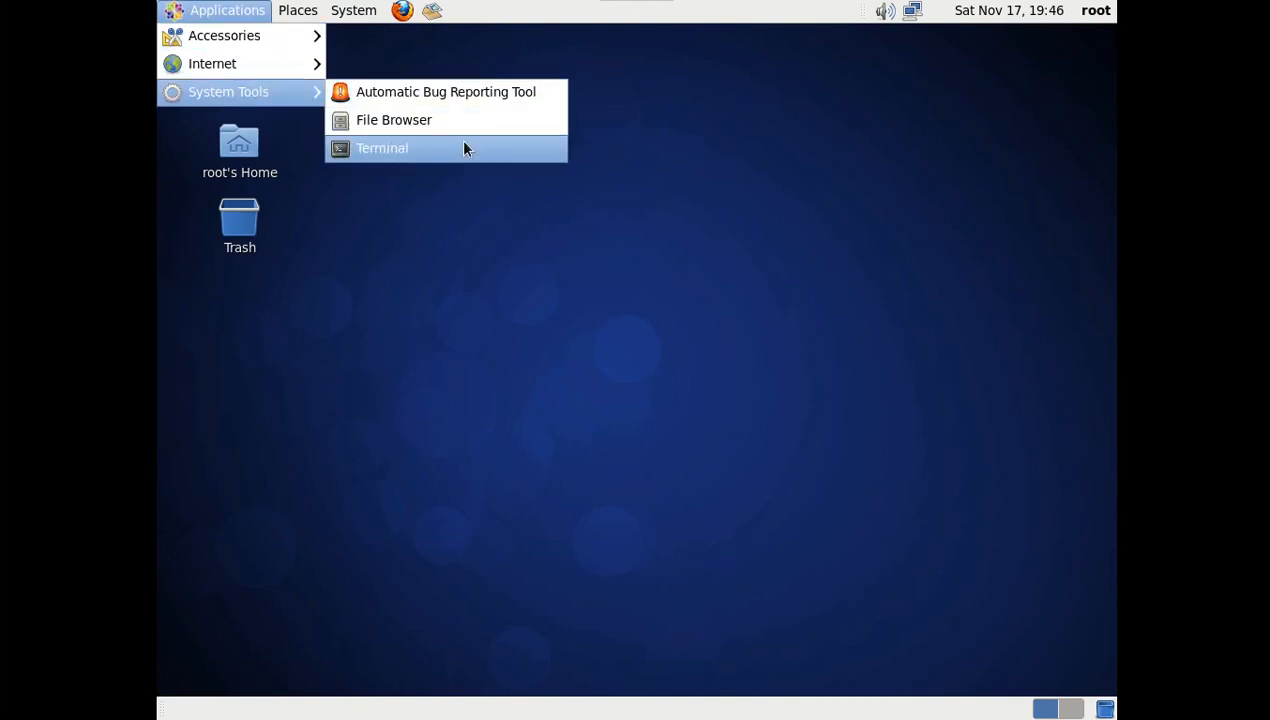
pyautogui.click(380, 148)
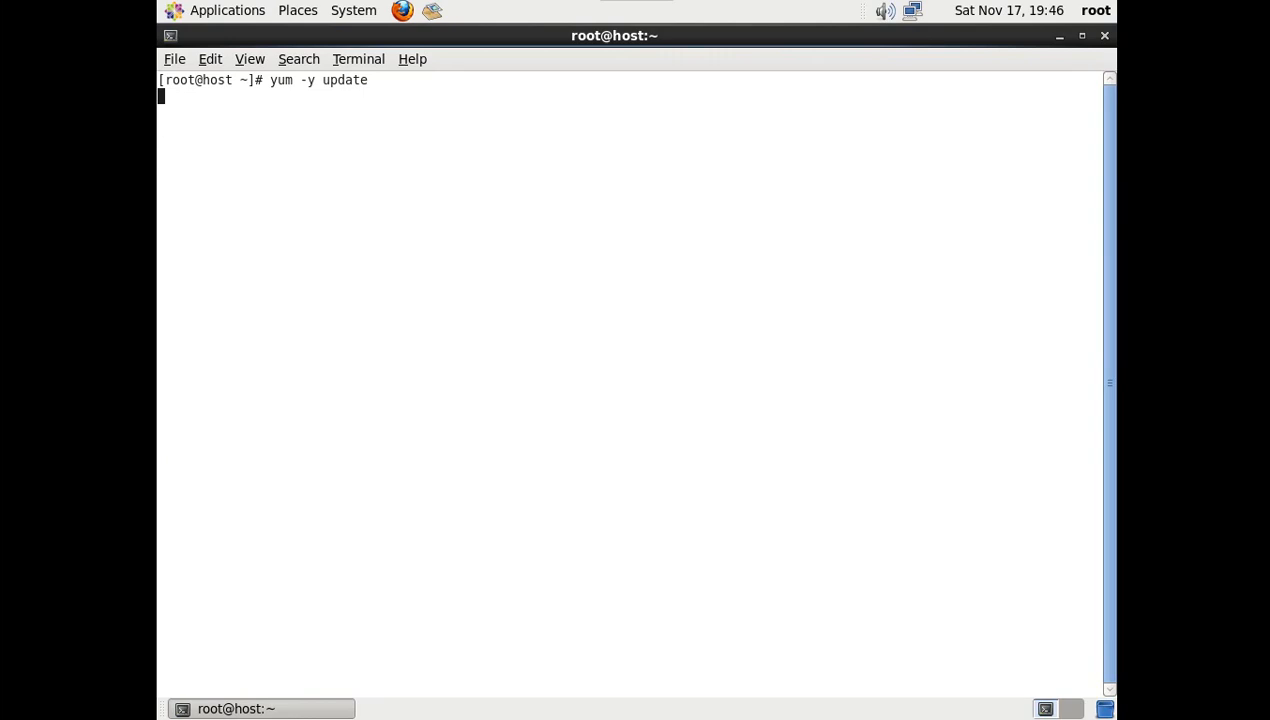
pyautogui.press('Return')
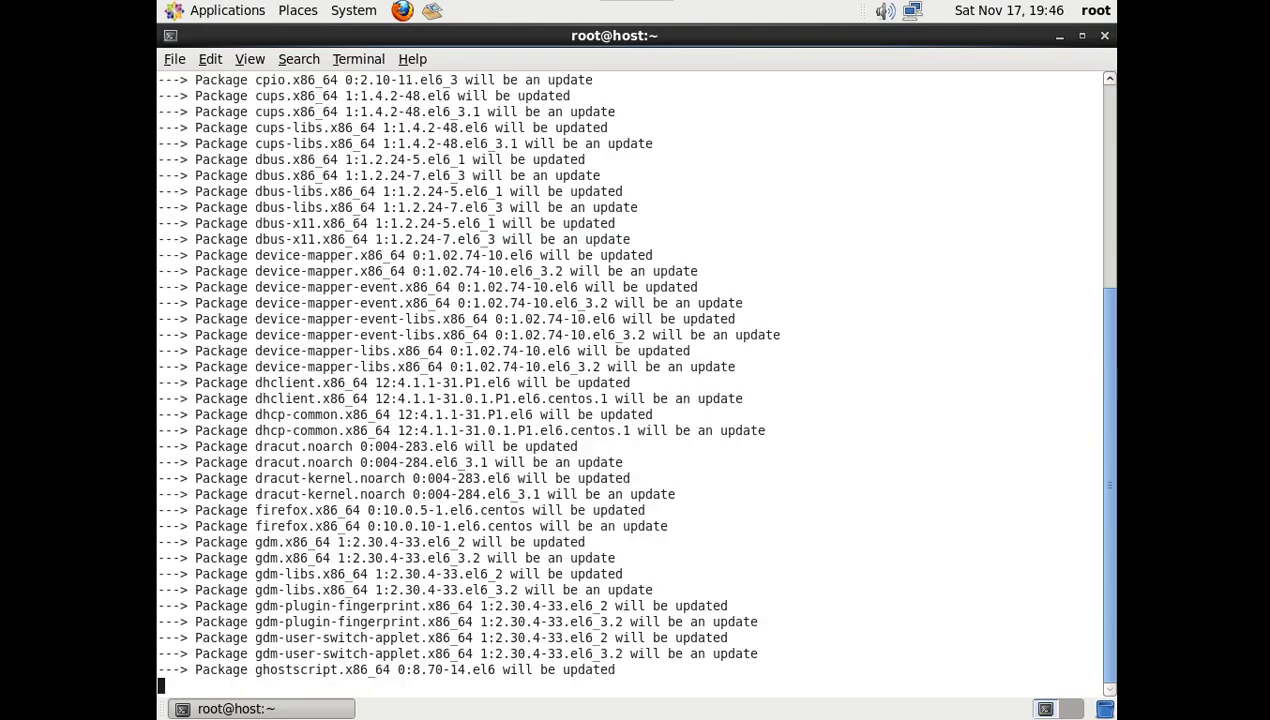
pyautogui.scroll(-3)
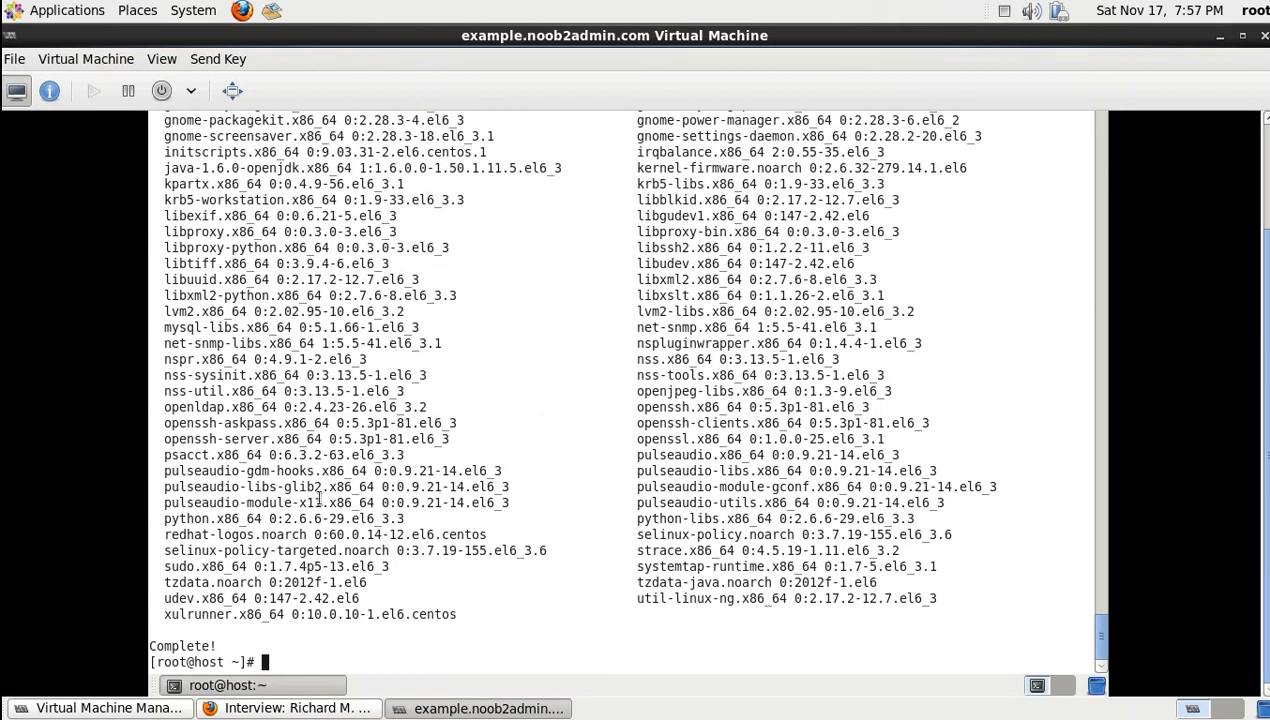
pyautogui.moveTo(1088, 588)
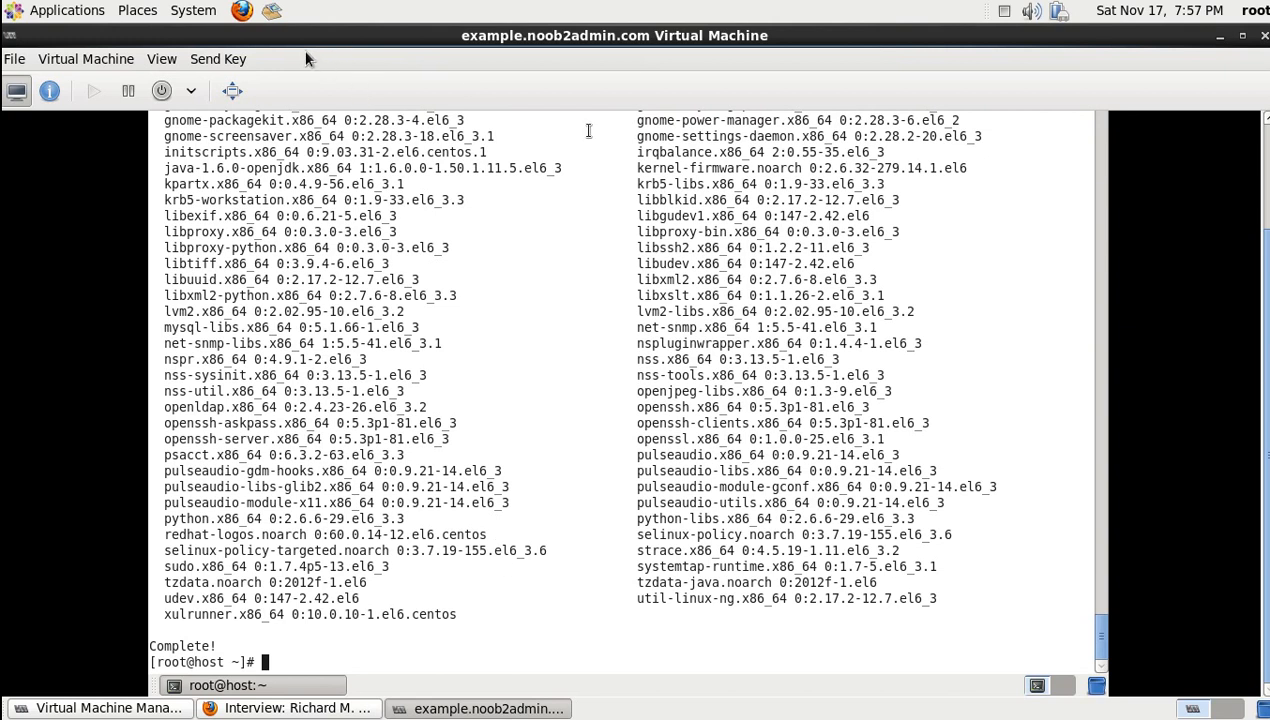
pyautogui.moveTo(602, 88)
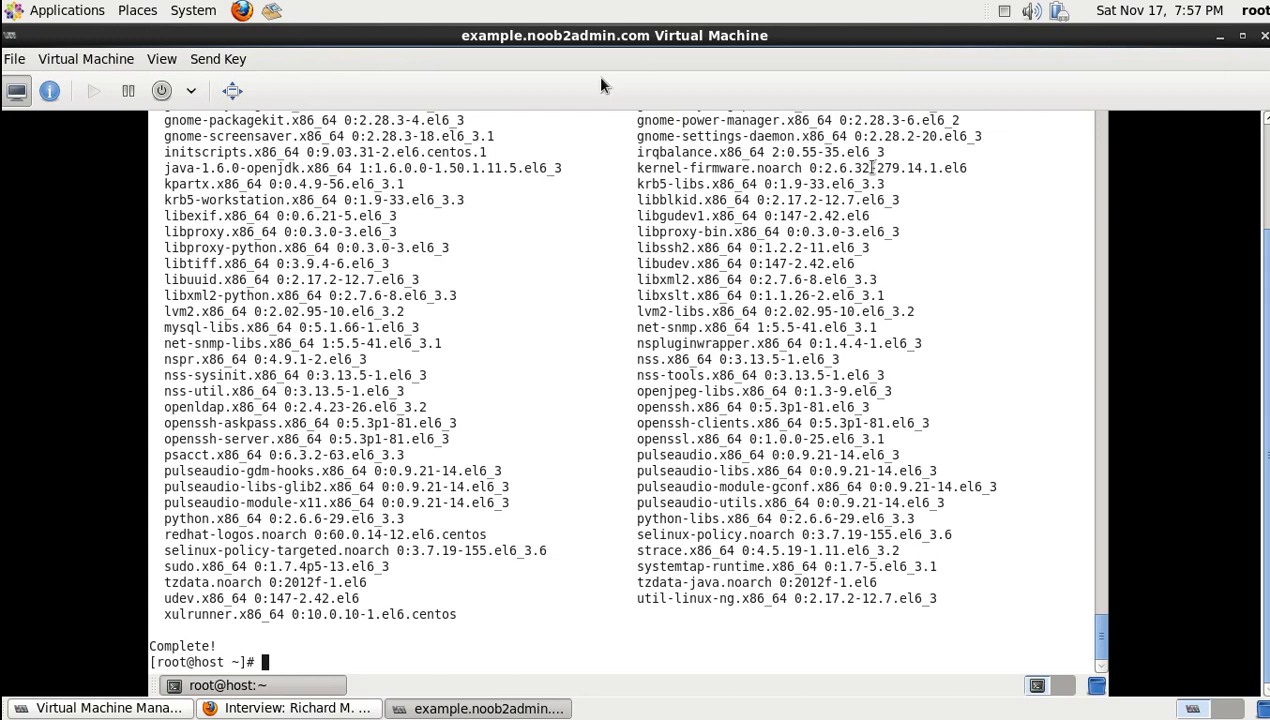
# Reboot the CentOS guest from its terminal so it returns to the login screen
pyautogui.click(162, 58)
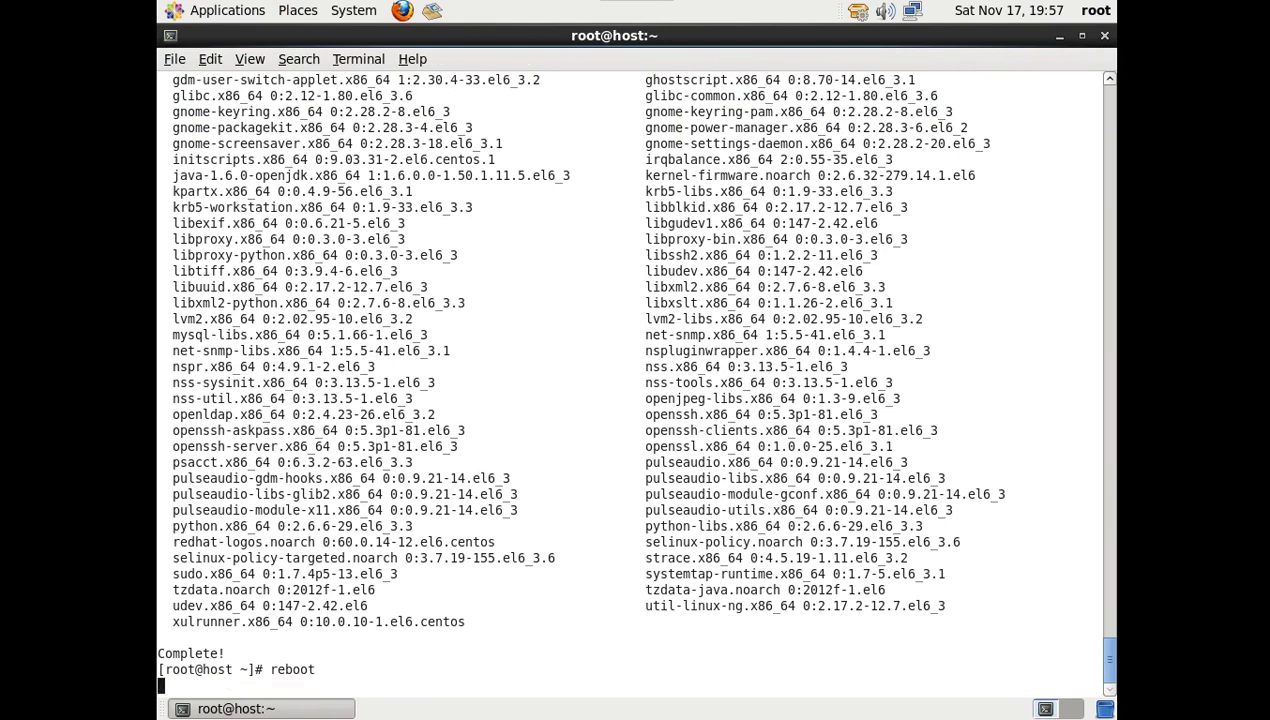
pyautogui.press('Return')
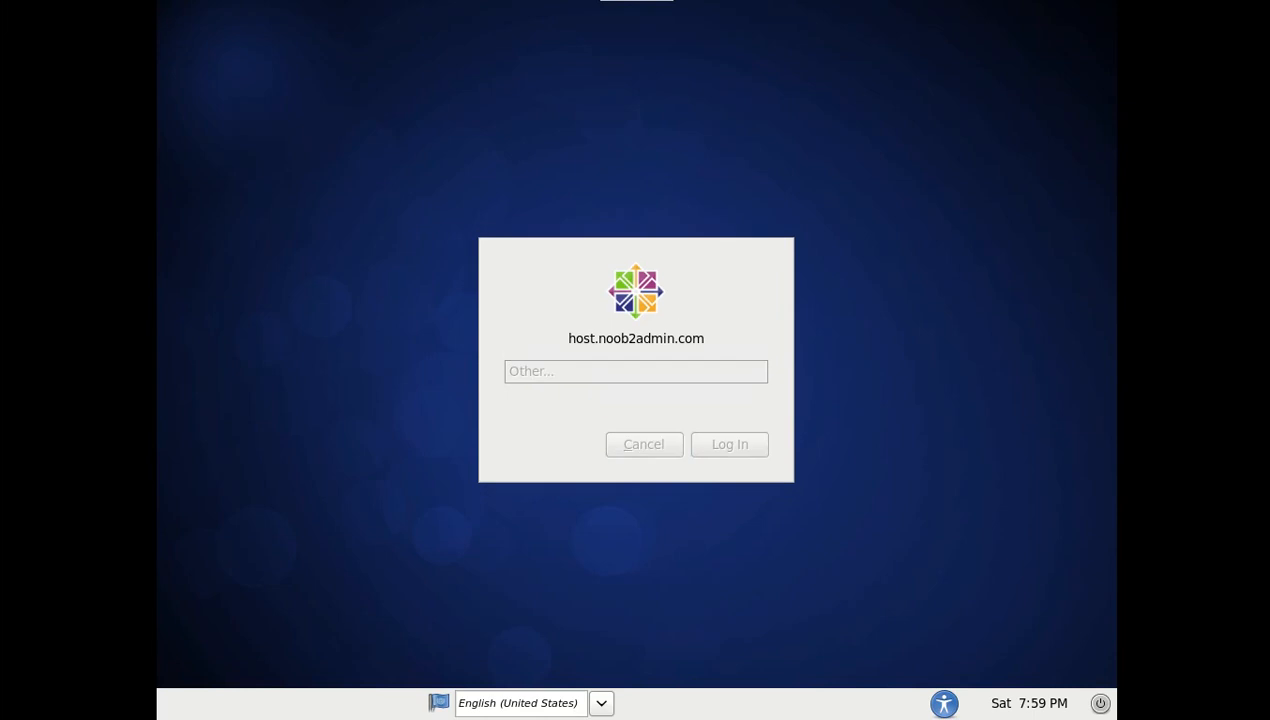
# Log back into the restarted guest as root and get a terminal
pyautogui.click(728, 444)
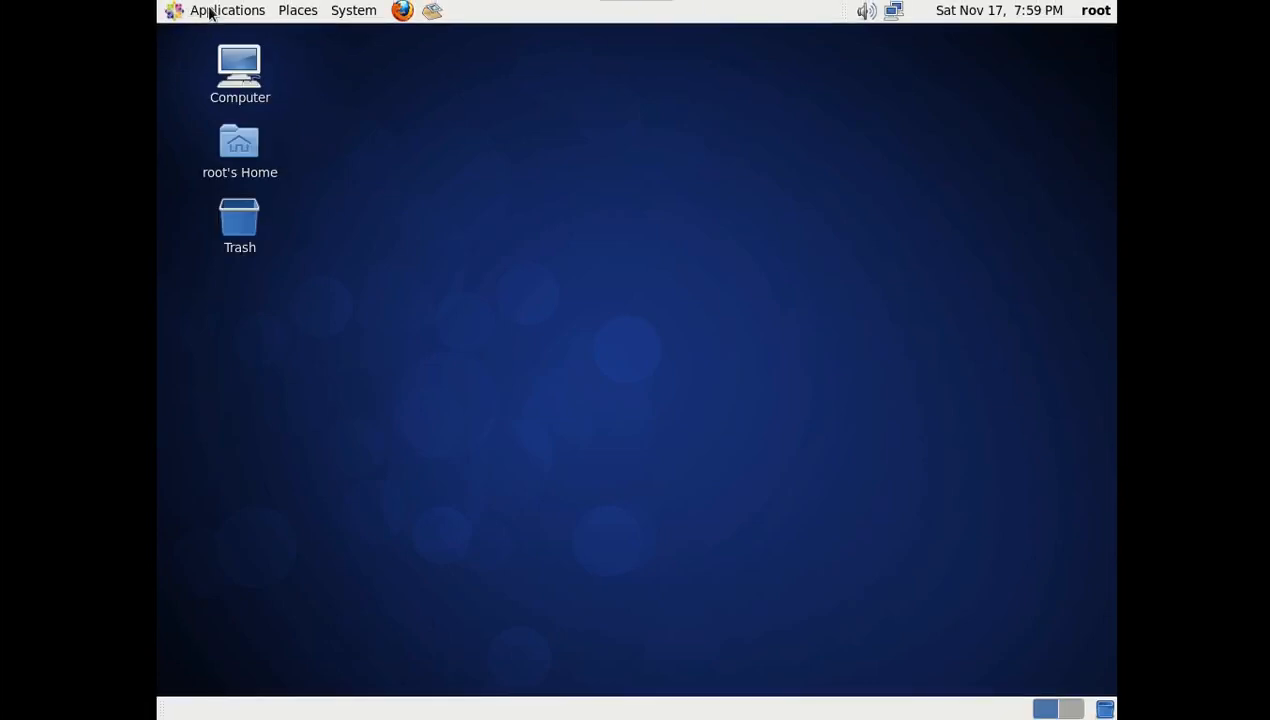
pyautogui.click(228, 10)
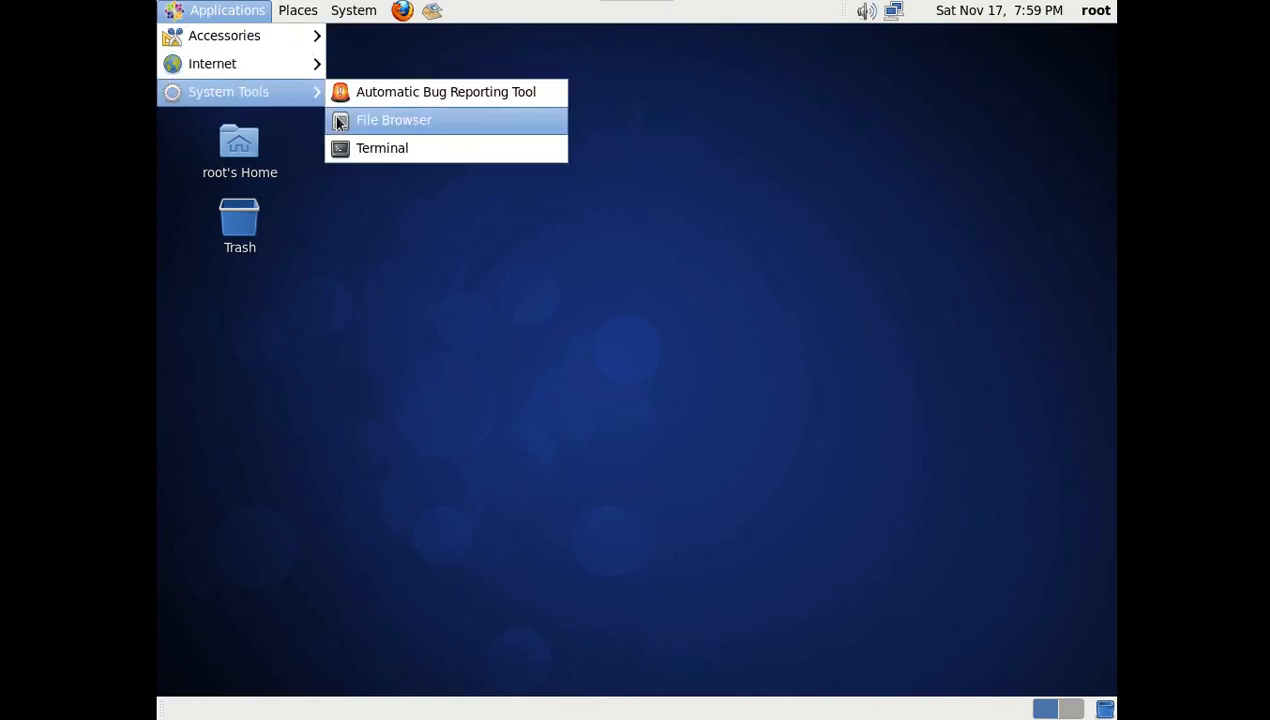
pyautogui.click(382, 148)
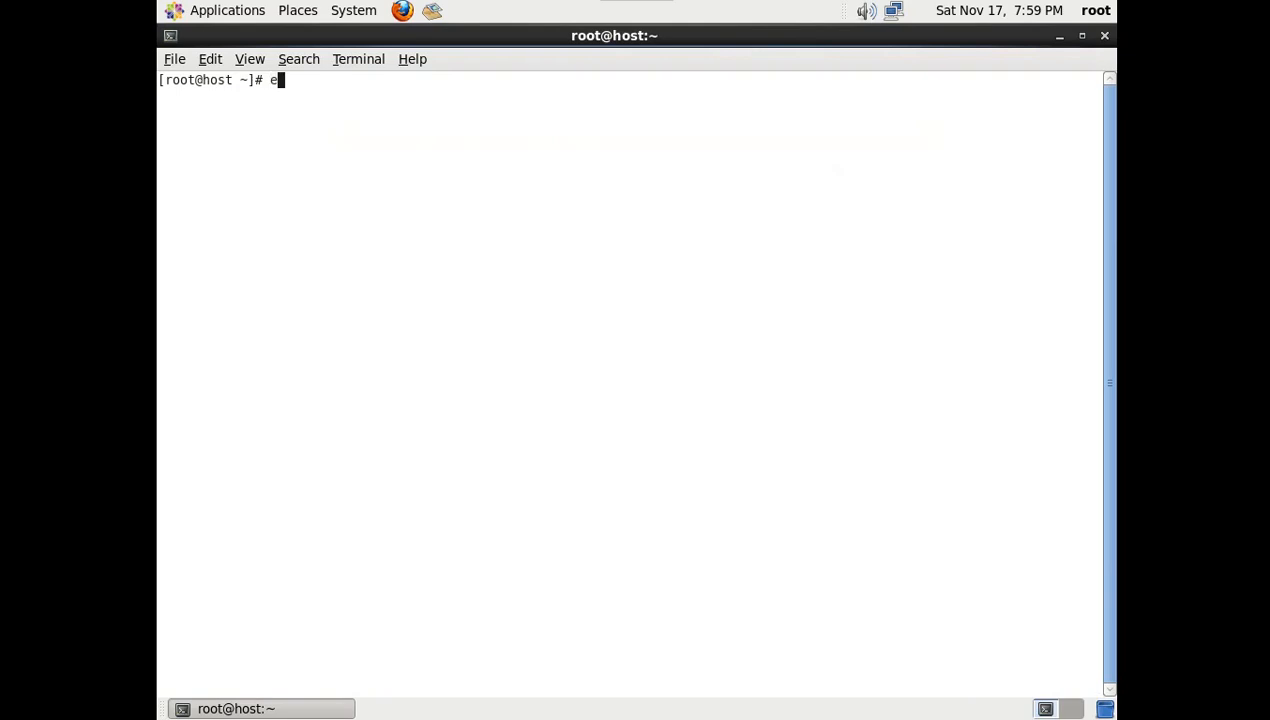
# Check /proc/cpuinfo with egrep '(vmx|svm)', which returns no matches in the guest
pyautogui.write("grep '")
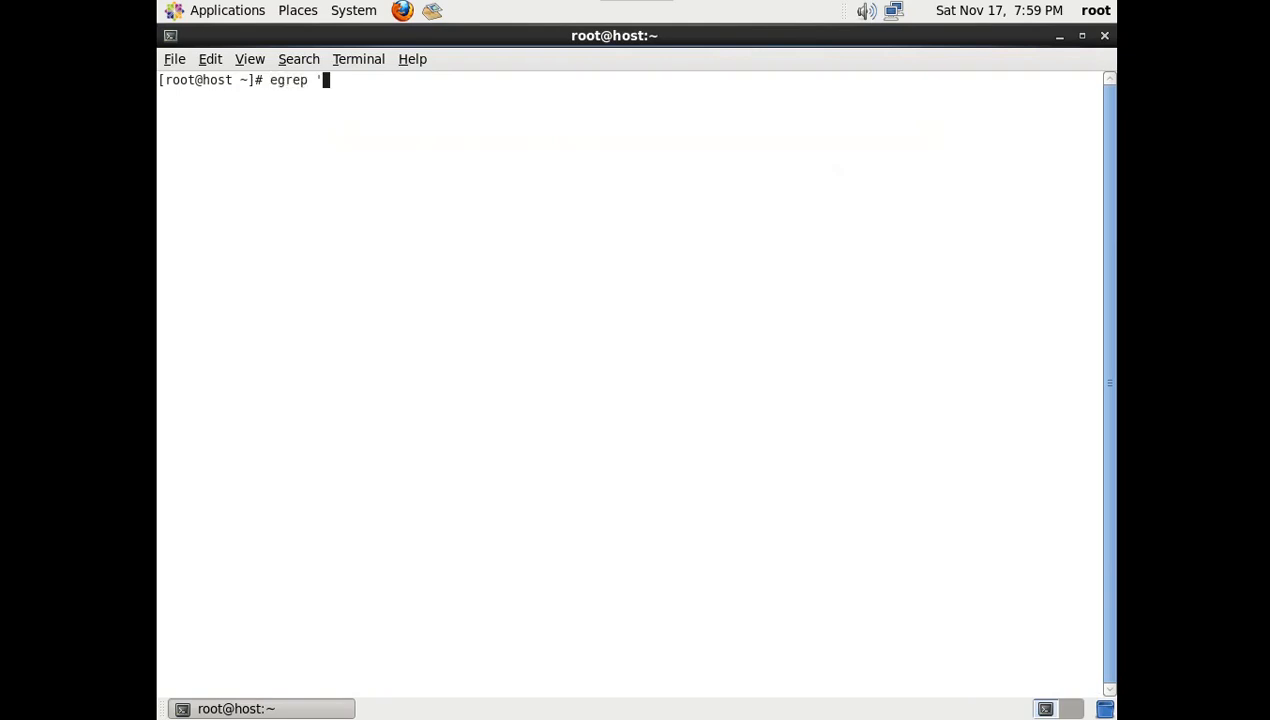
pyautogui.write('(vmx')
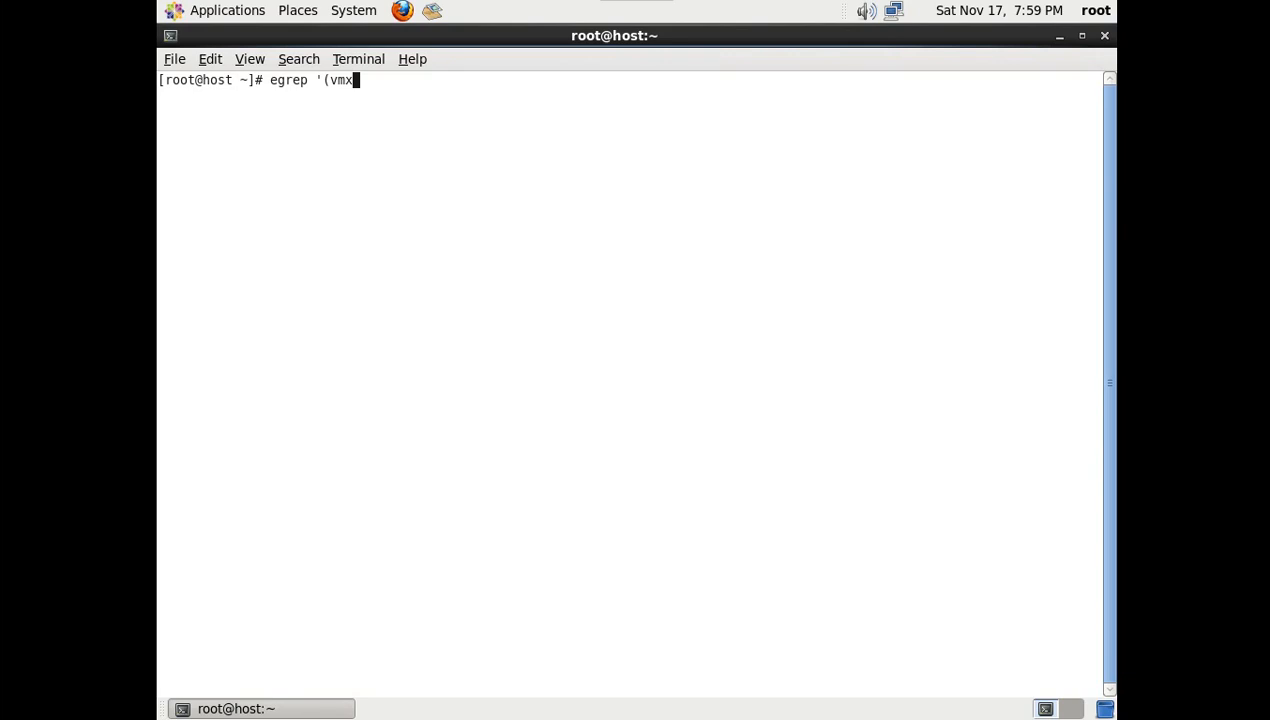
pyautogui.write("|svm)'")
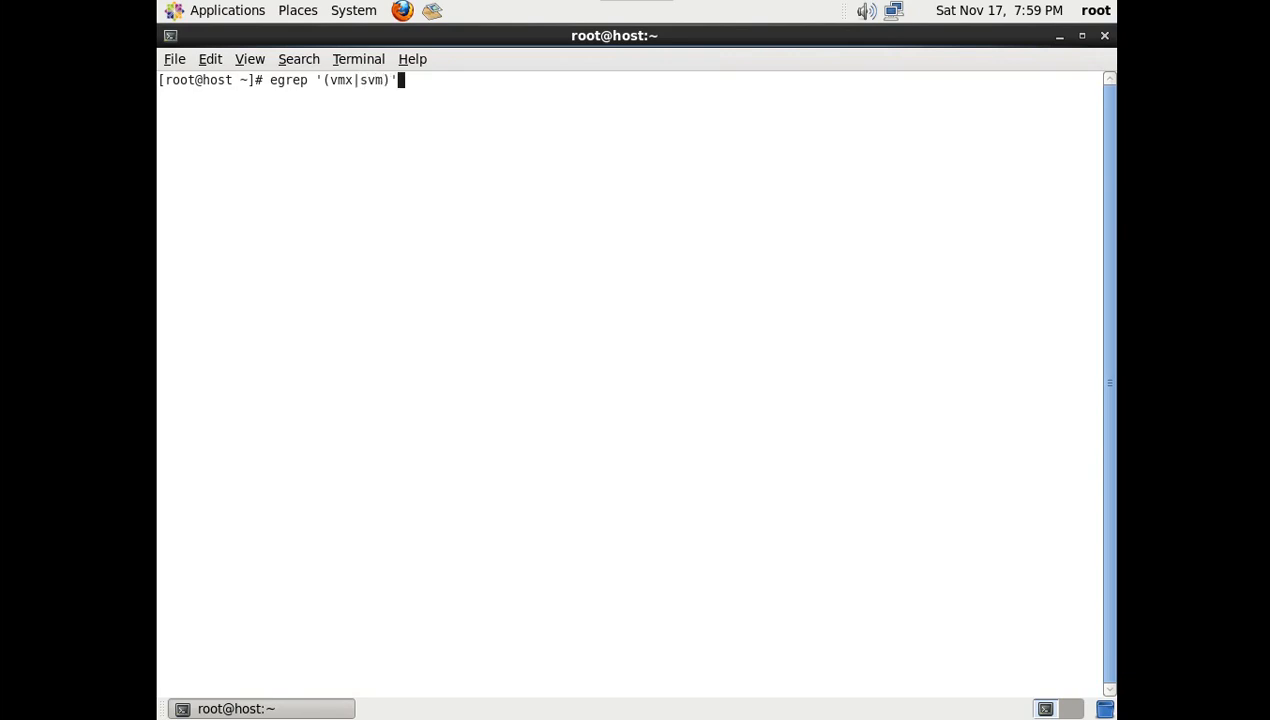
pyautogui.write('/proc/cpuinfo')
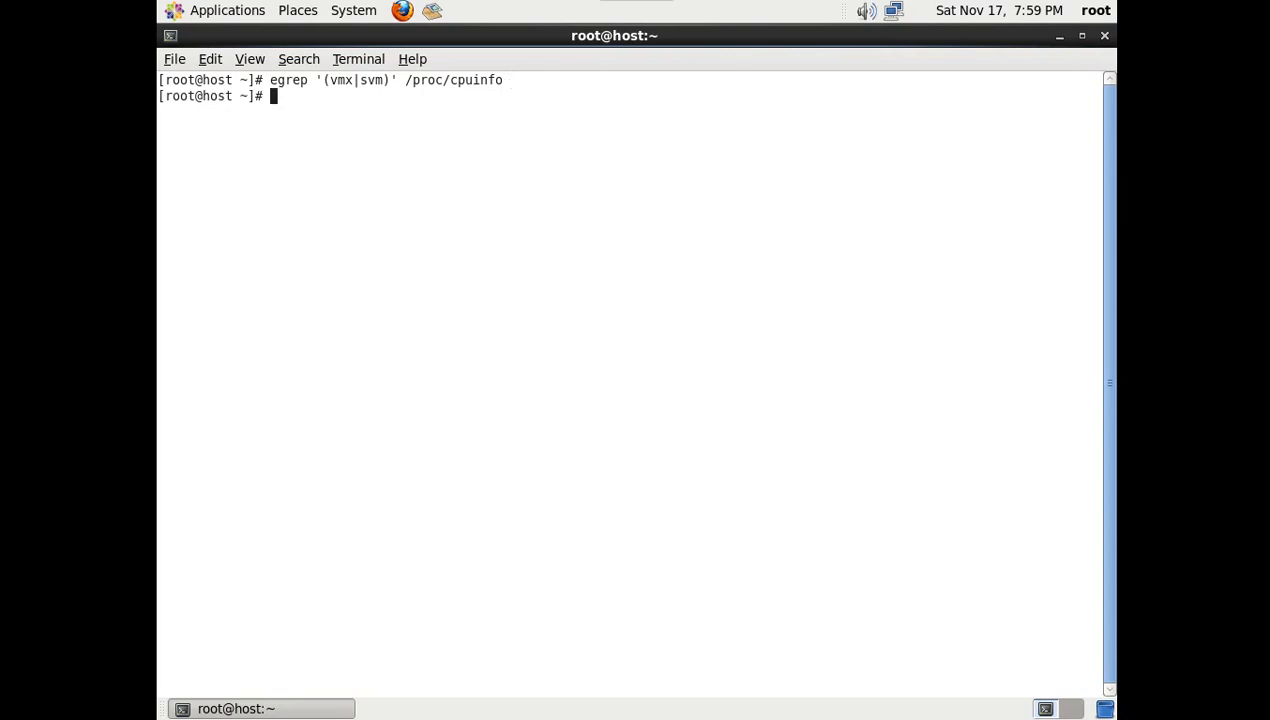
pyautogui.moveTo(788, 8)
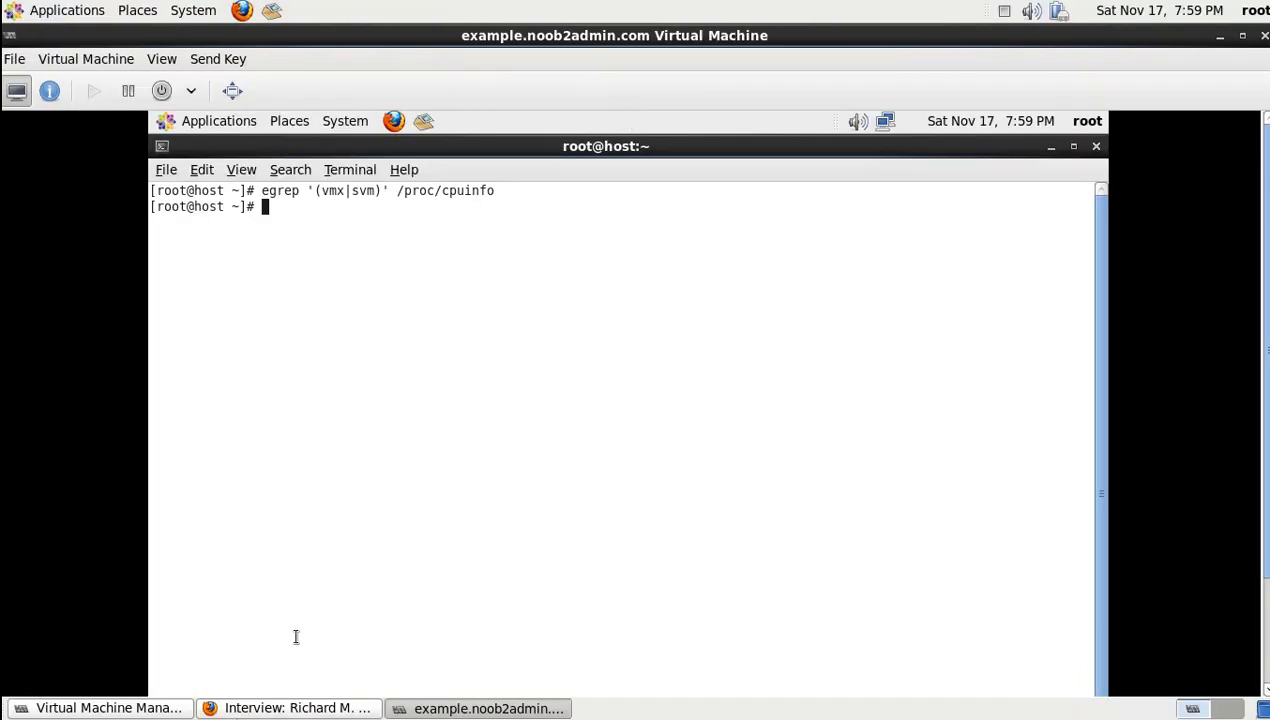
# Run egrep '(vmx|svm)' /proc/cpuinfo in a host terminal, showing flags including vmx
pyautogui.click(64, 10)
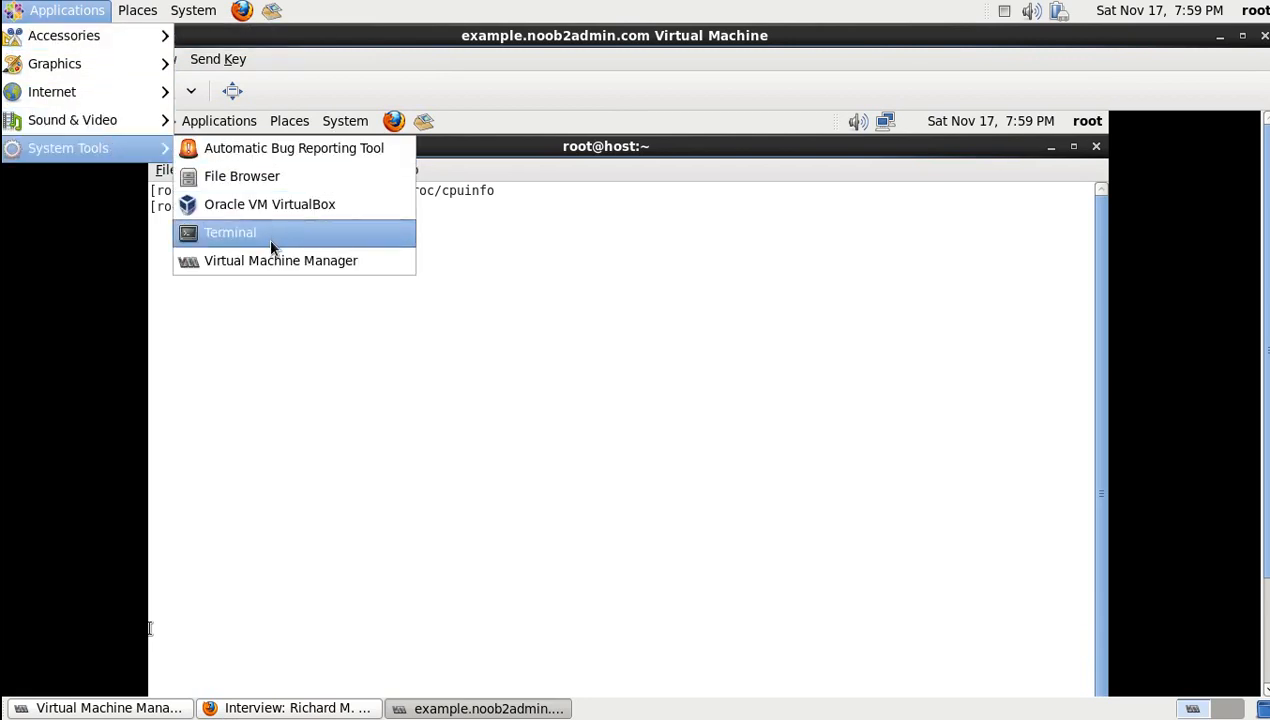
pyautogui.click(228, 232)
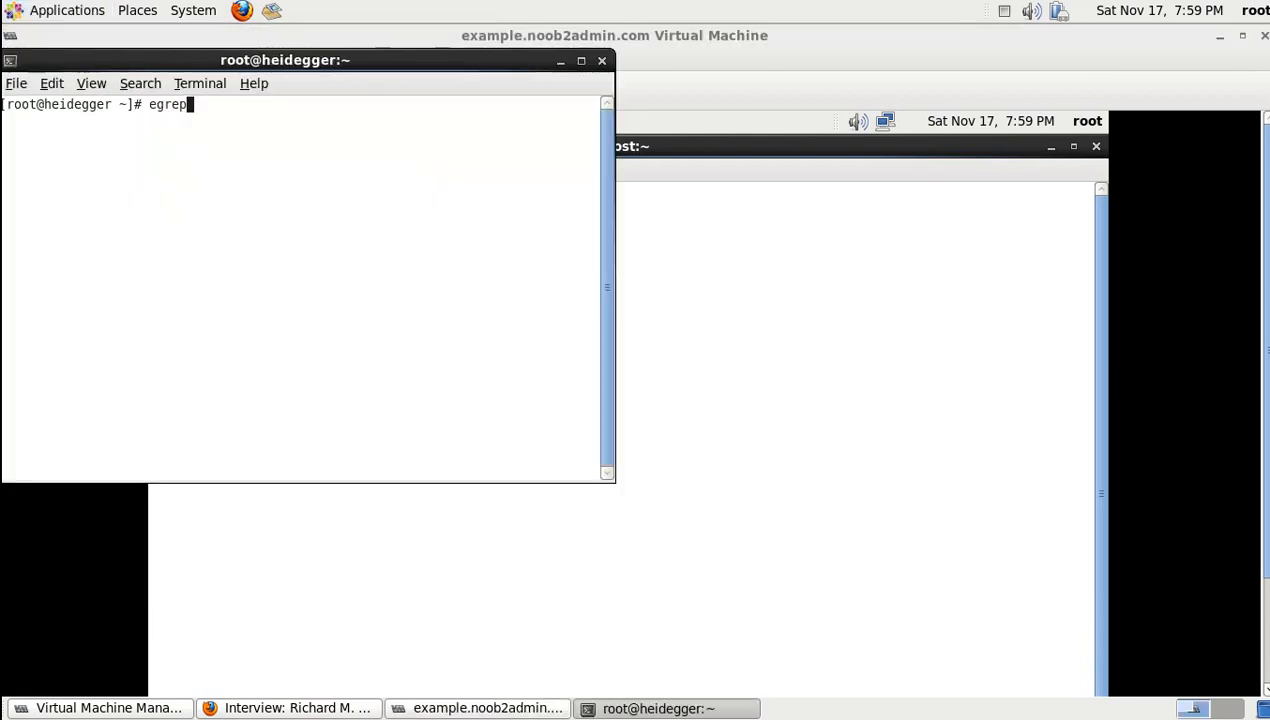
pyautogui.write("'(vmx")
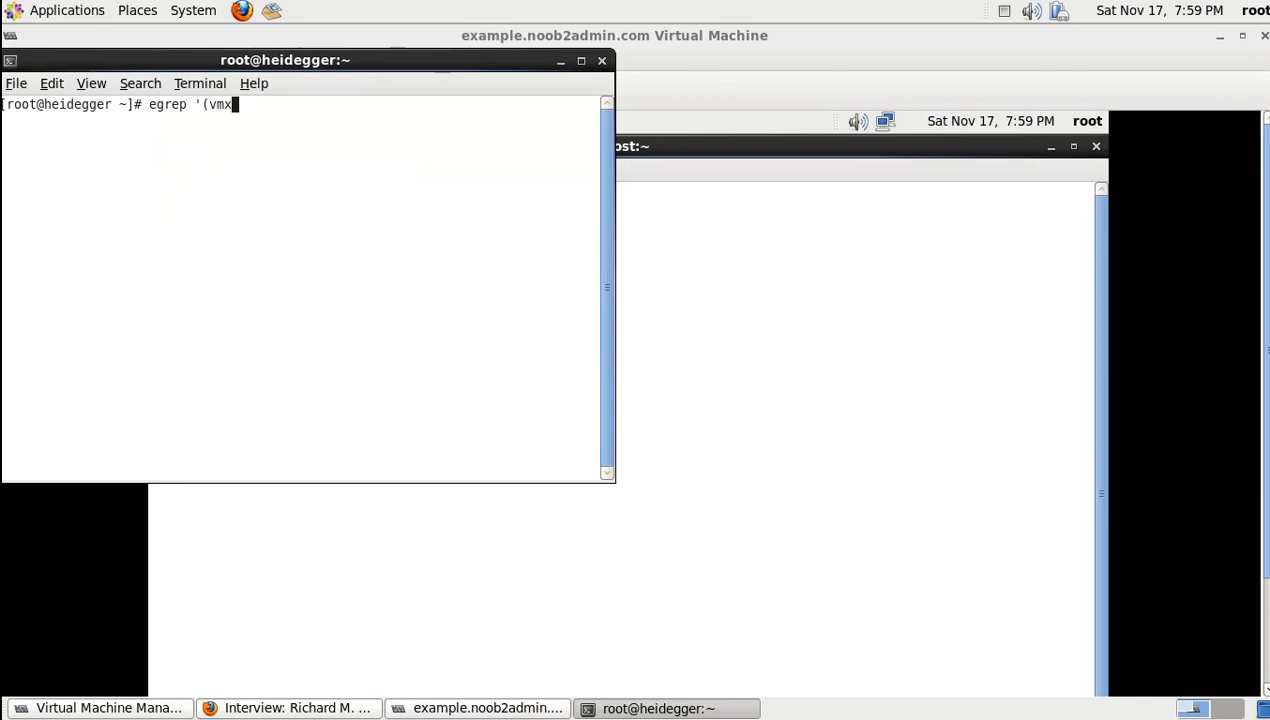
pyautogui.write('|svm')
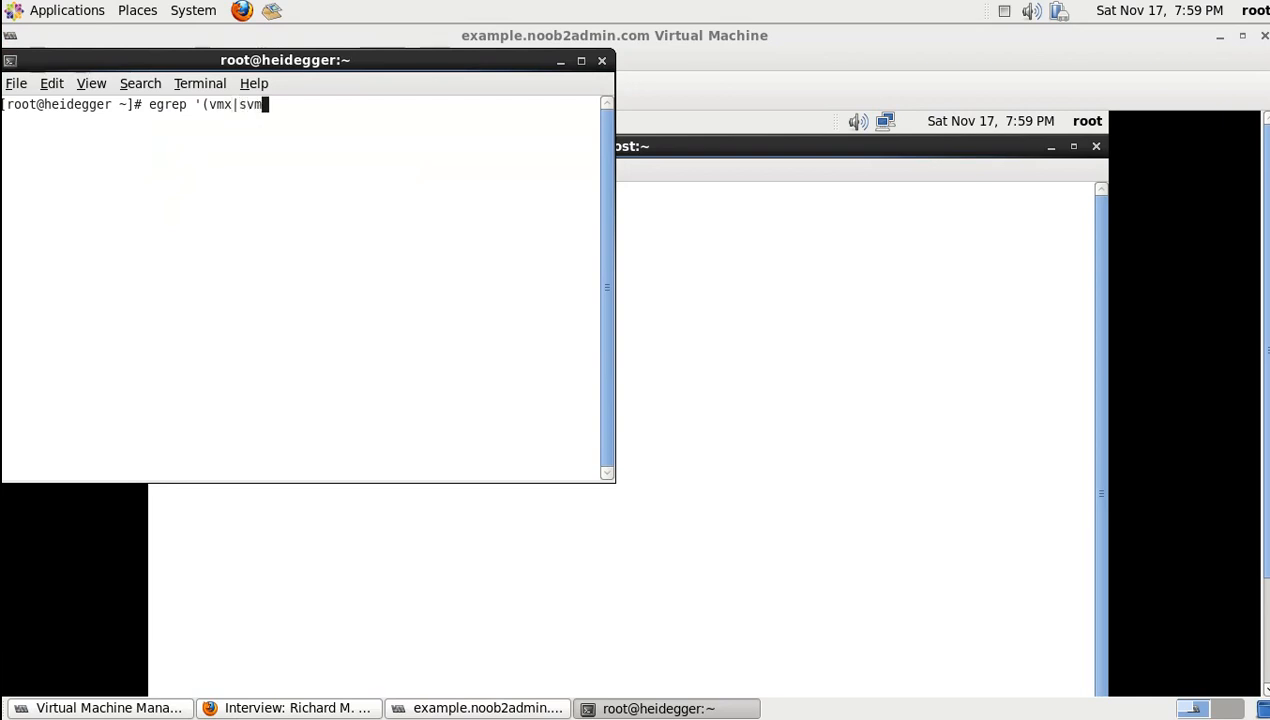
pyautogui.write(")' /proc/cpuinfo")
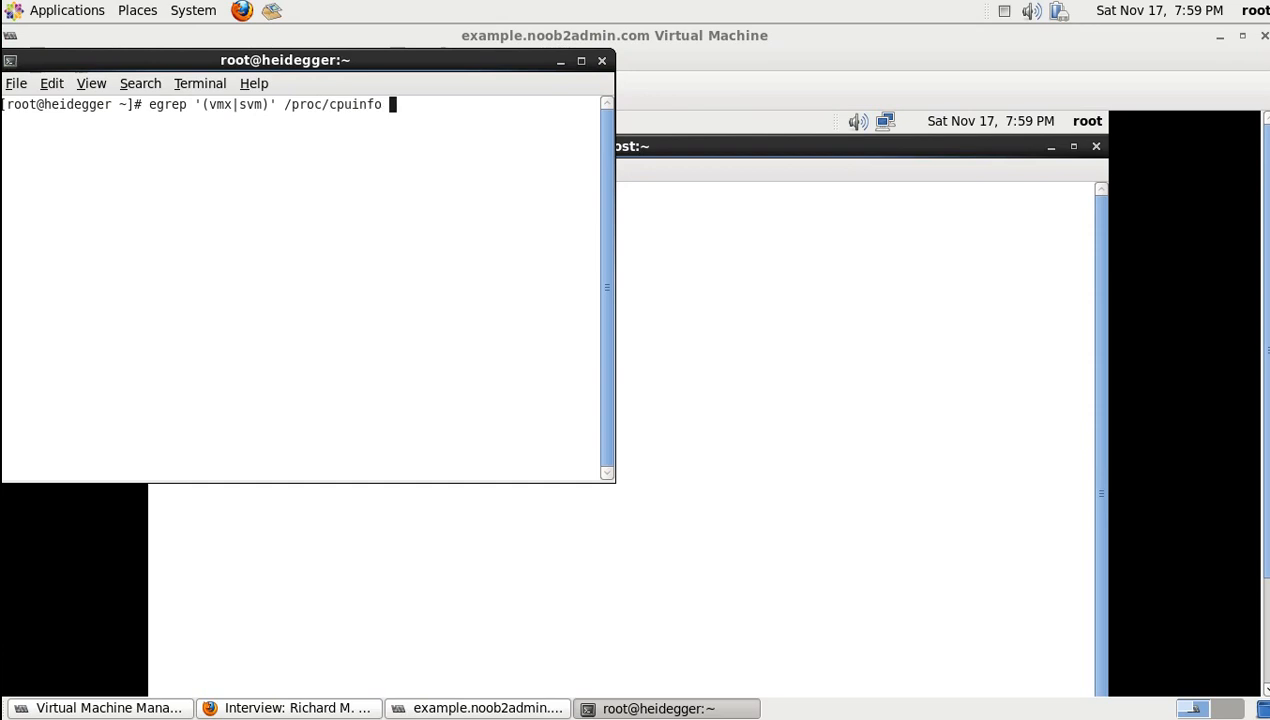
pyautogui.press('Return')
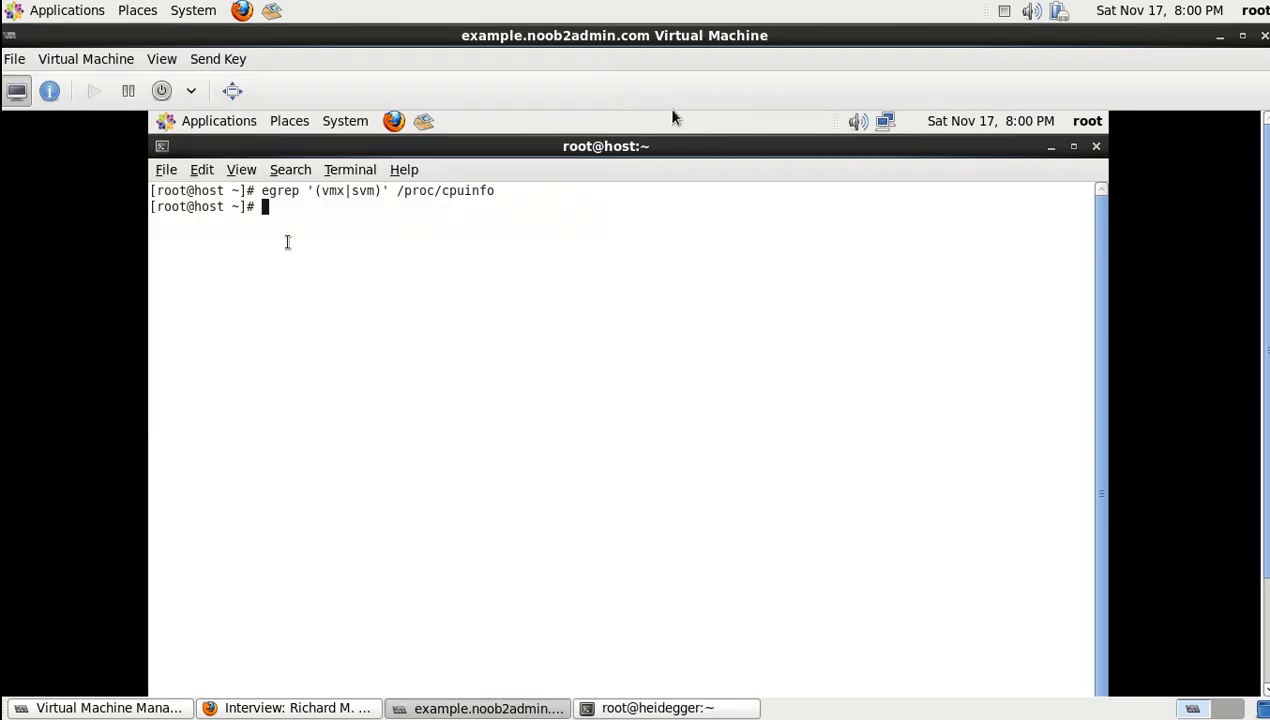
pyautogui.click(664, 708)
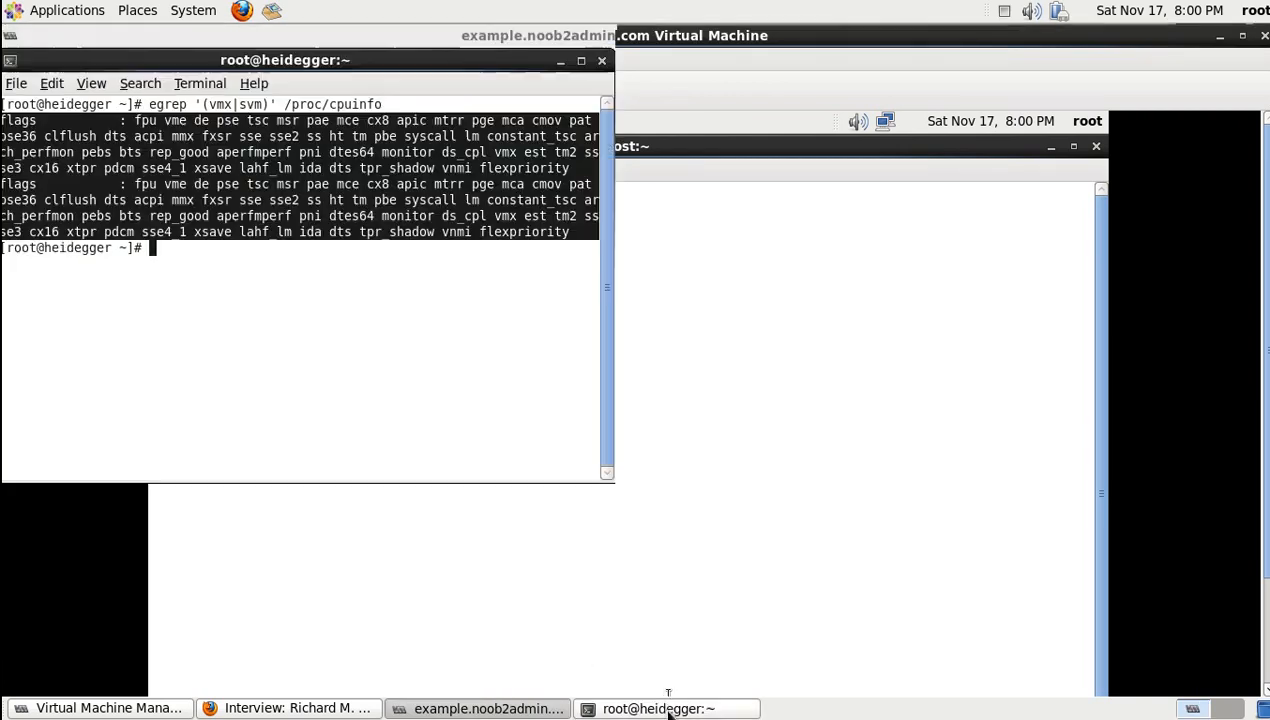